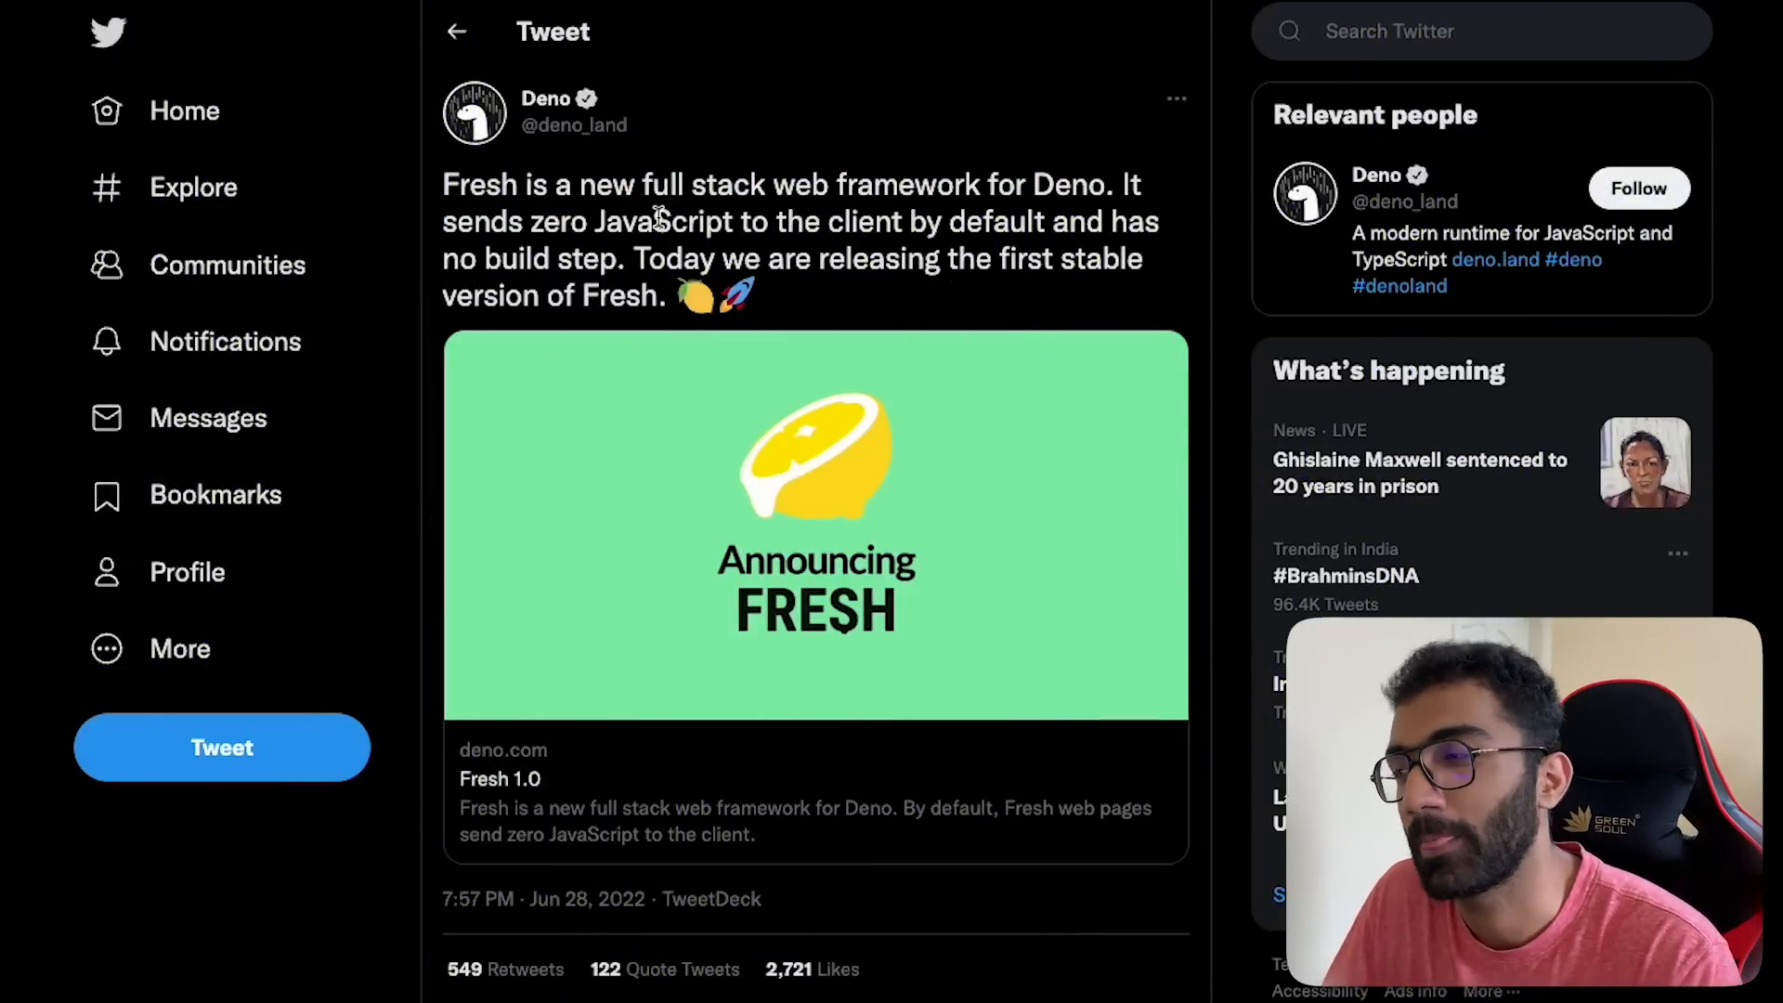
mouse_move(483, 193)
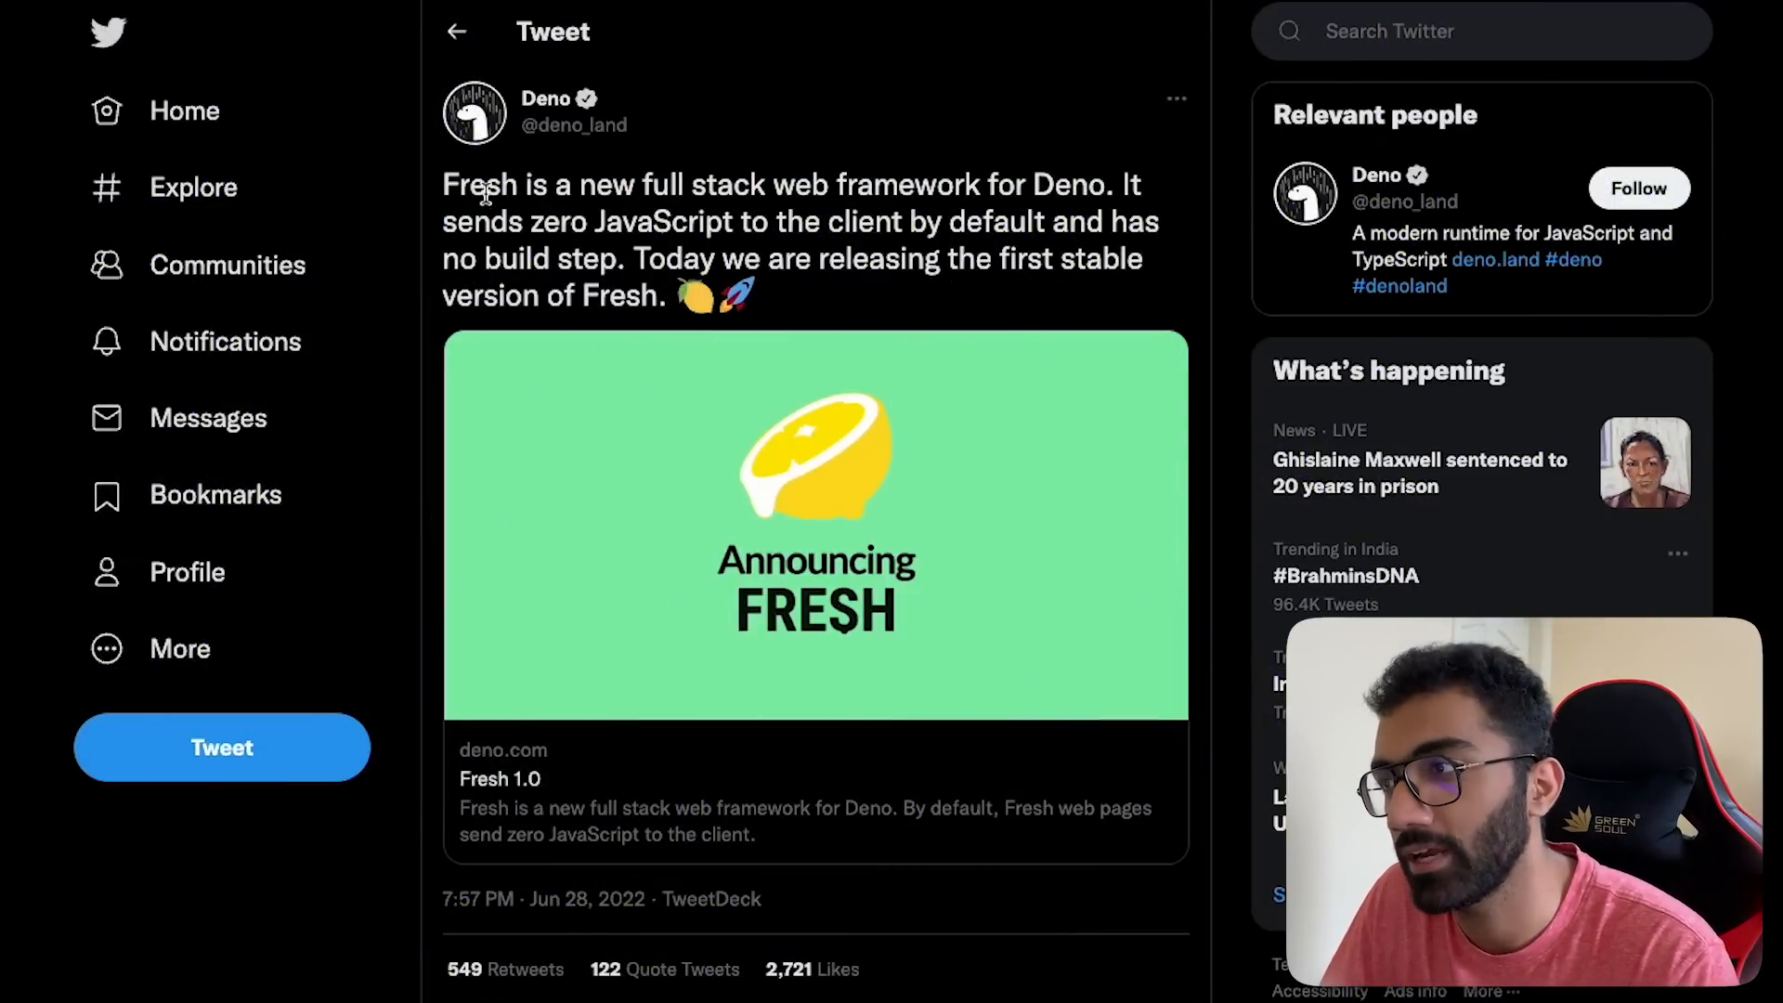
Step: Open the Fresh 1.0 blog post from the link card in Deno's announcement tweet
double_click(1066, 184)
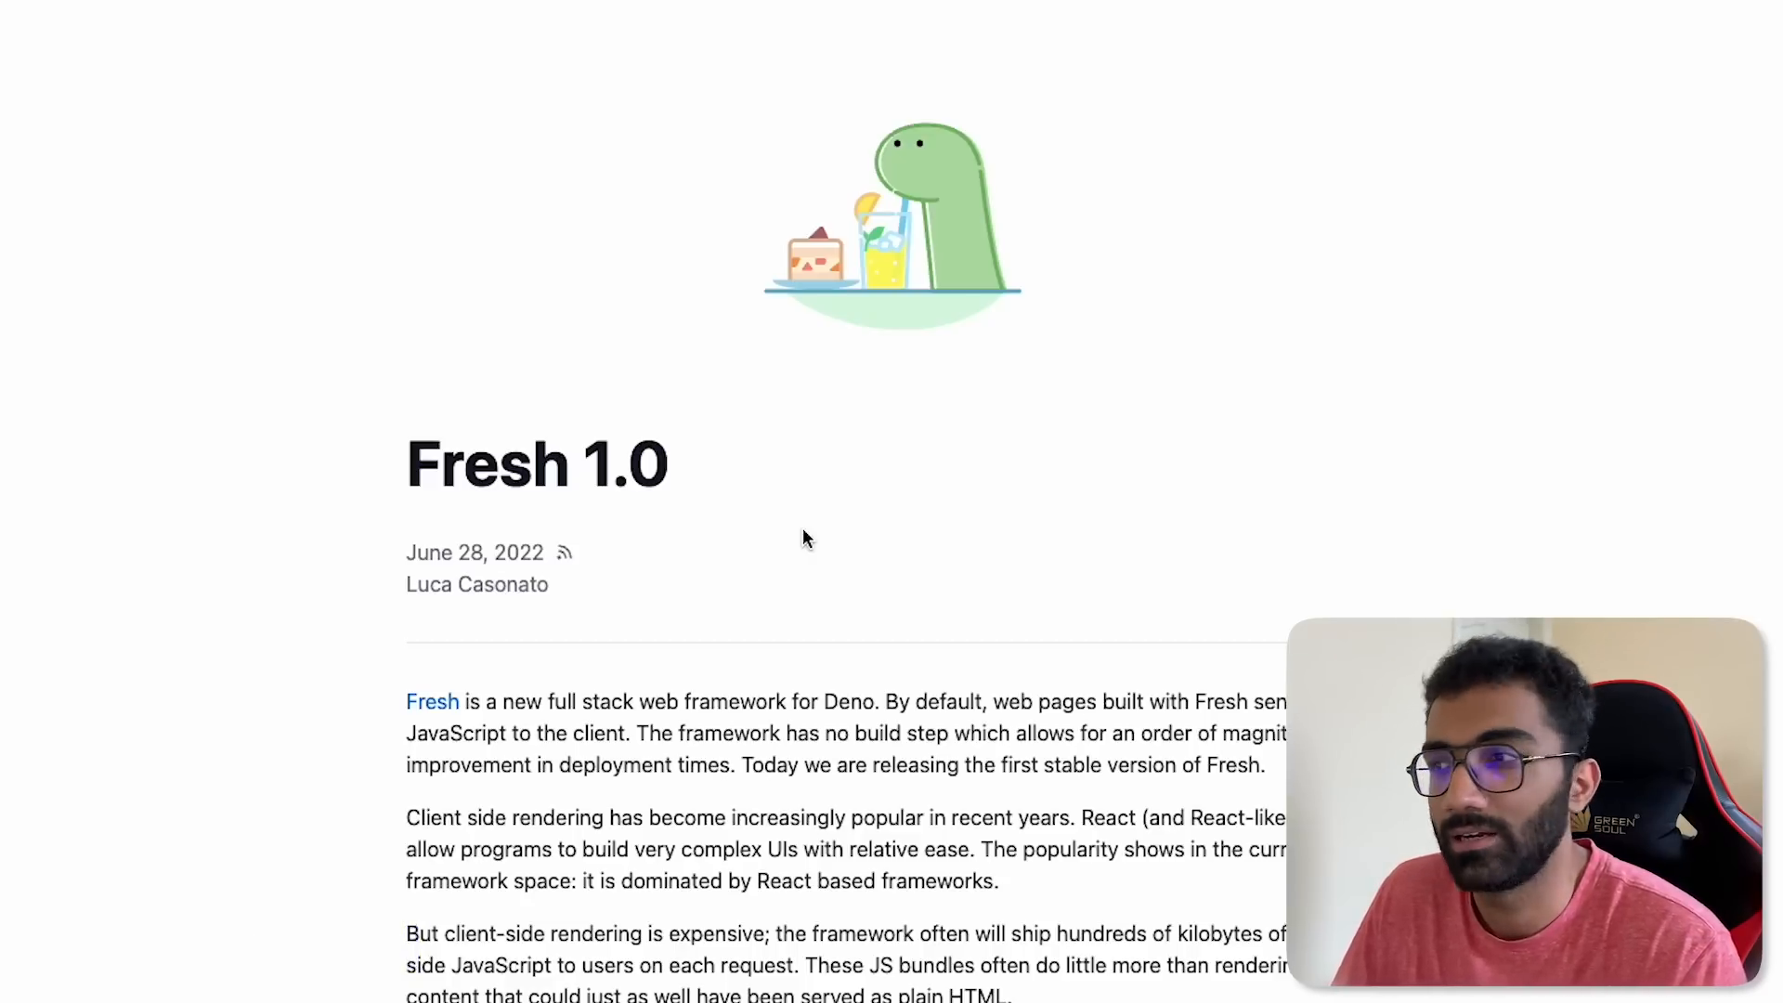
Step: Scroll the Fresh 1.0 post down to the Quick Start scaffold command and back to the top
scroll("down", 3)
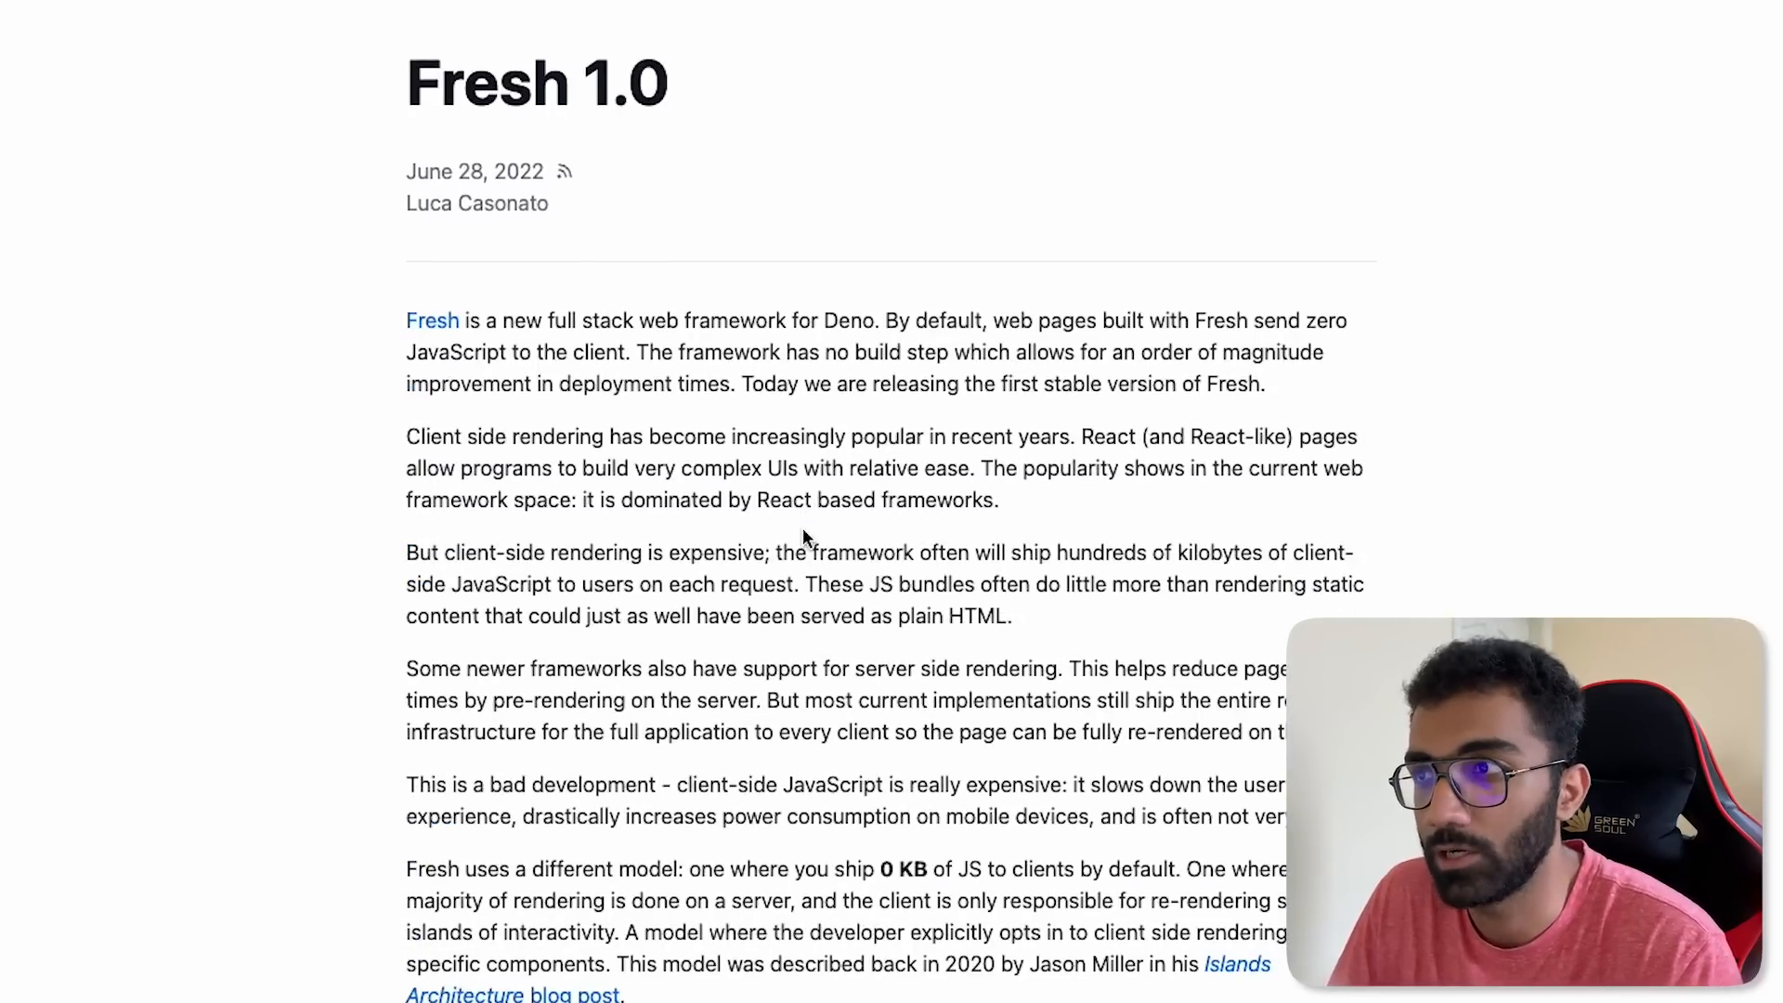
scroll("down", 3)
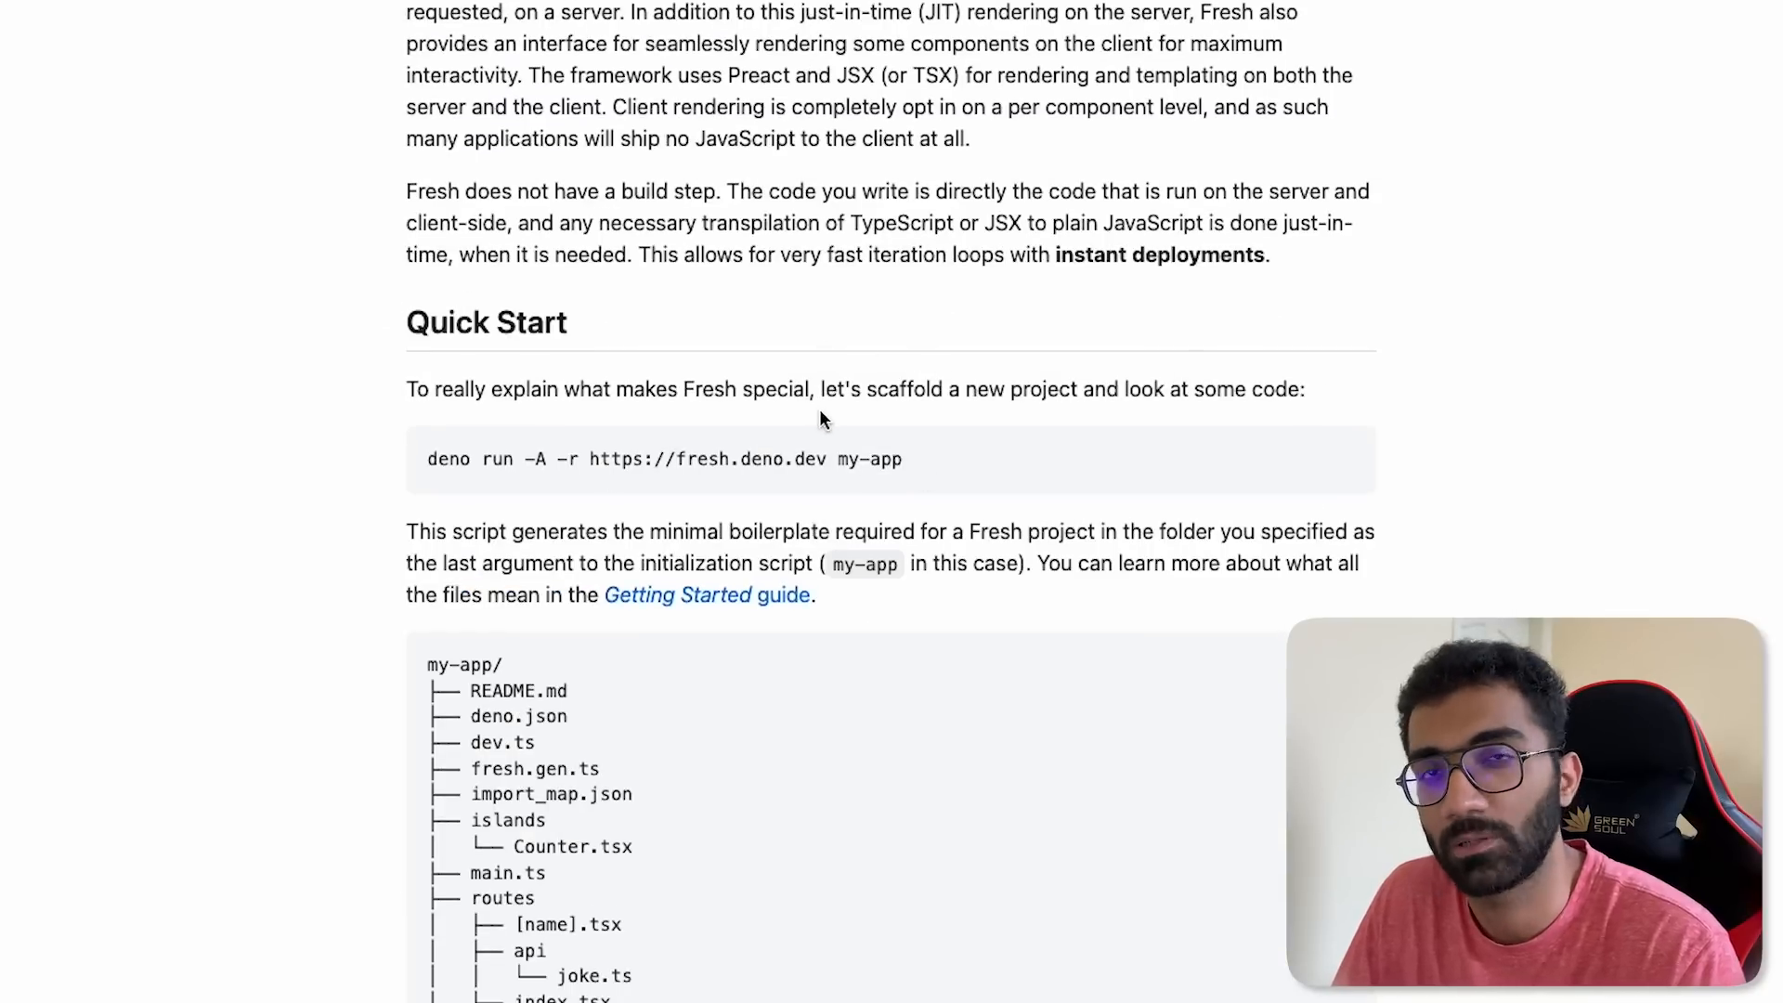
scroll("up", 3)
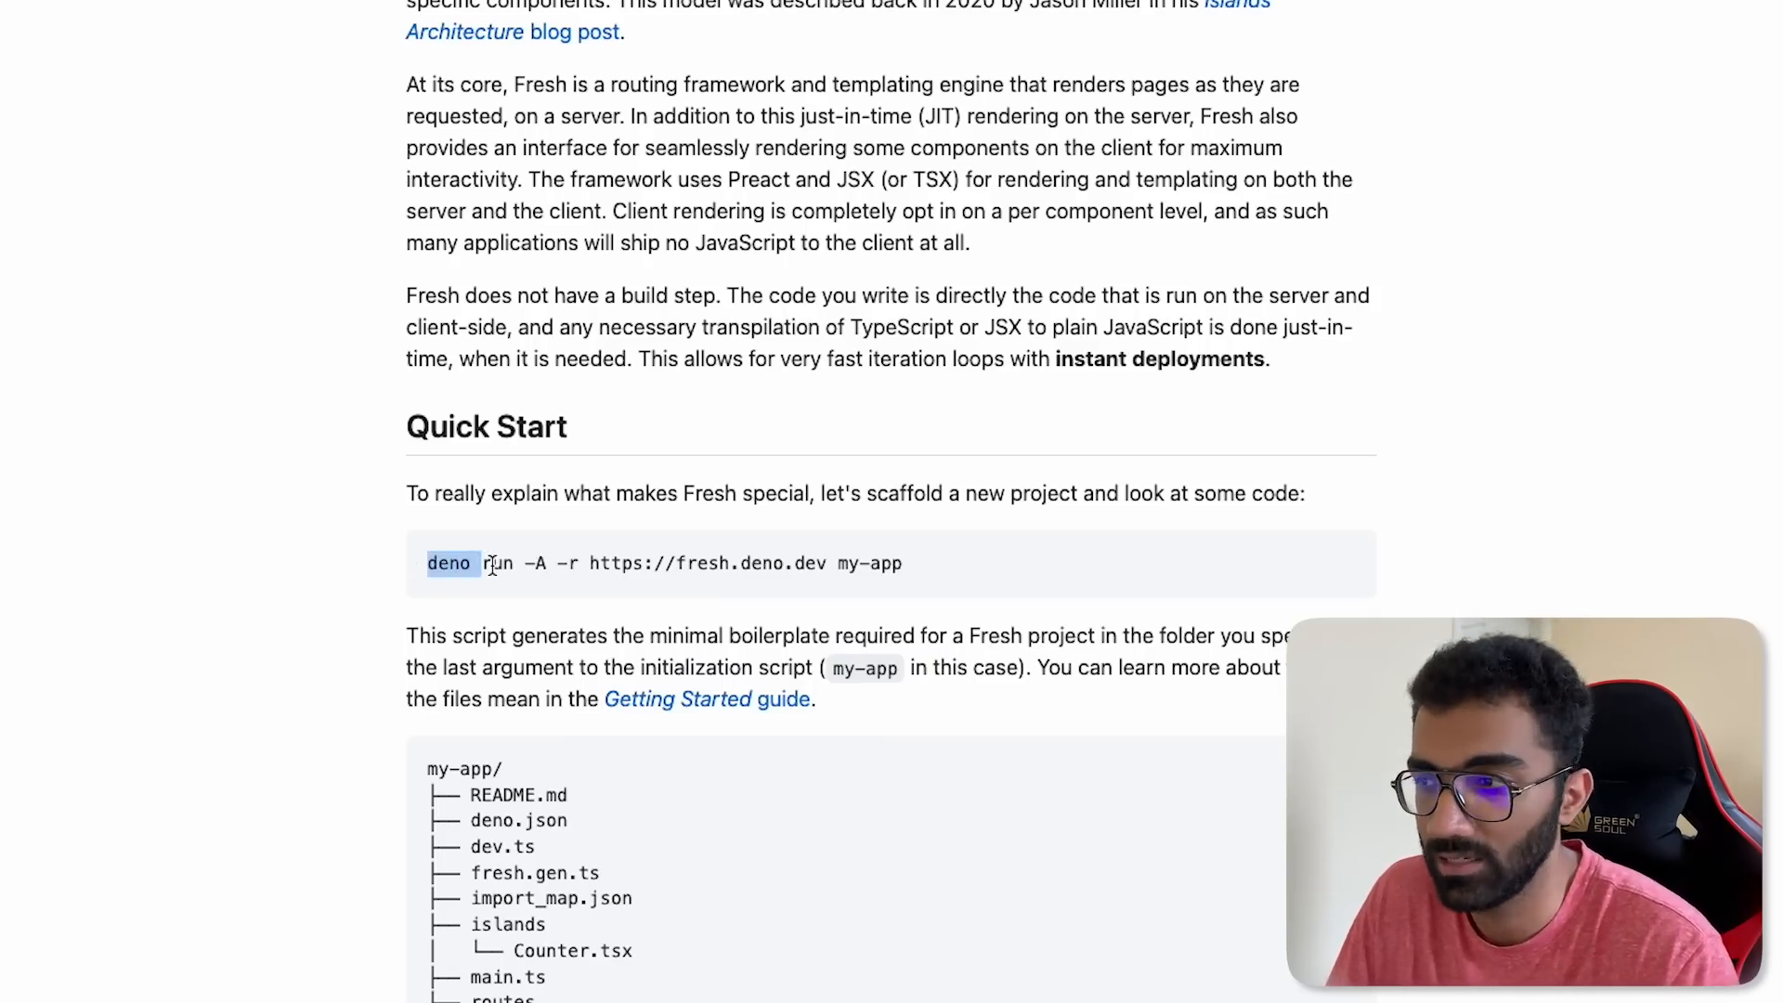
scroll("up", 3)
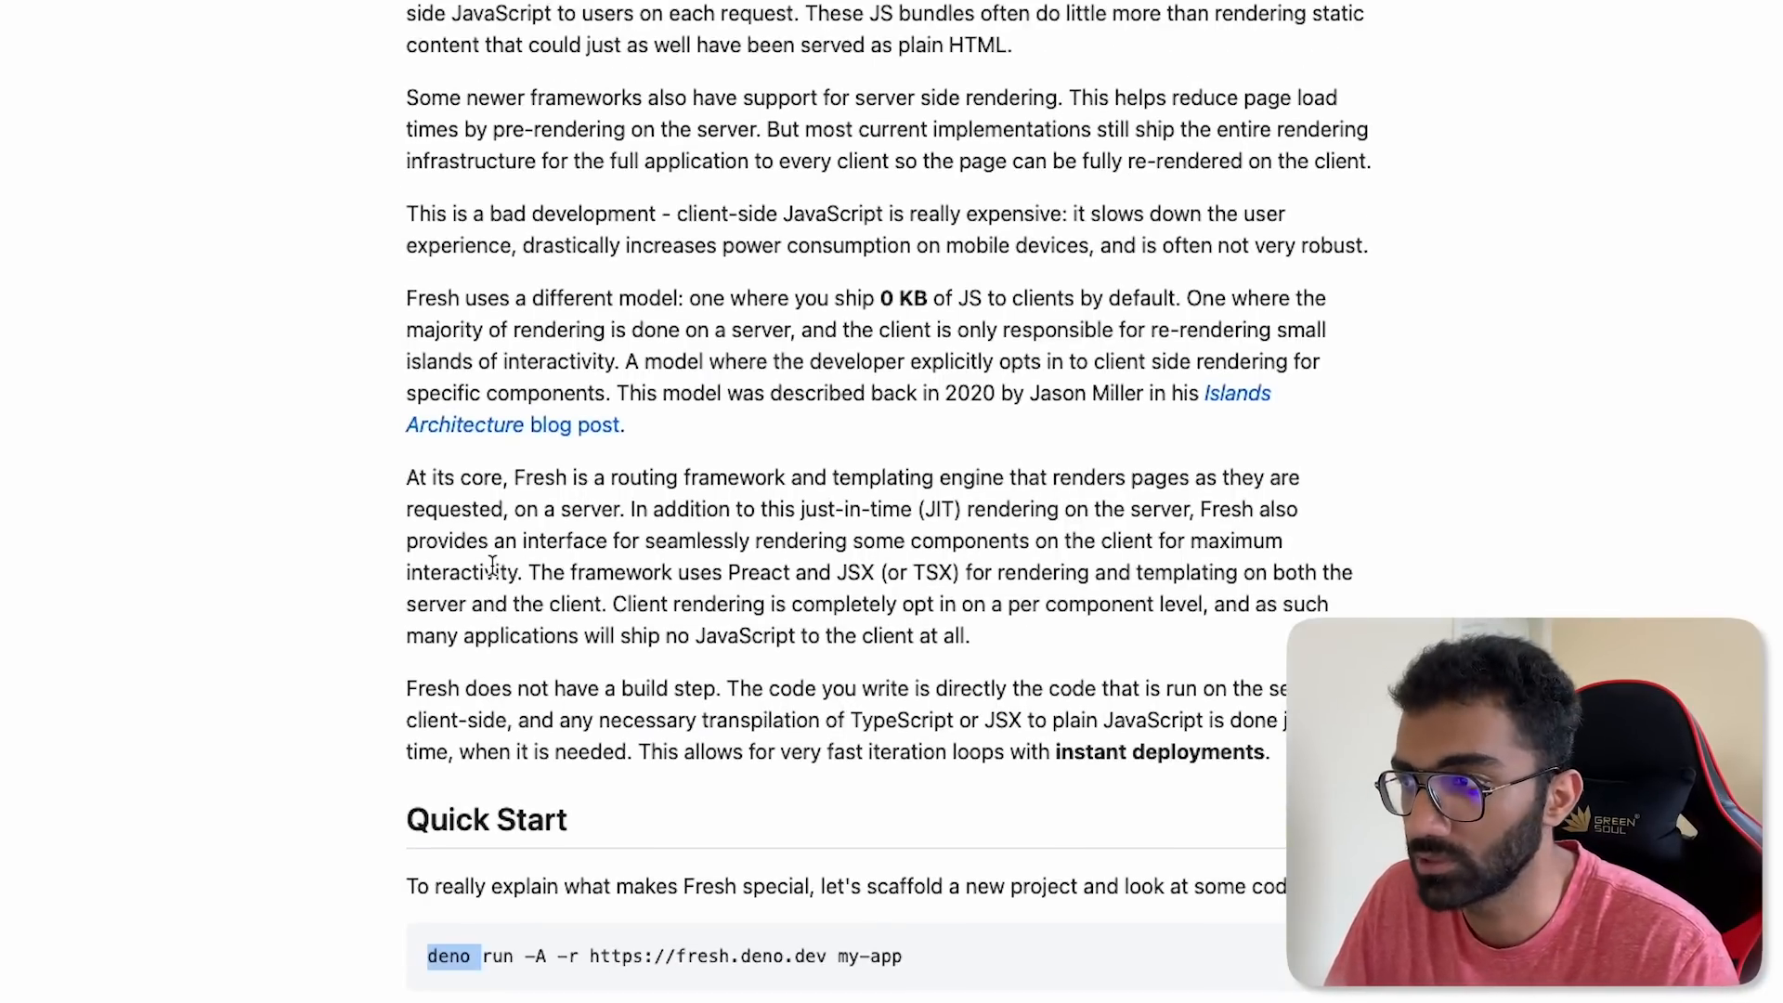
scroll("up", 3)
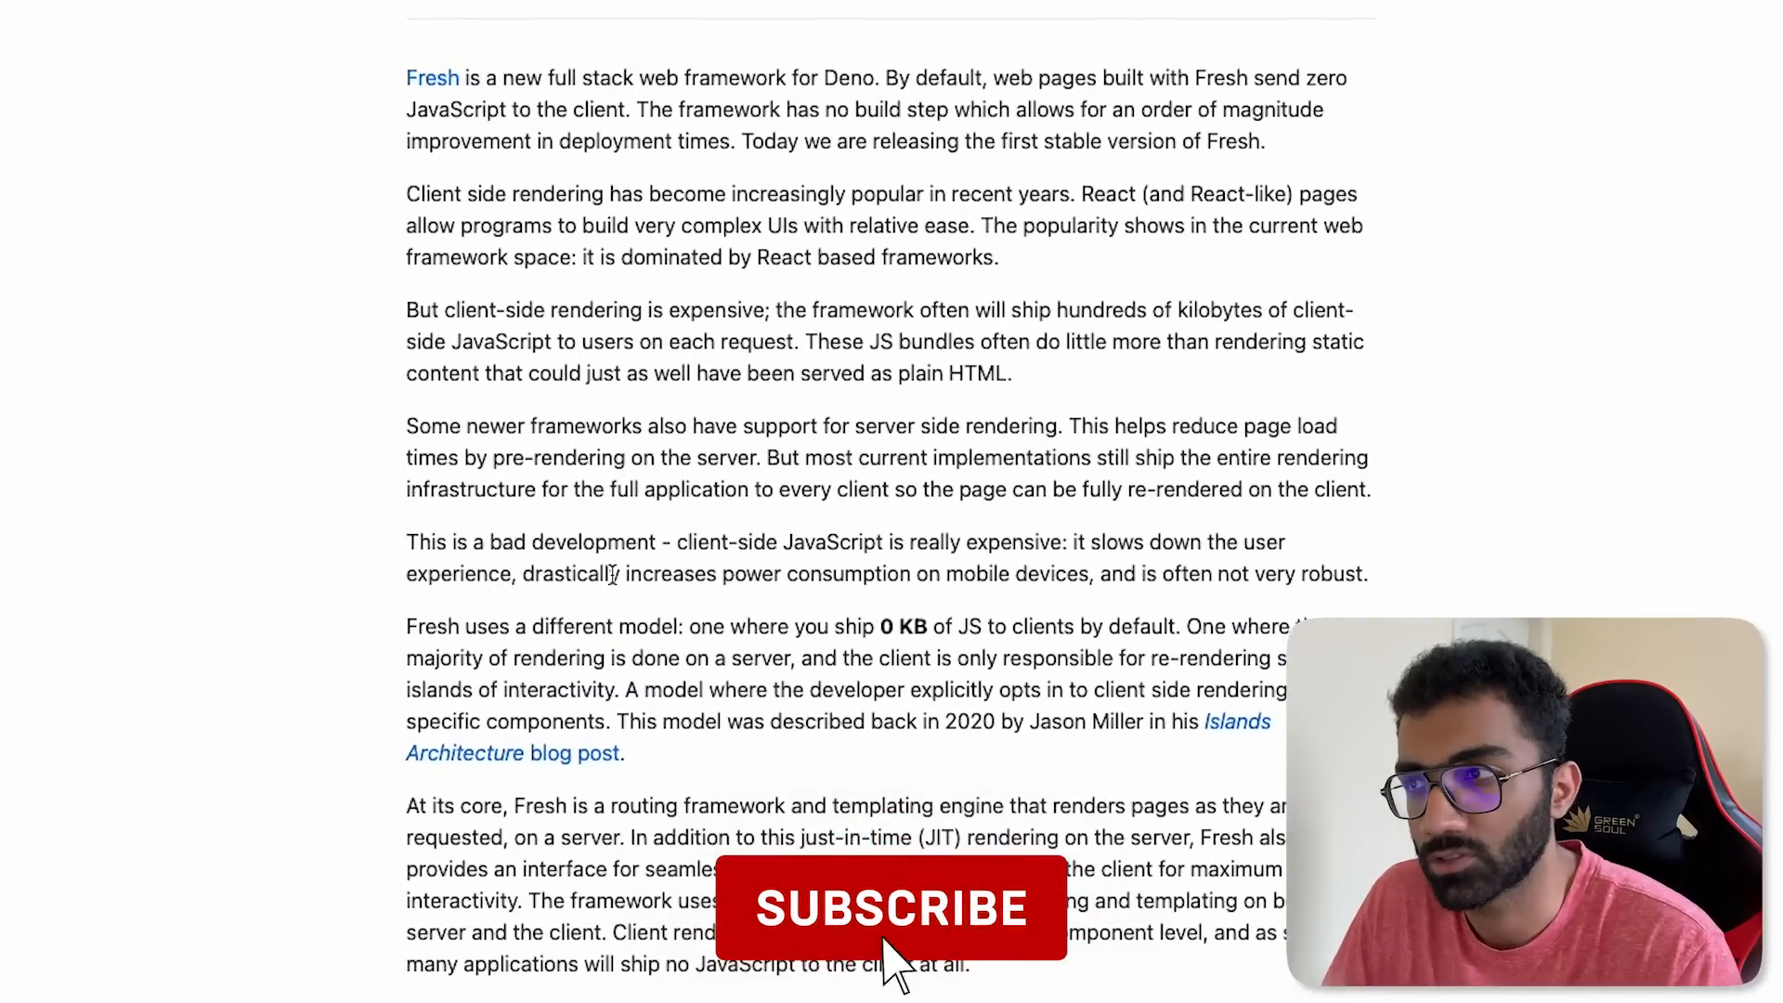
scroll("up", 3)
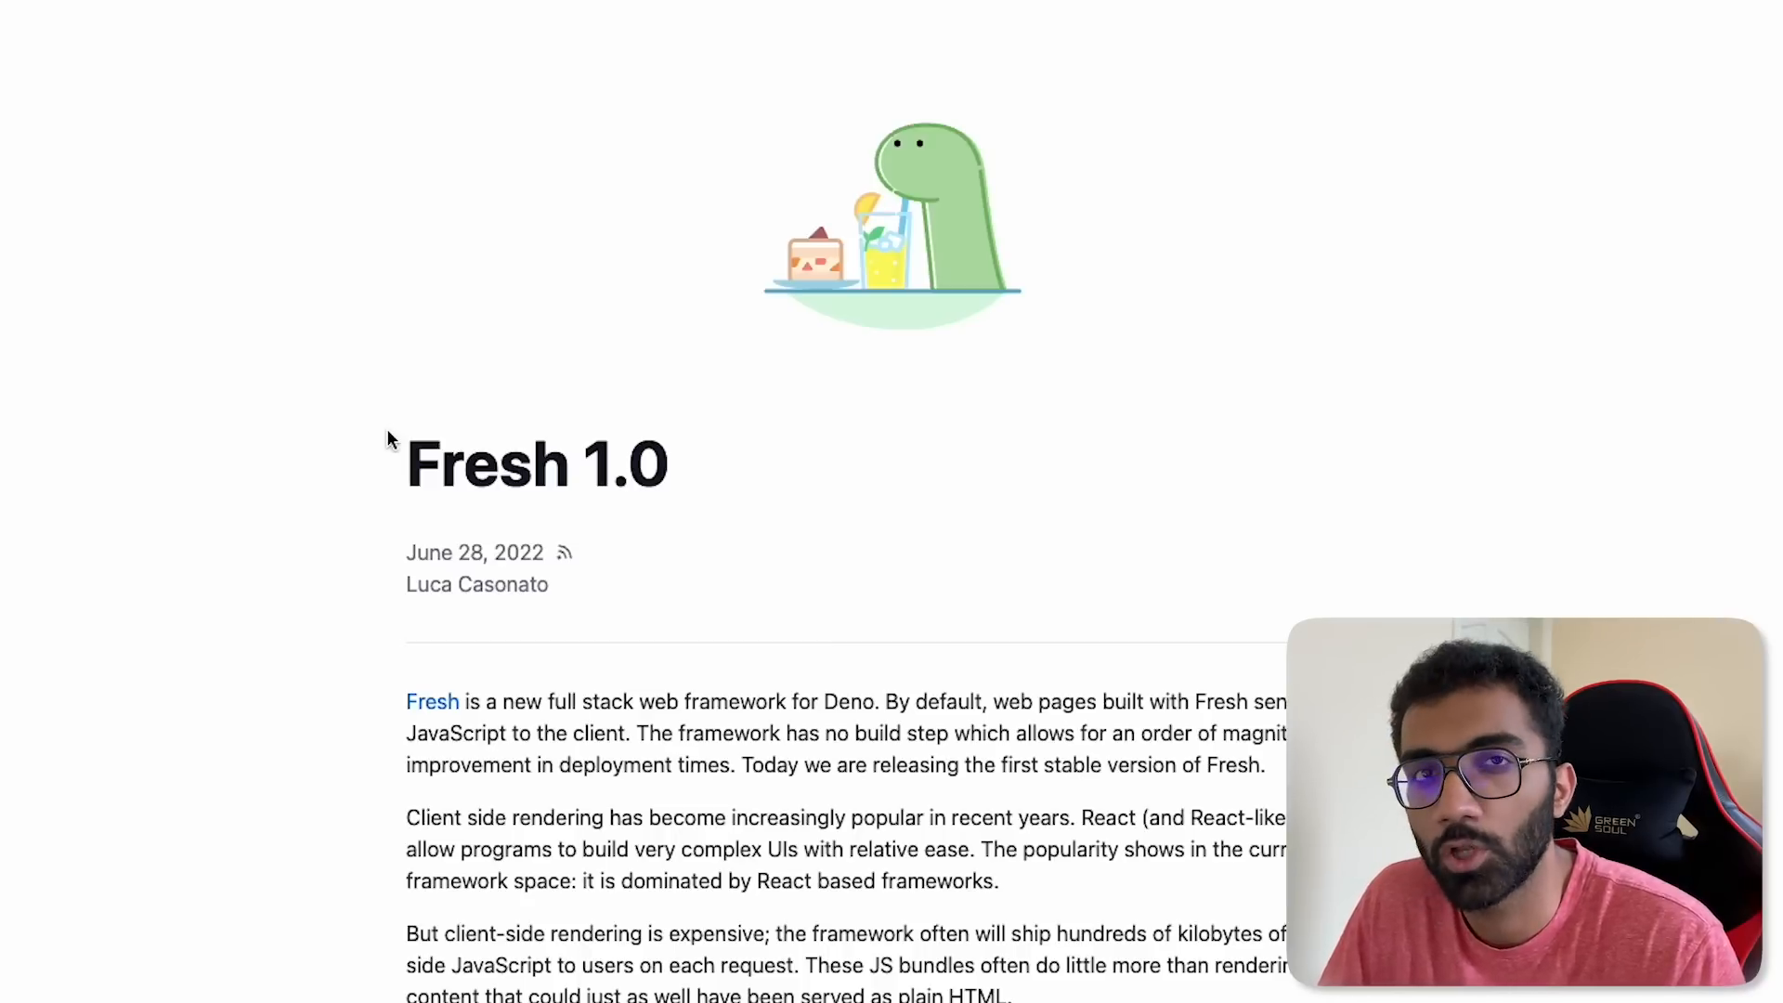
mouse_move(258, 433)
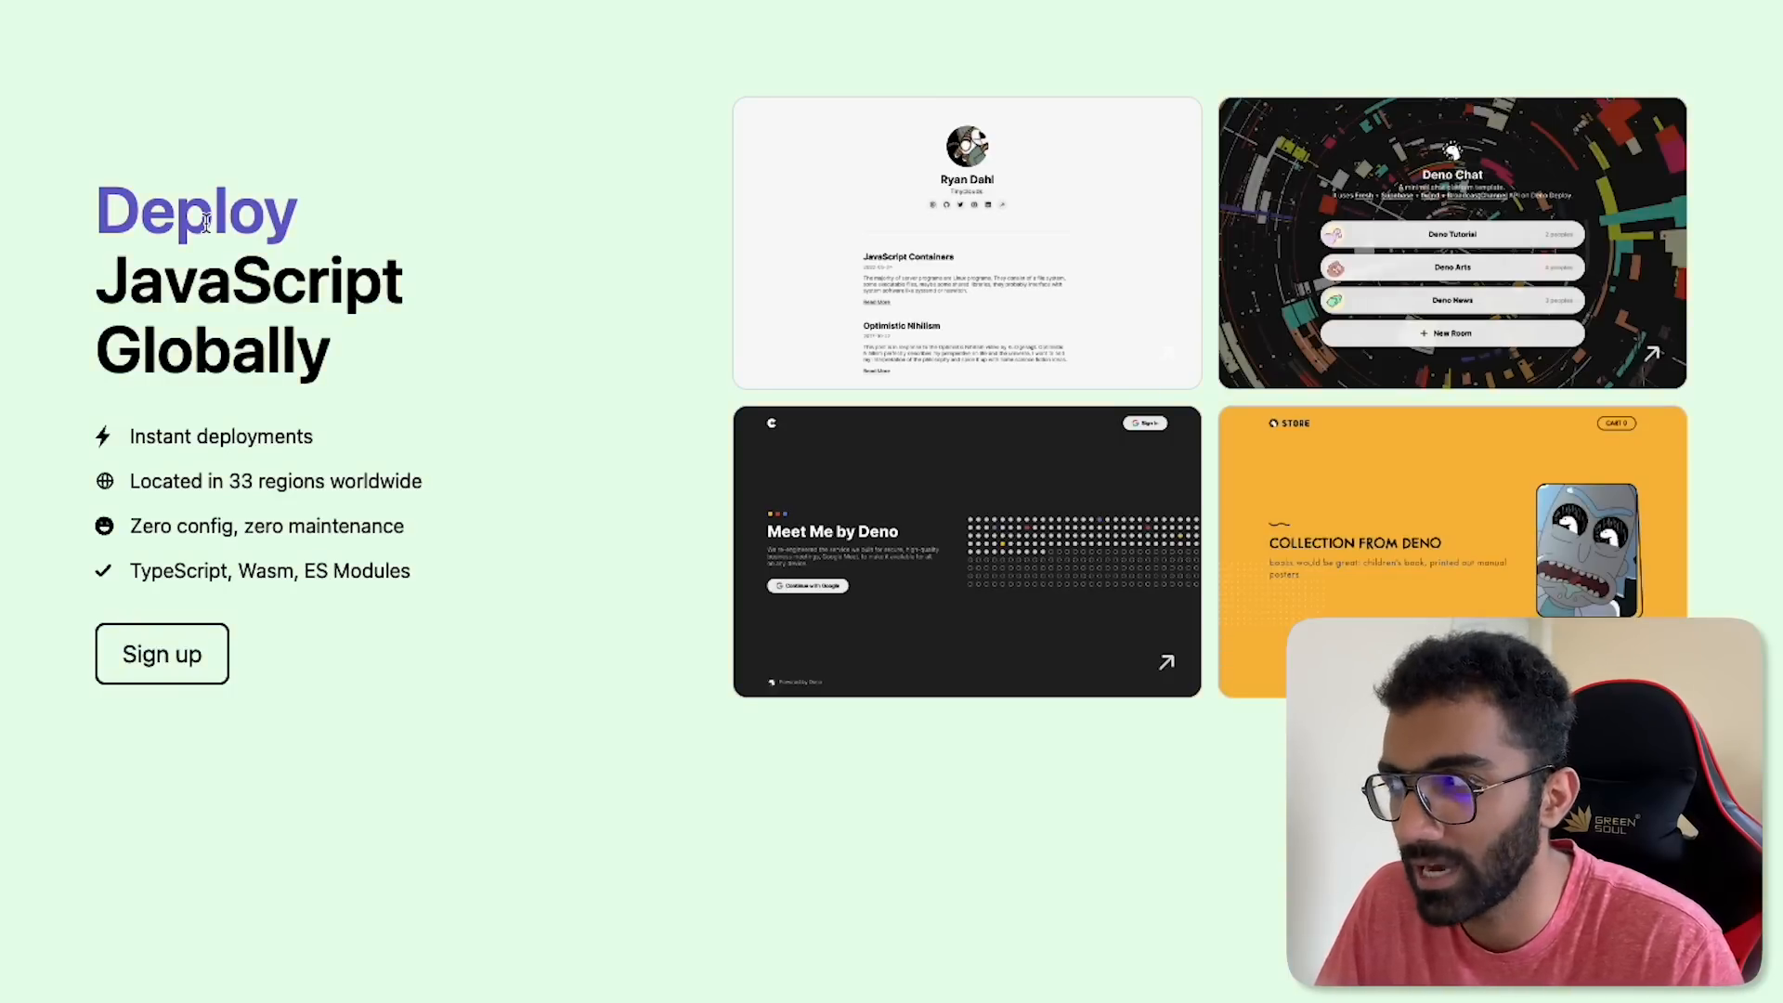
Step: Scroll the Deno Deploy landing page through its Why Deno Deploy feature sections and back up
scroll("down", 3)
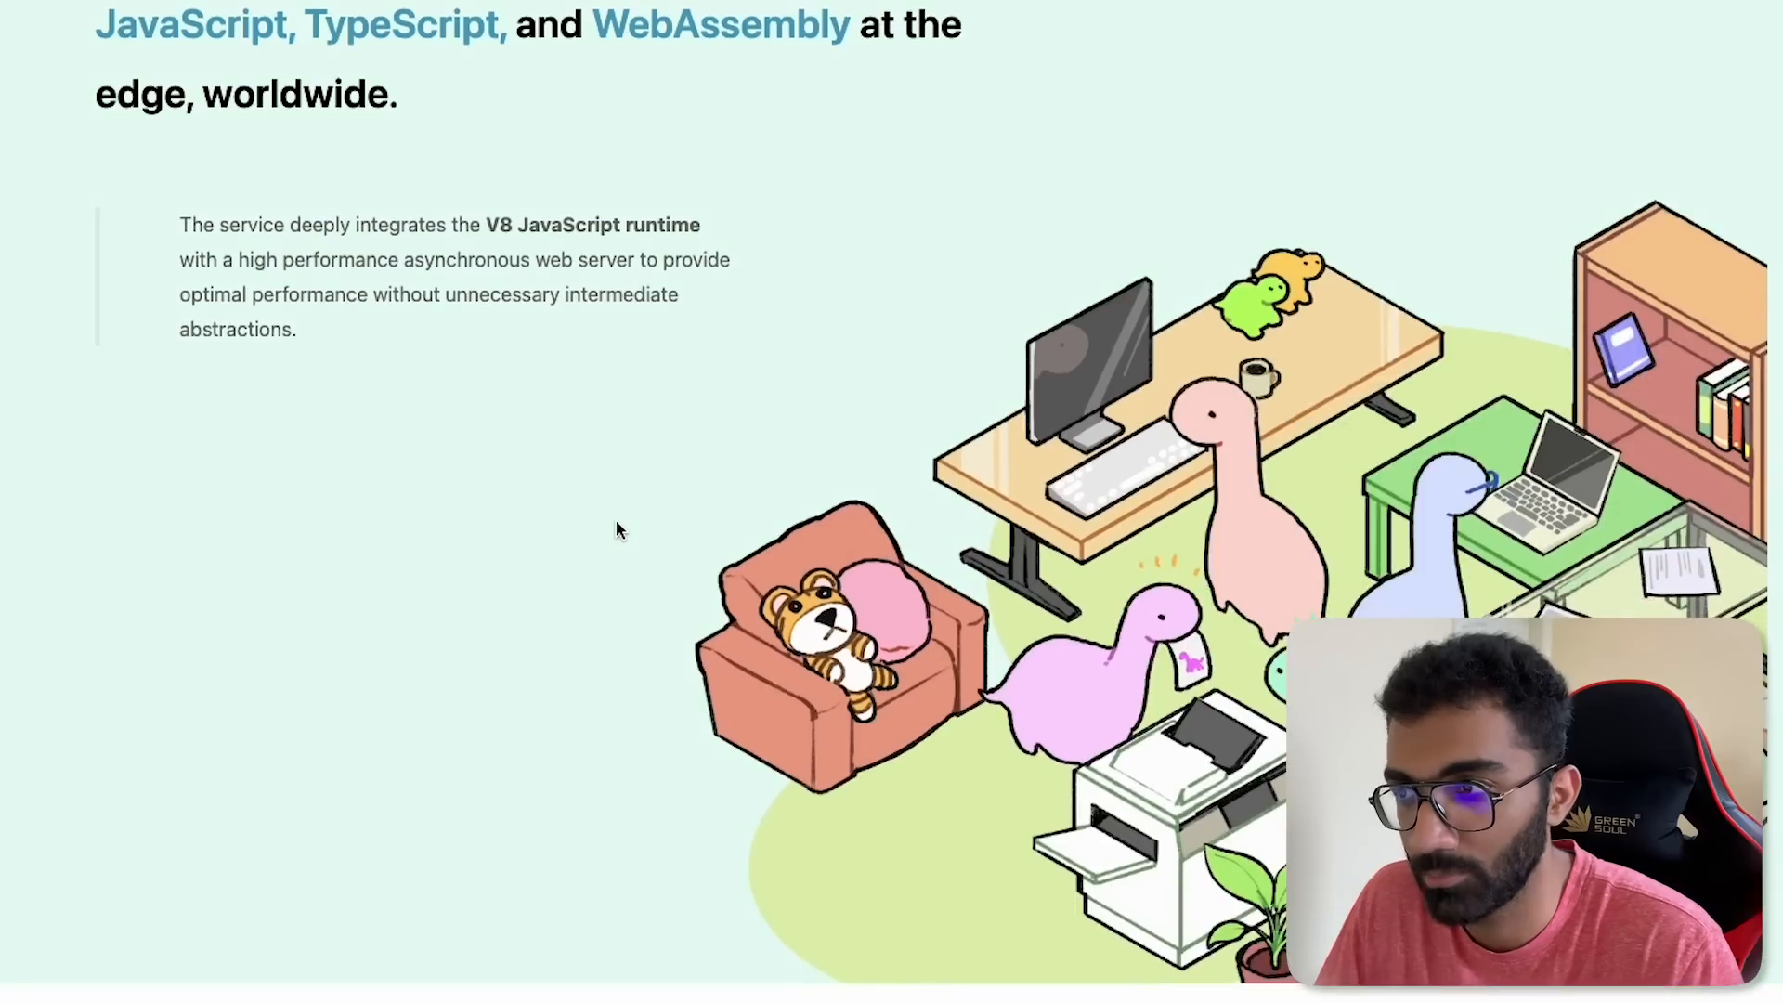
scroll("down", 3)
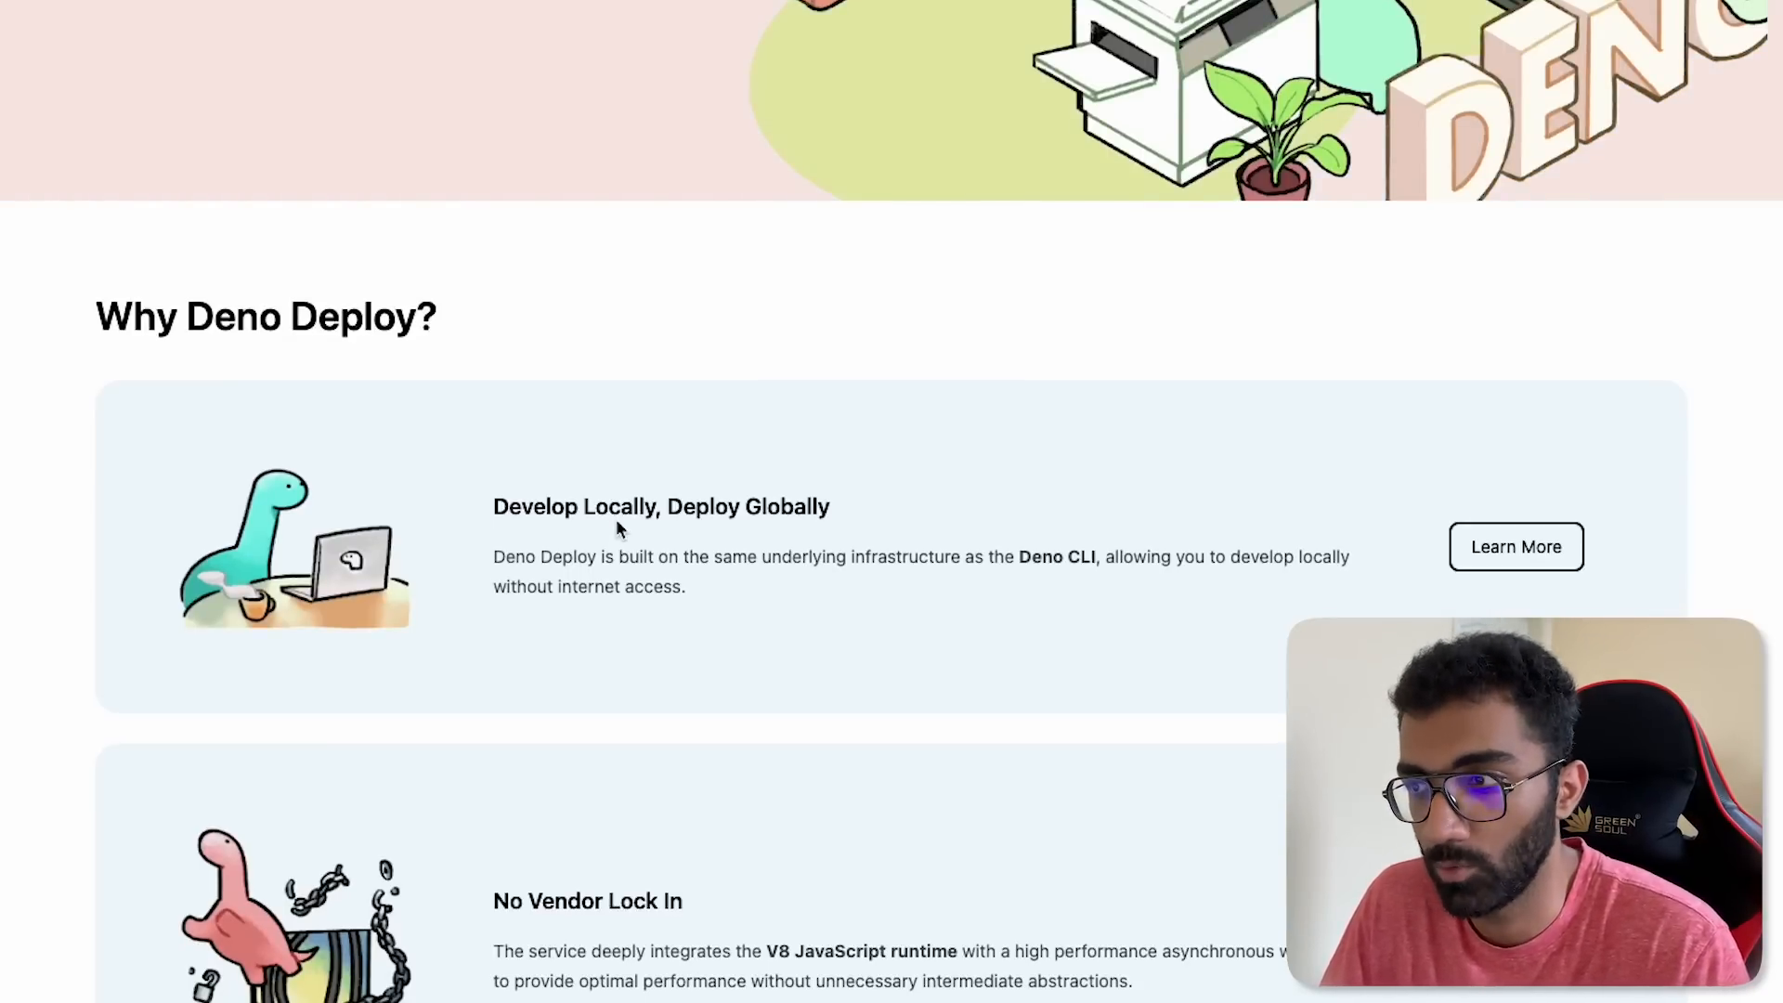
scroll("down", 3)
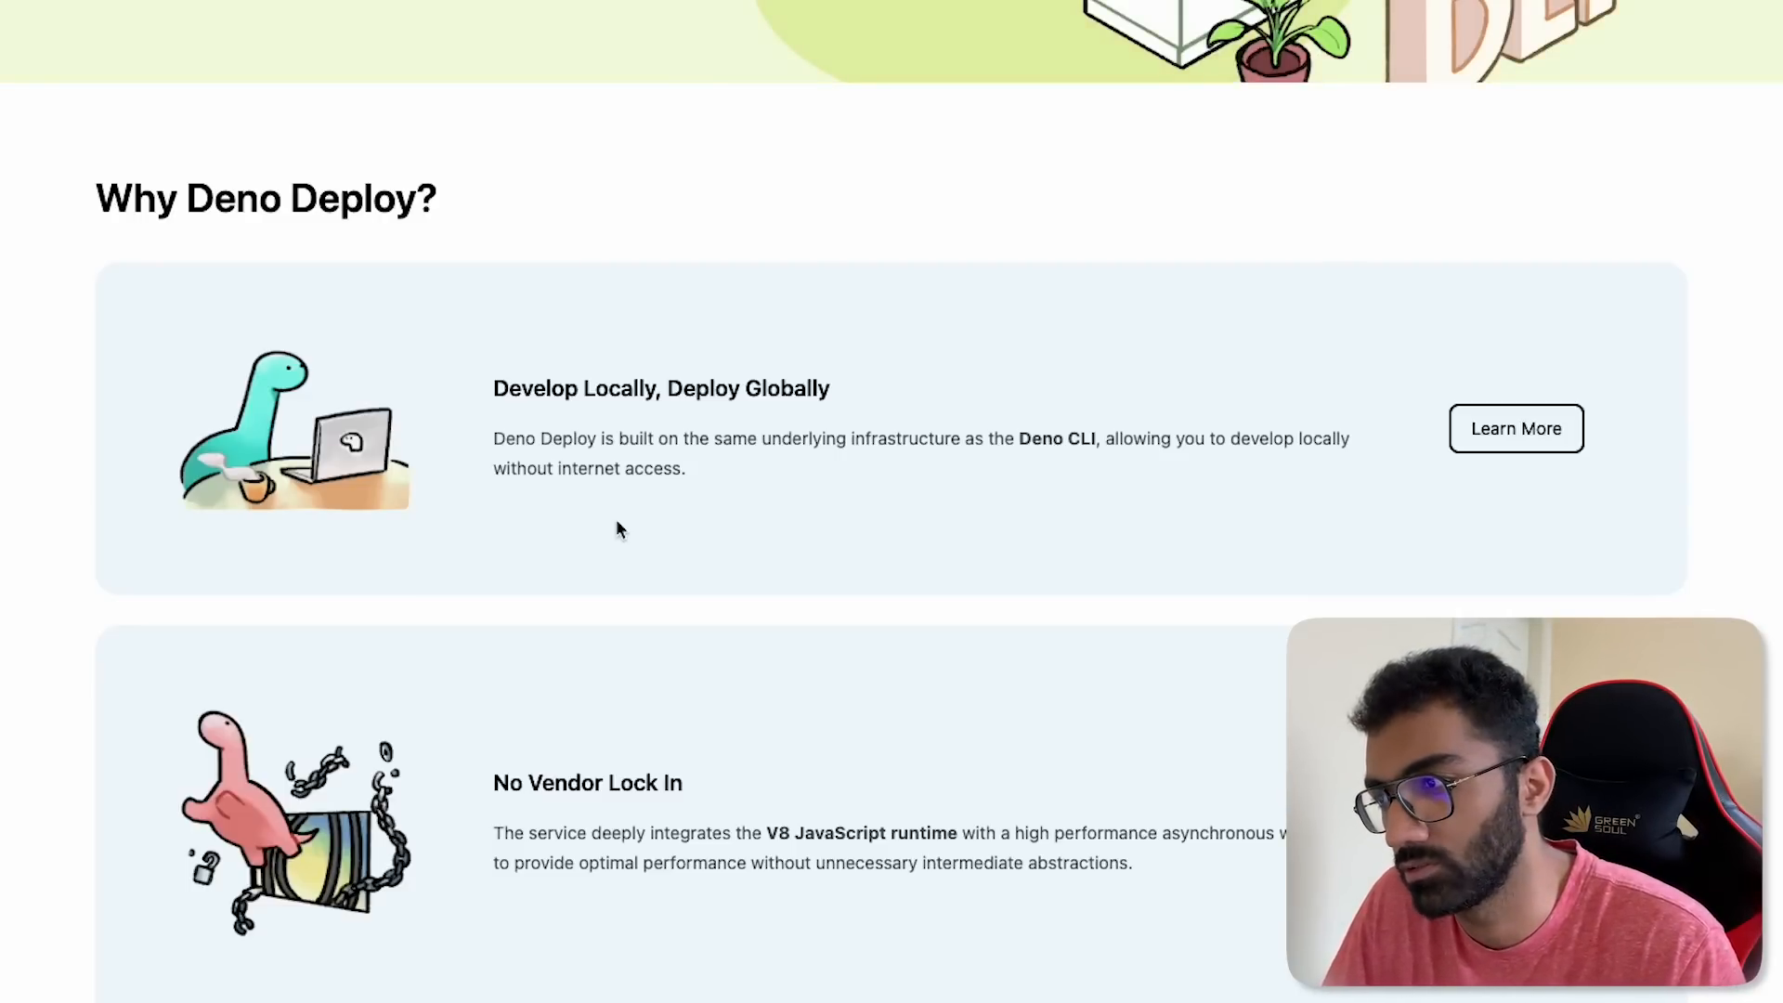
scroll("down", 3)
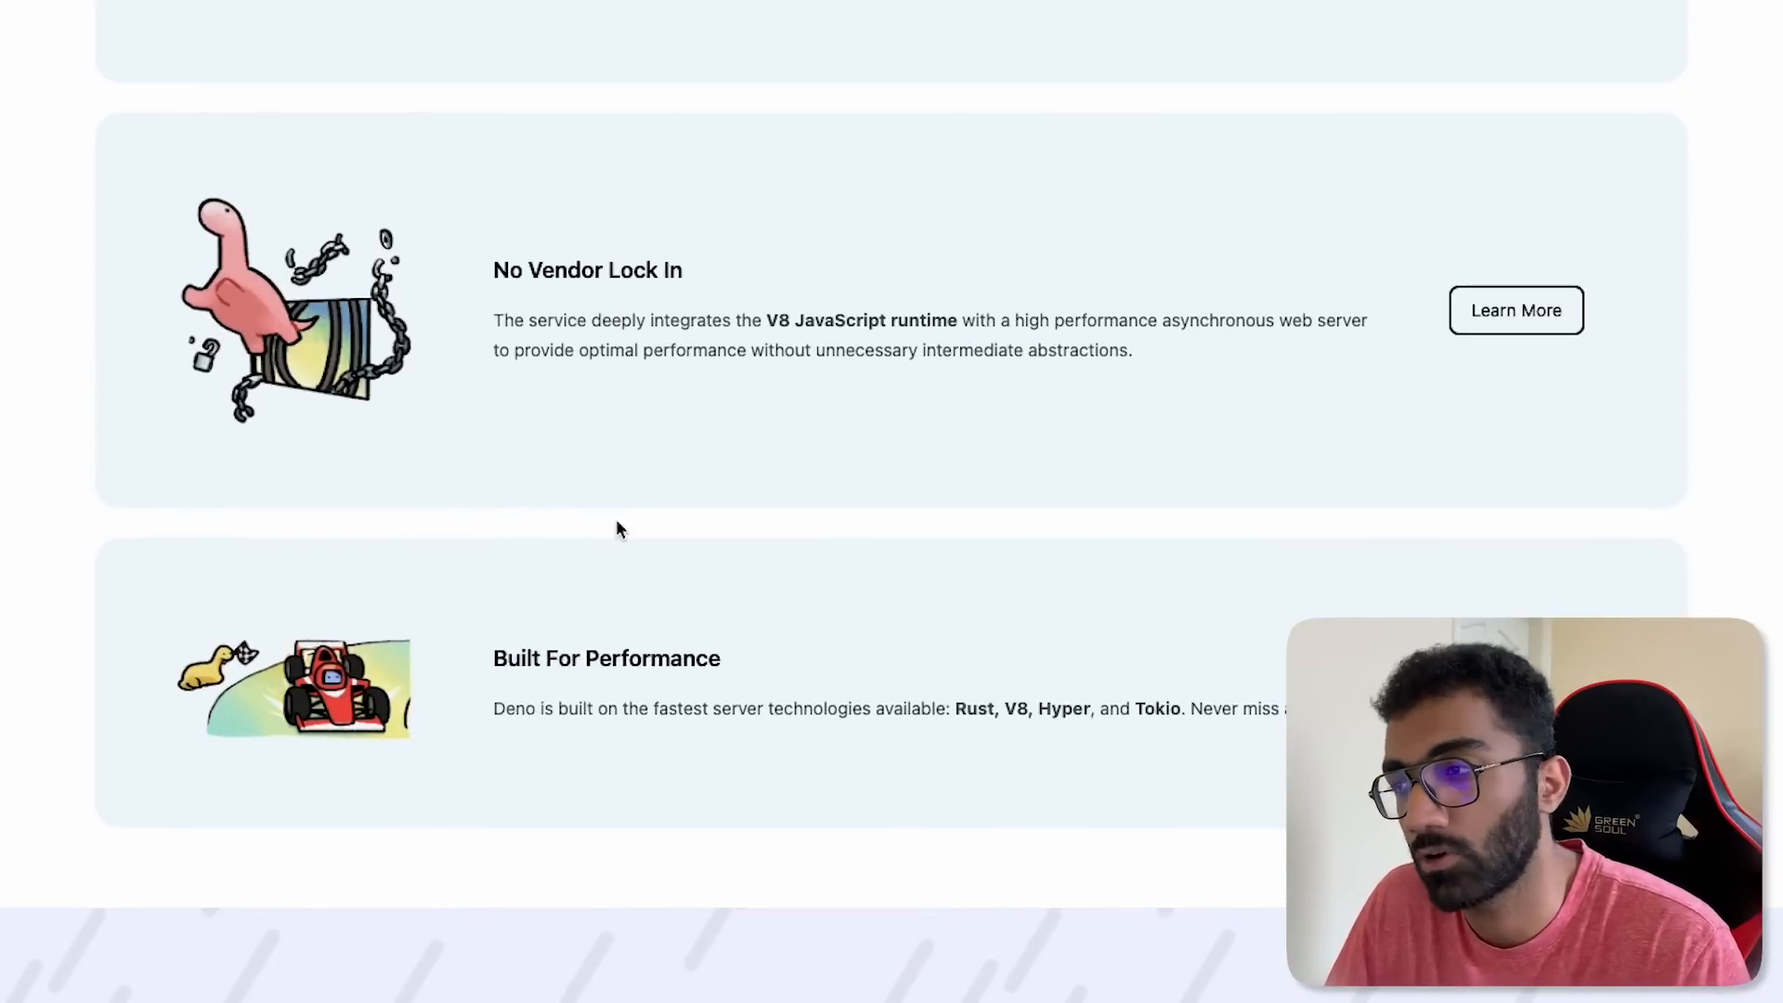
scroll("down", 3)
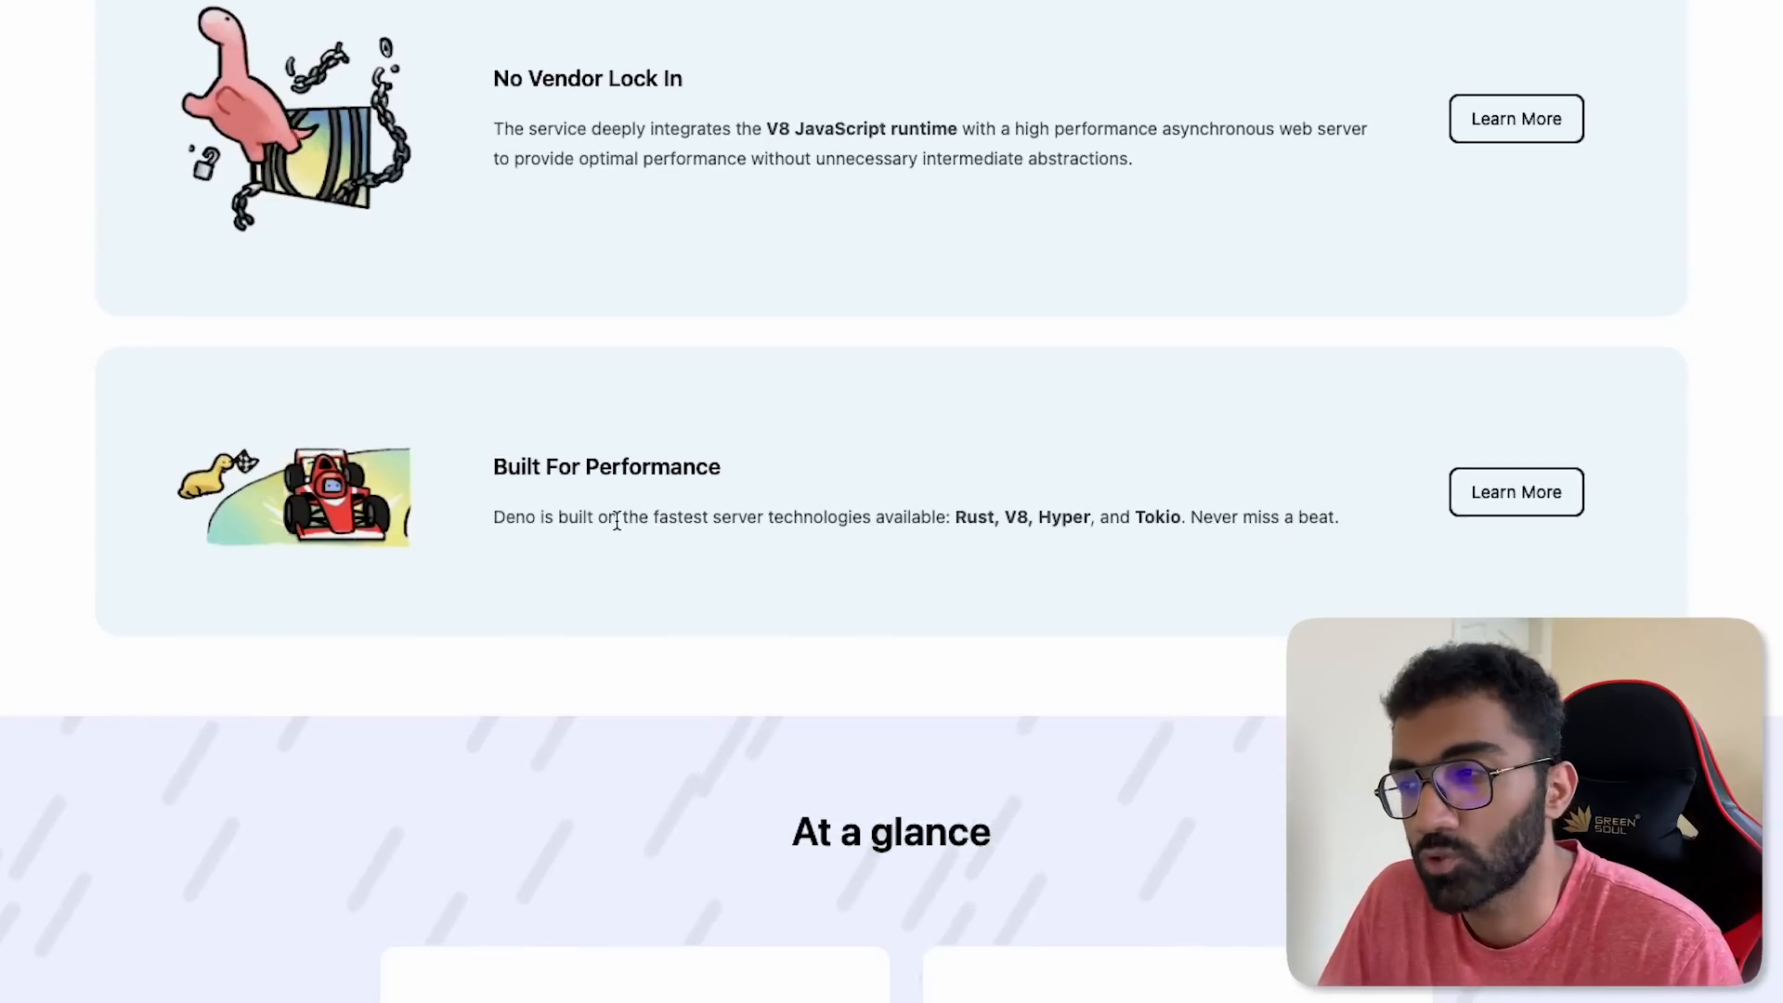
scroll("up", 3)
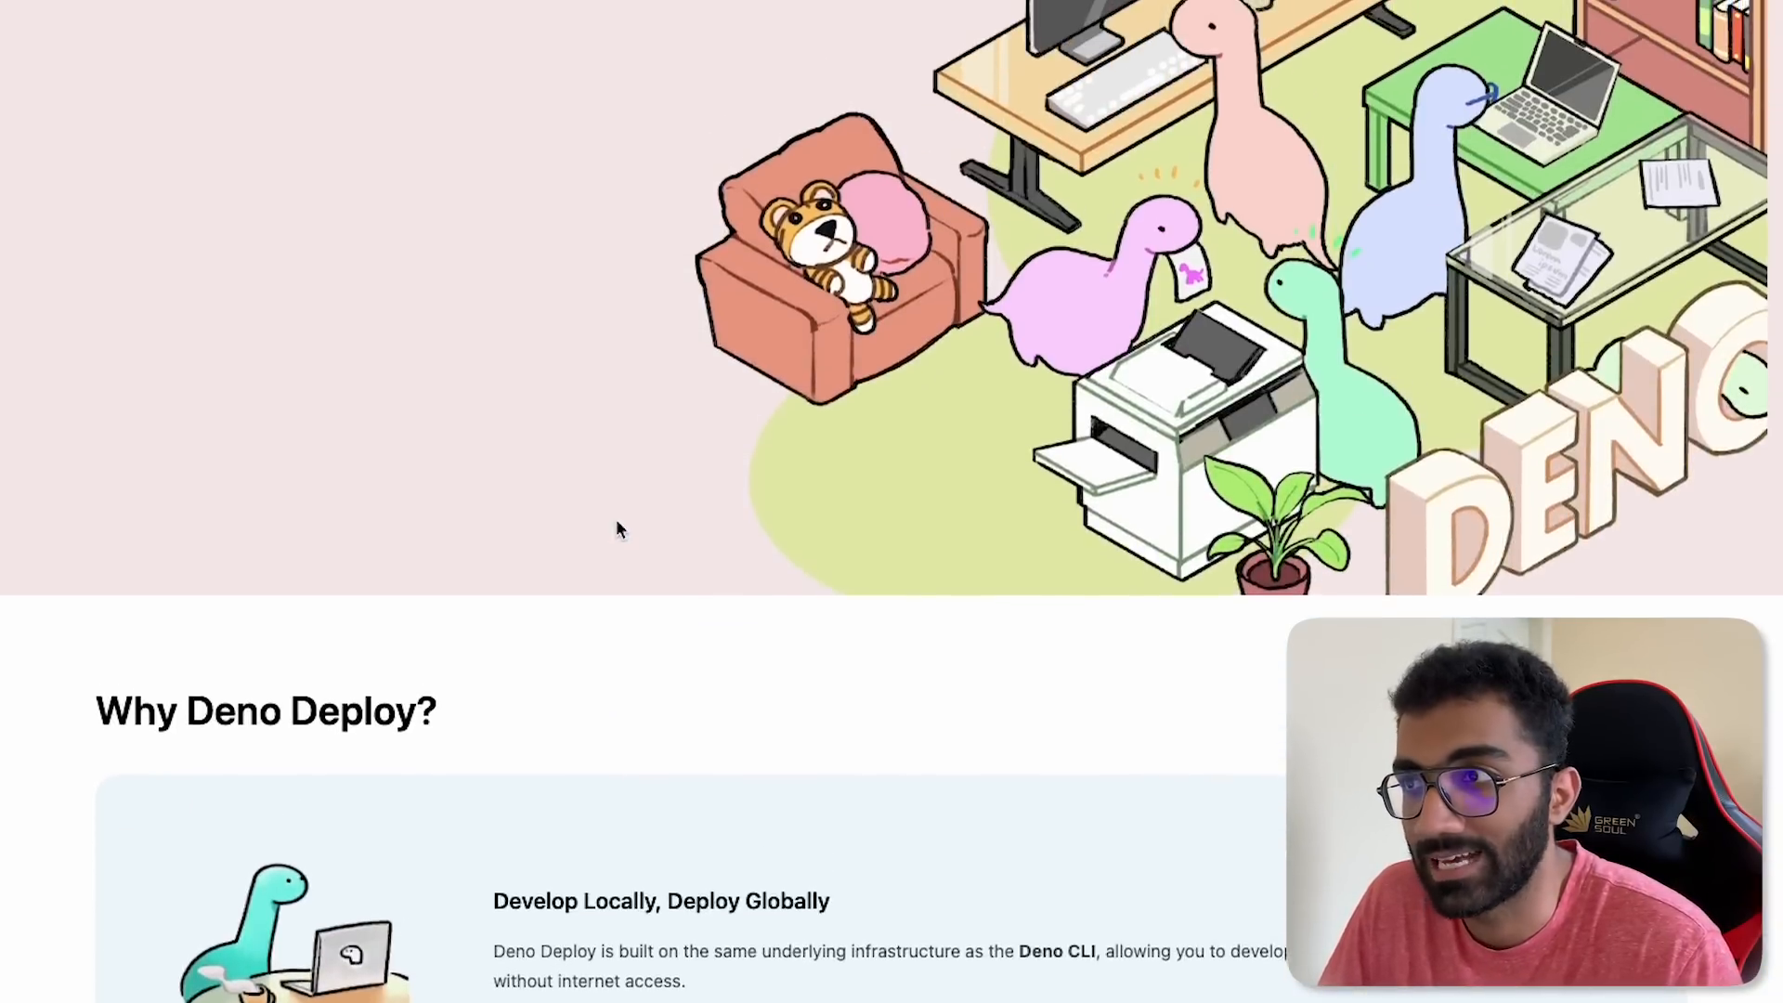
scroll("up", 3)
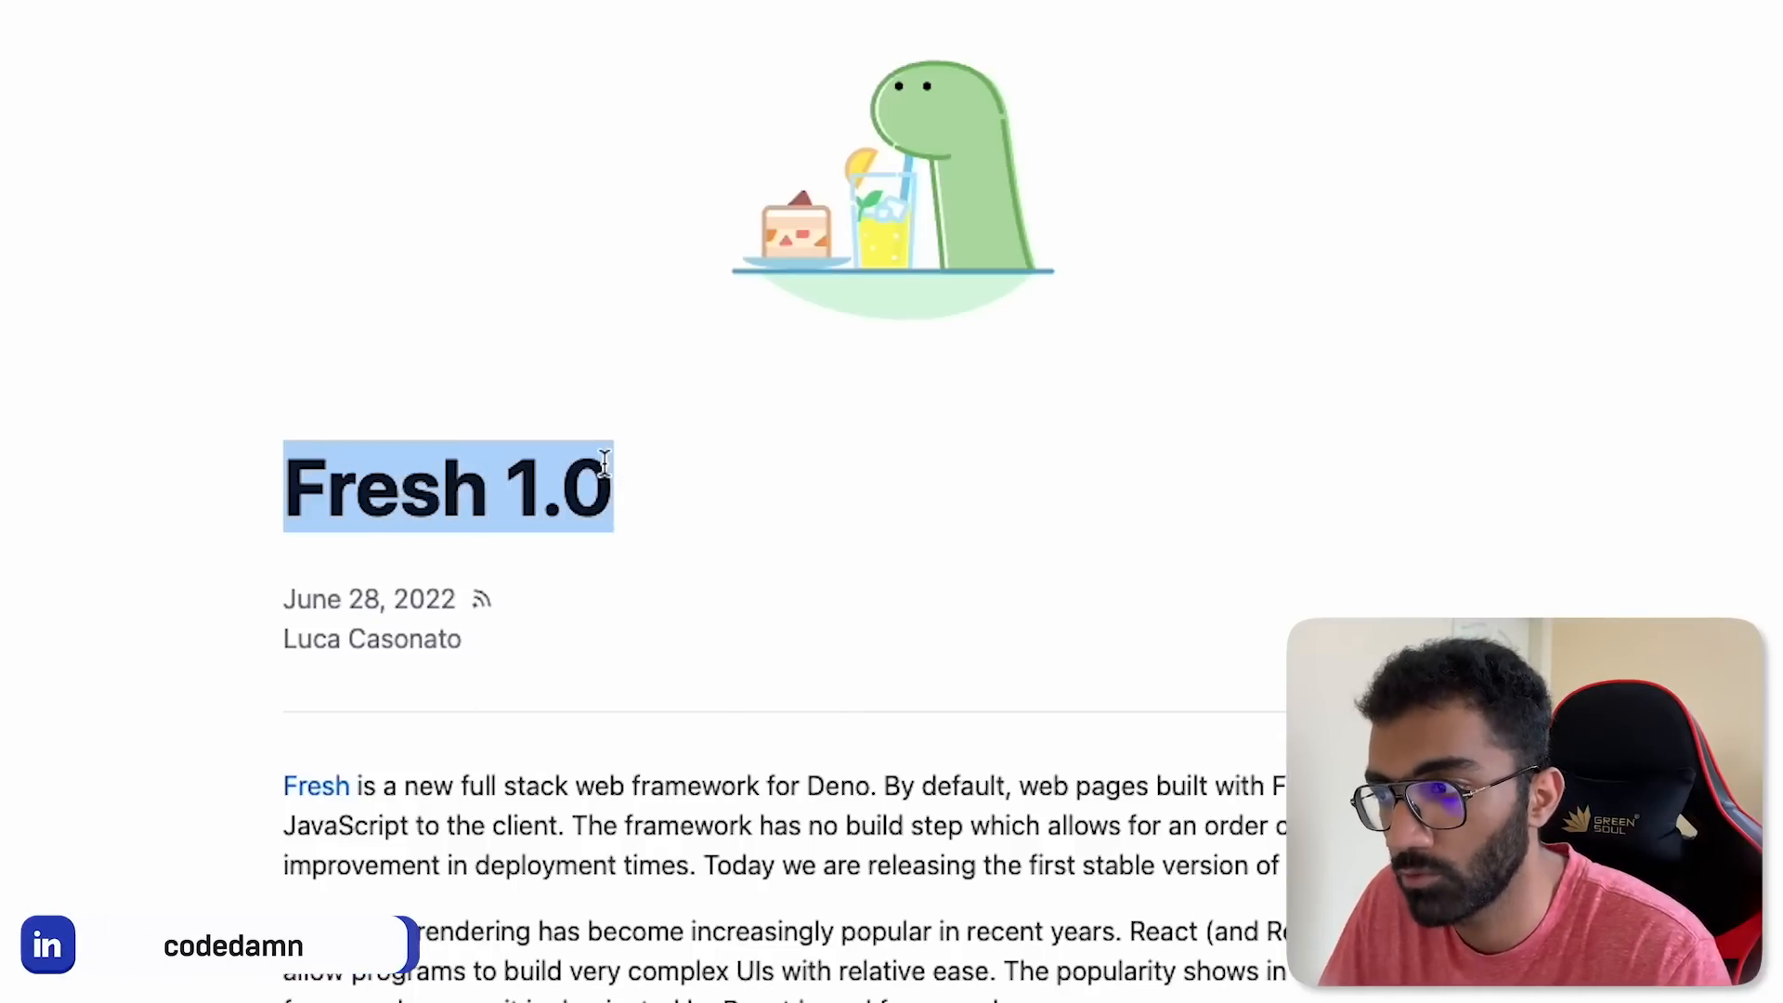
Step: Scroll through the Fresh post's Quick Start code and scaffolded project sections
scroll("down", 3)
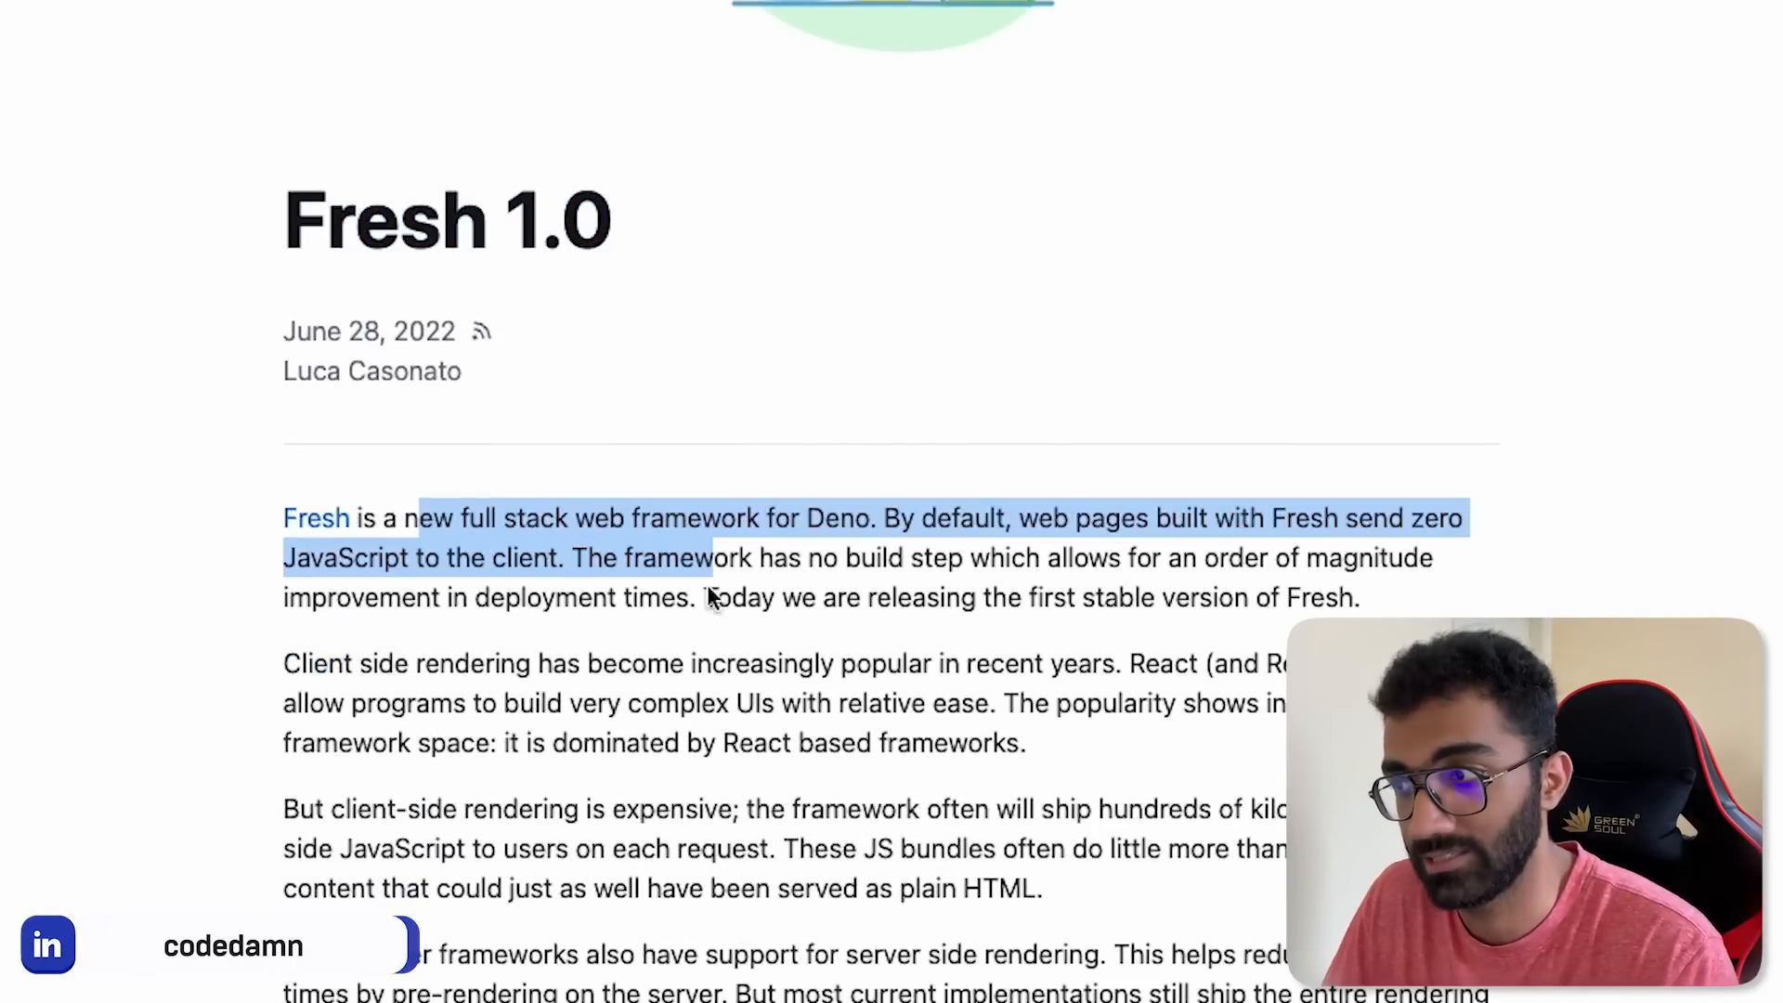
left_click(780, 641)
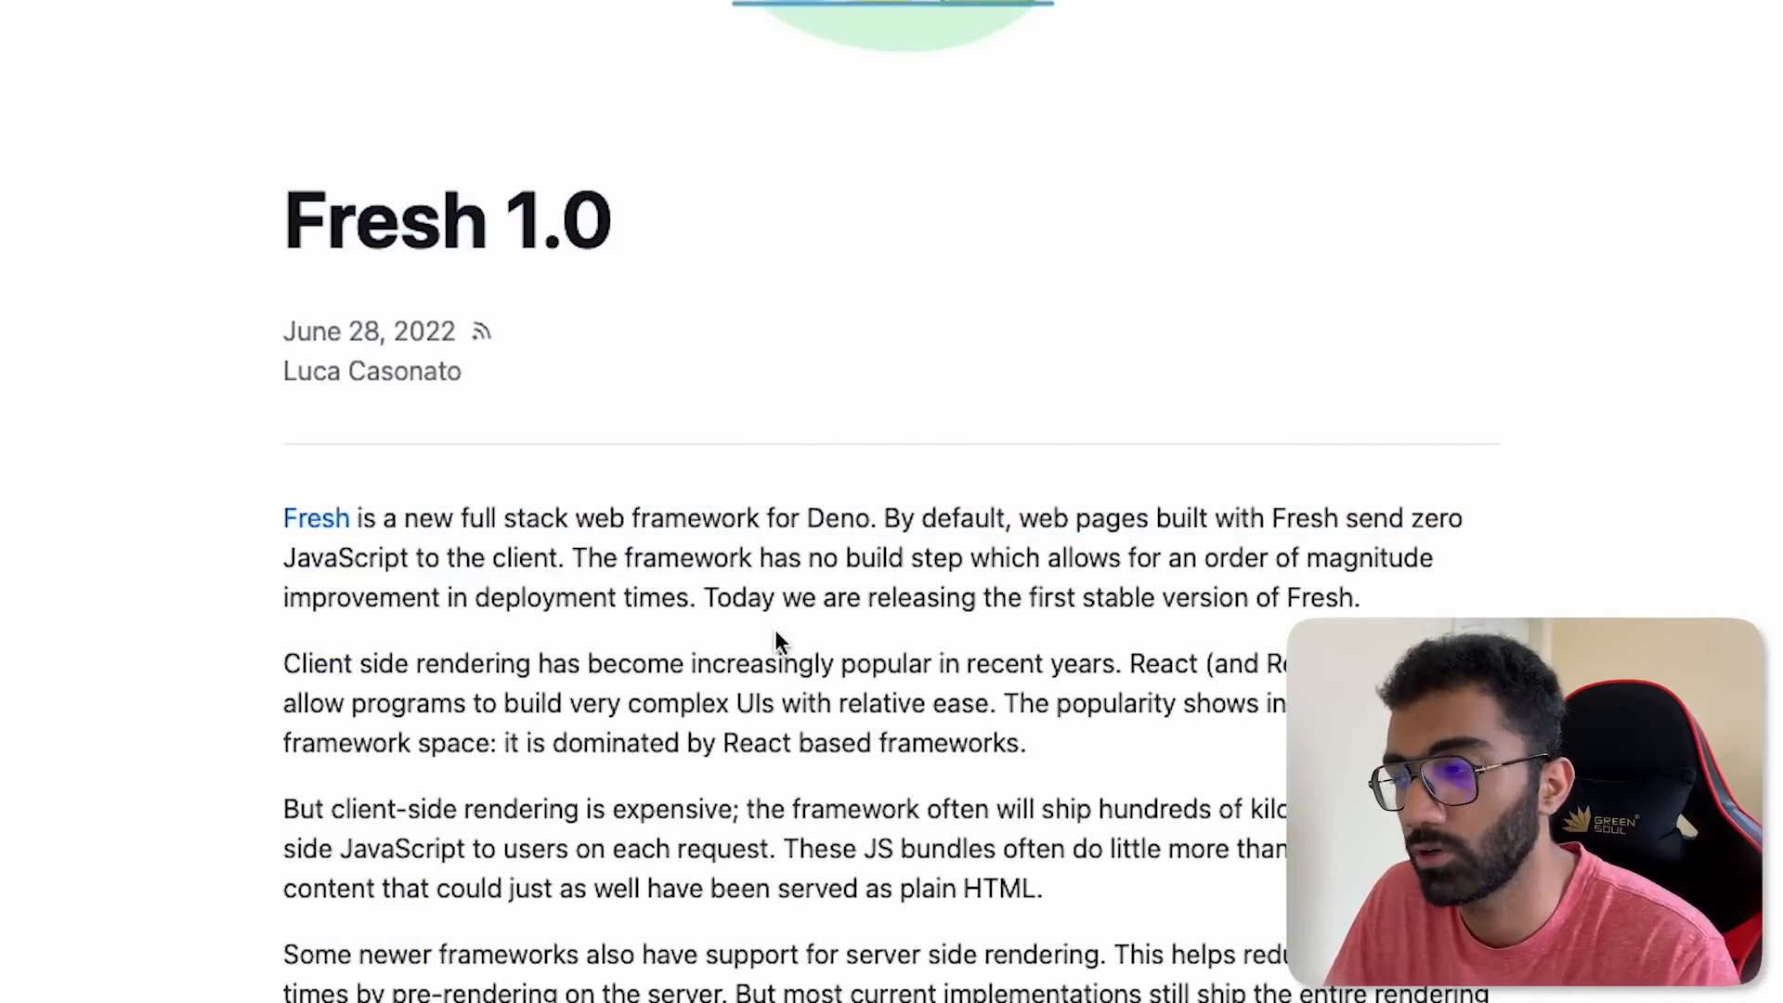
scroll("down", 3)
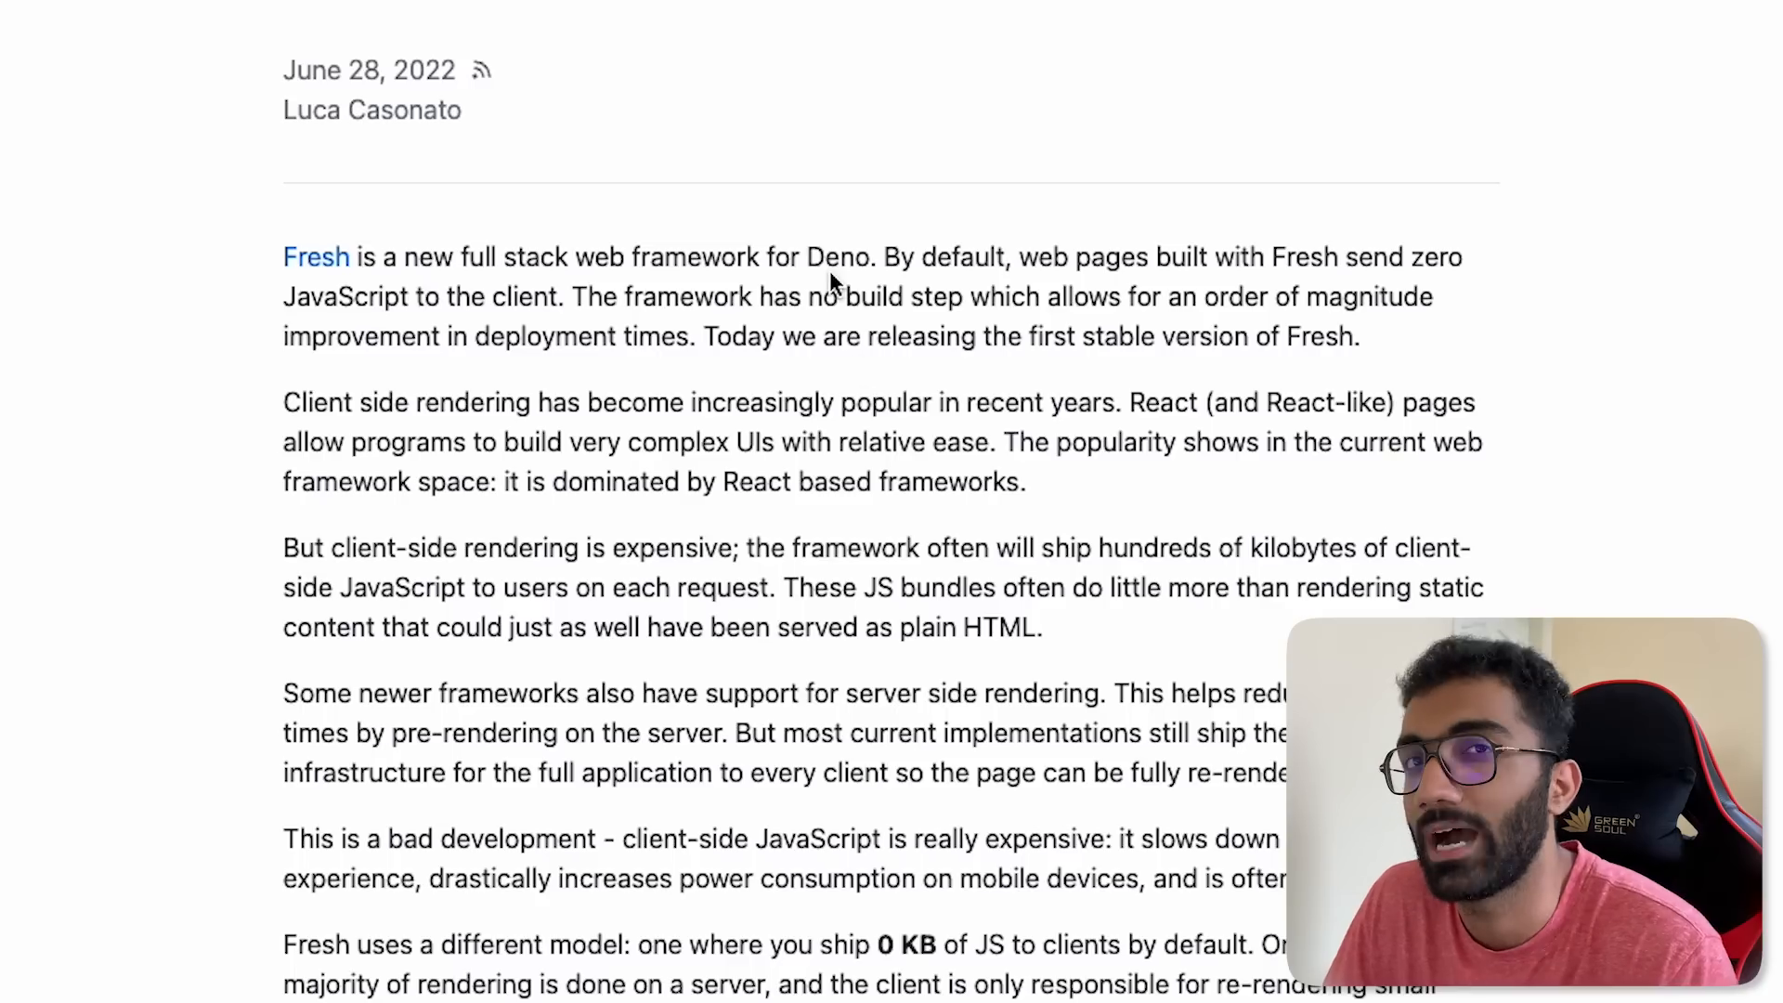
scroll("down", 3)
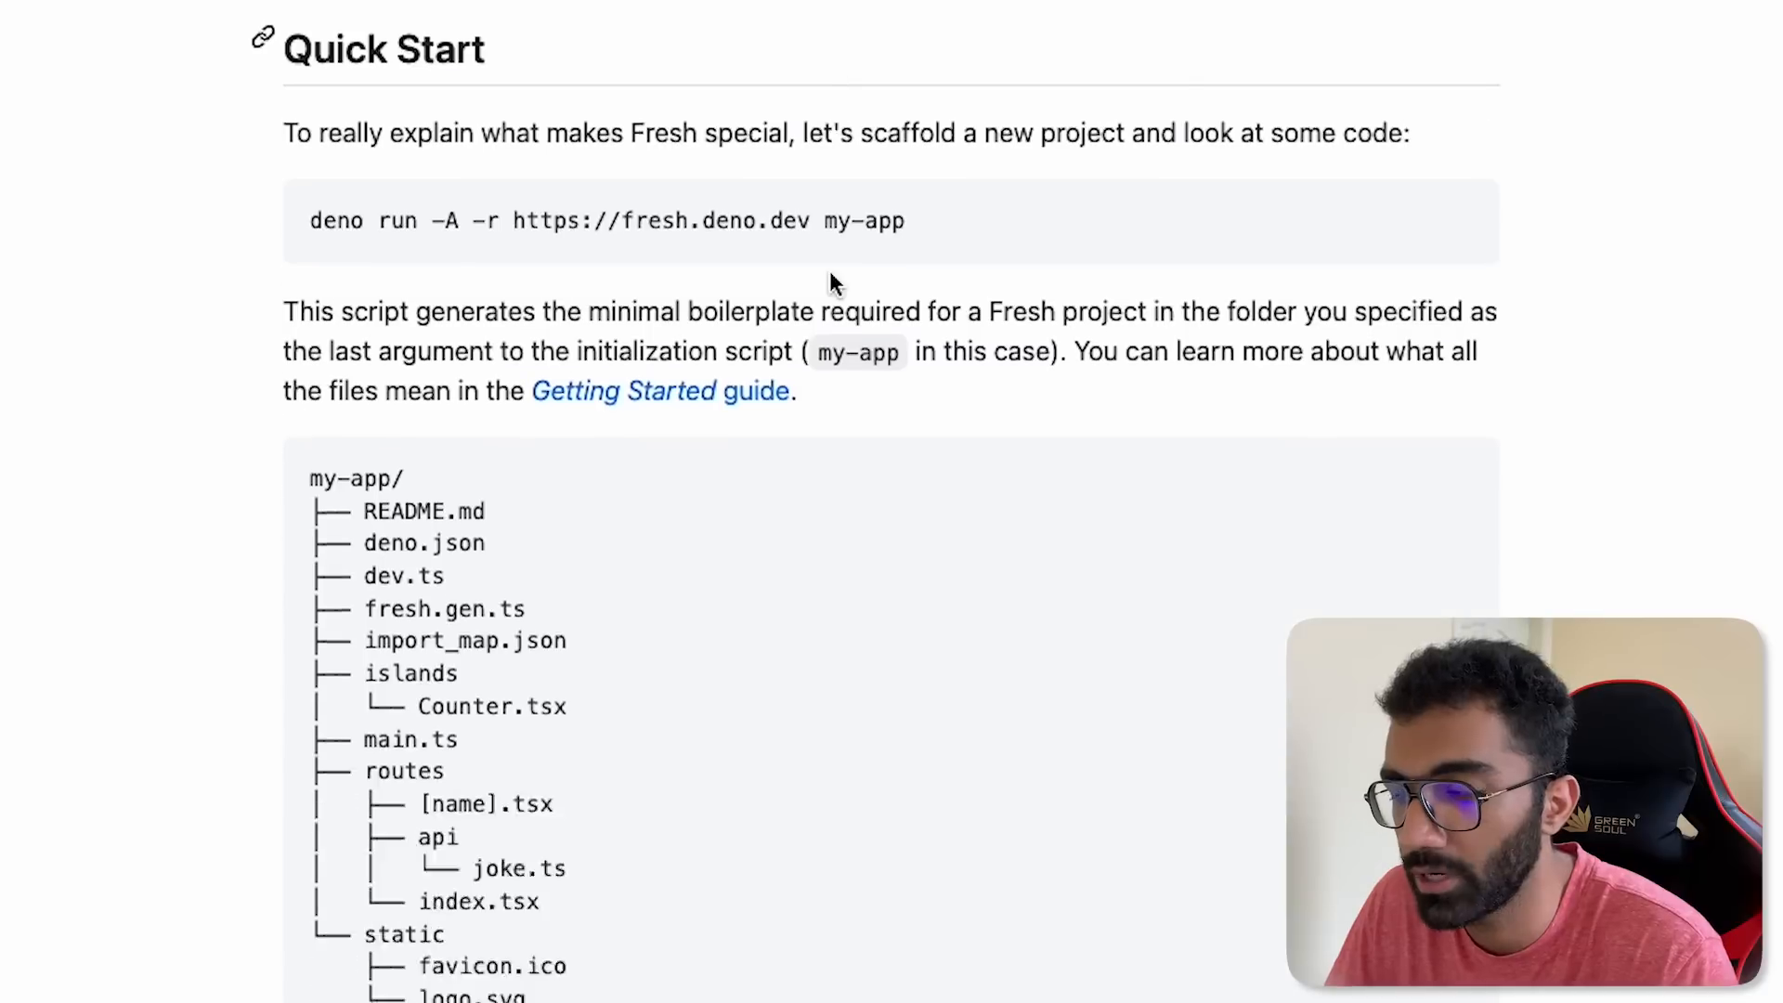
scroll("down", 3)
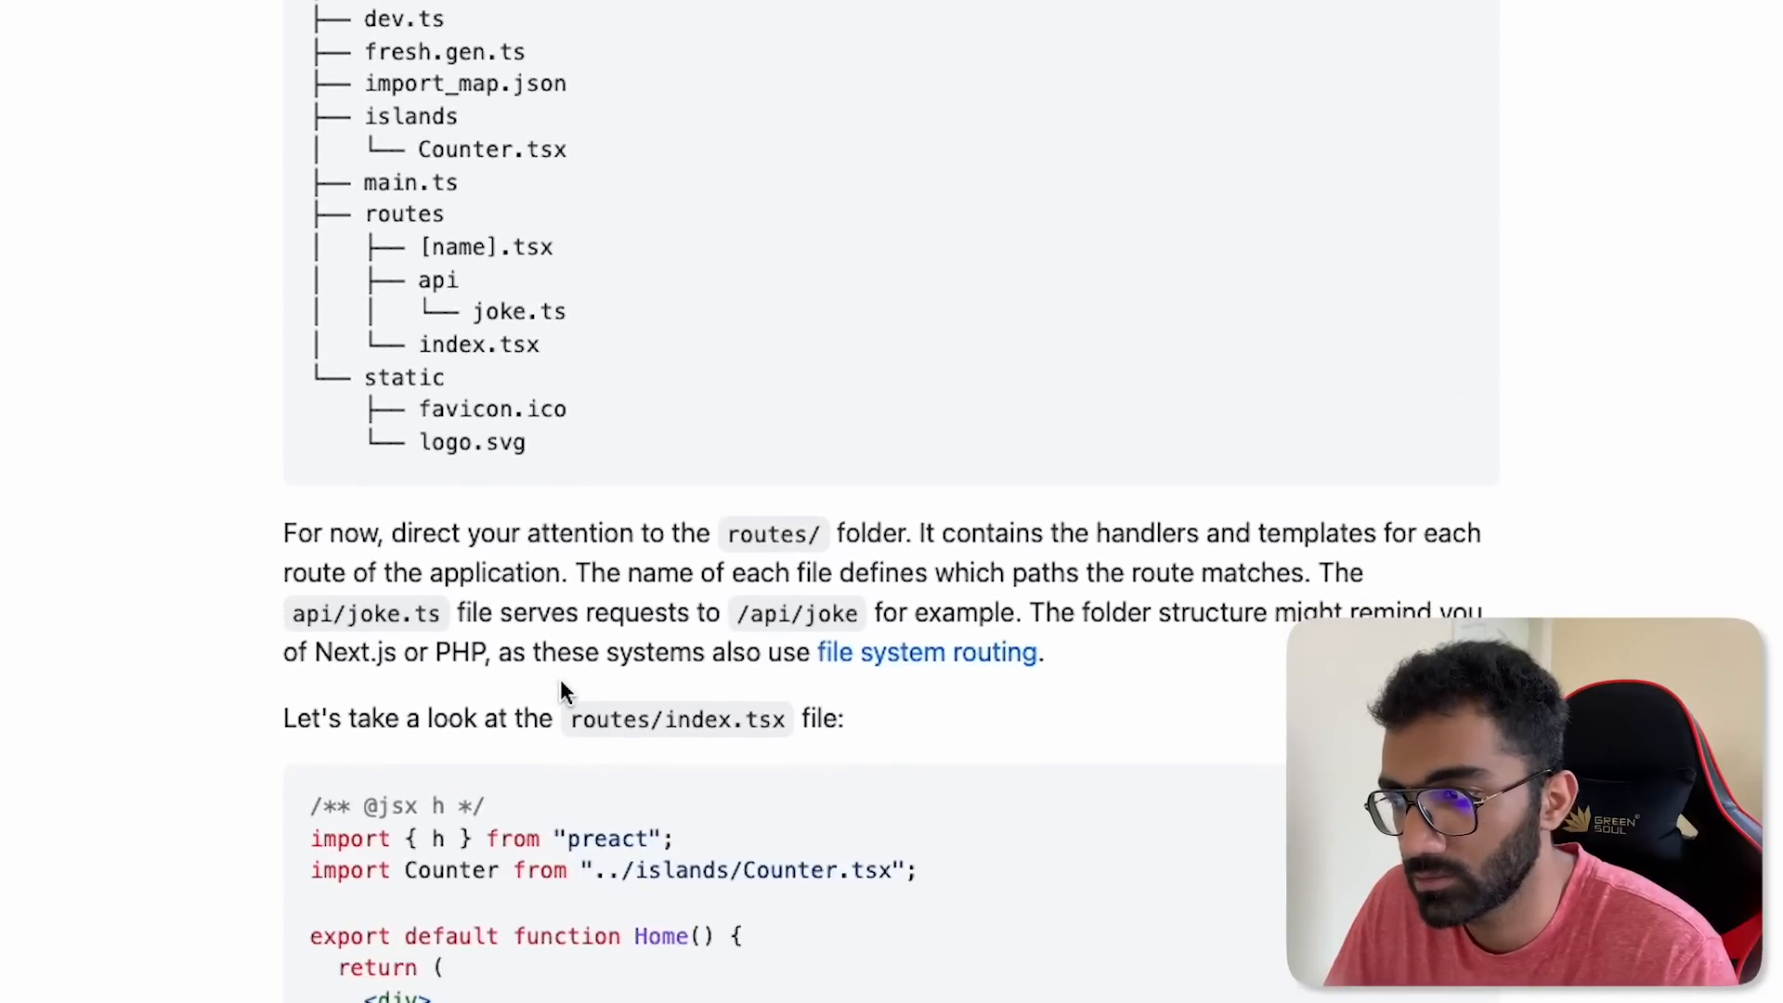
scroll("down", 3)
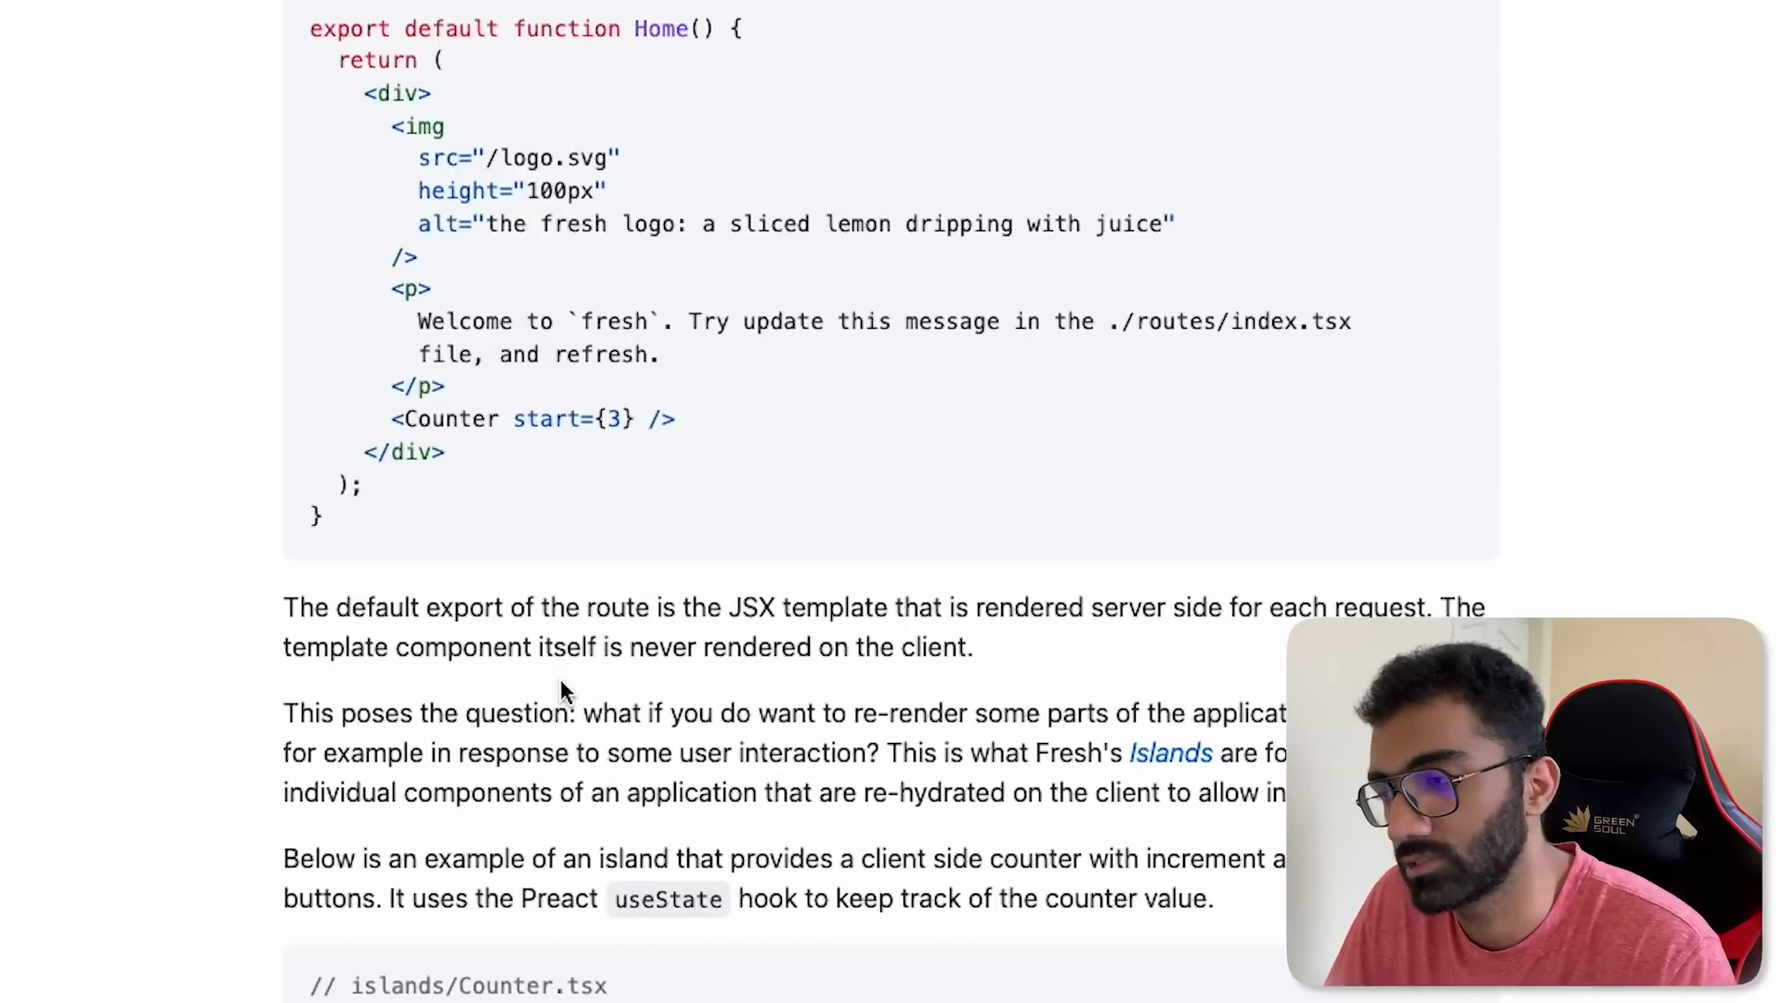
Step: Read the Counter island example and reach the Islands Architecture blog post link
scroll("down", 3)
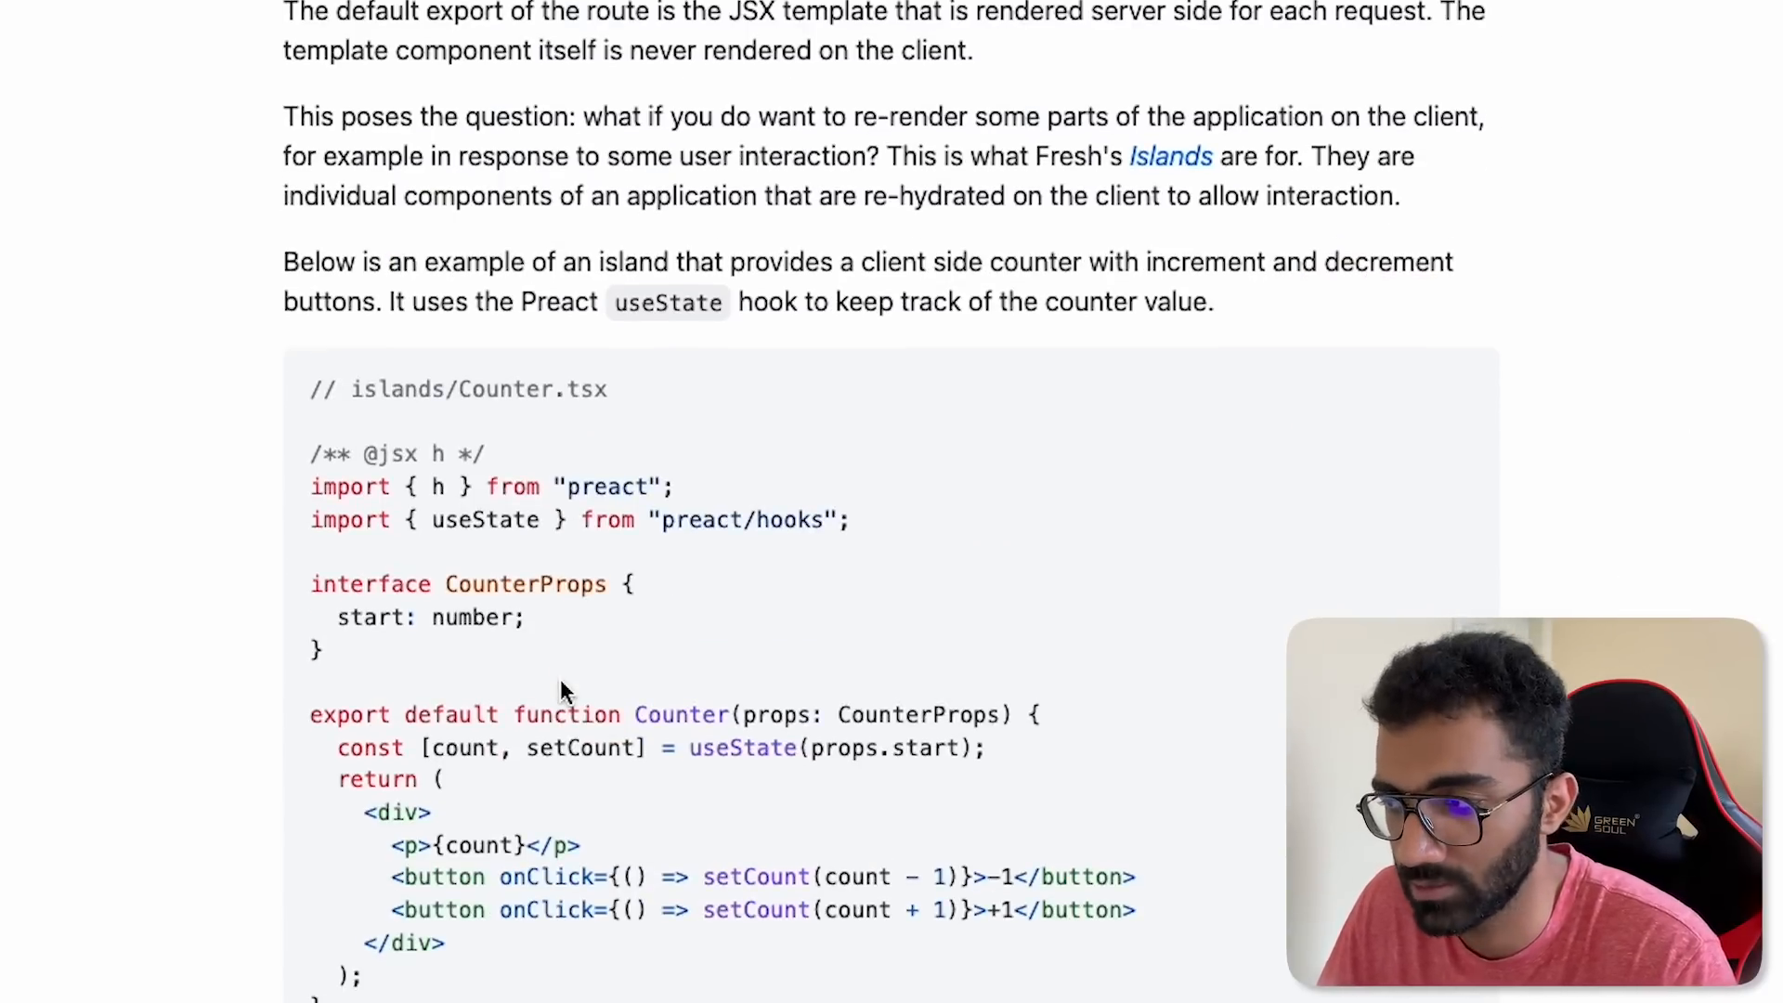
scroll("down", 3)
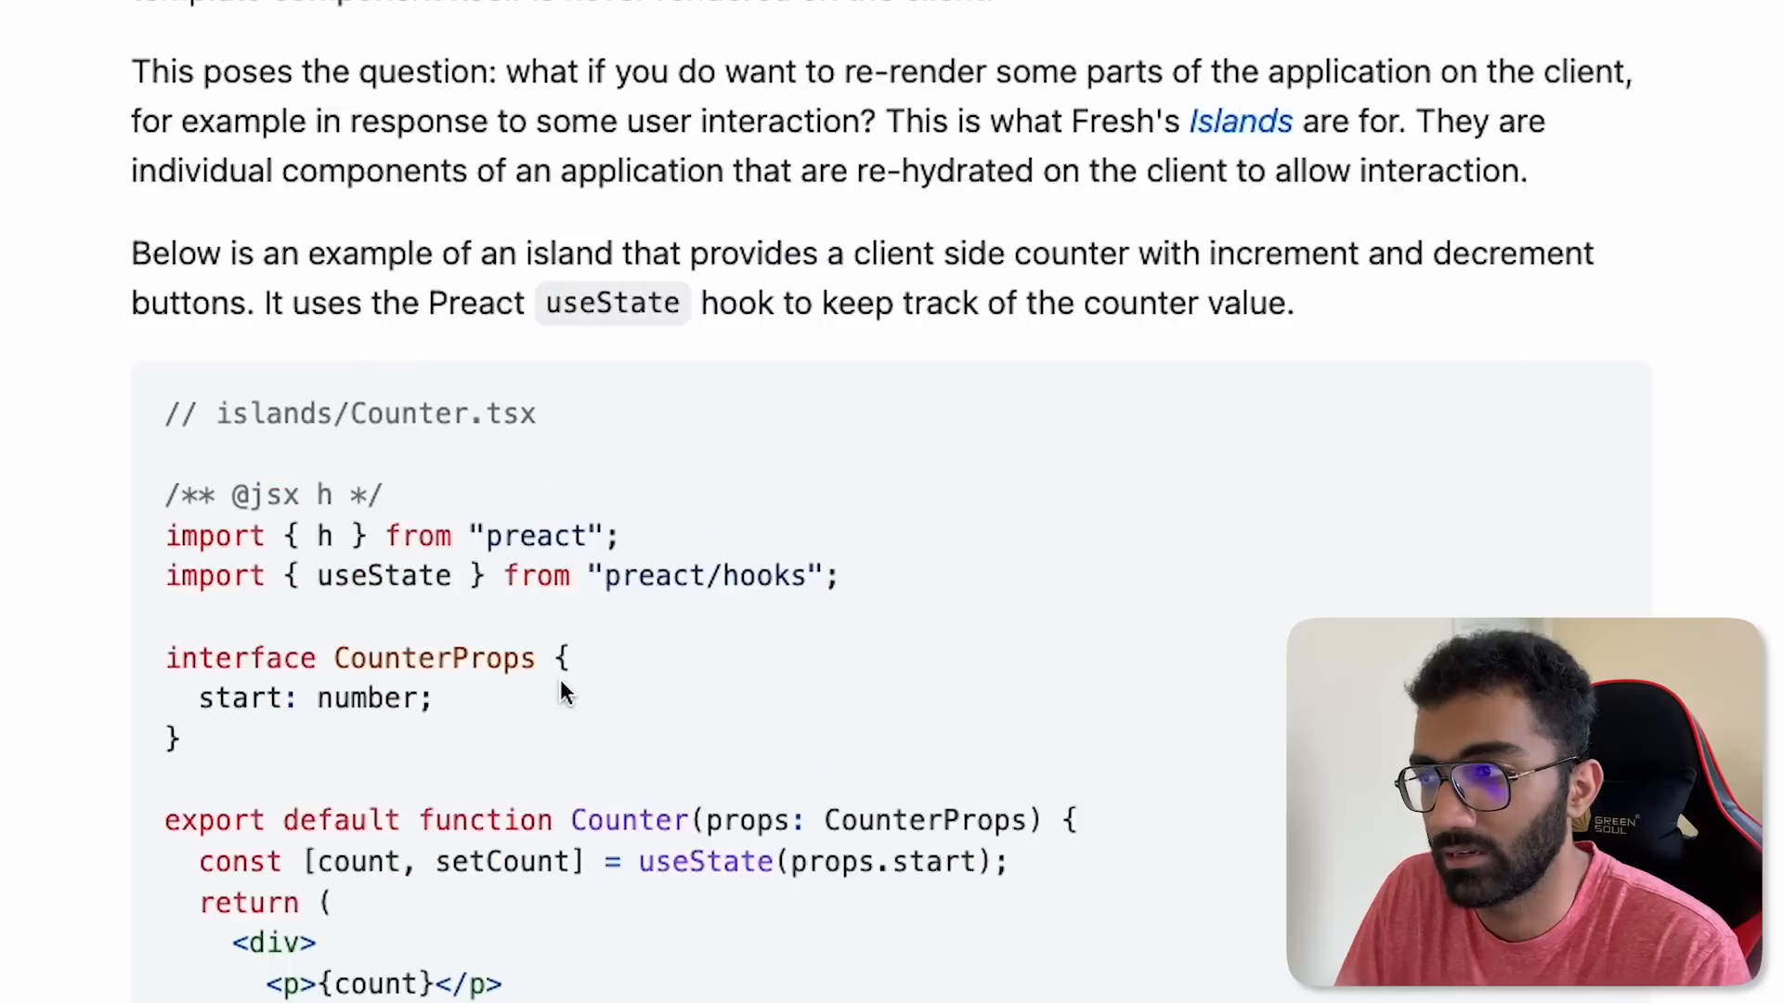
scroll("up", 3)
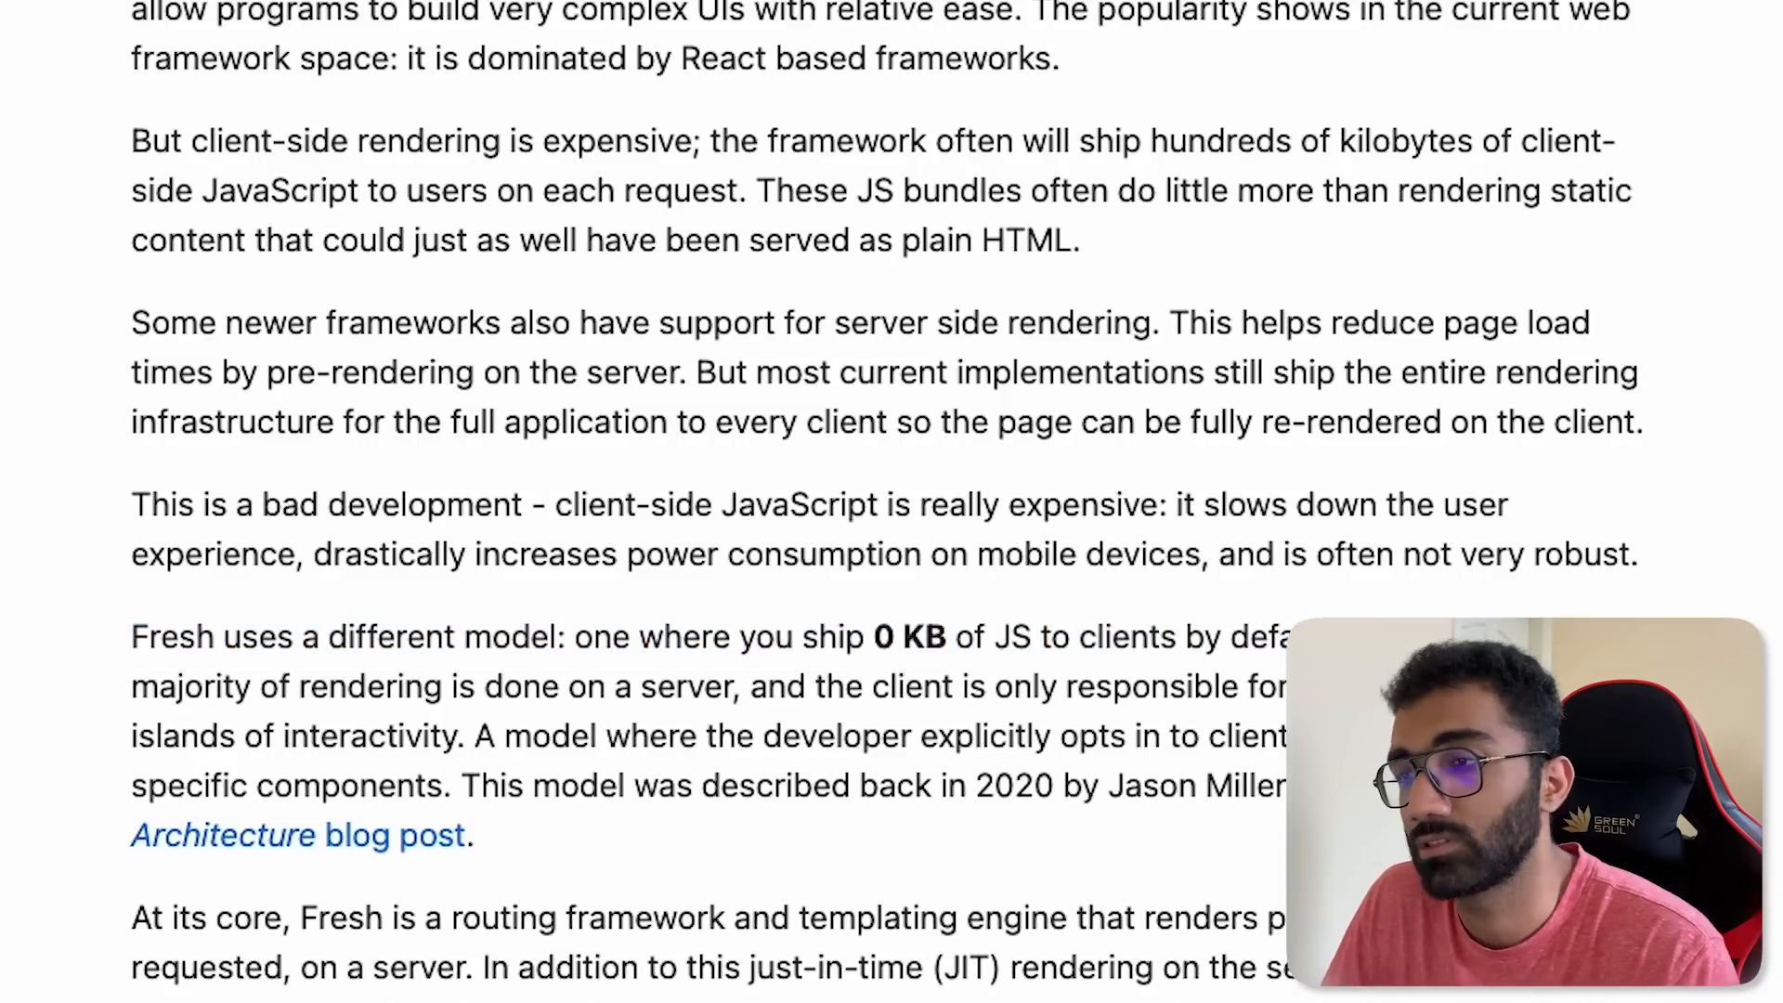
scroll("down", 3)
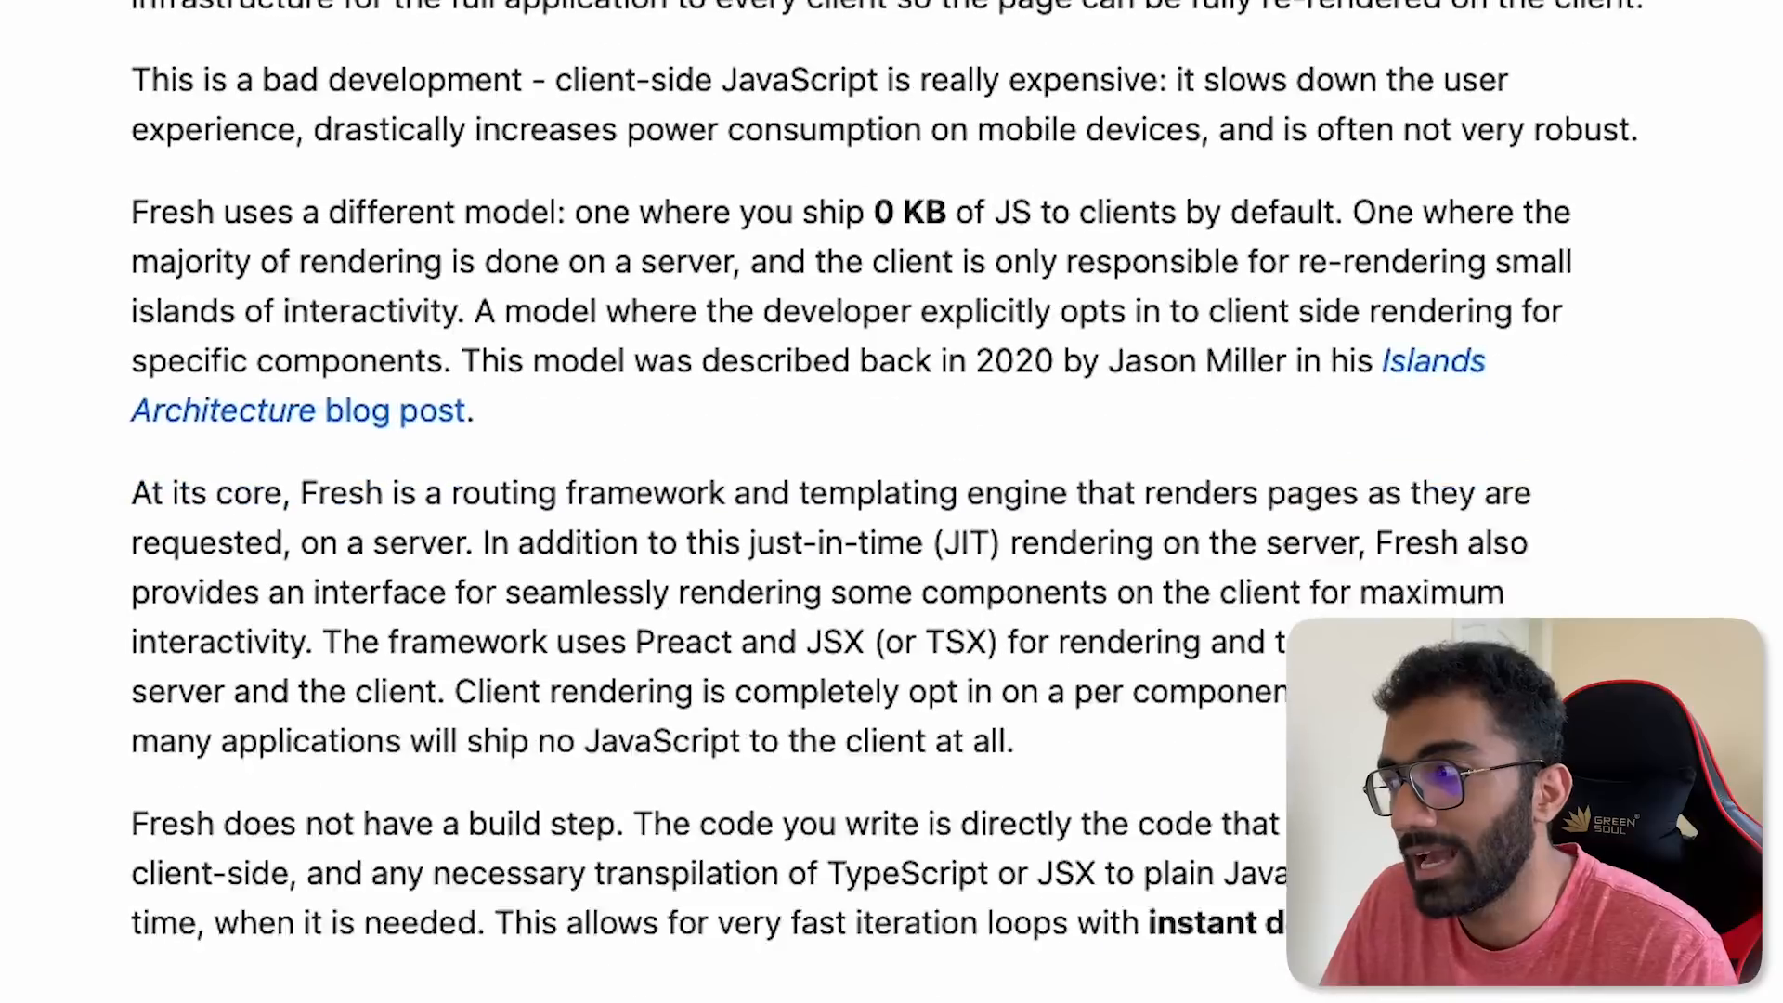
scroll("down", 3)
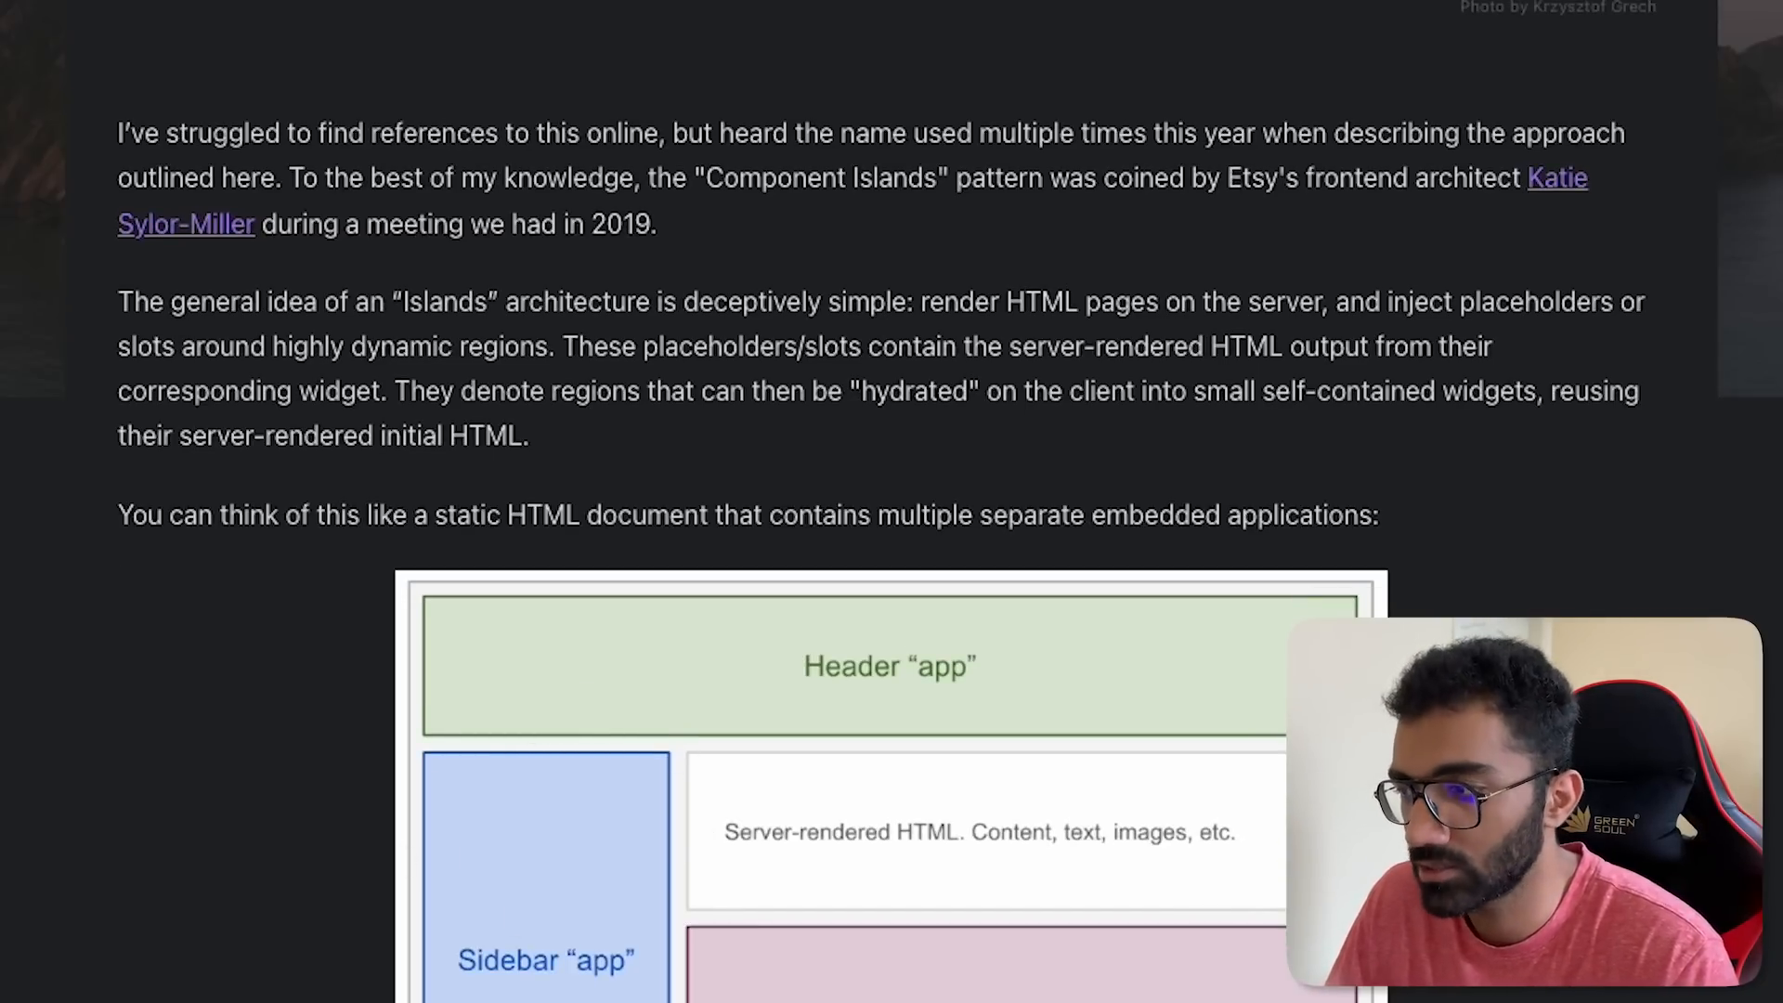
mouse_move(509, 747)
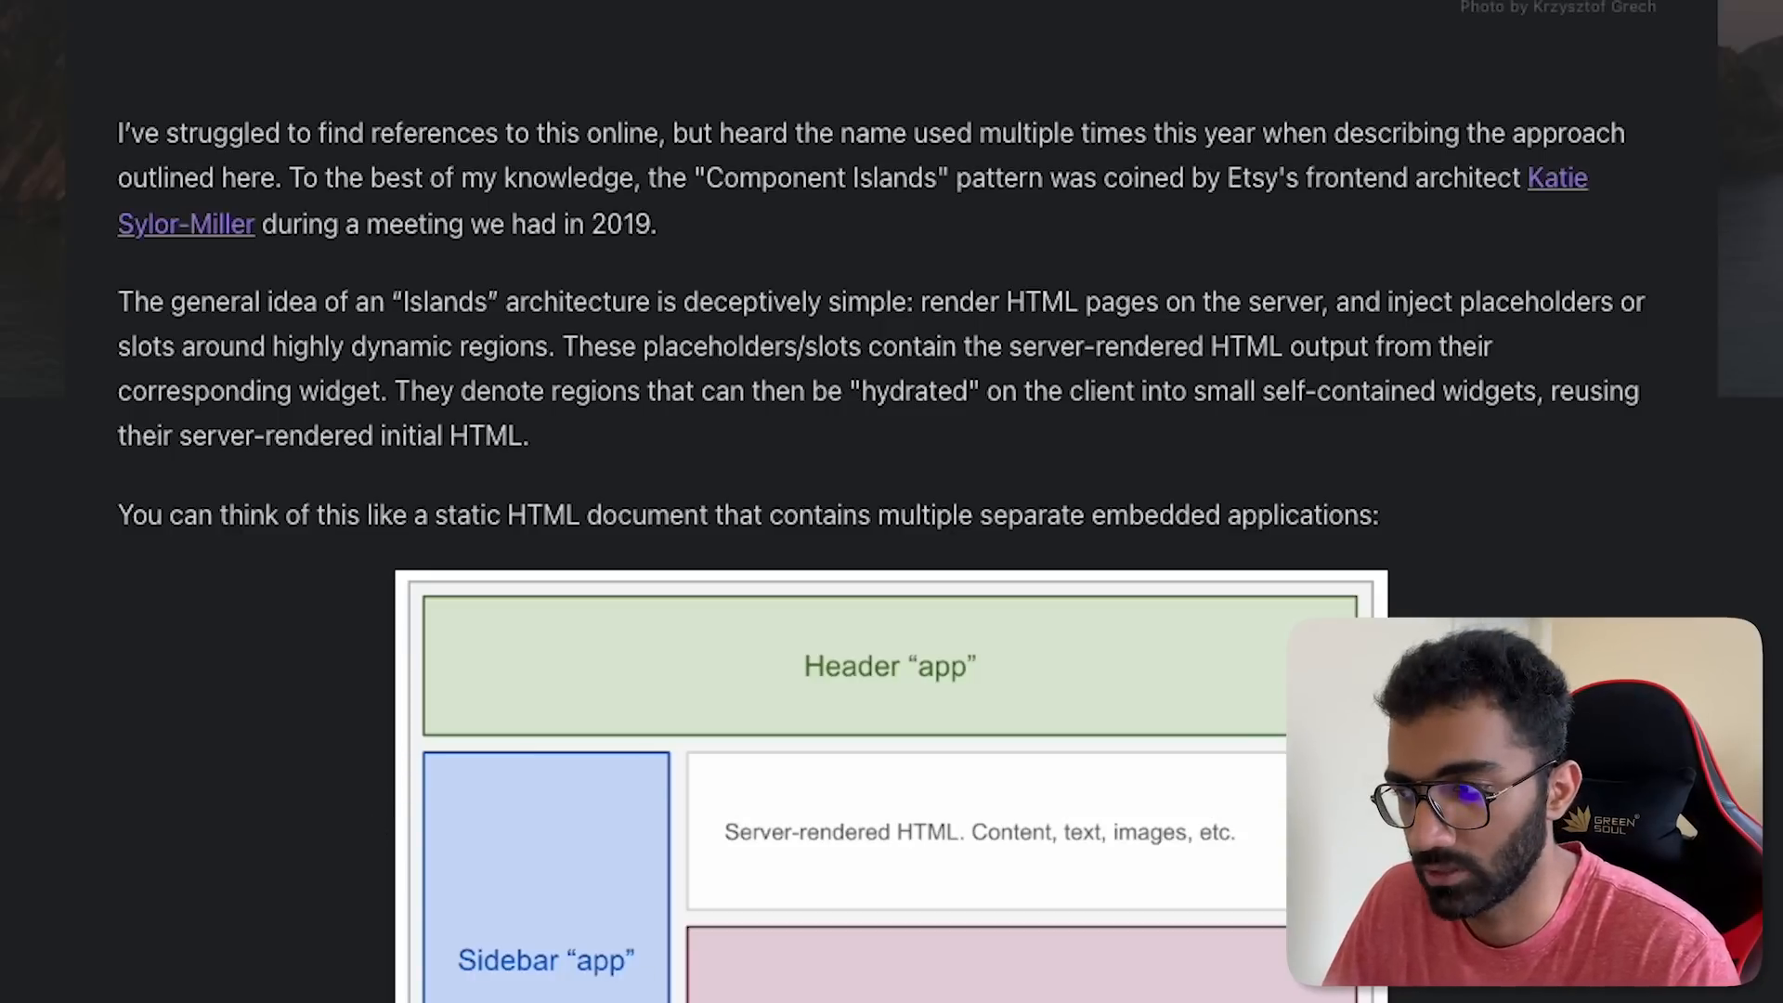
Step: Scroll the Islands Architecture post to the Header/Sidebar/Image Carousel embedded-apps diagram
scroll("down", 3)
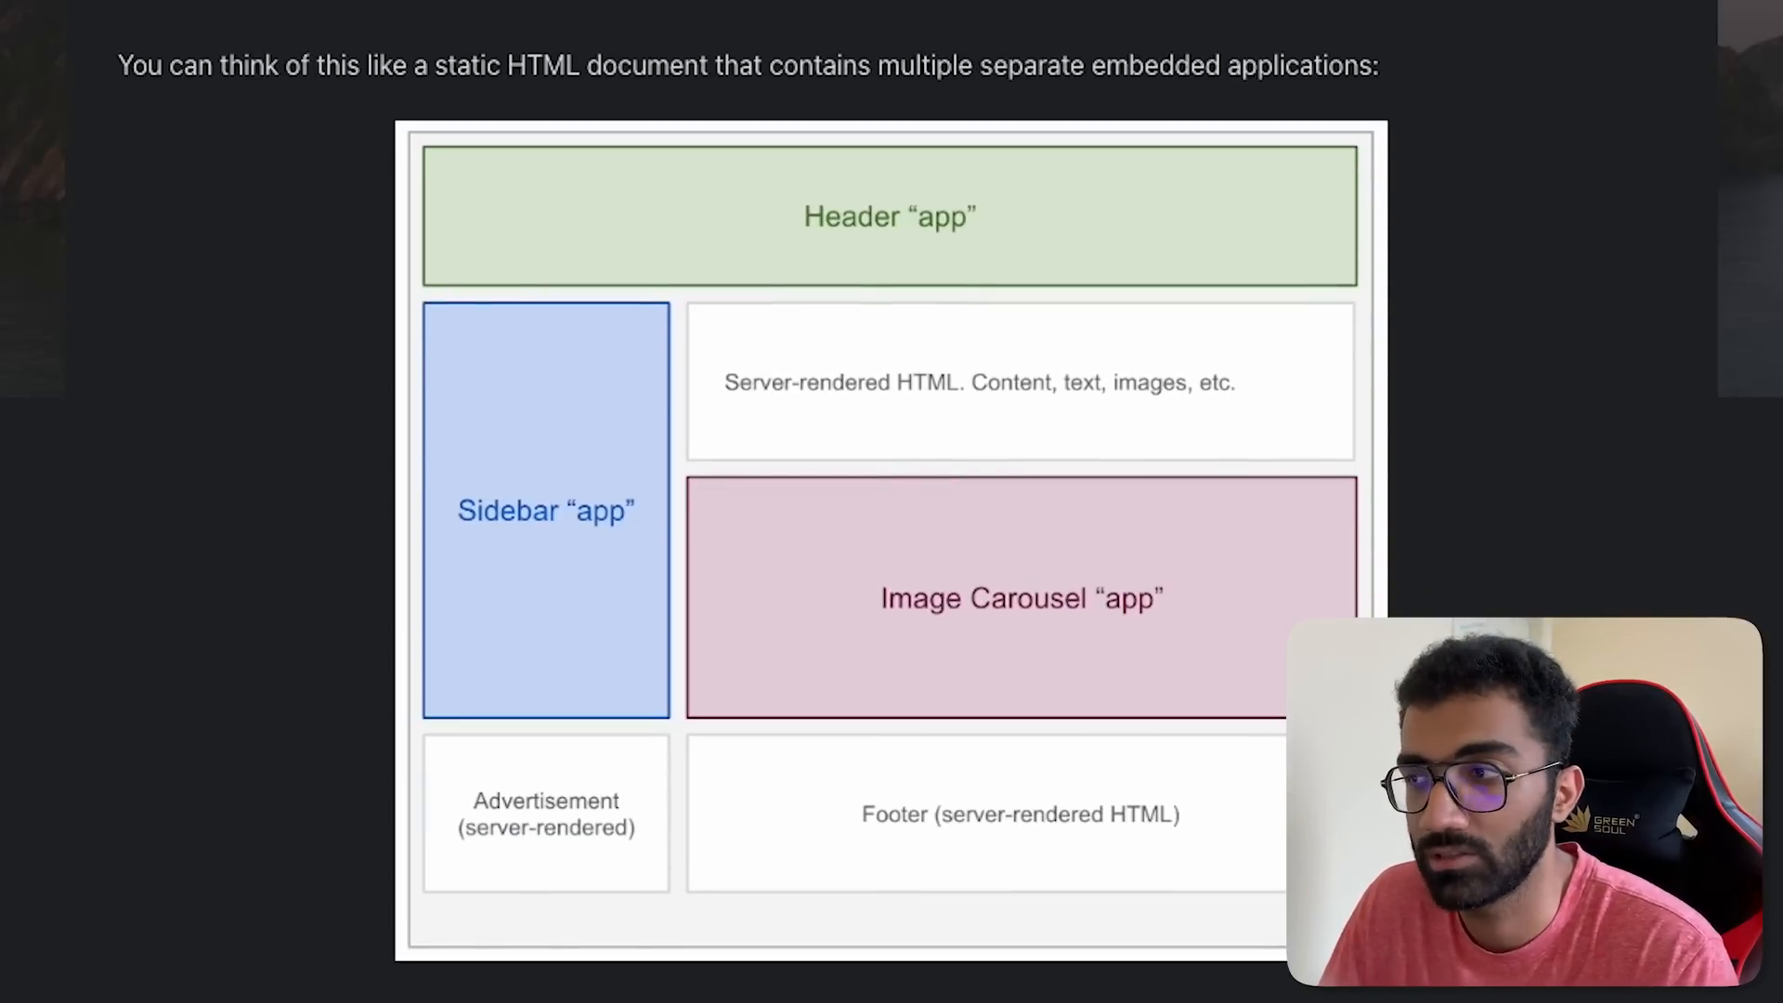
scroll("down", 3)
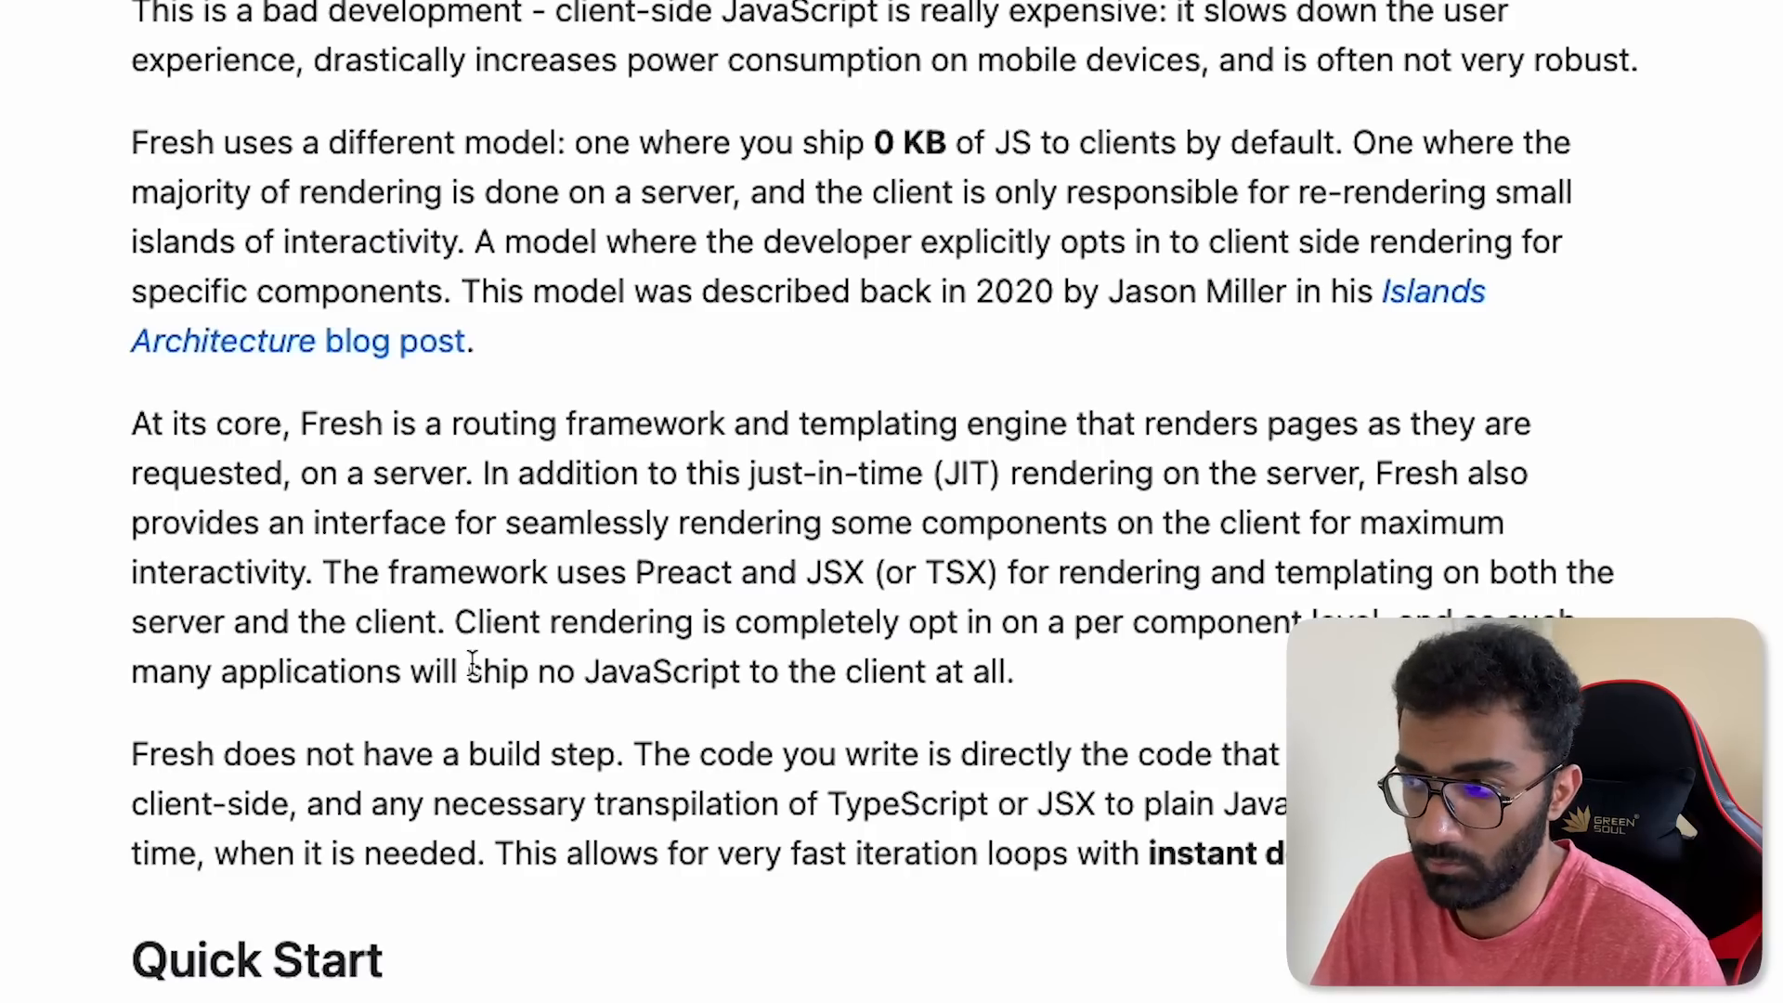
Step: Scroll the Fresh 1.0 post down to the scaffolded my-app project file tree
scroll("down", 3)
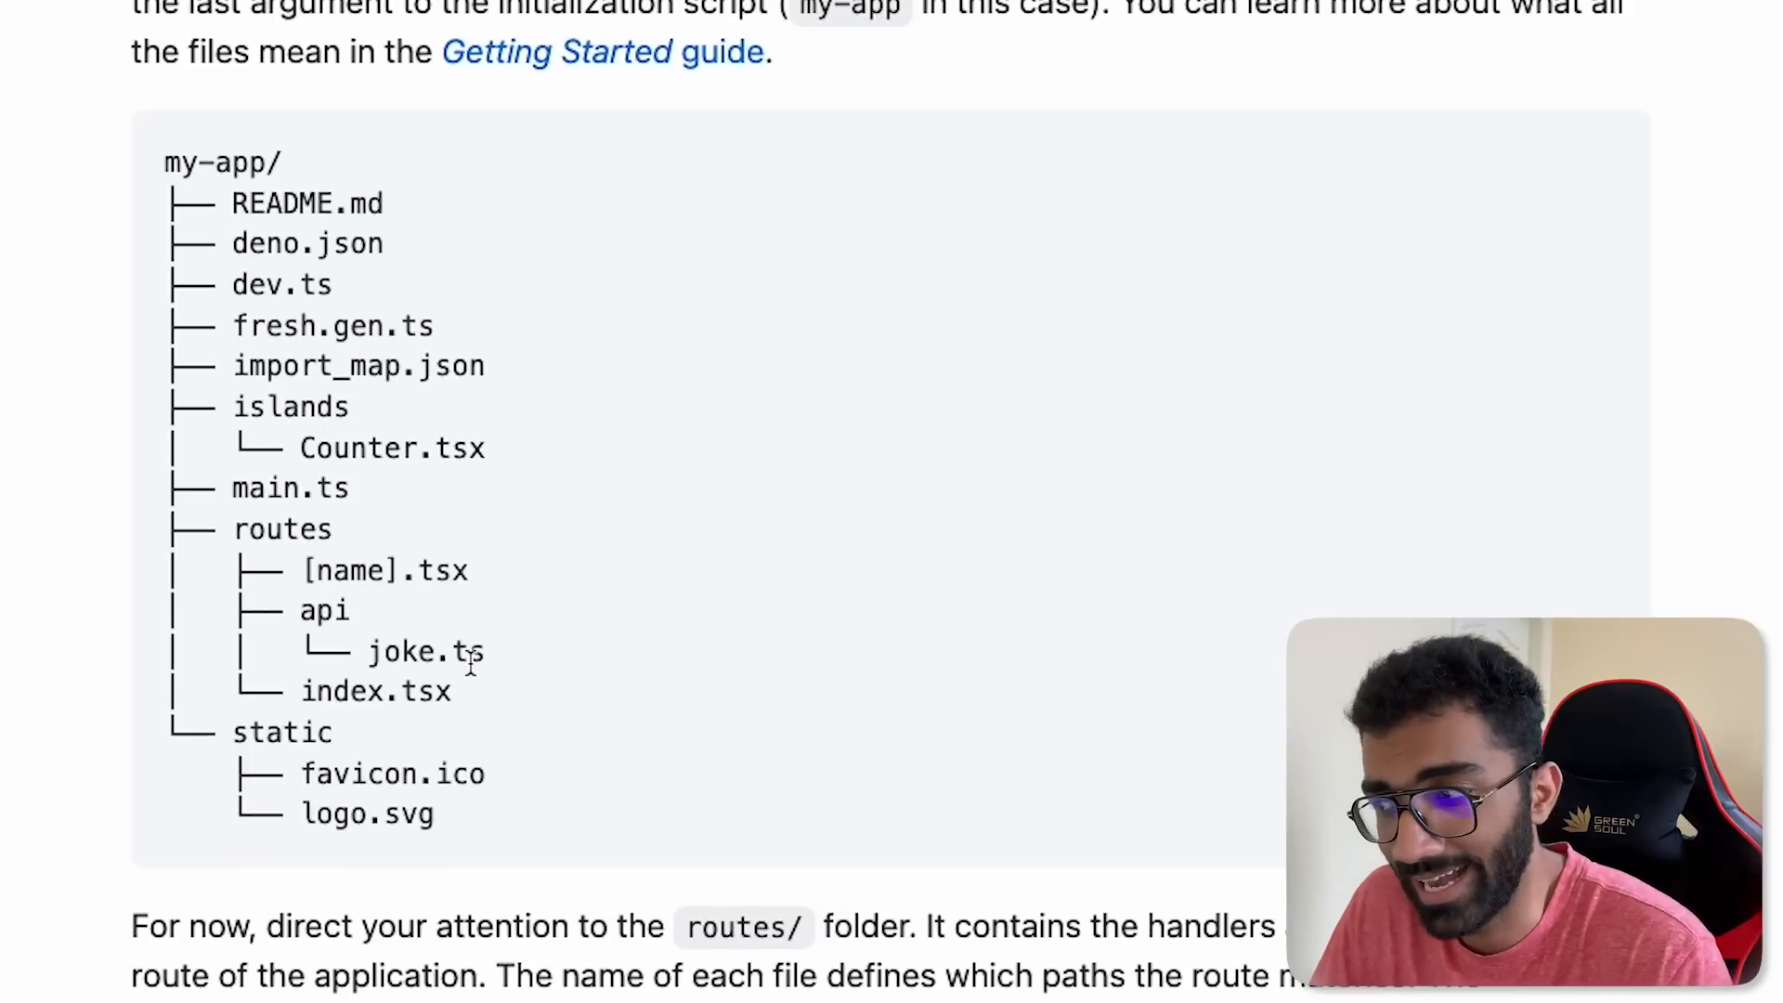
scroll("down", 3)
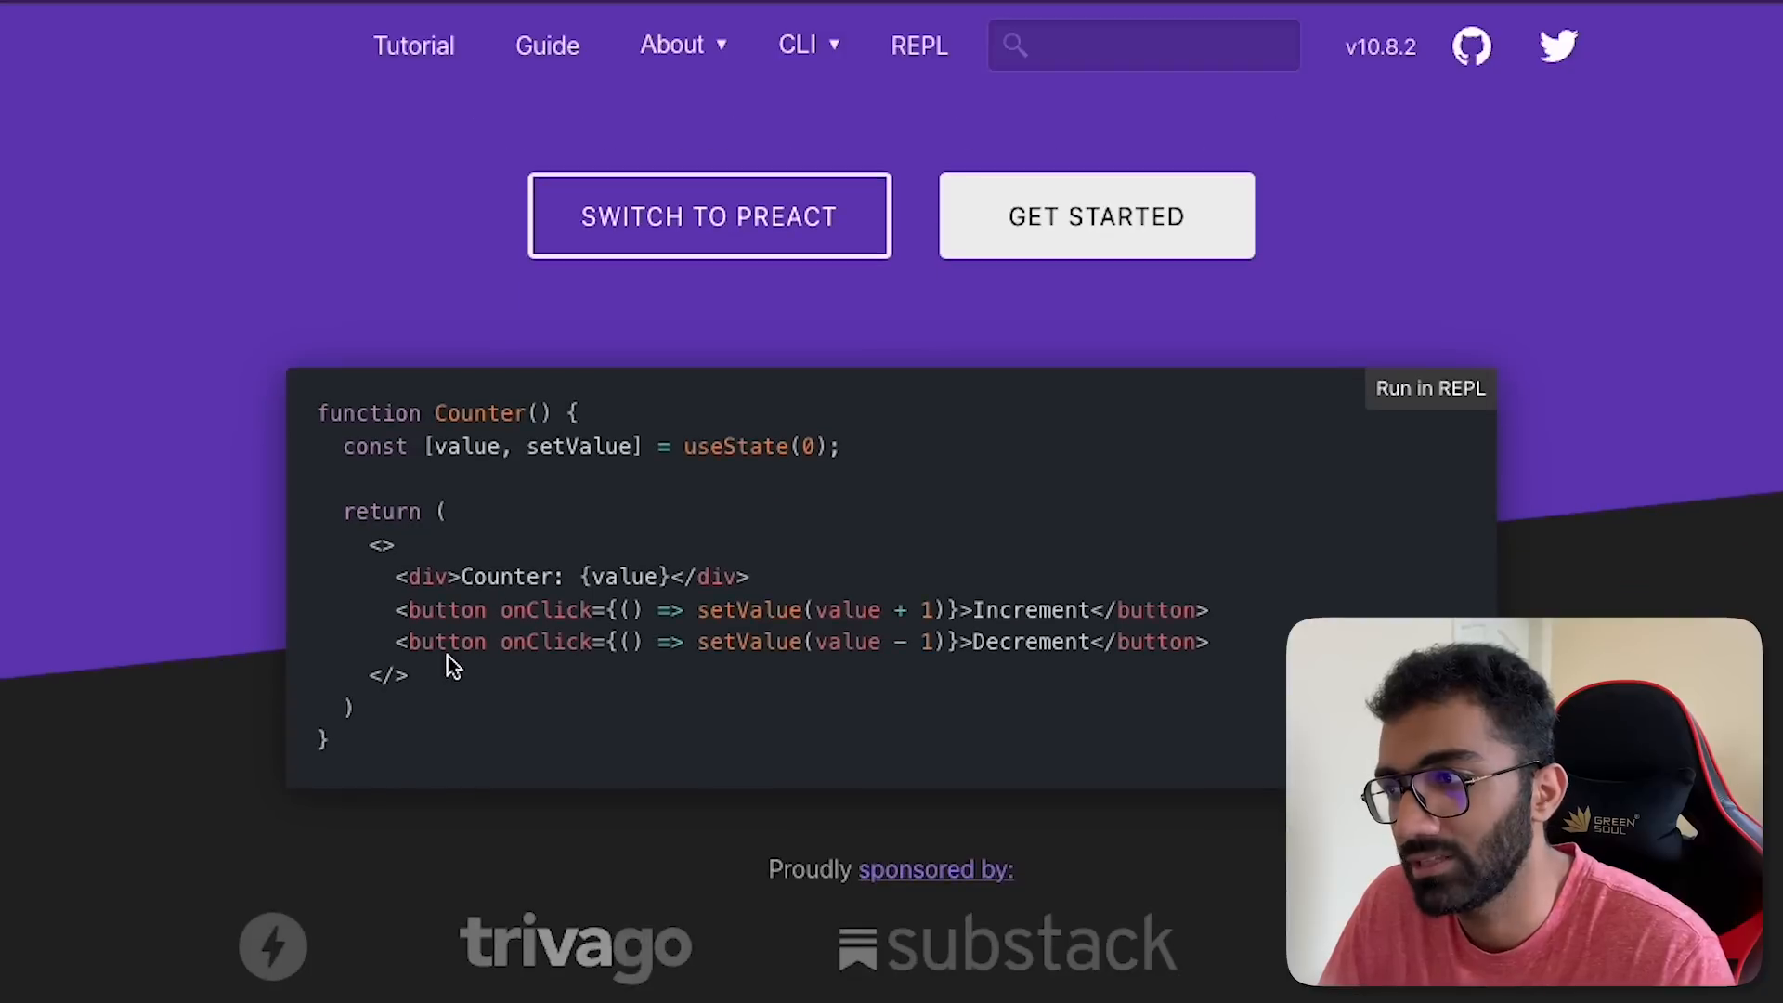
mouse_move(461, 574)
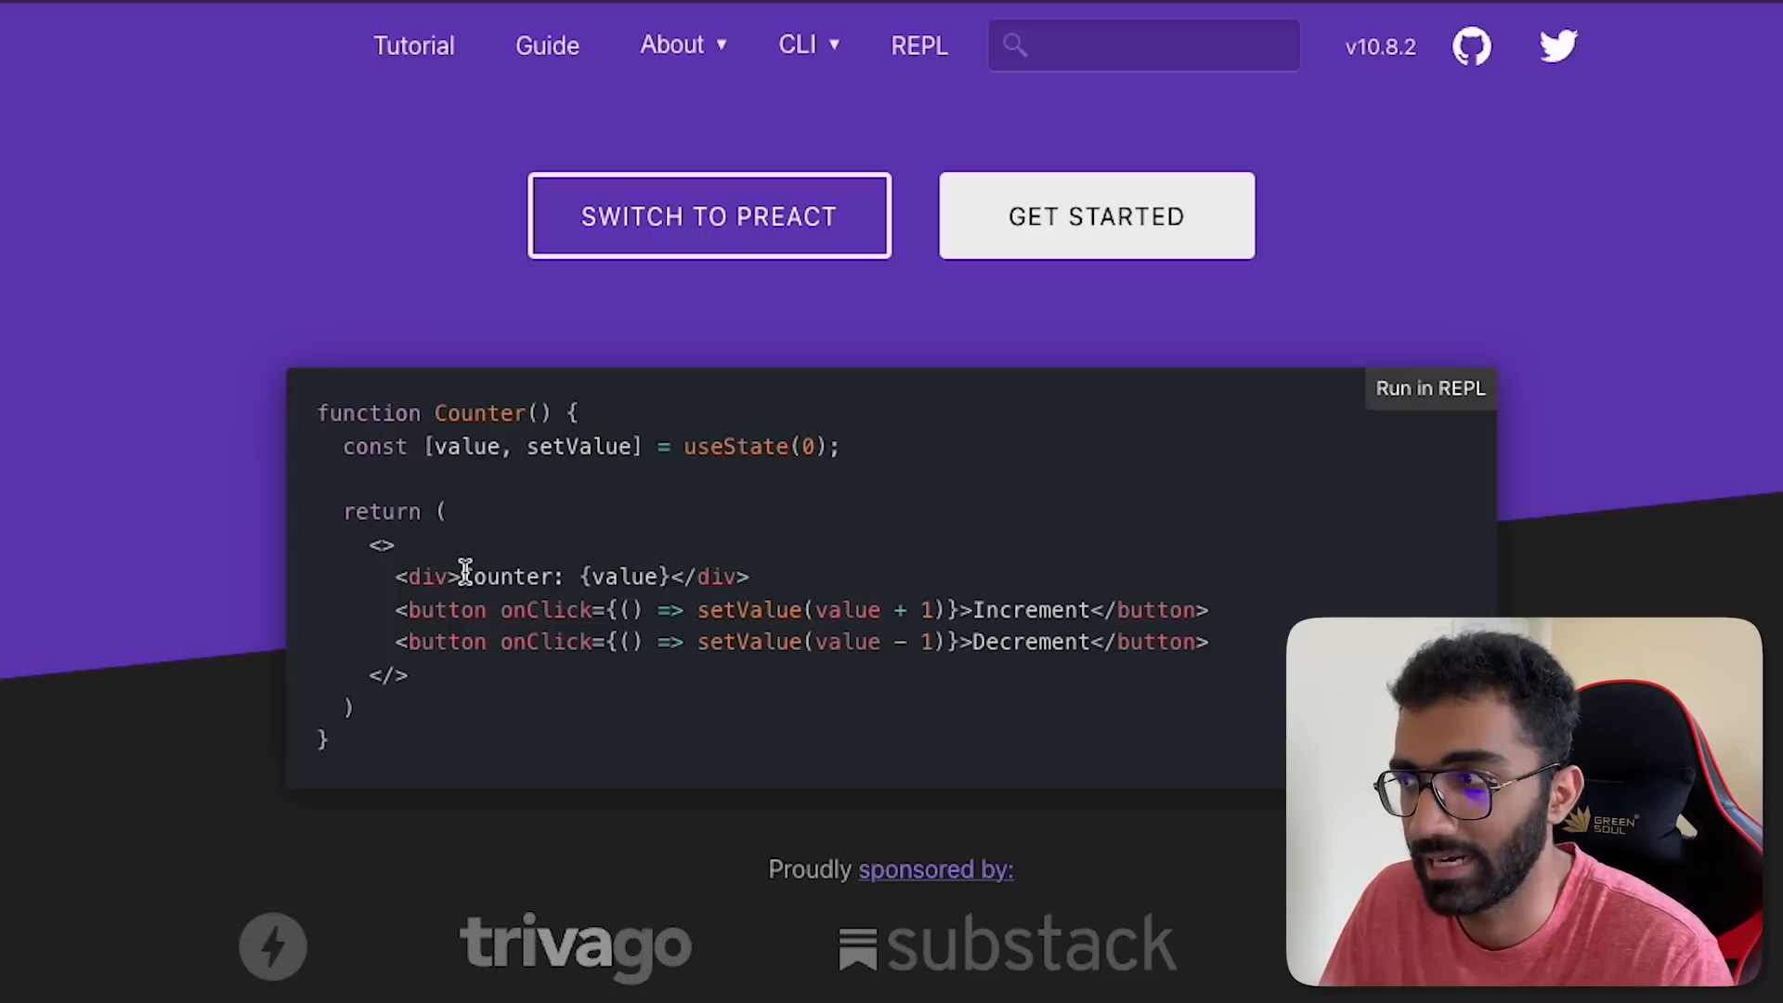
Step: View Preact's Counter example and 'A different kind of library' section, then the 3kB tagline hero
scroll("up", 3)
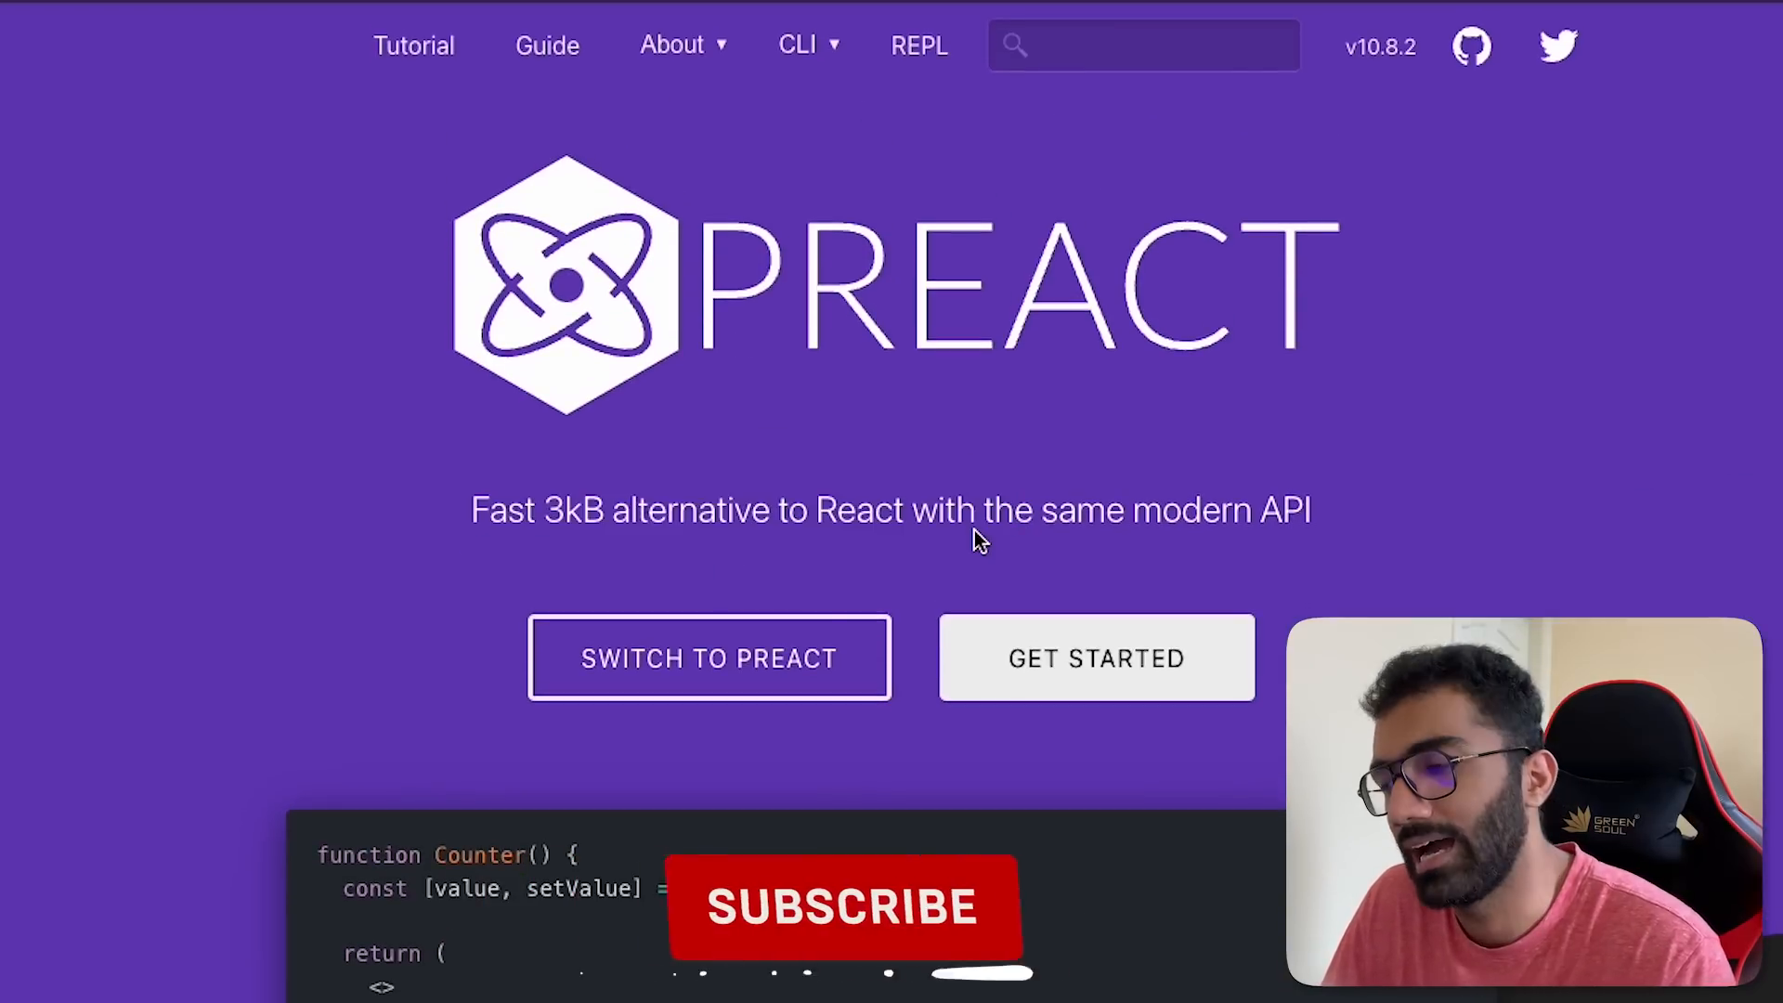
left_click(843, 906)
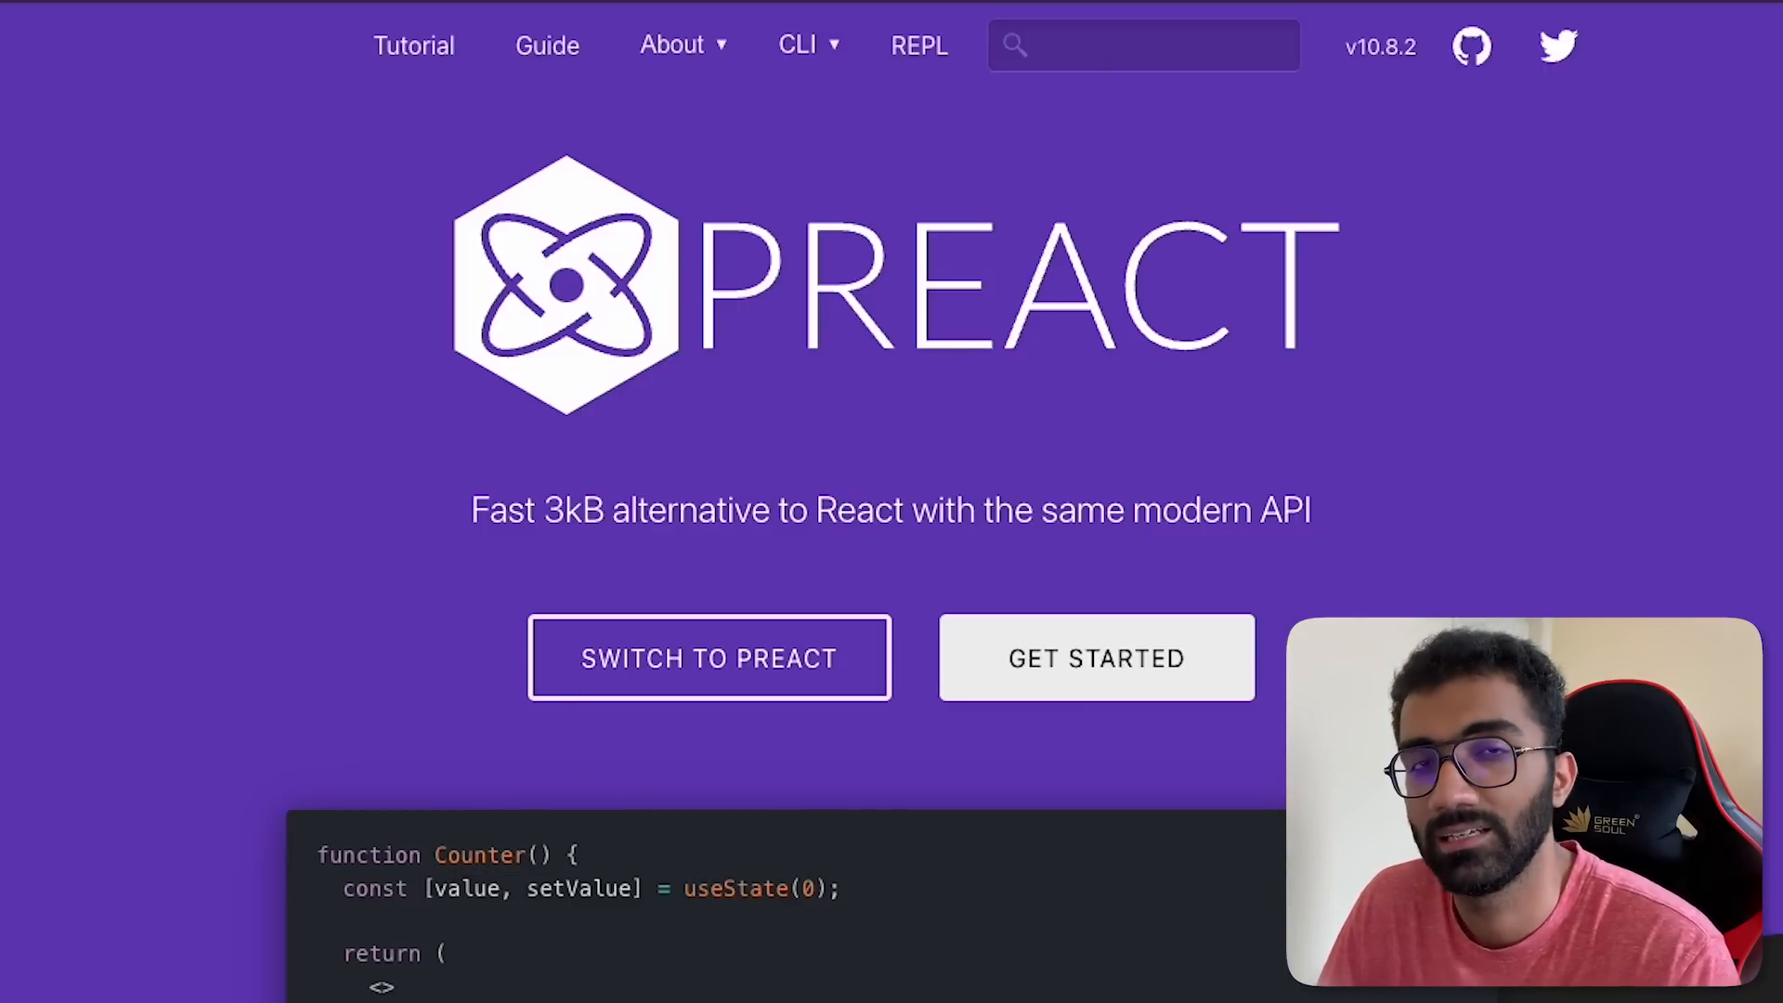
scroll("down", 3)
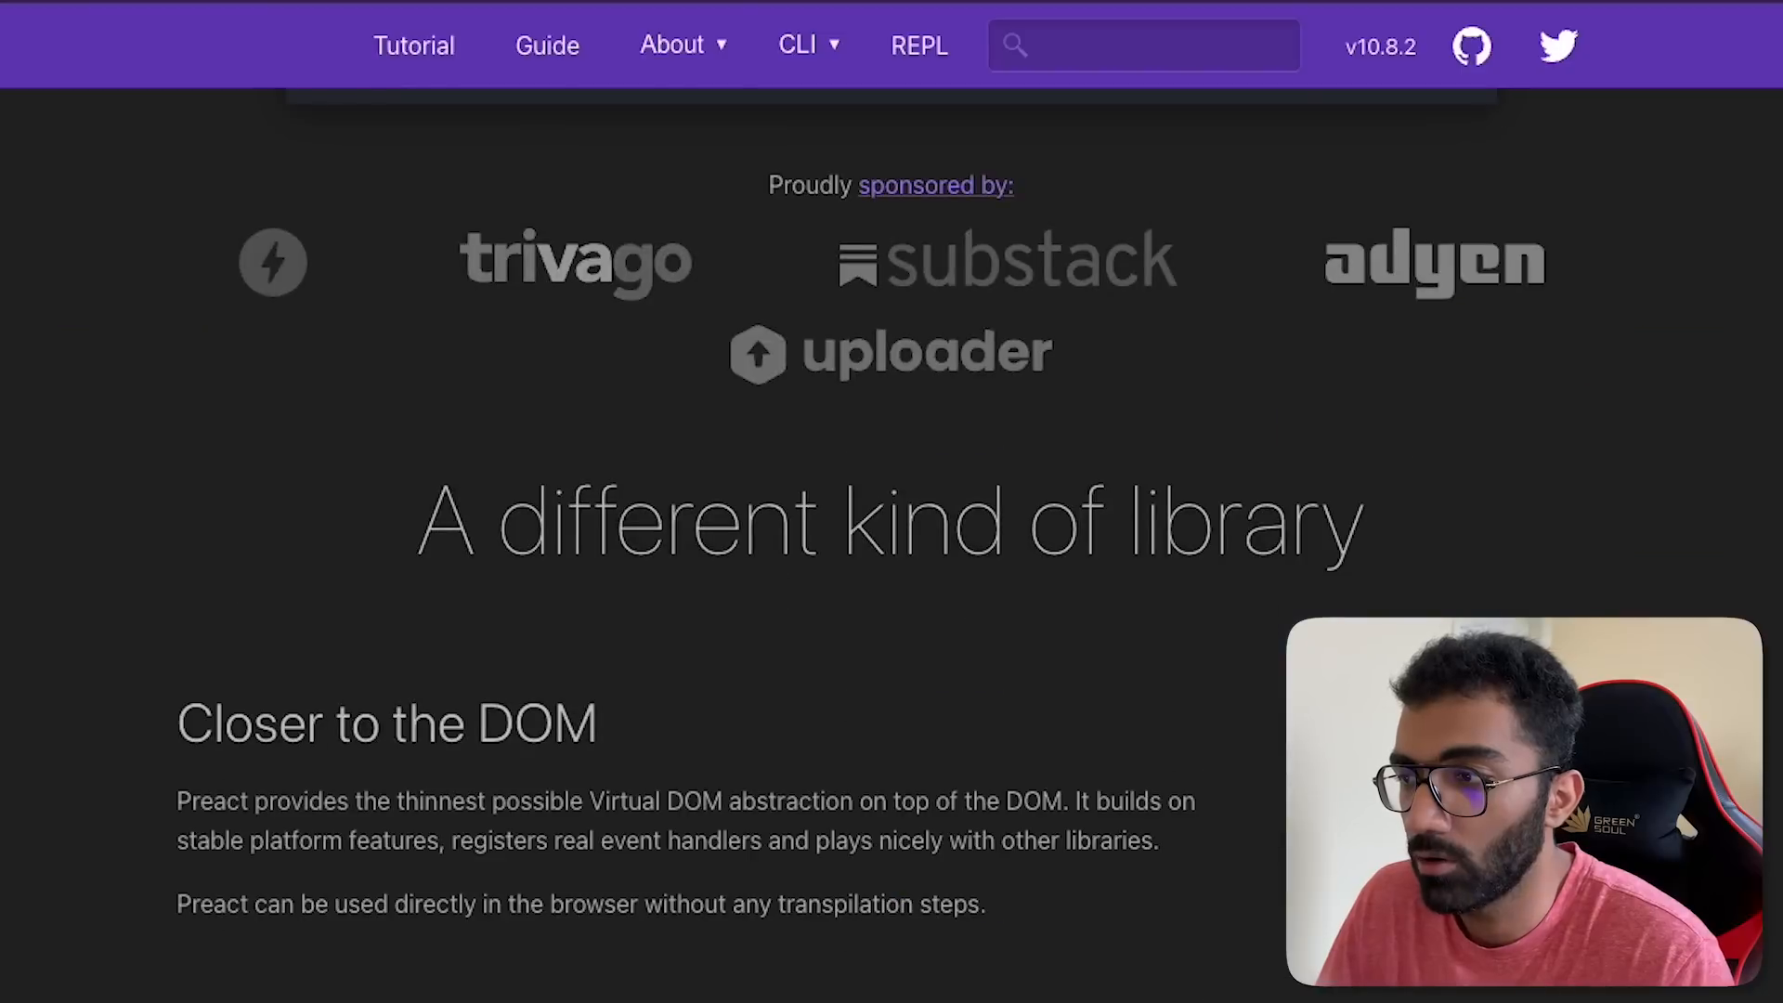
scroll("up", 3)
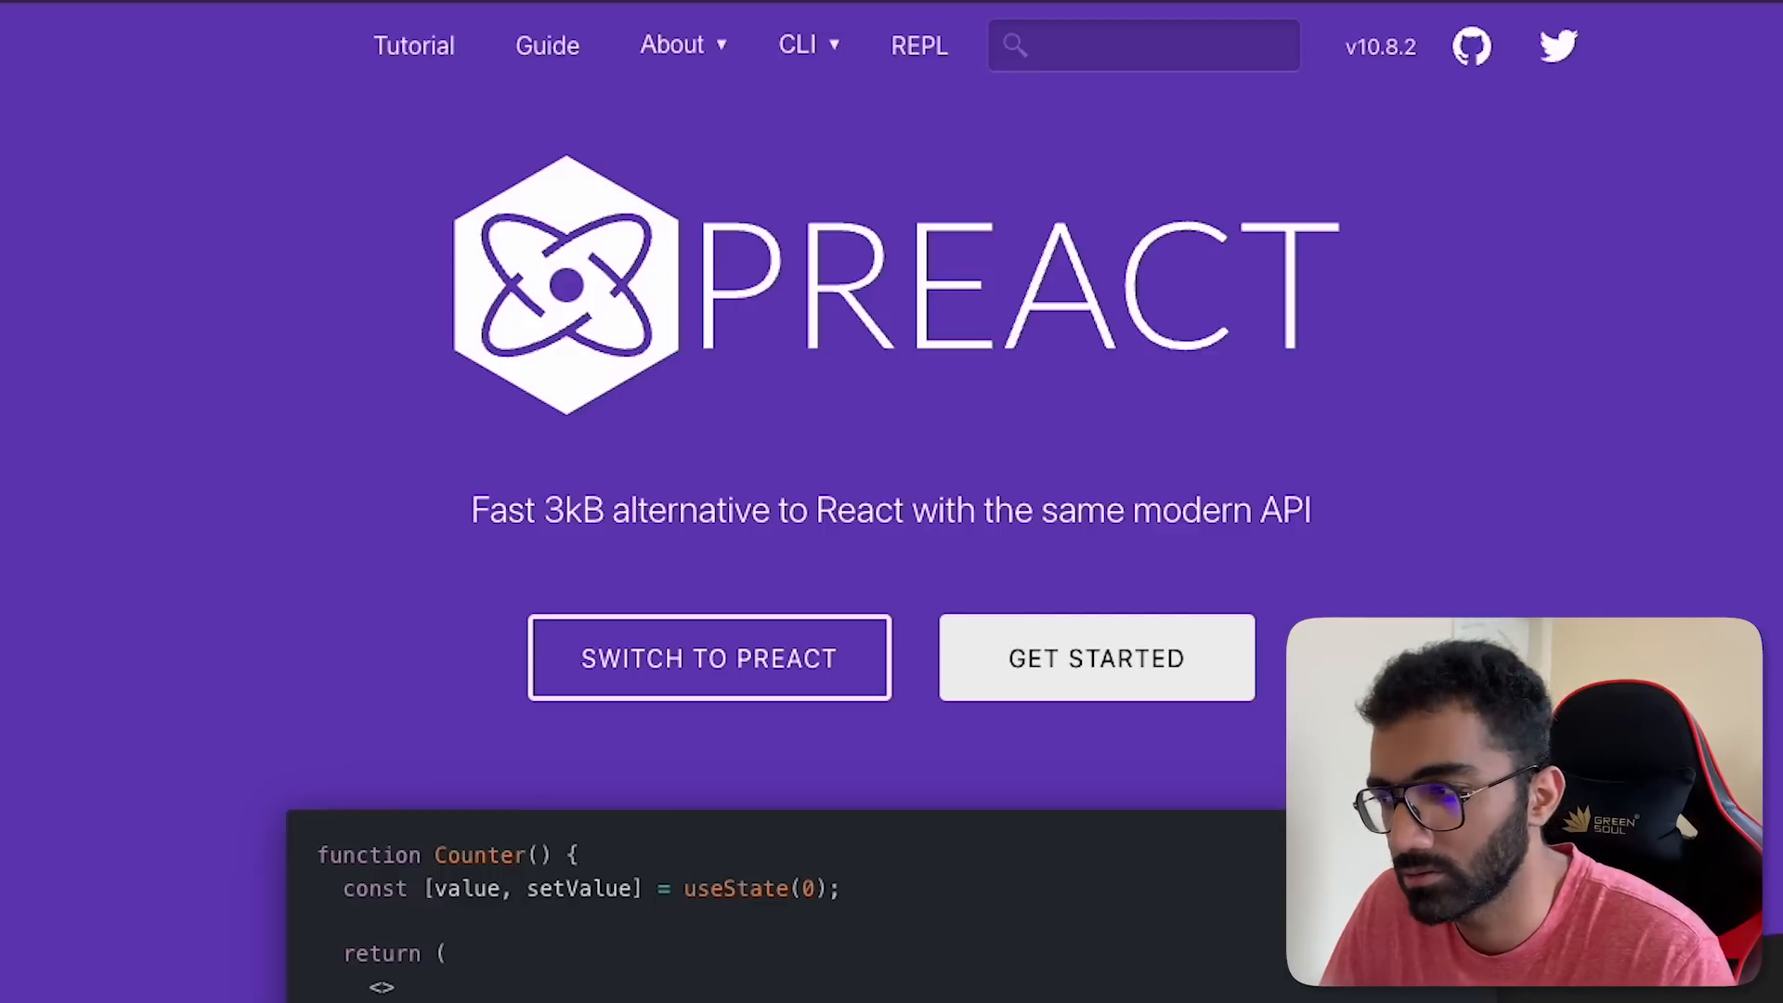
mouse_move(403, 986)
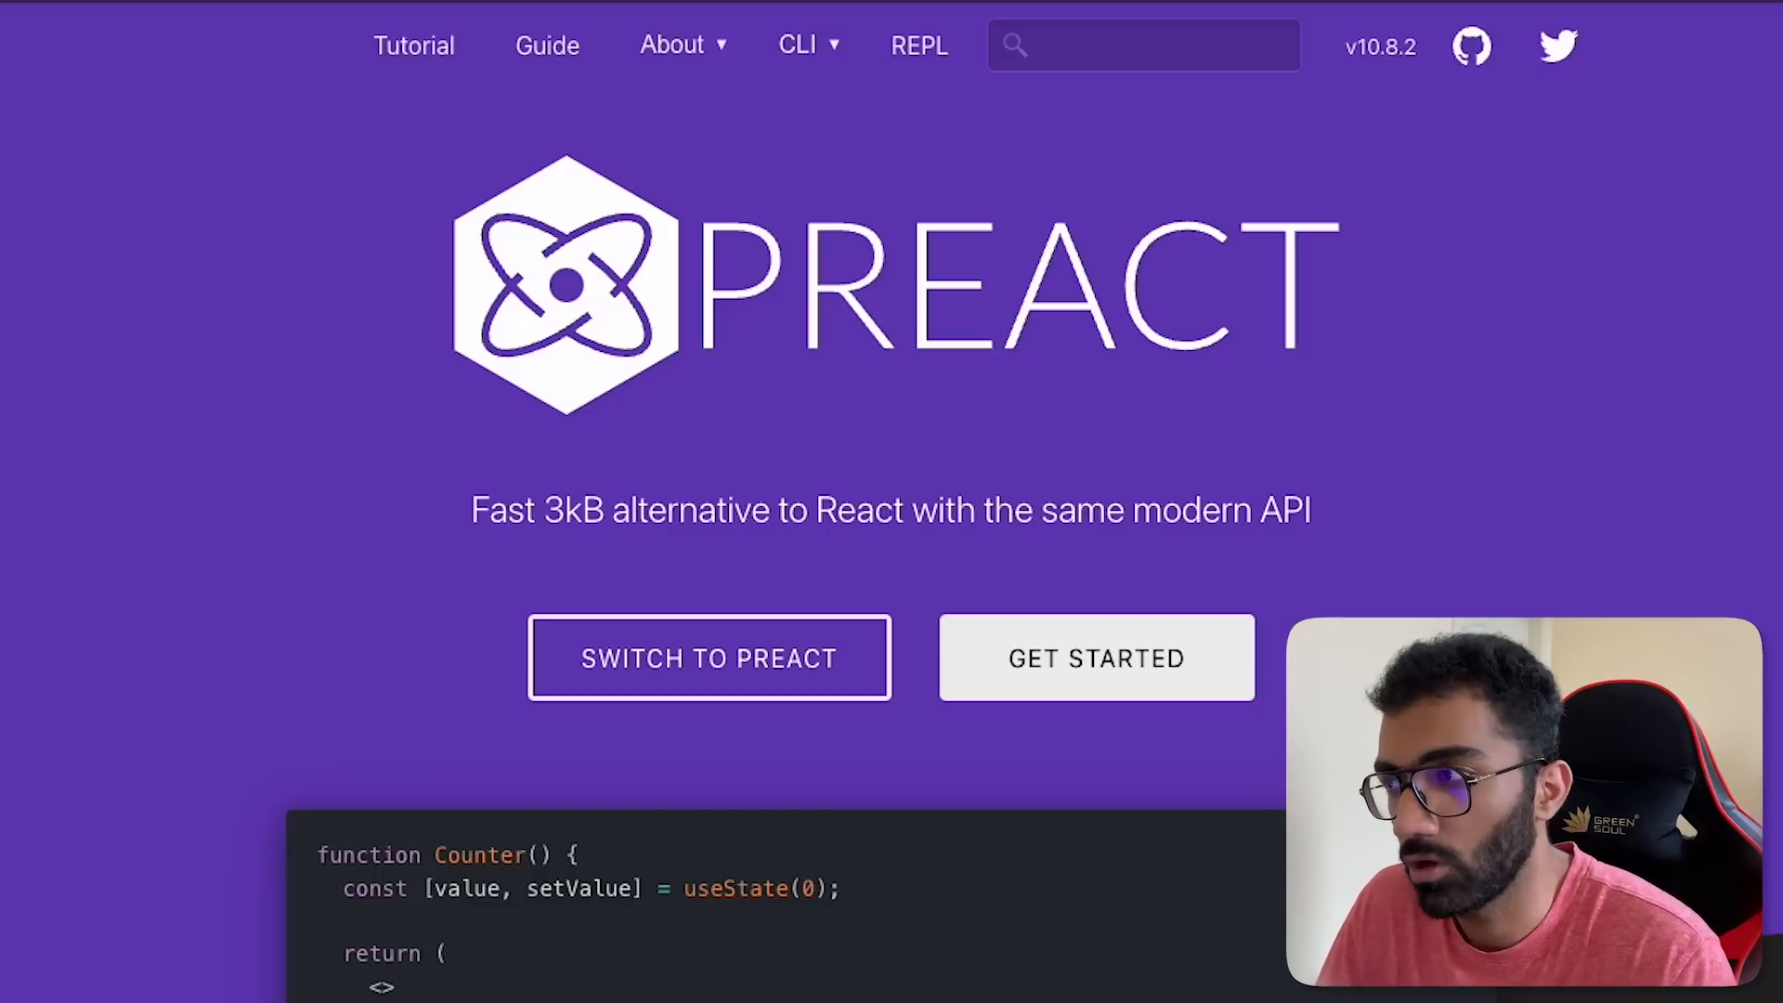
Step: Revisit the Fresh post's routes/index.tsx code and the Islands Architecture embedded-apps diagram
scroll("down", 3)
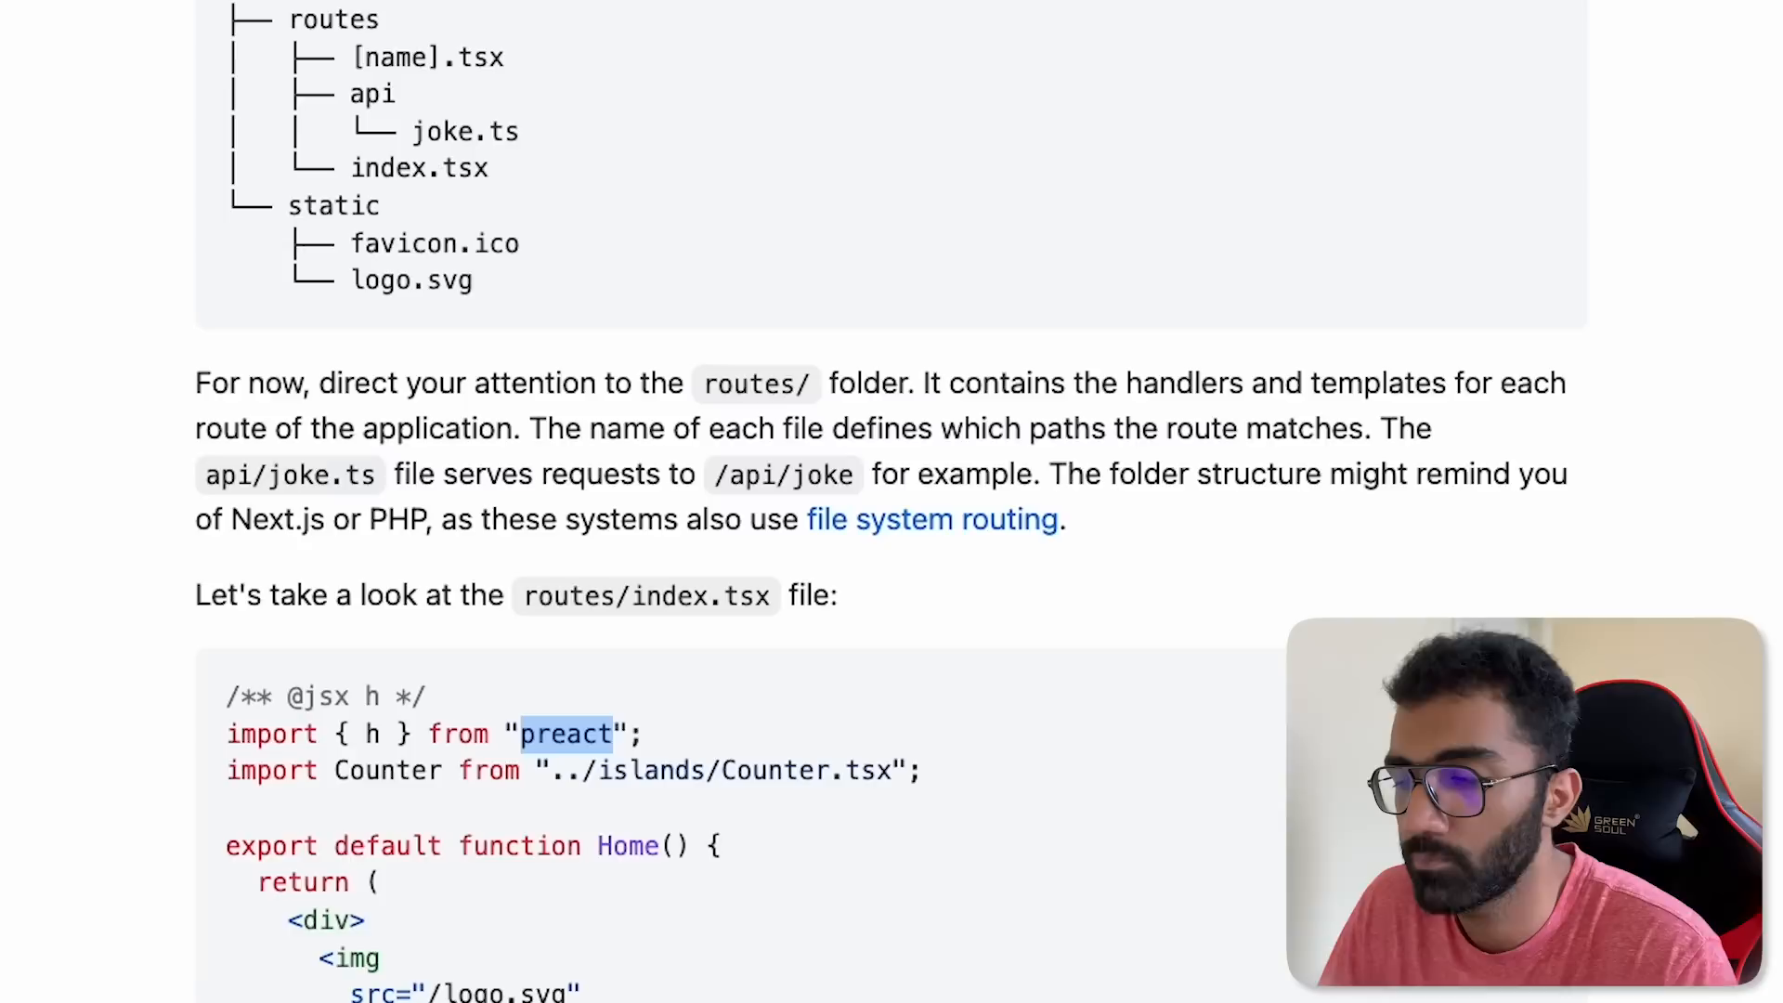
scroll("down", 3)
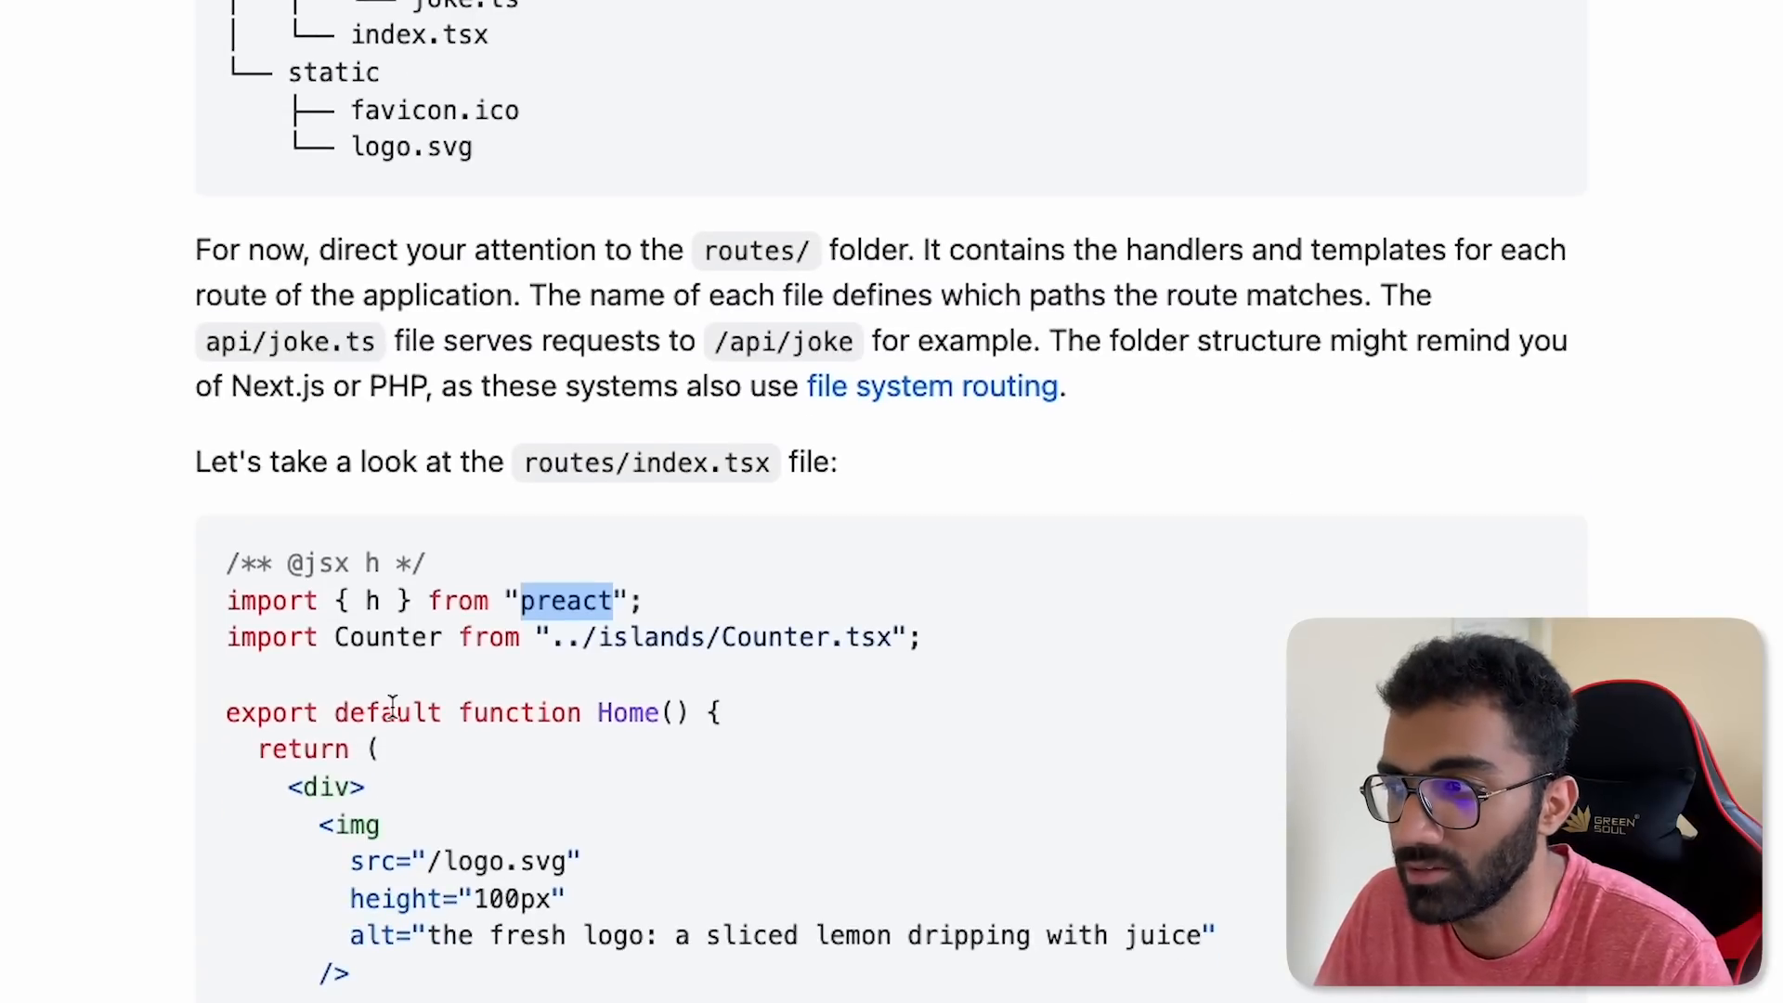
mouse_move(569, 538)
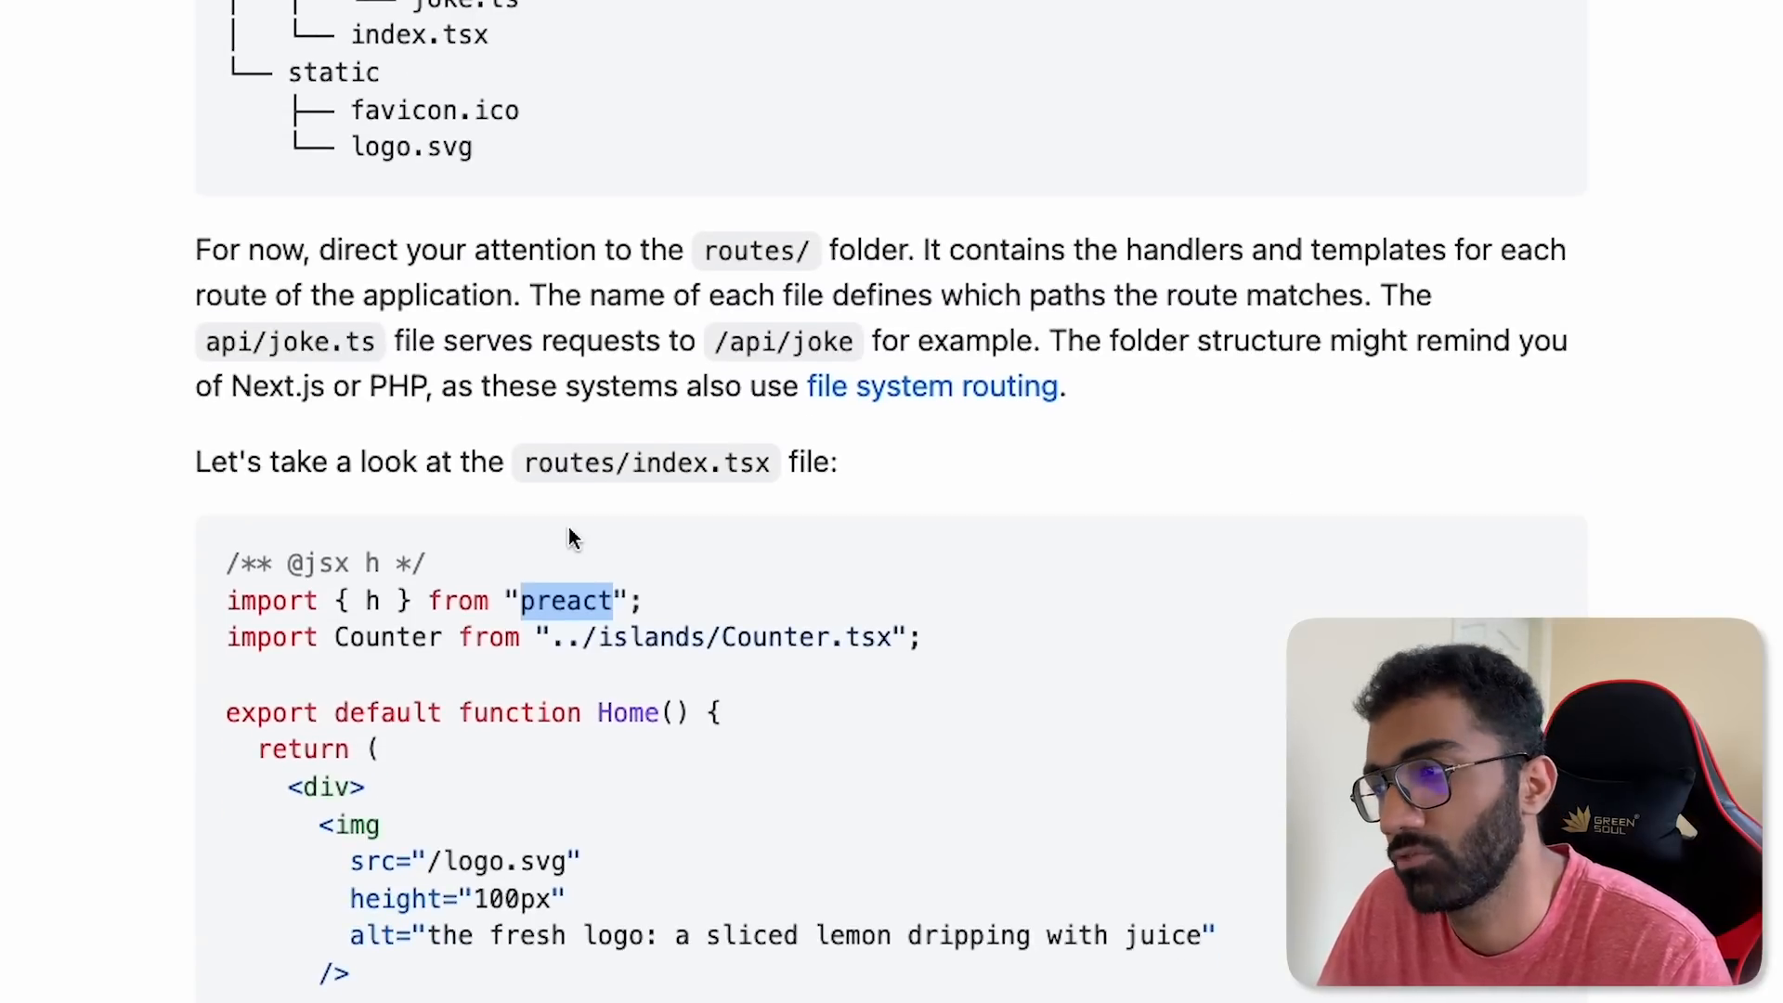
scroll("down", 3)
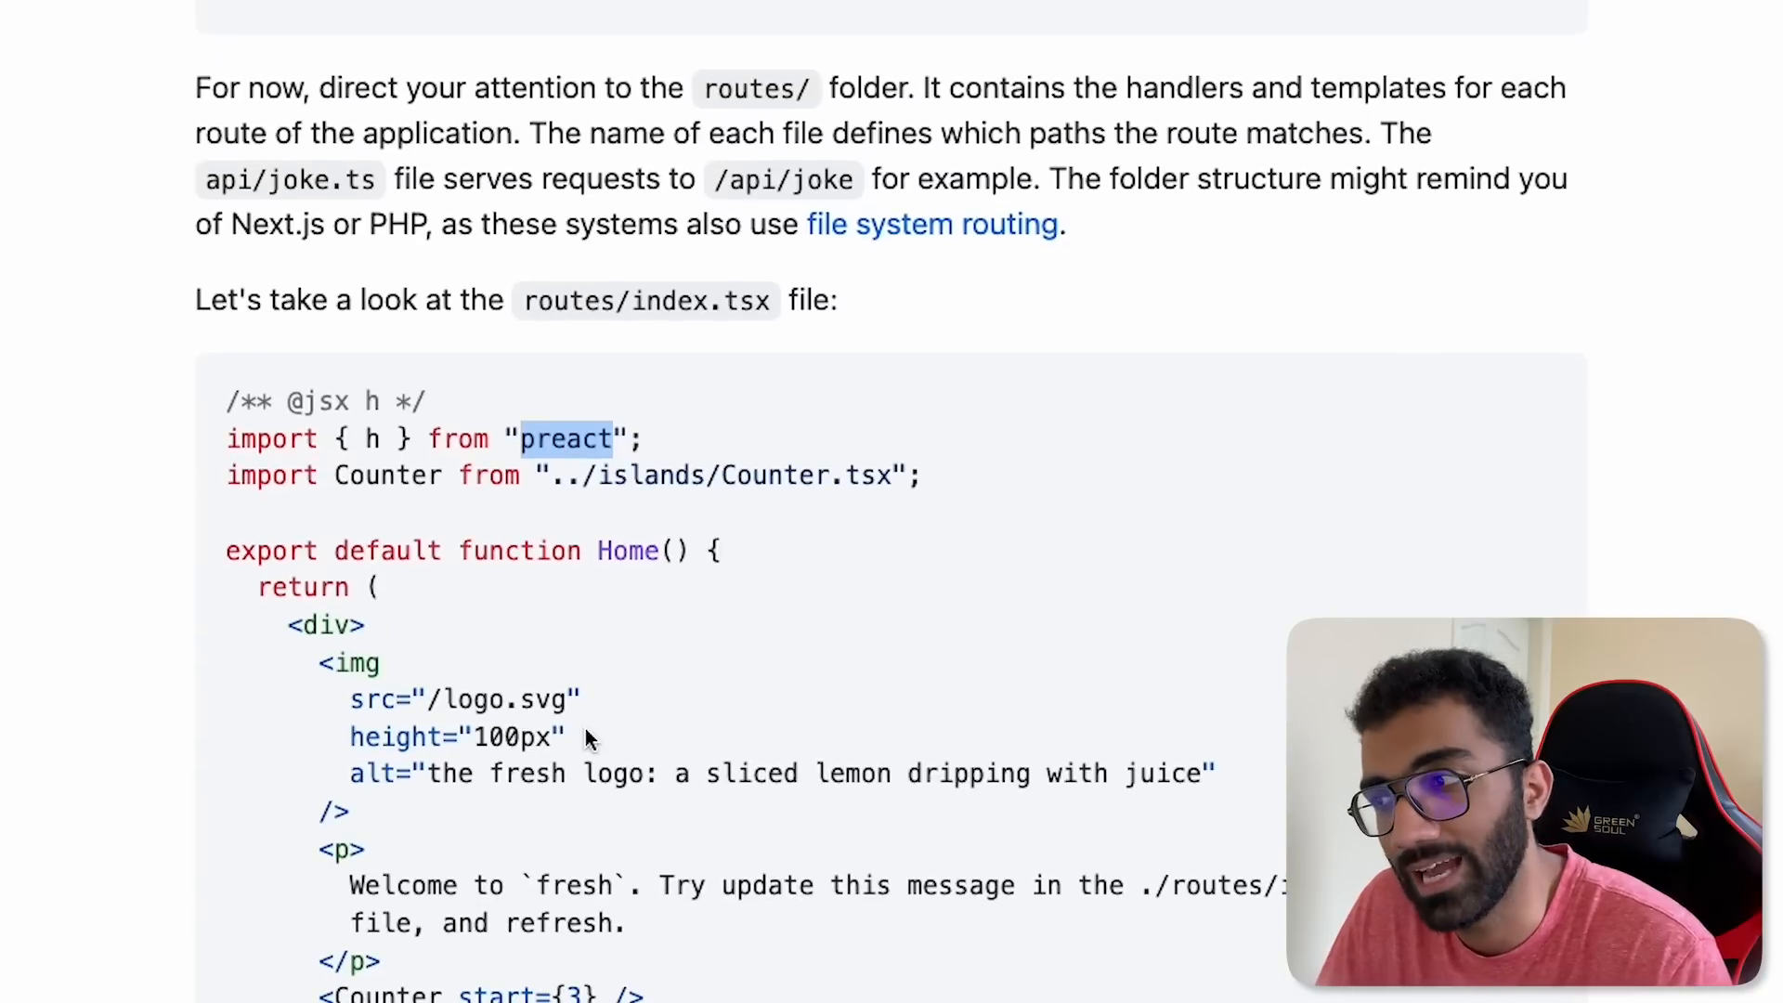
scroll("up", 3)
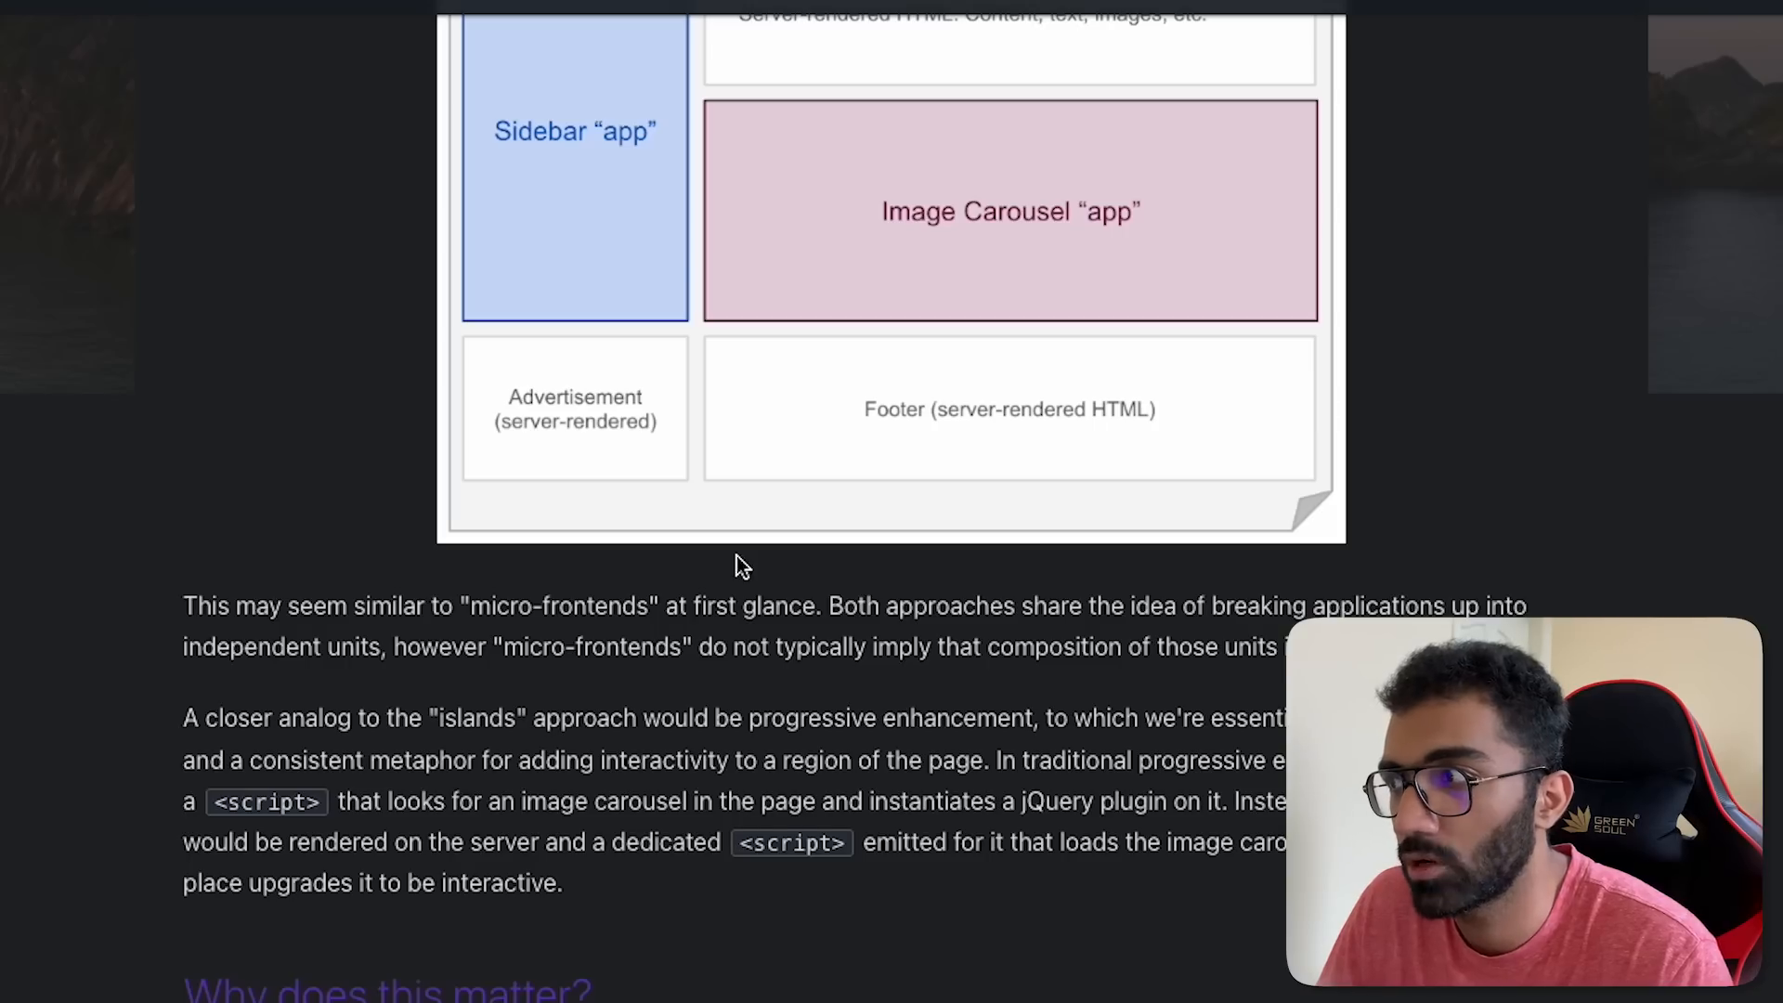
scroll("up", 3)
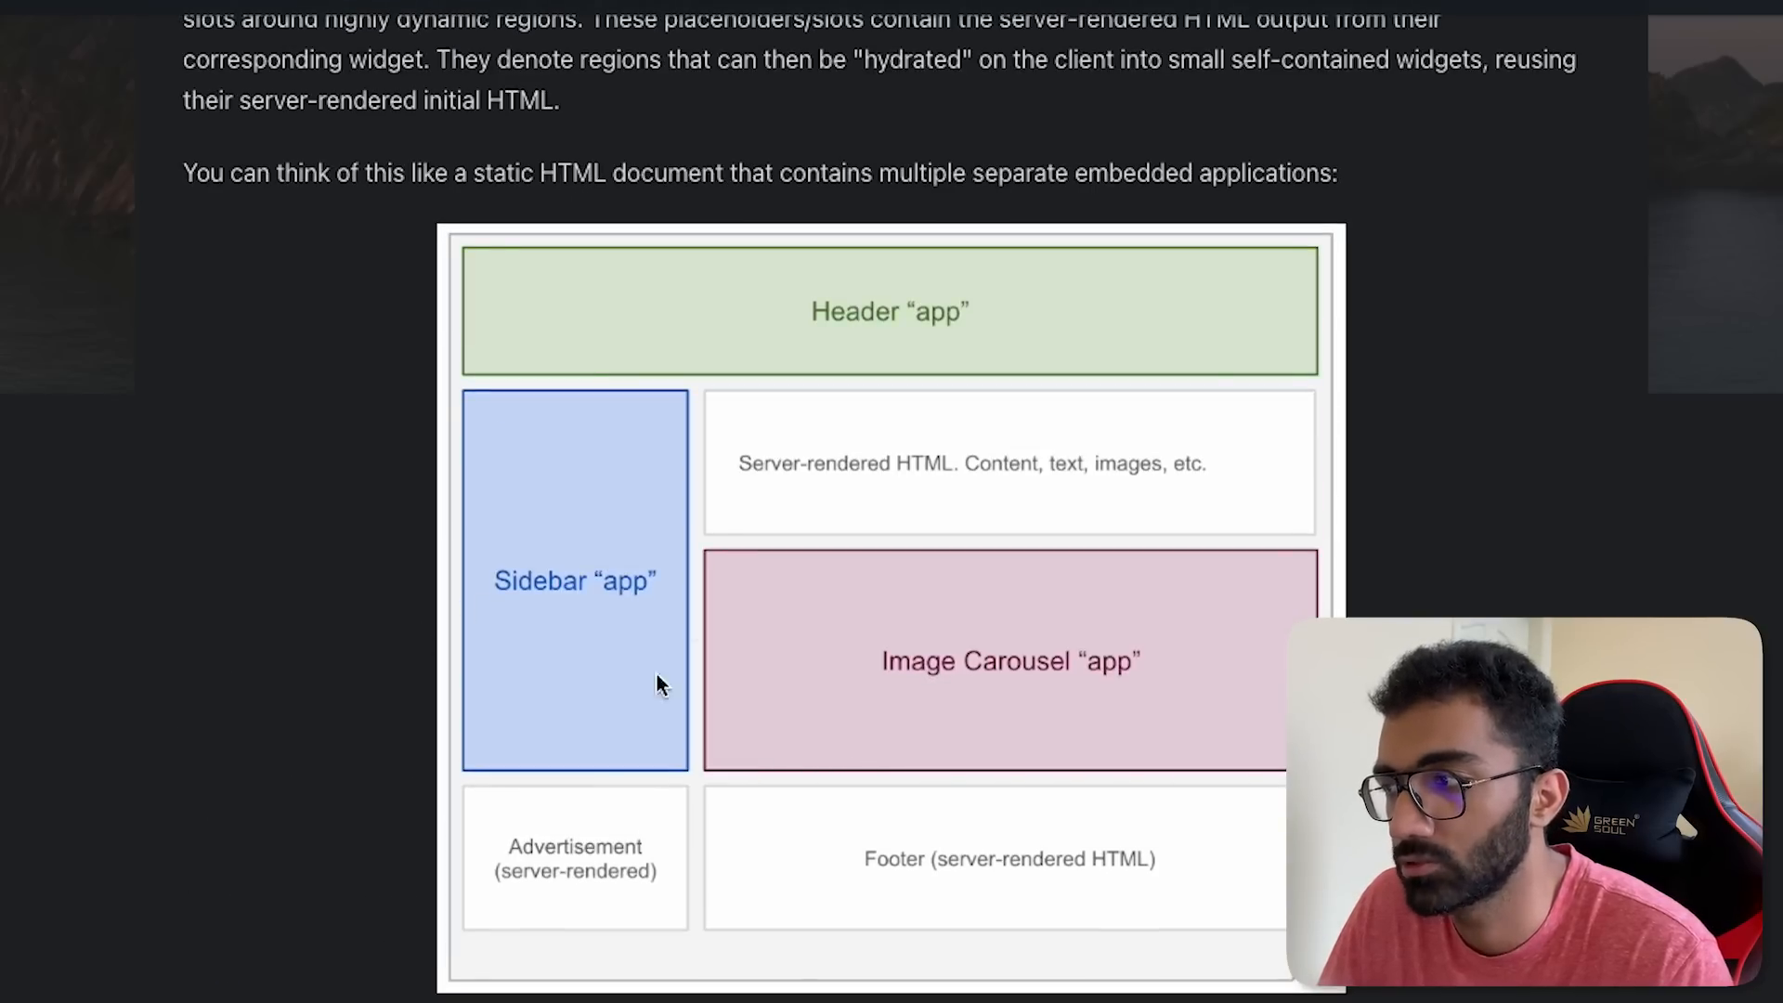
mouse_move(1055, 637)
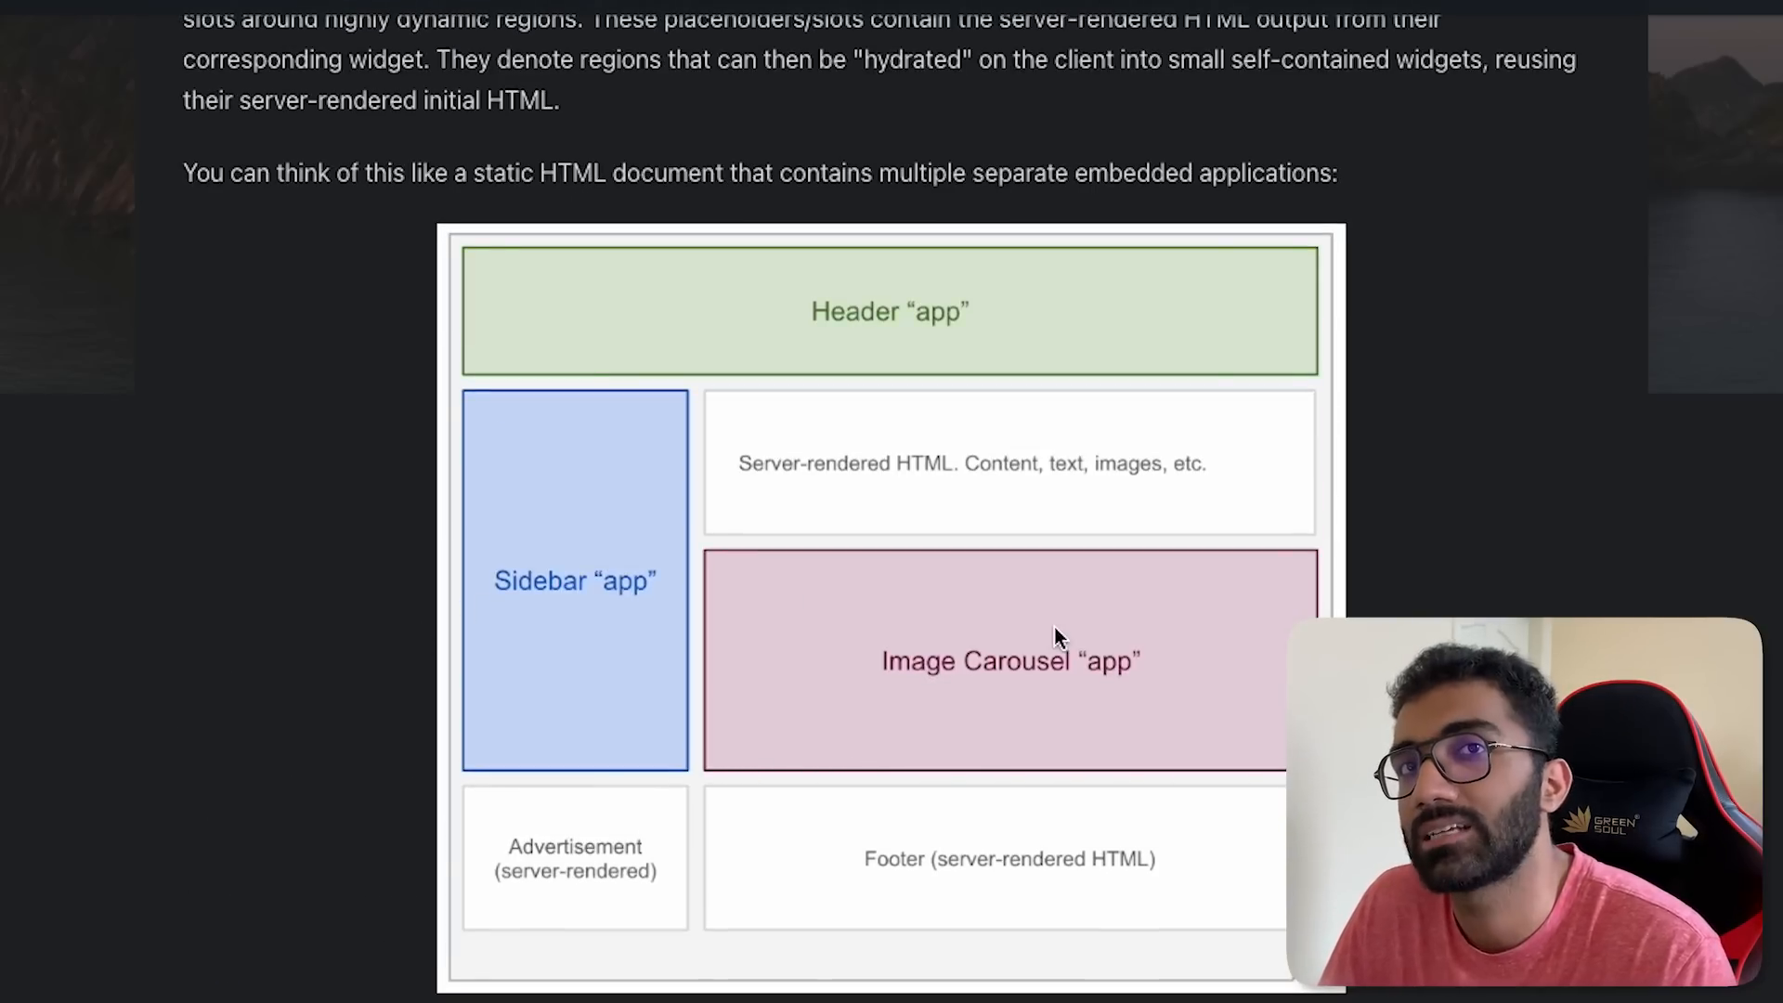
mouse_move(654, 787)
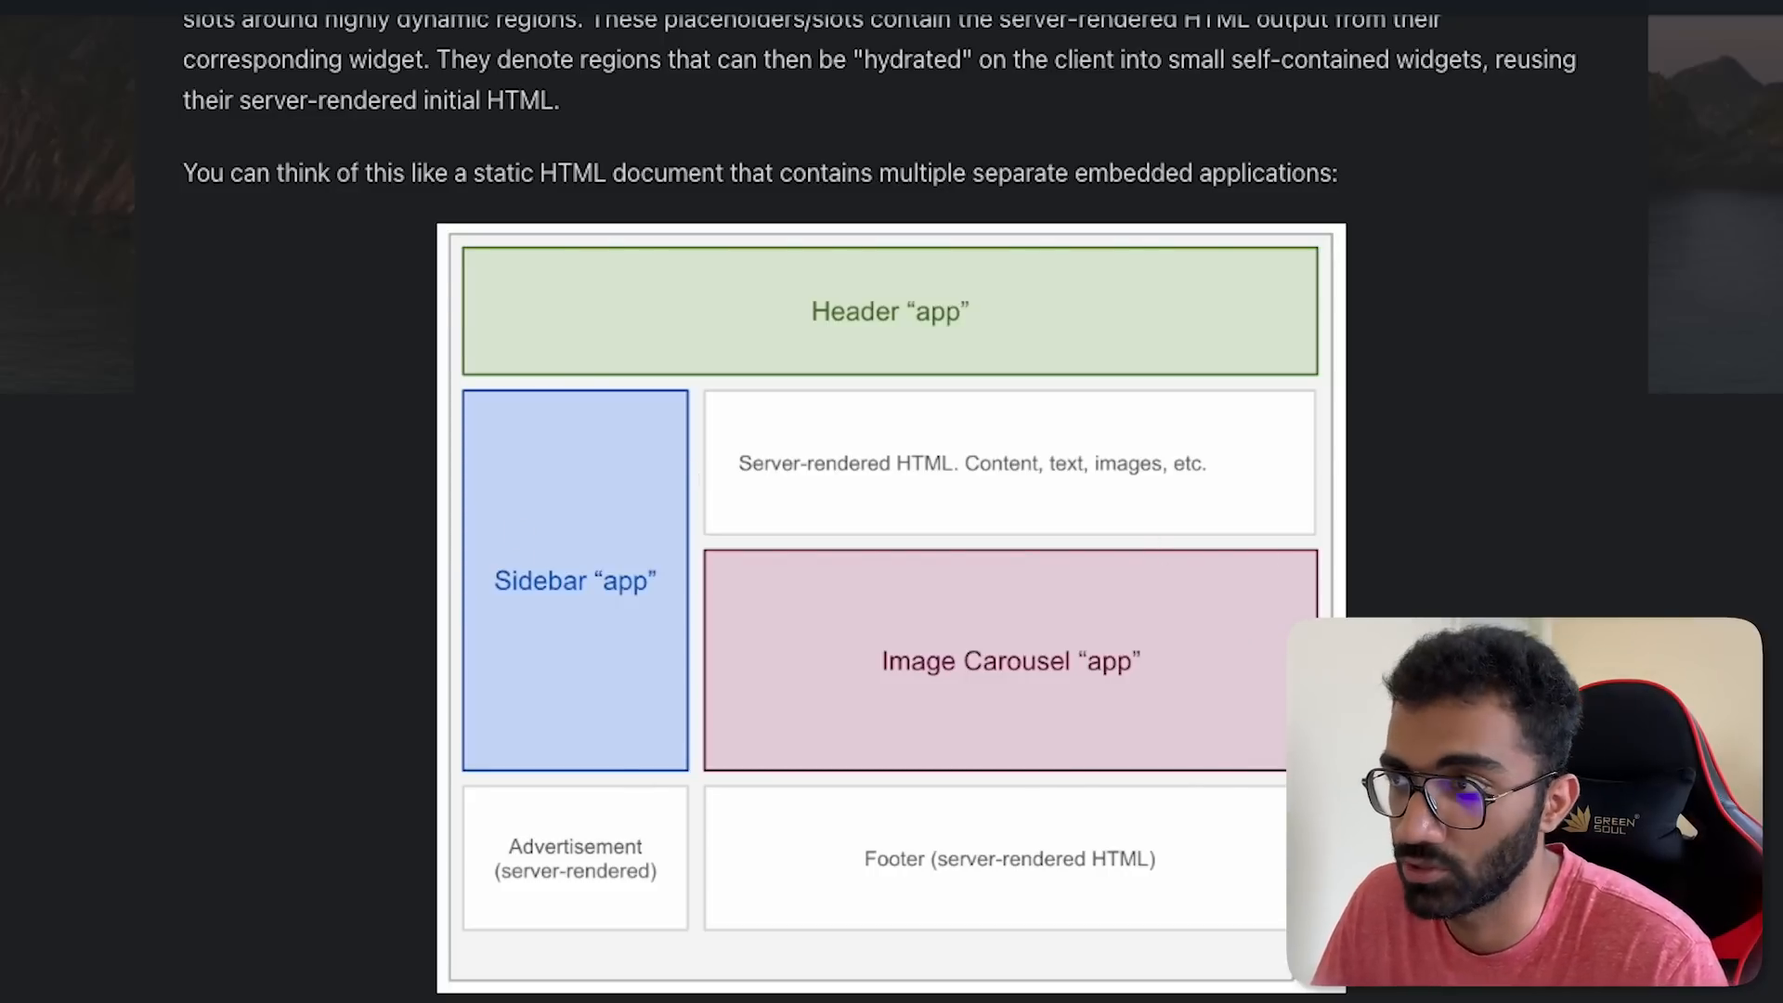
Step: Scroll the Fresh post past Quick Start and clear the highlight on the islands paragraph
scroll("down", 3)
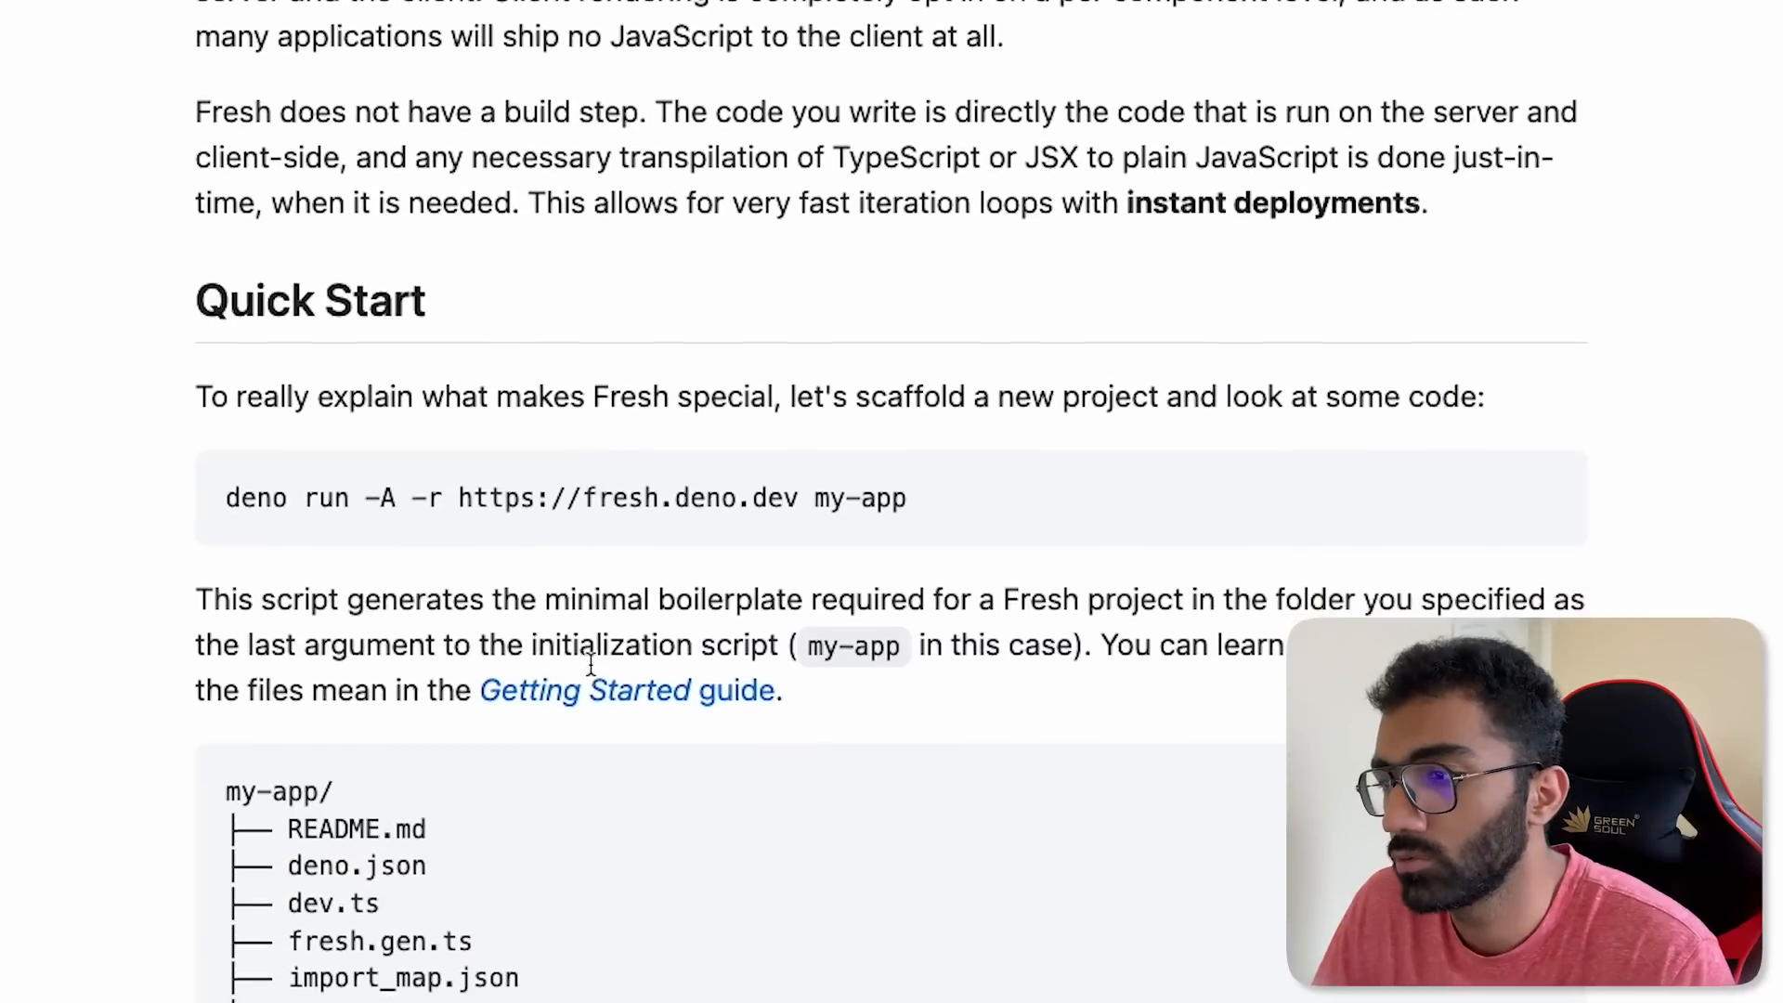
scroll("down", 3)
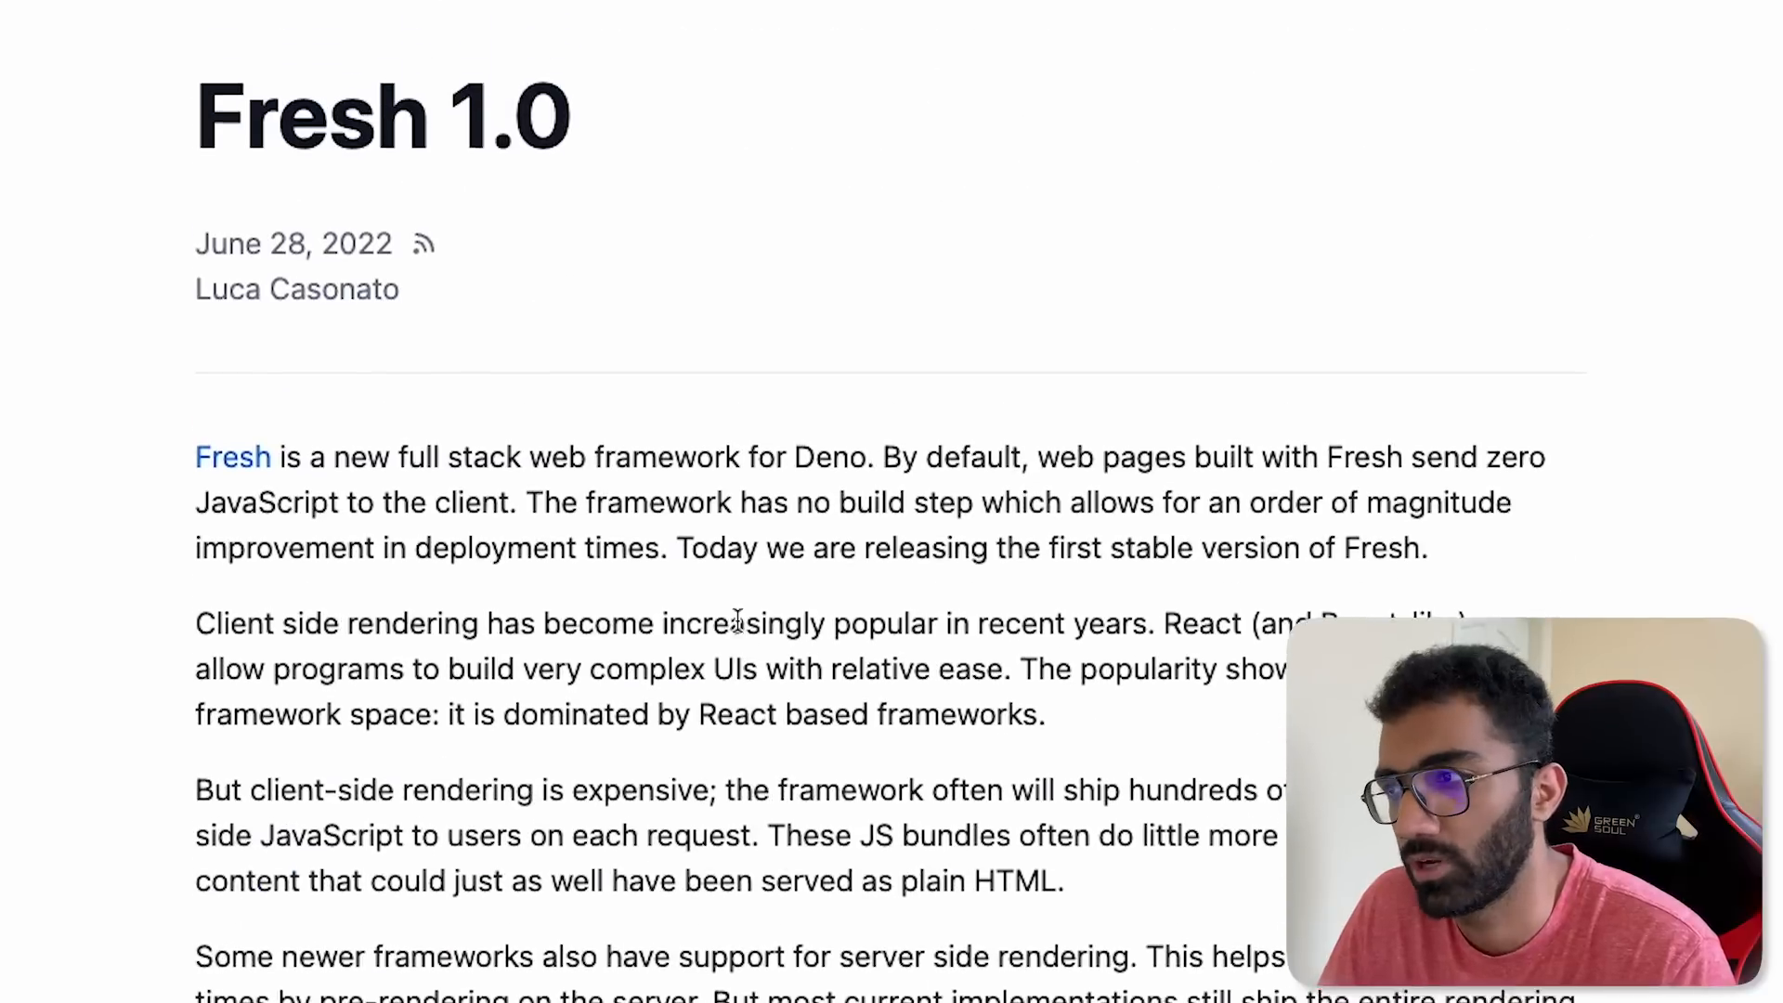
scroll("up", 3)
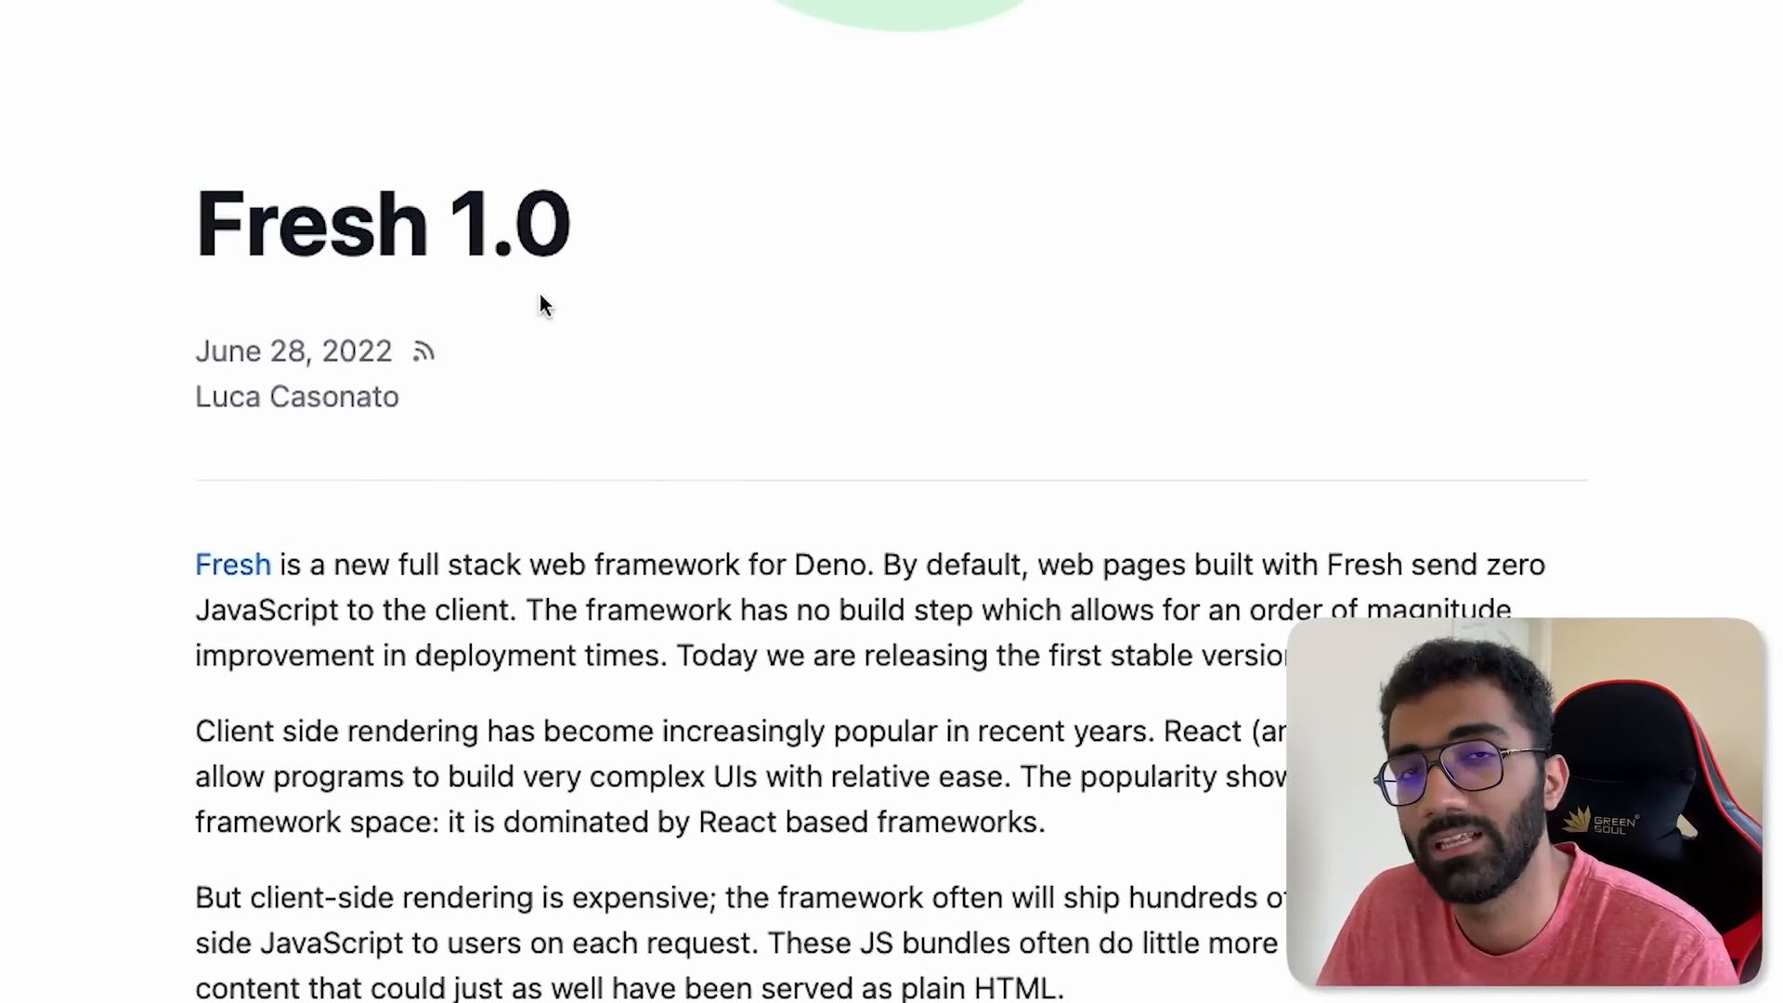
scroll("down", 3)
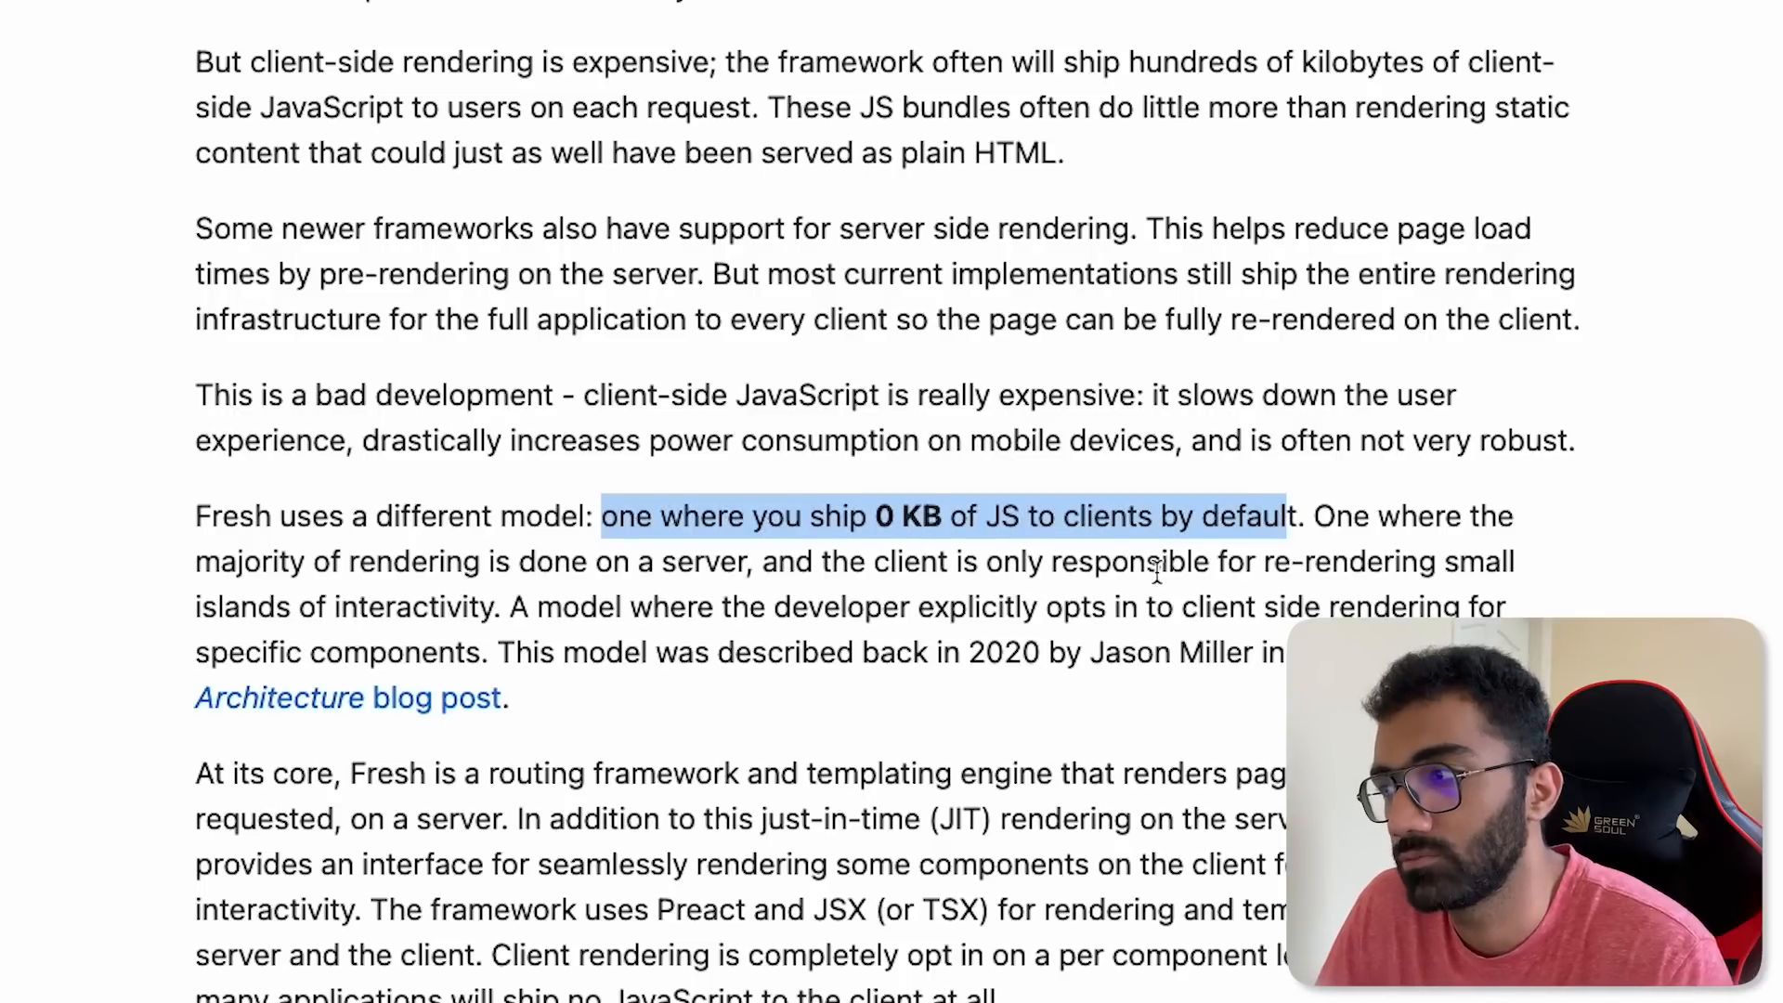
scroll("down", 3)
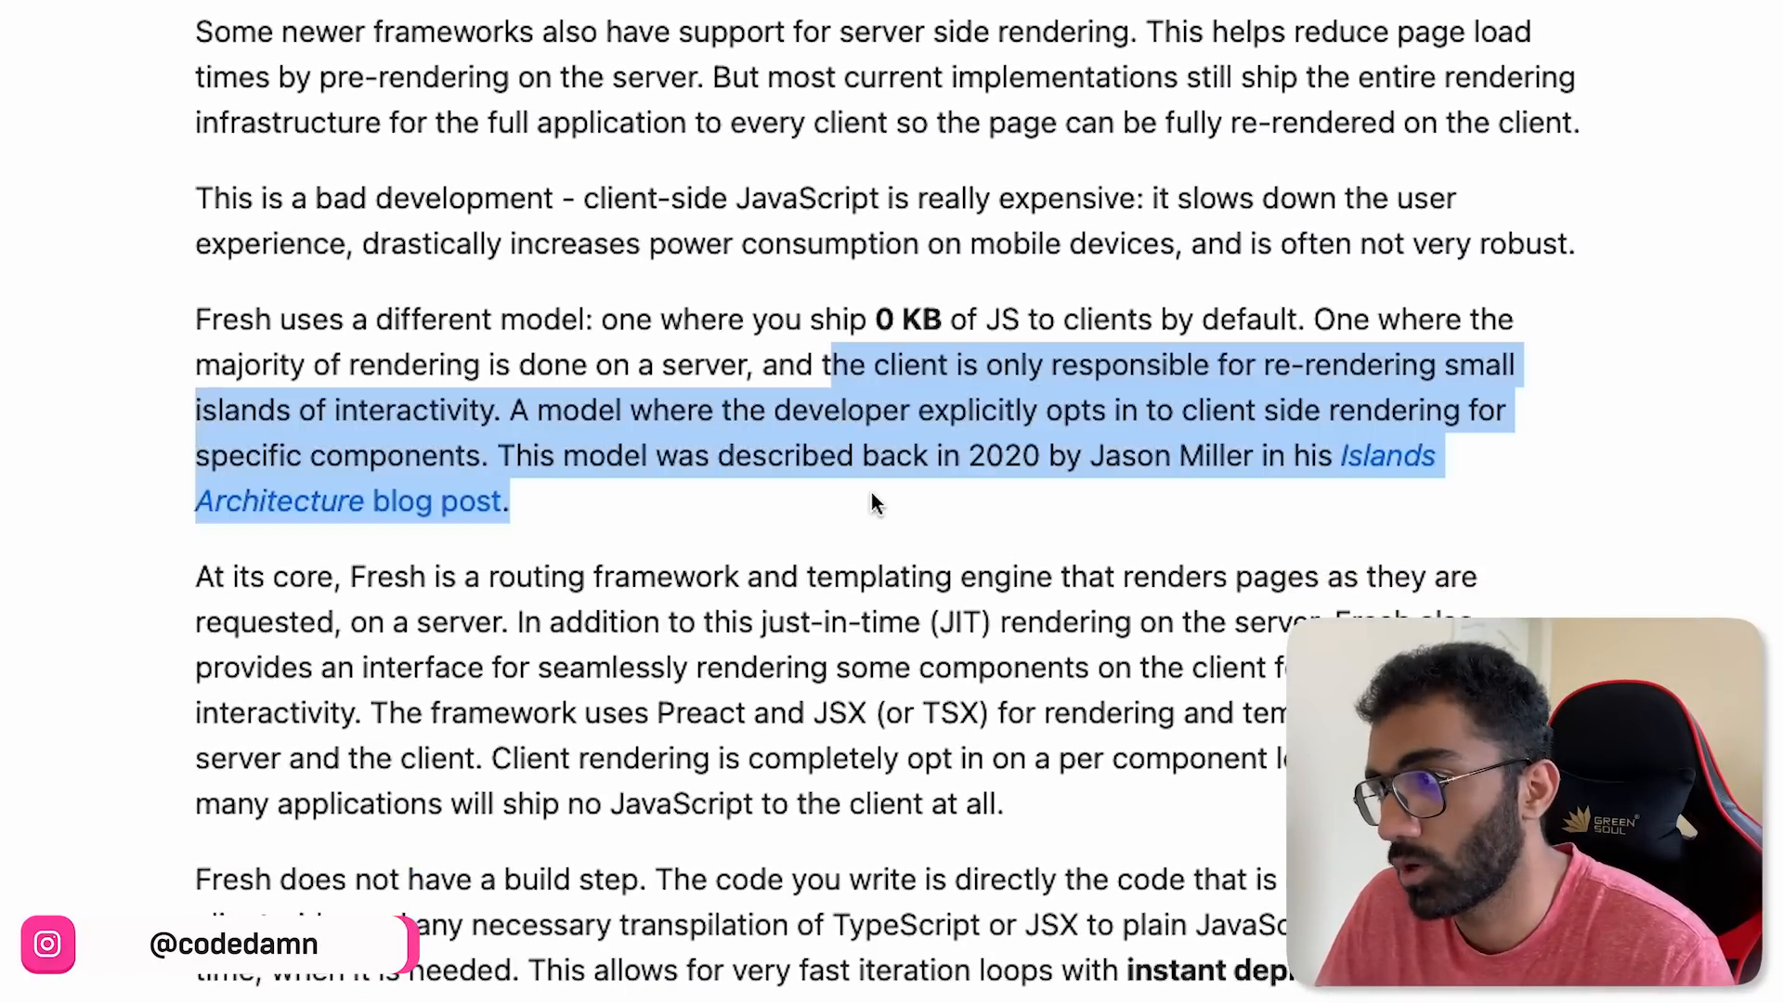
left_click(784, 455)
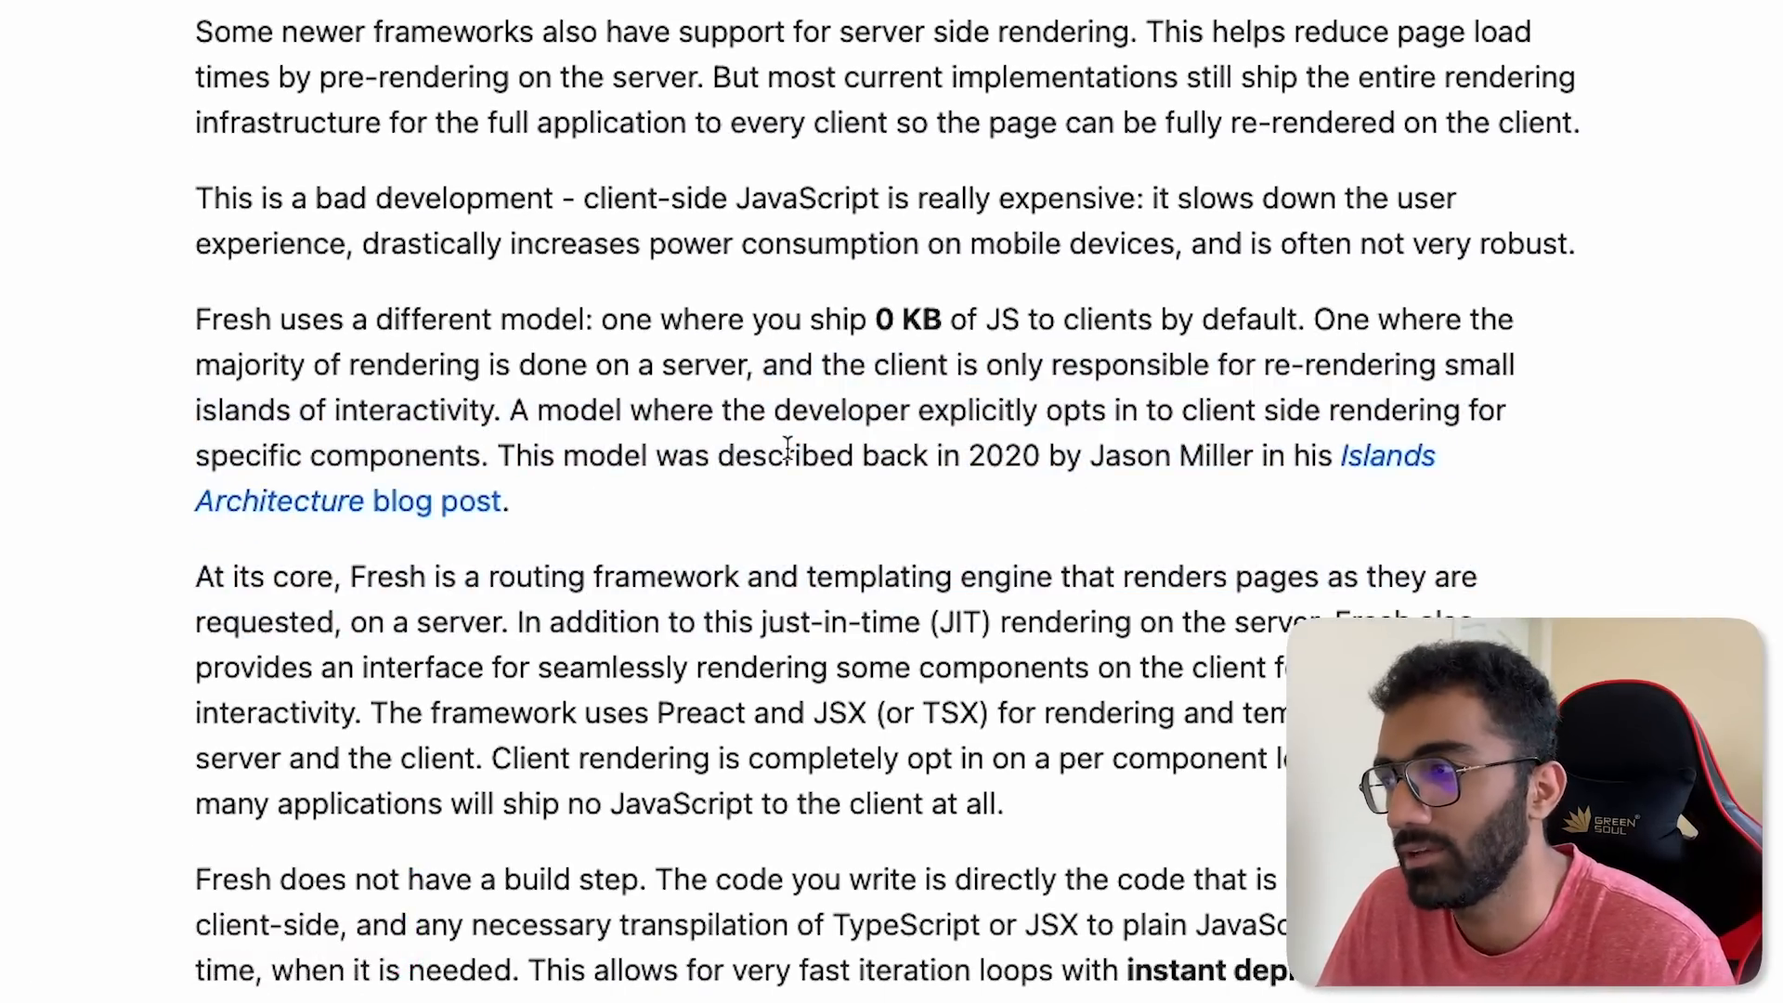
mouse_move(1382, 457)
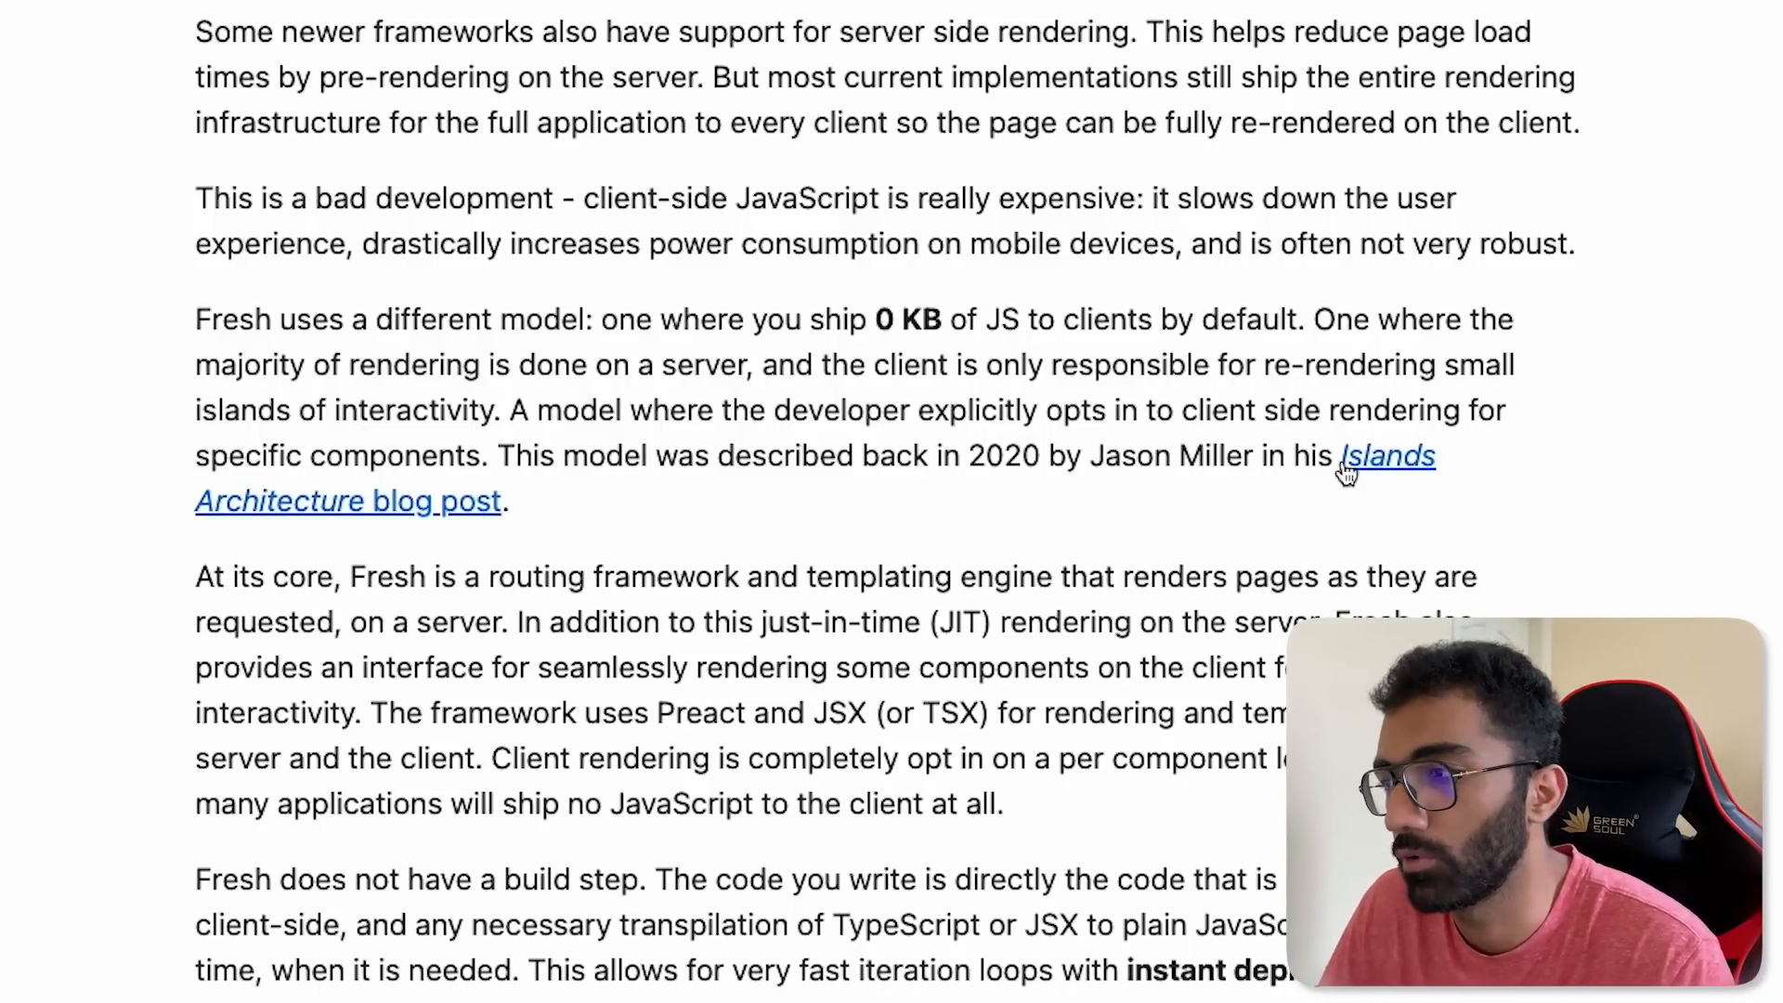
Step: Select the fresh.deno.dev URL in the scaffold command and scroll down to the Production Ready section
scroll("down", 3)
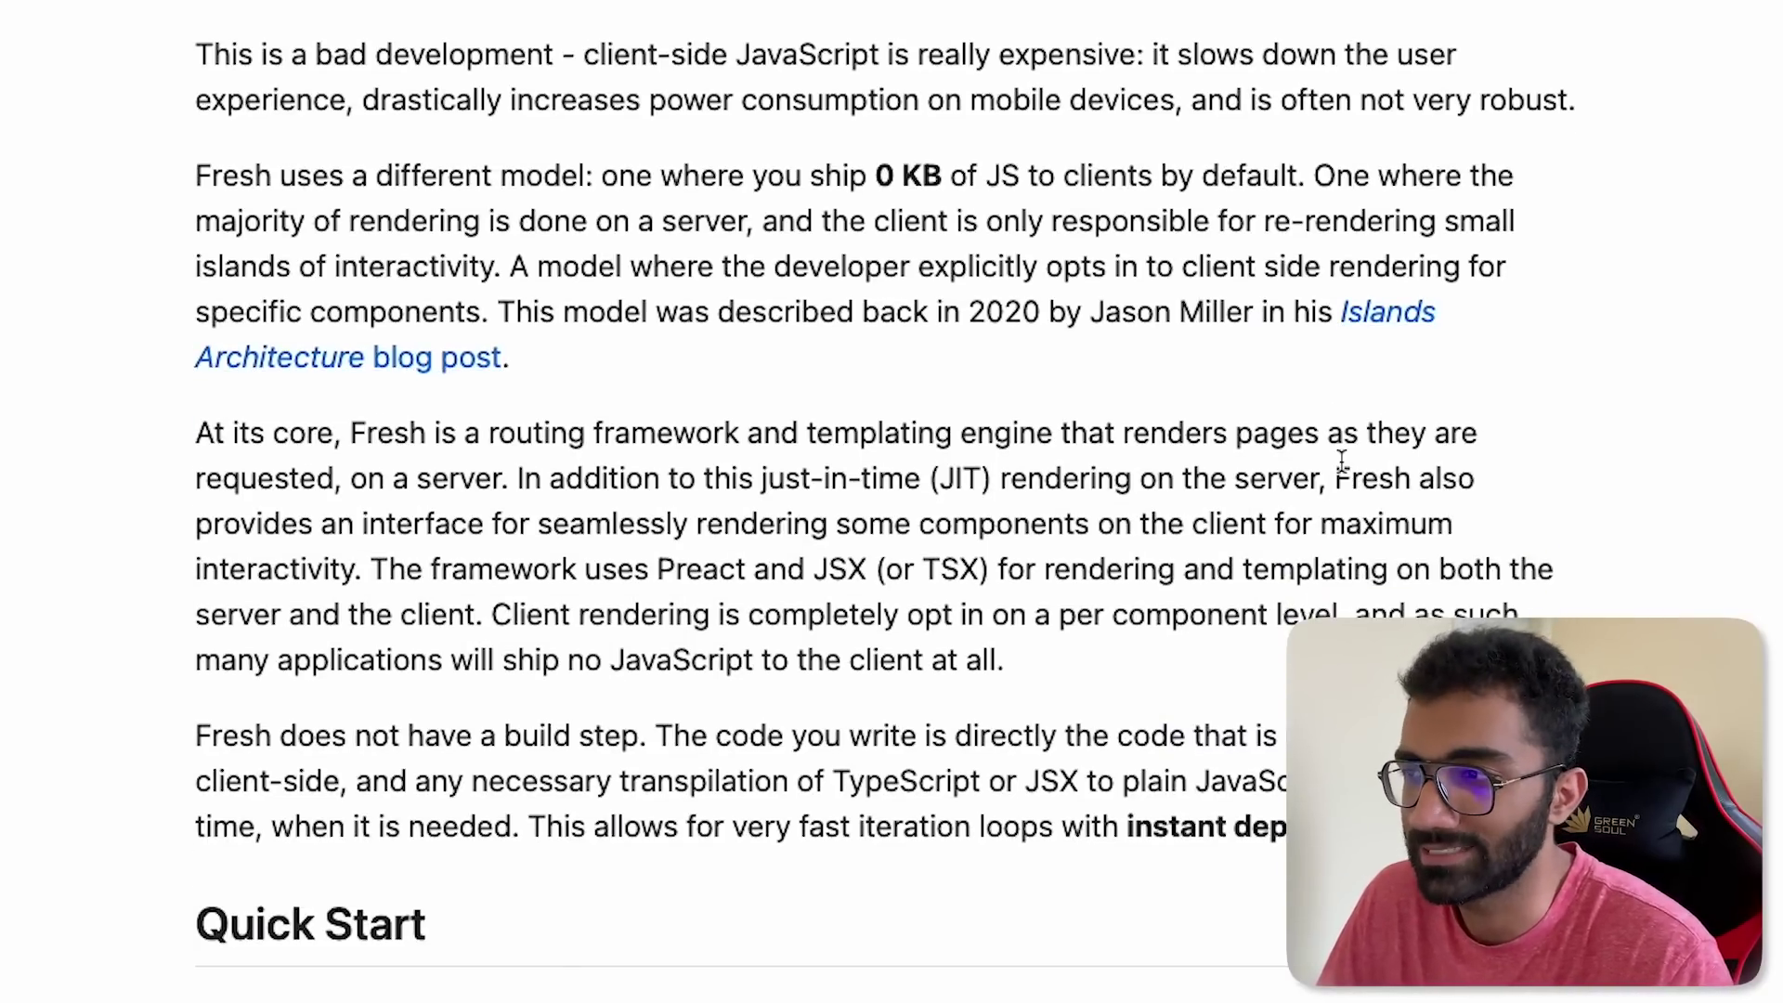
scroll("up", 3)
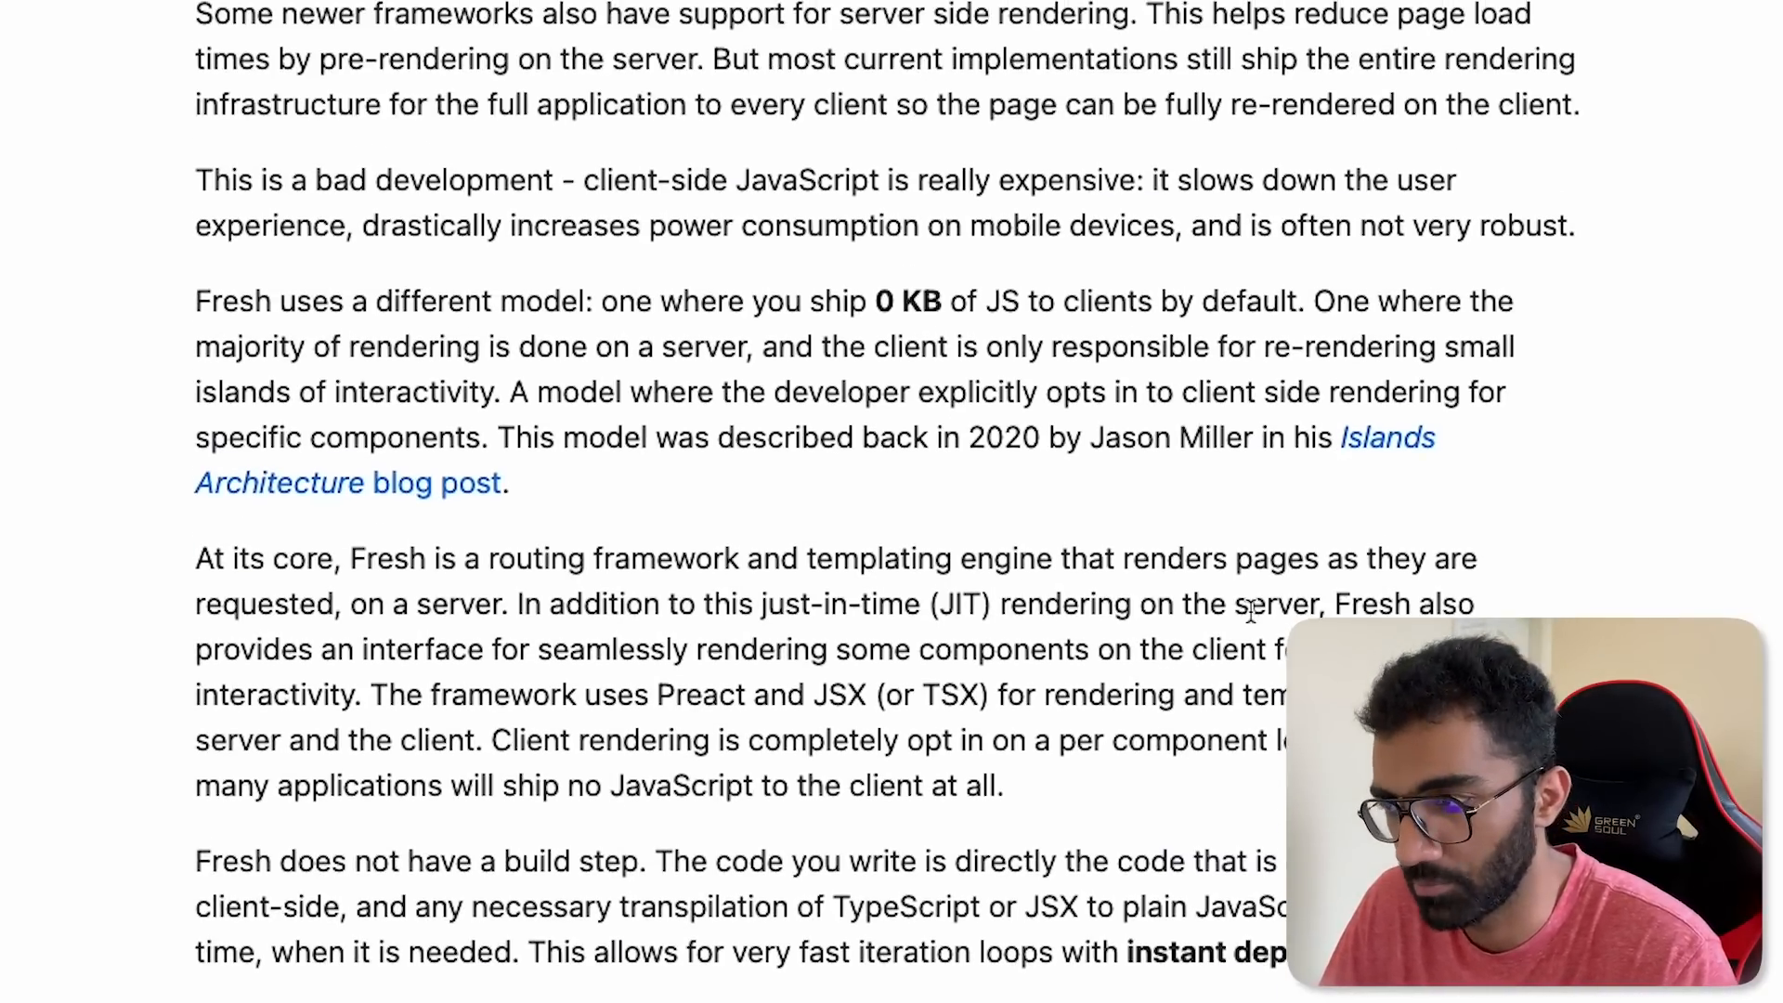
scroll("down", 3)
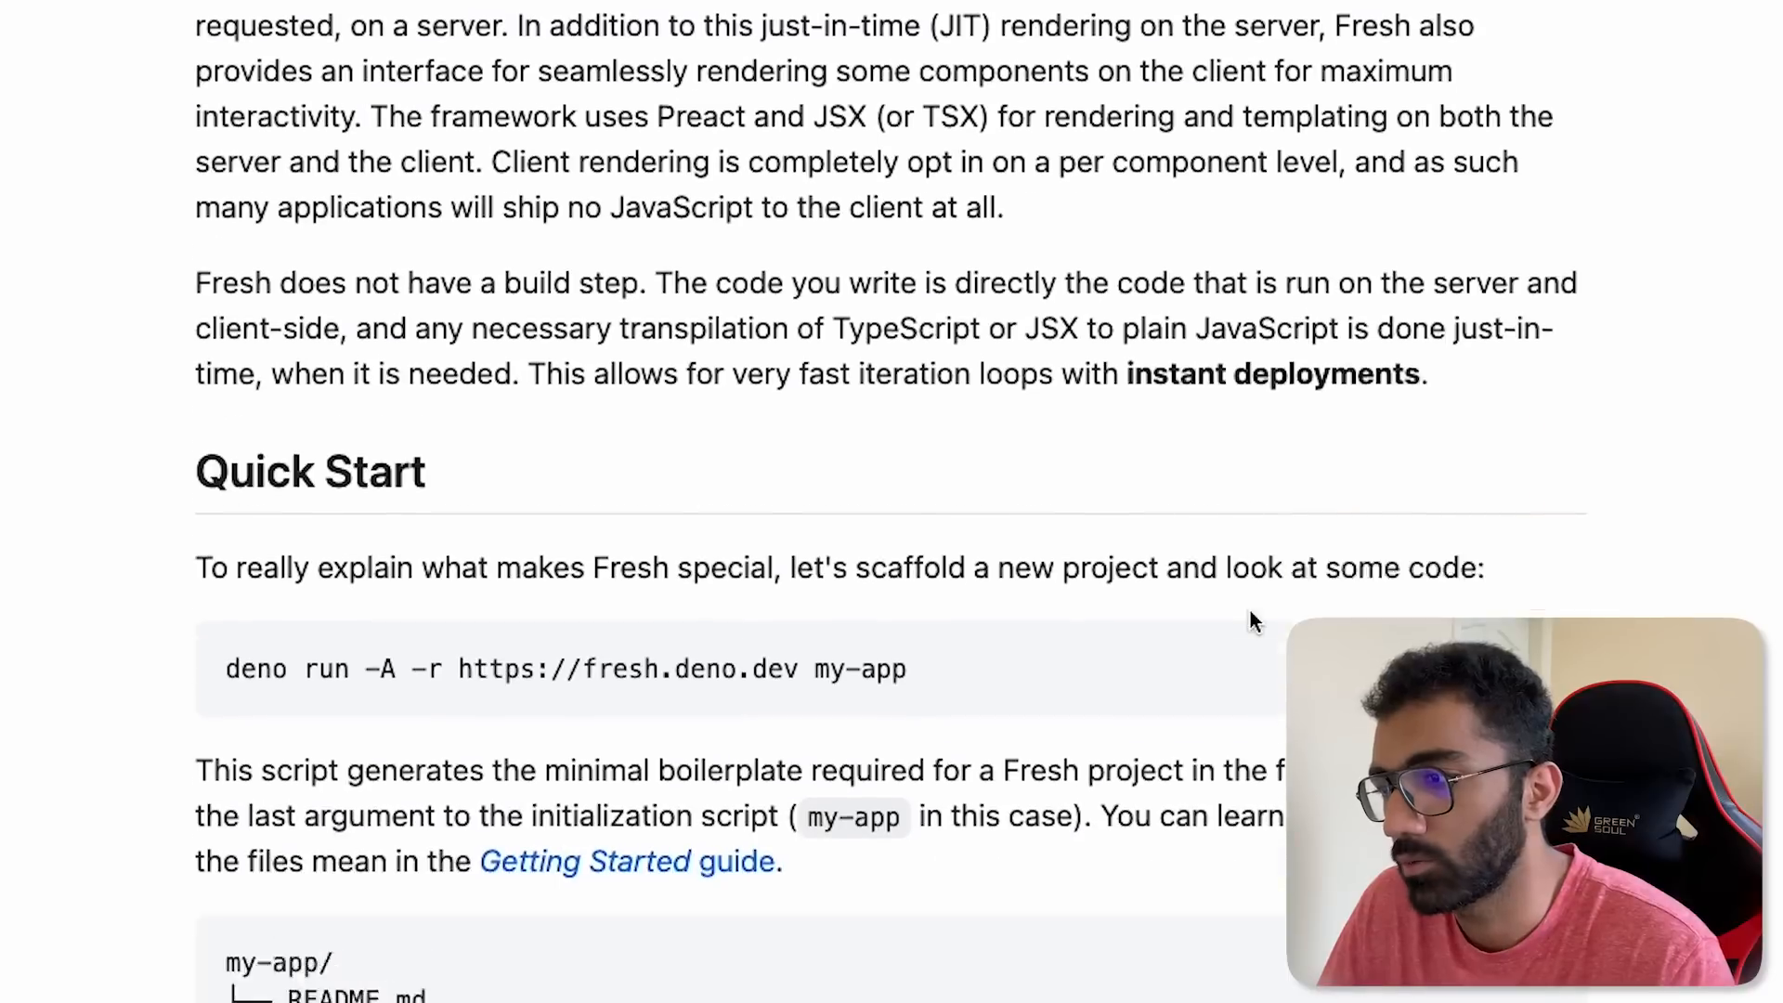
scroll("down", 3)
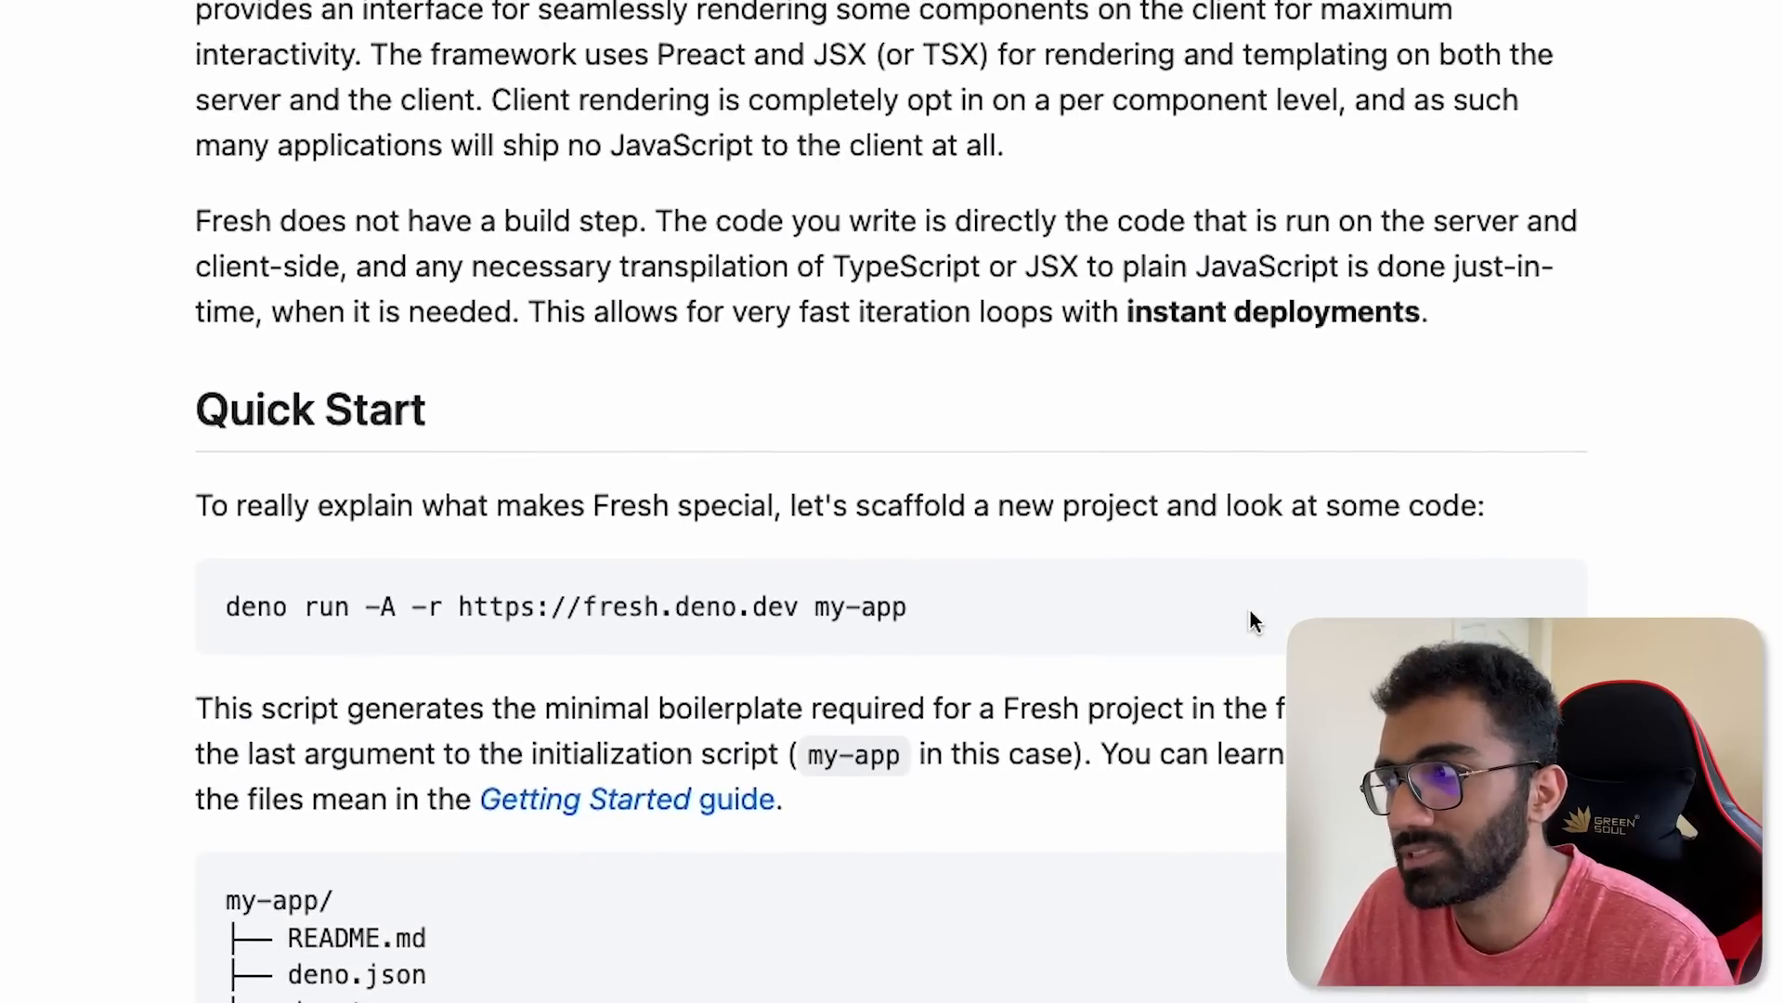
mouse_move(741, 652)
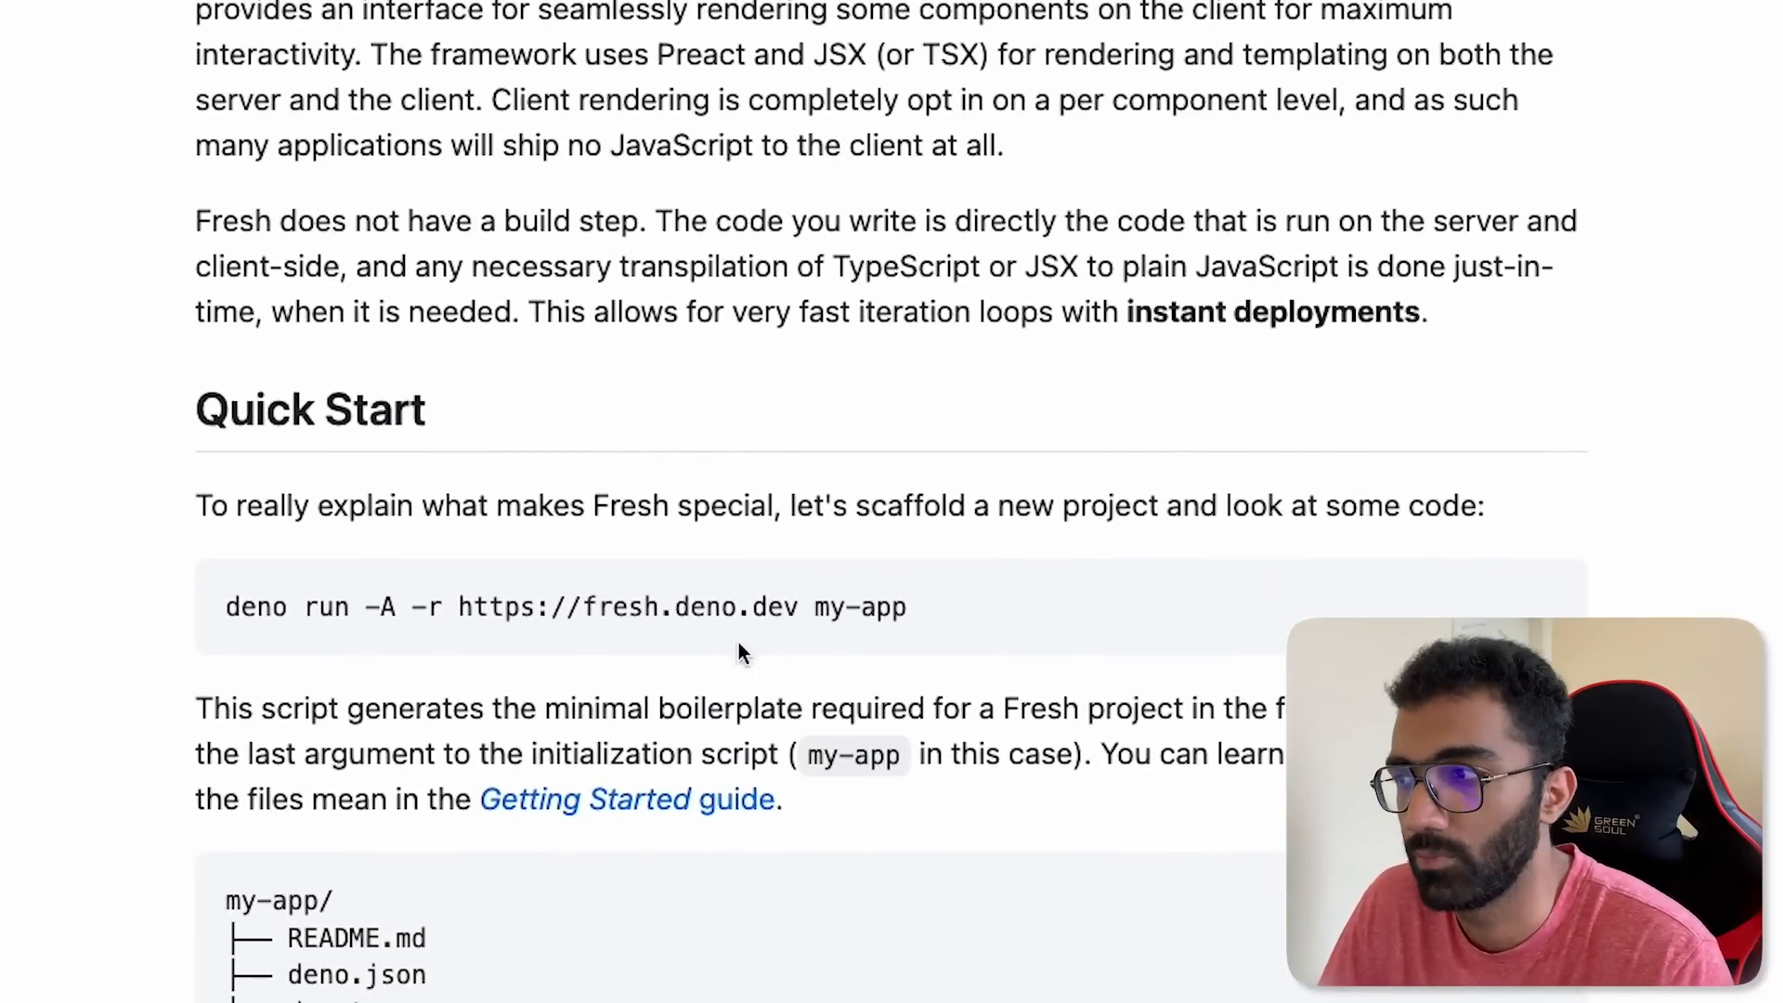
double_click(628, 606)
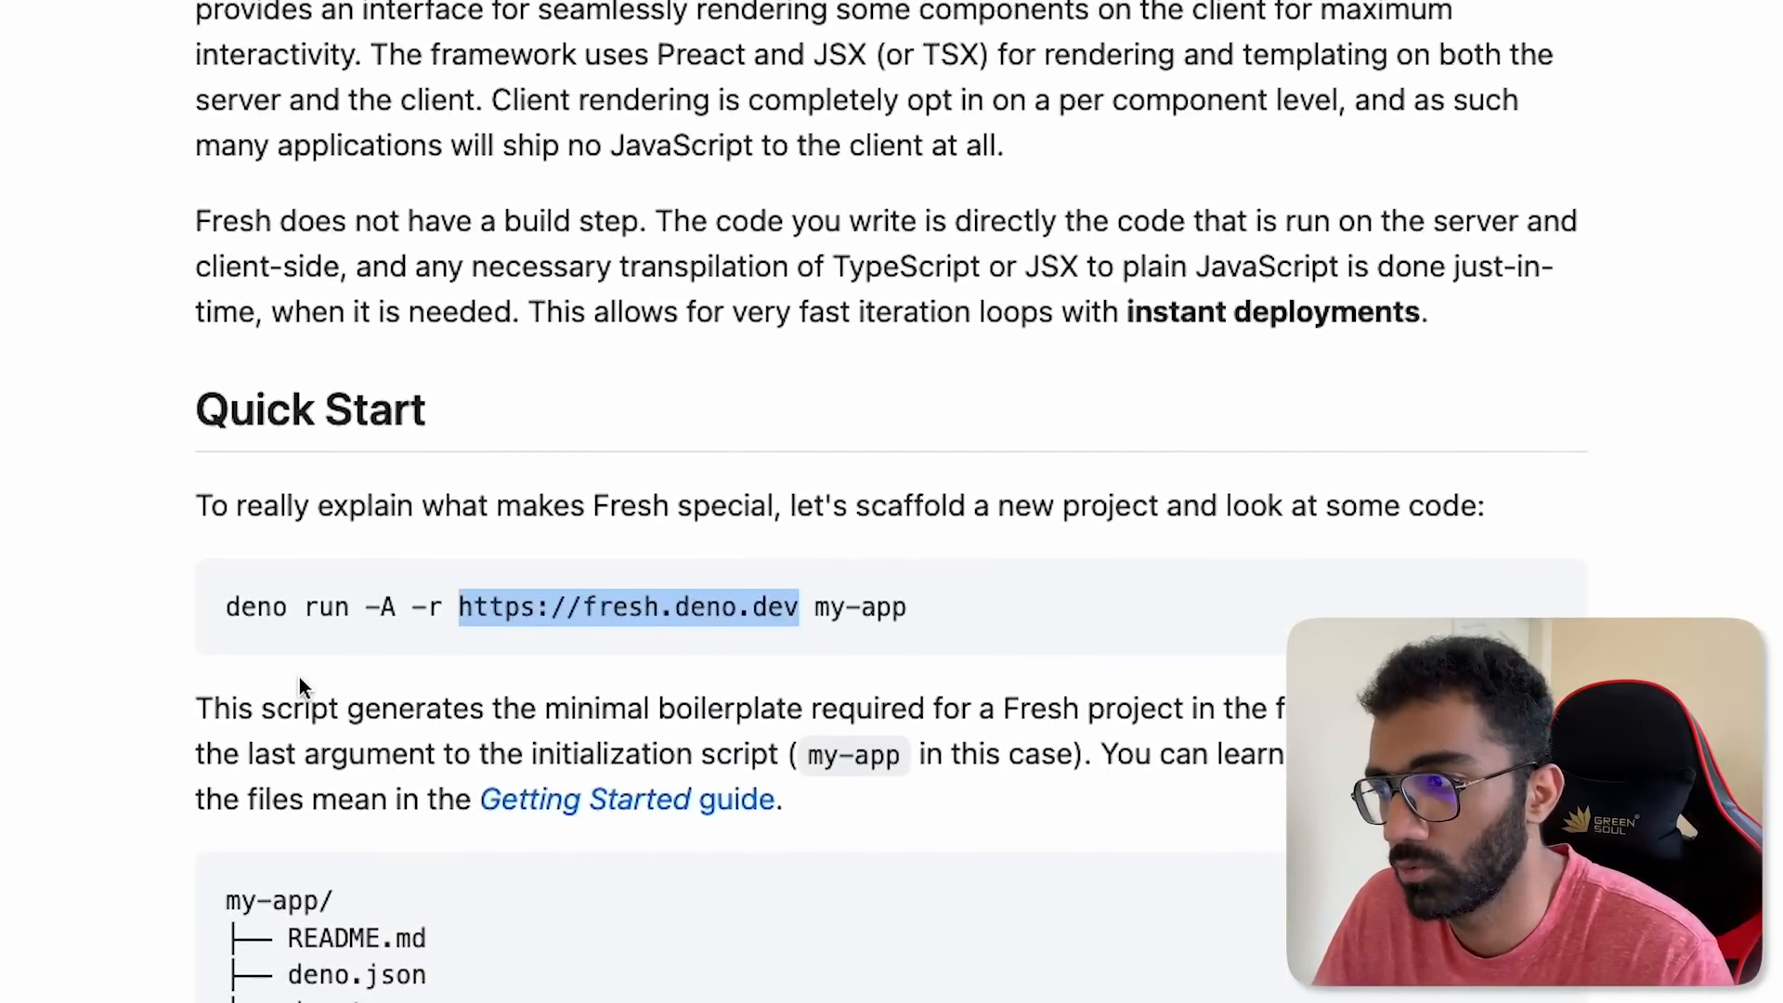
scroll("down", 3)
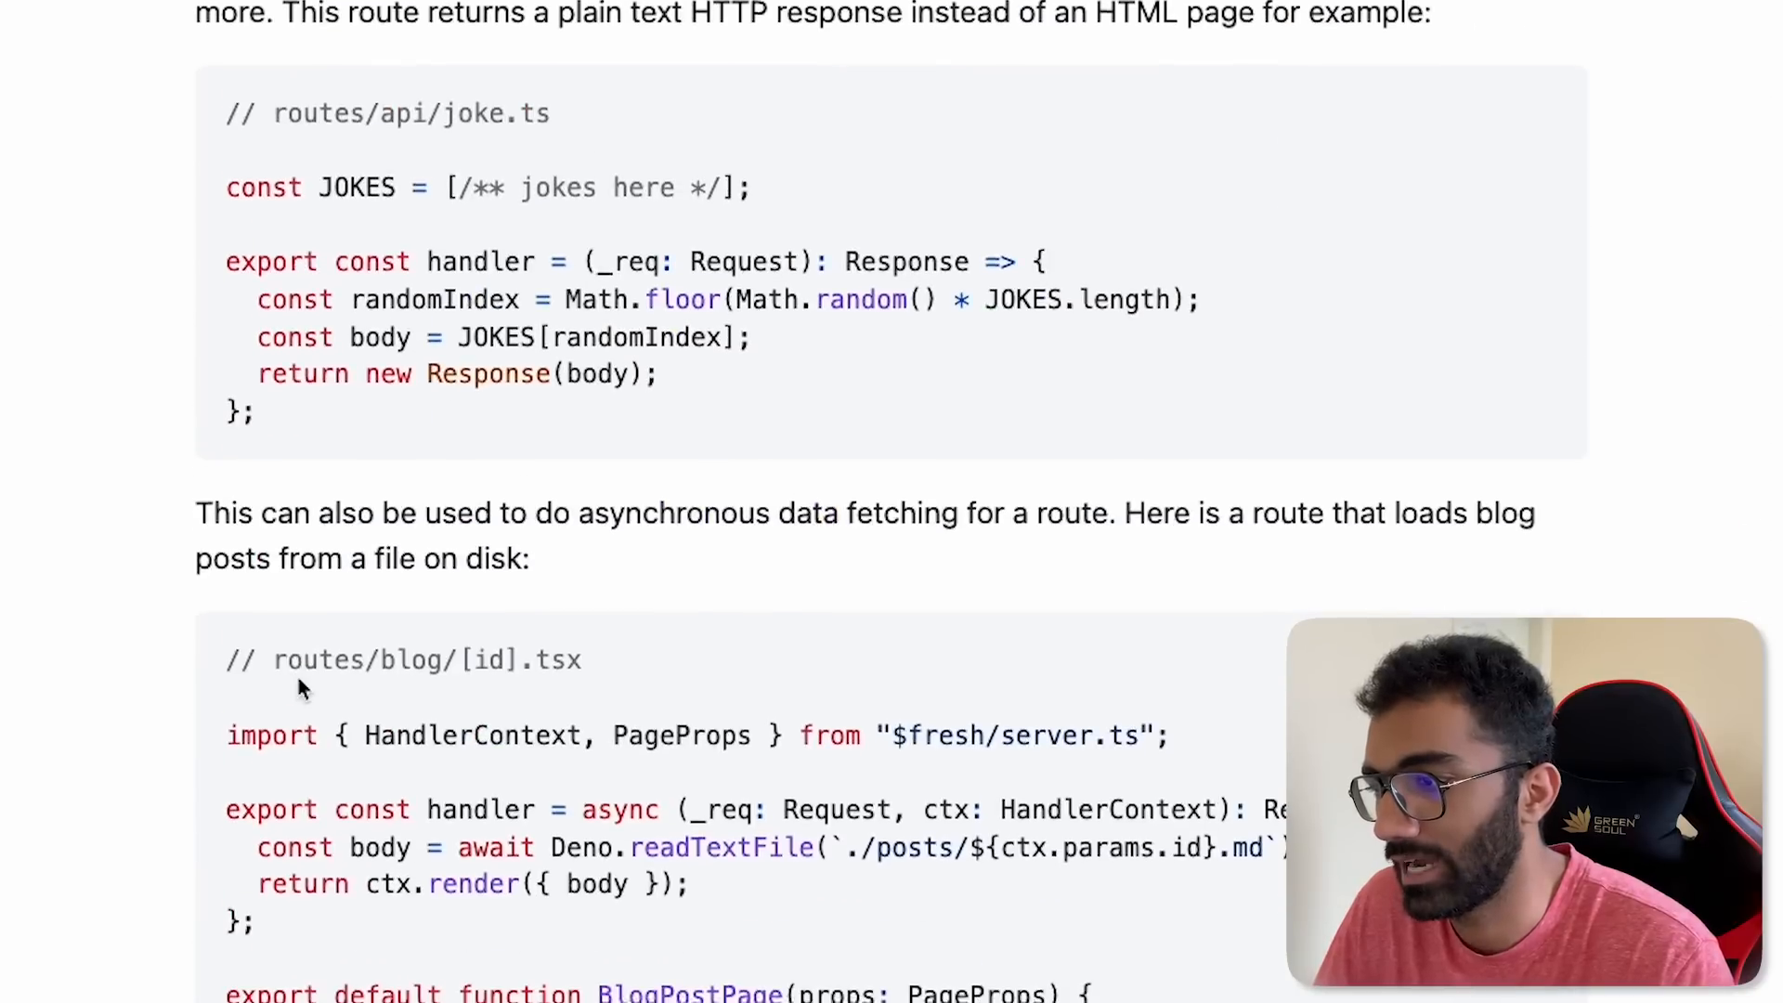
scroll("down", 3)
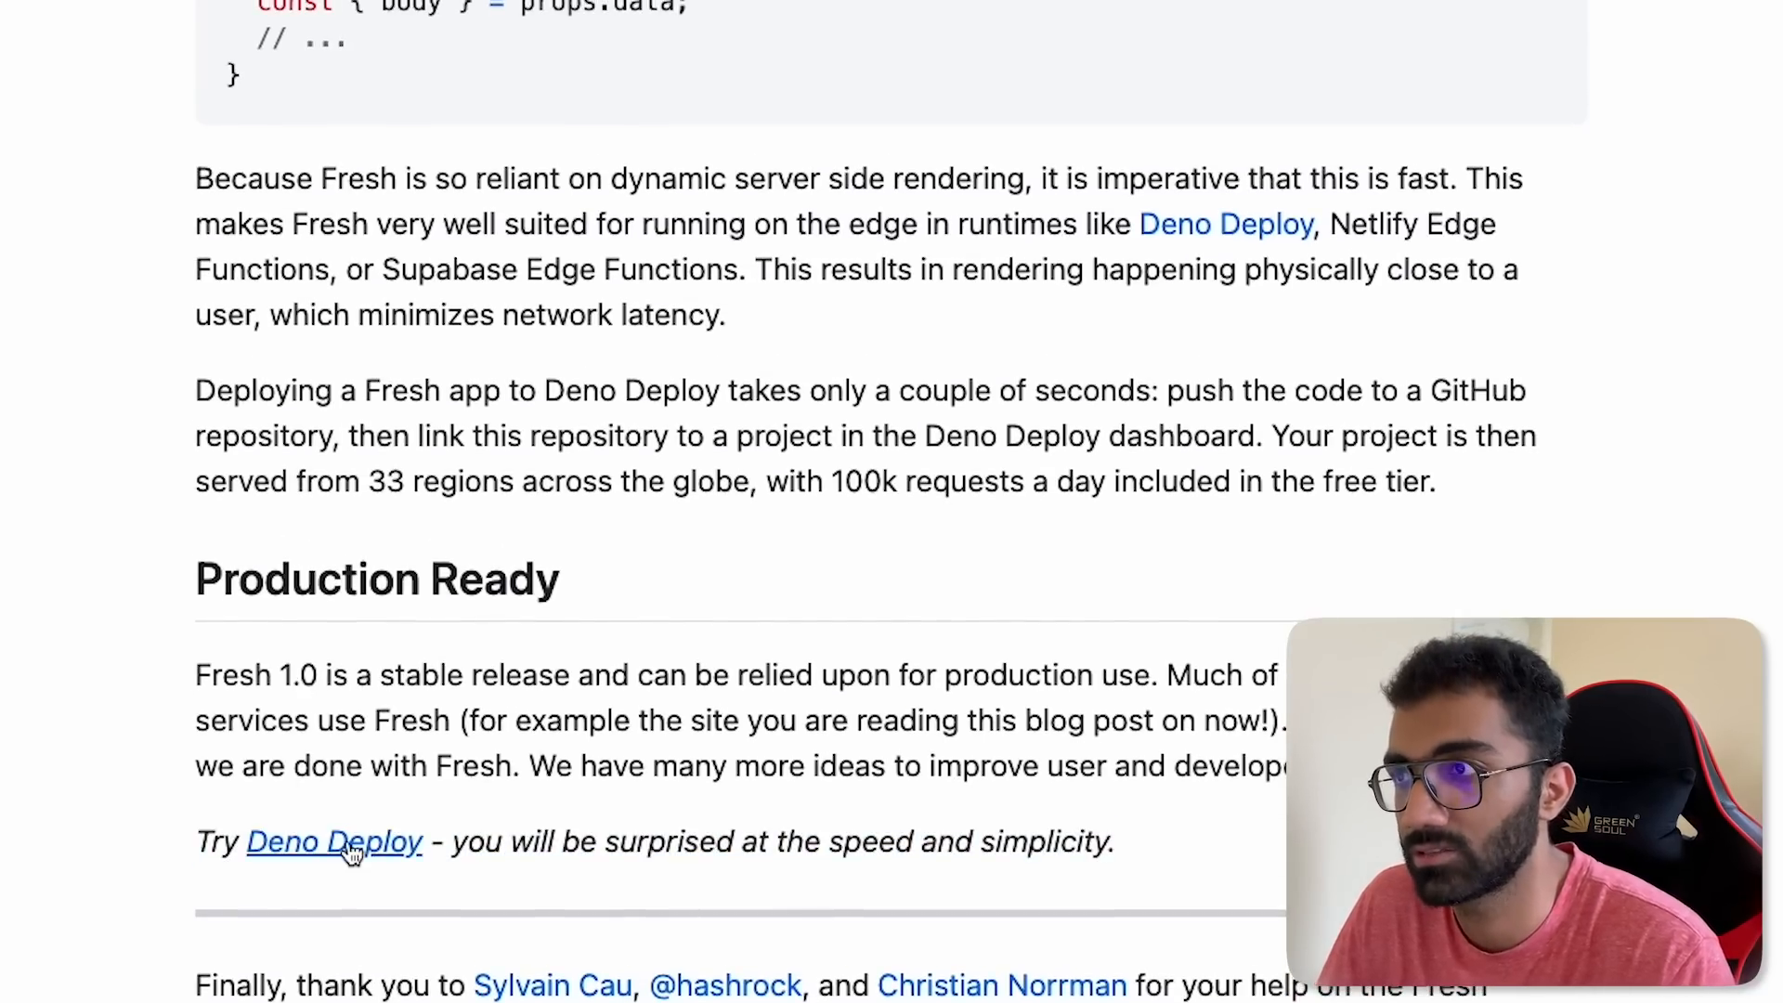
Step: Browse the Deno Deploy landing page to its distributed-system section and back, then return to the Fresh 1.0 post
left_click(335, 841)
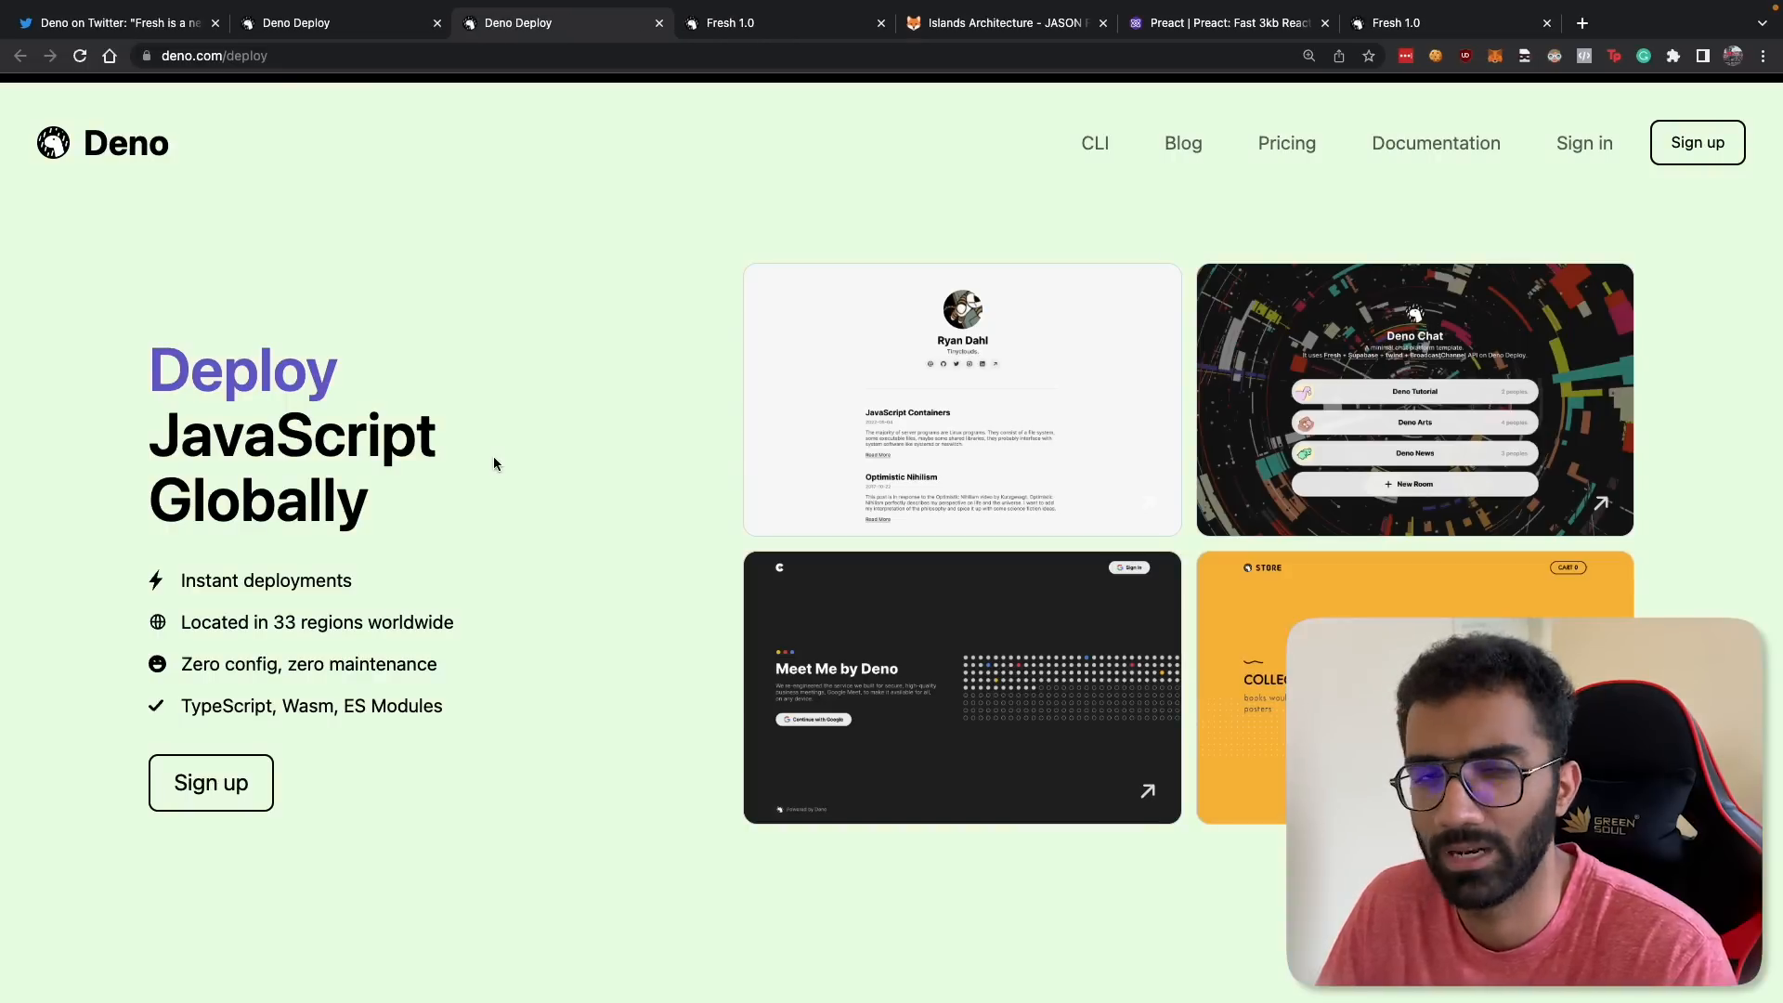
scroll("down", 3)
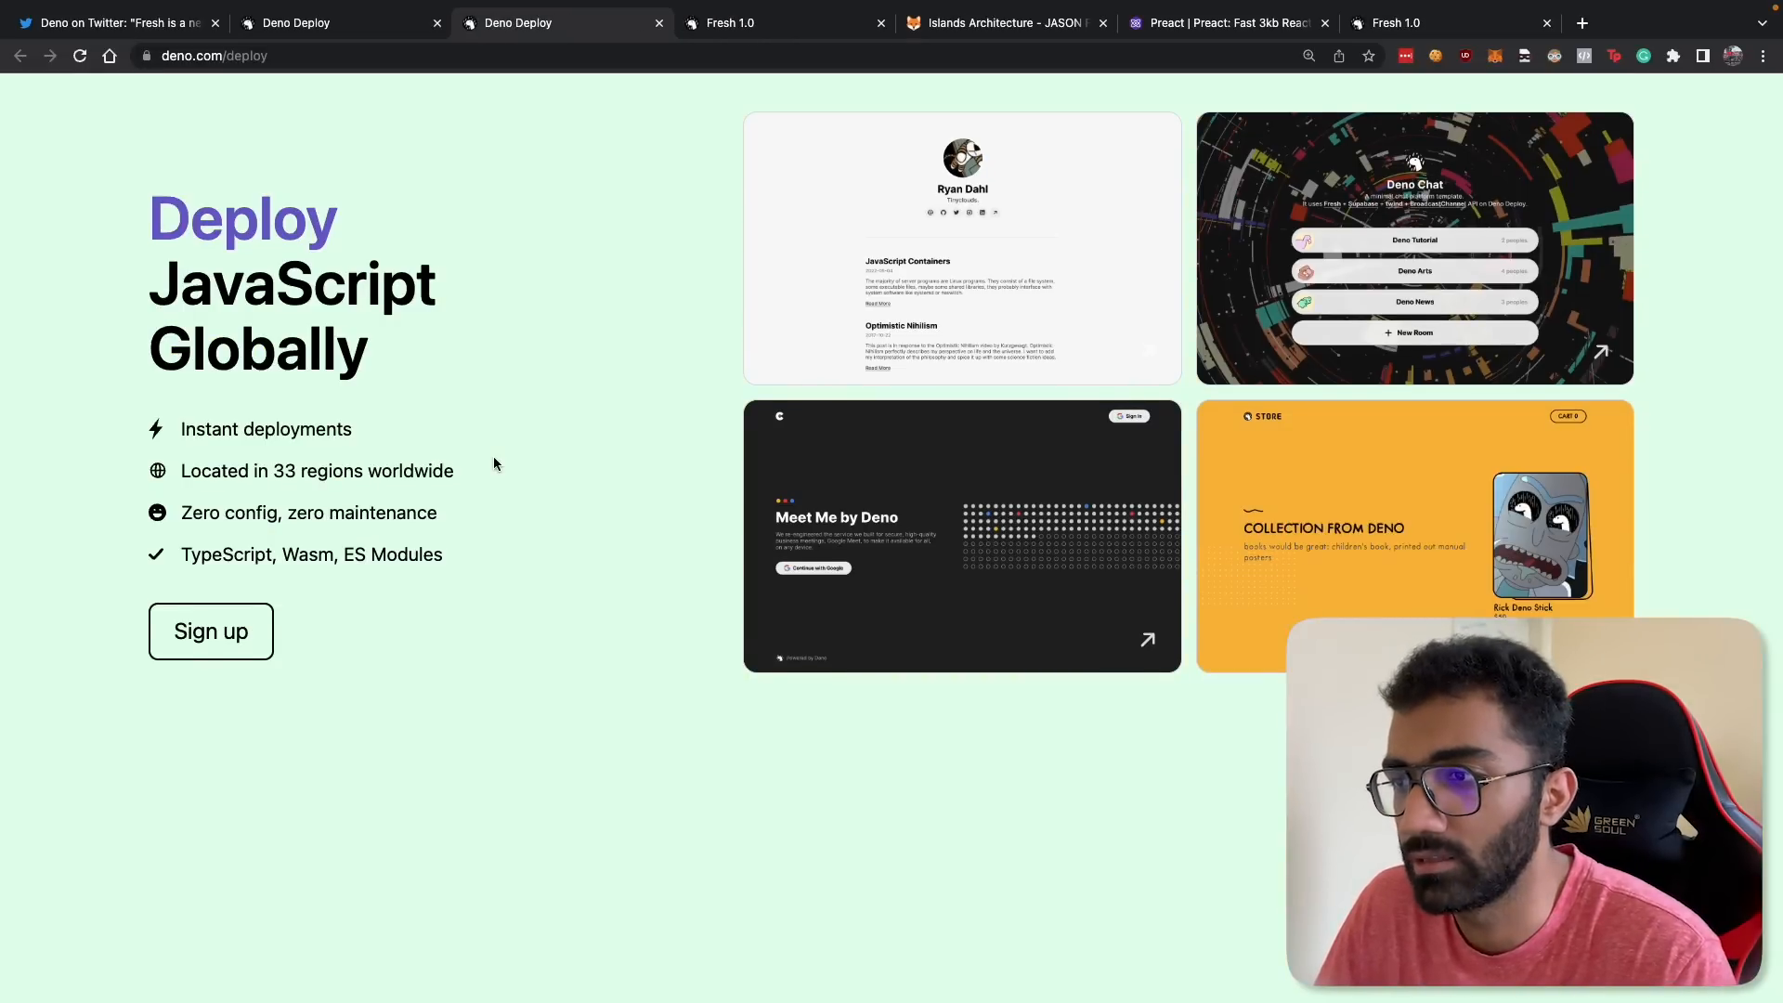
scroll("down", 3)
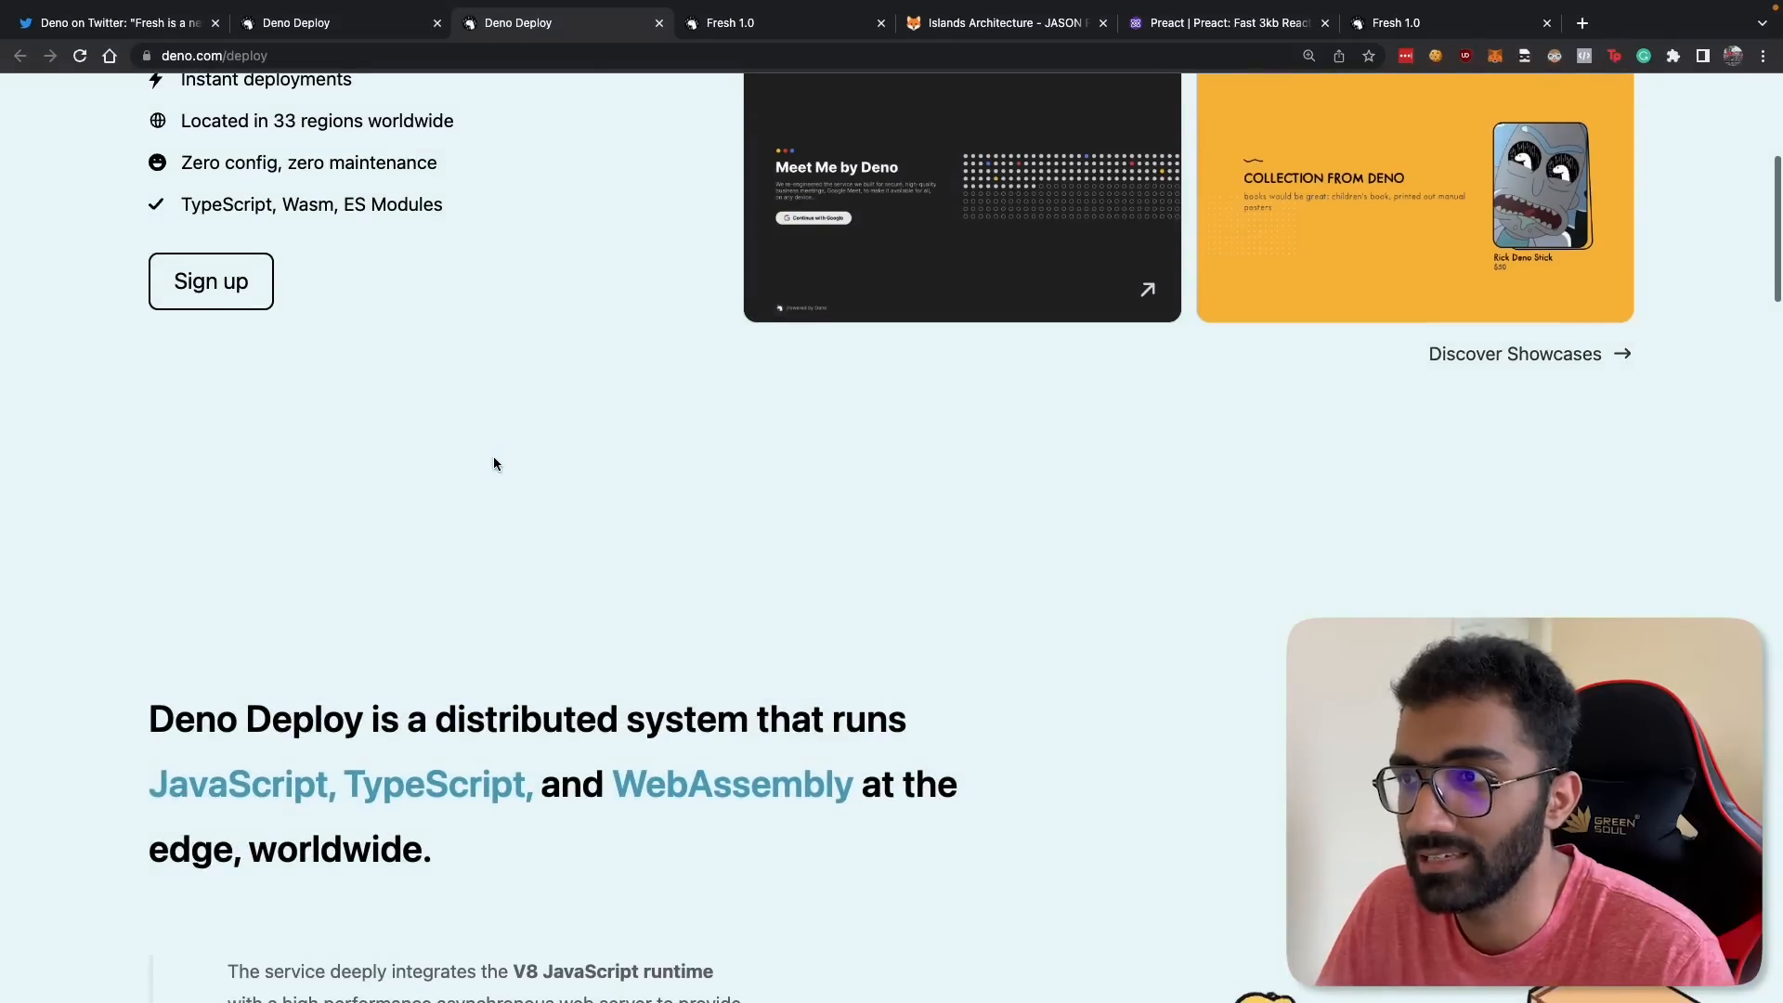
scroll("down", 3)
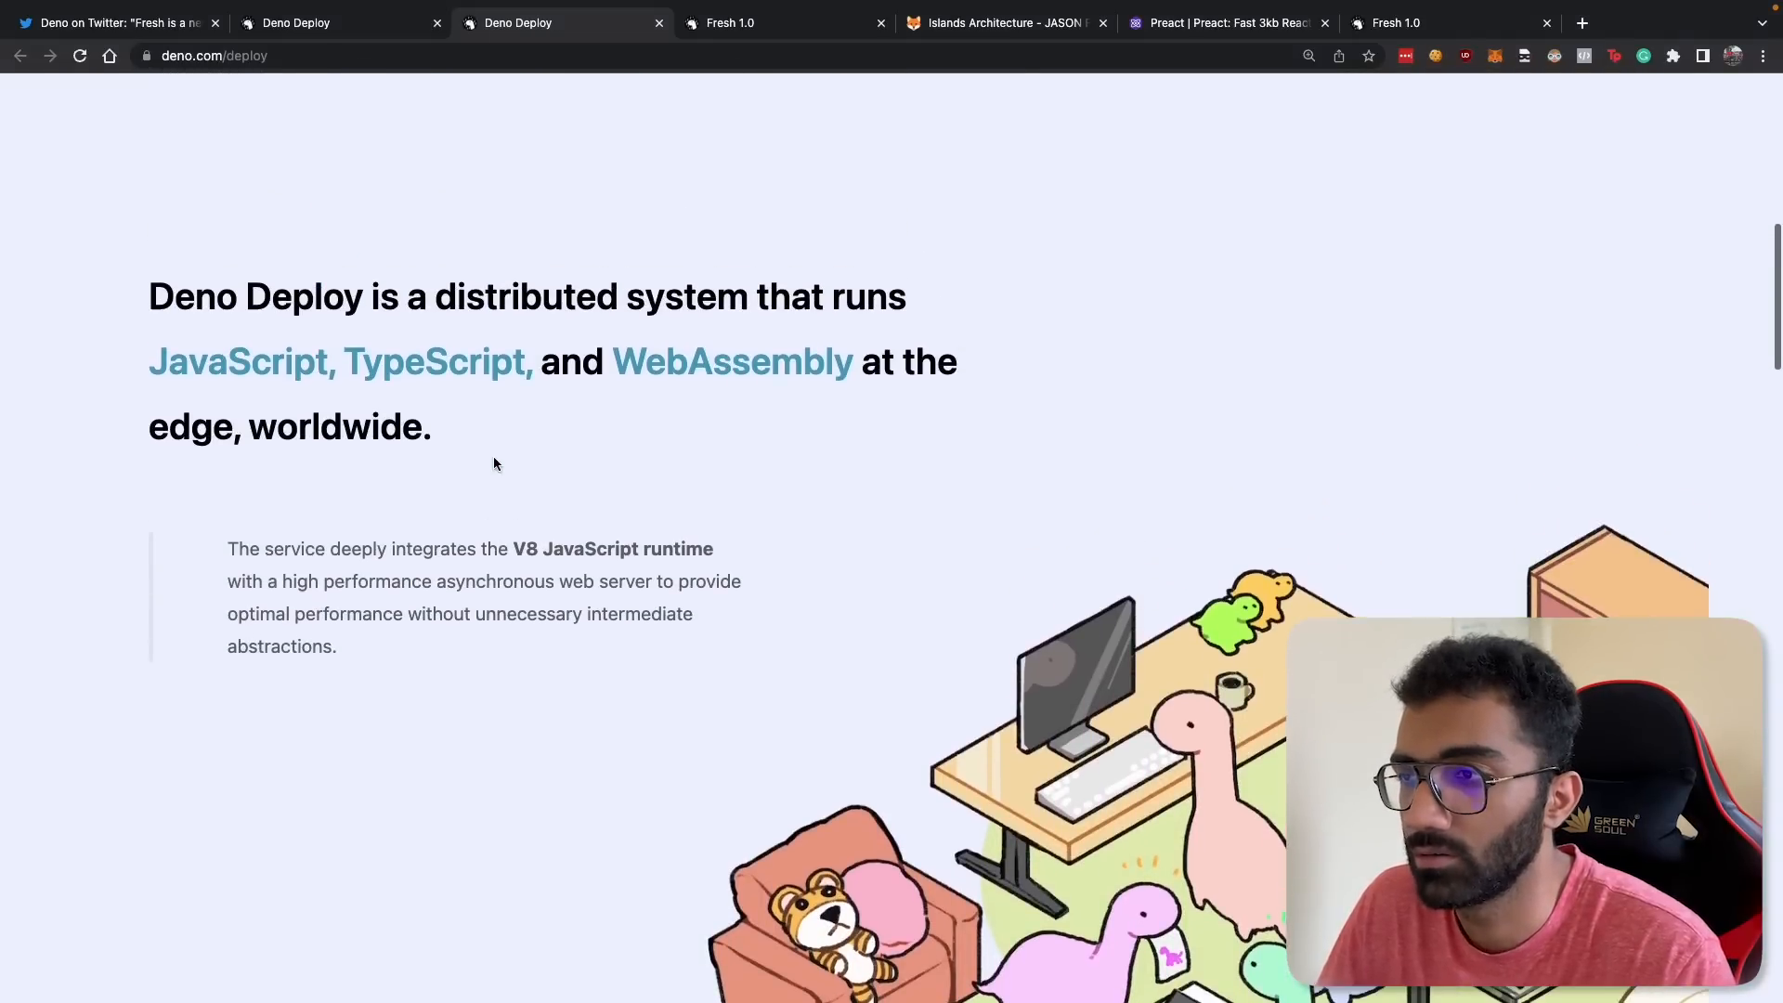
scroll("up", 3)
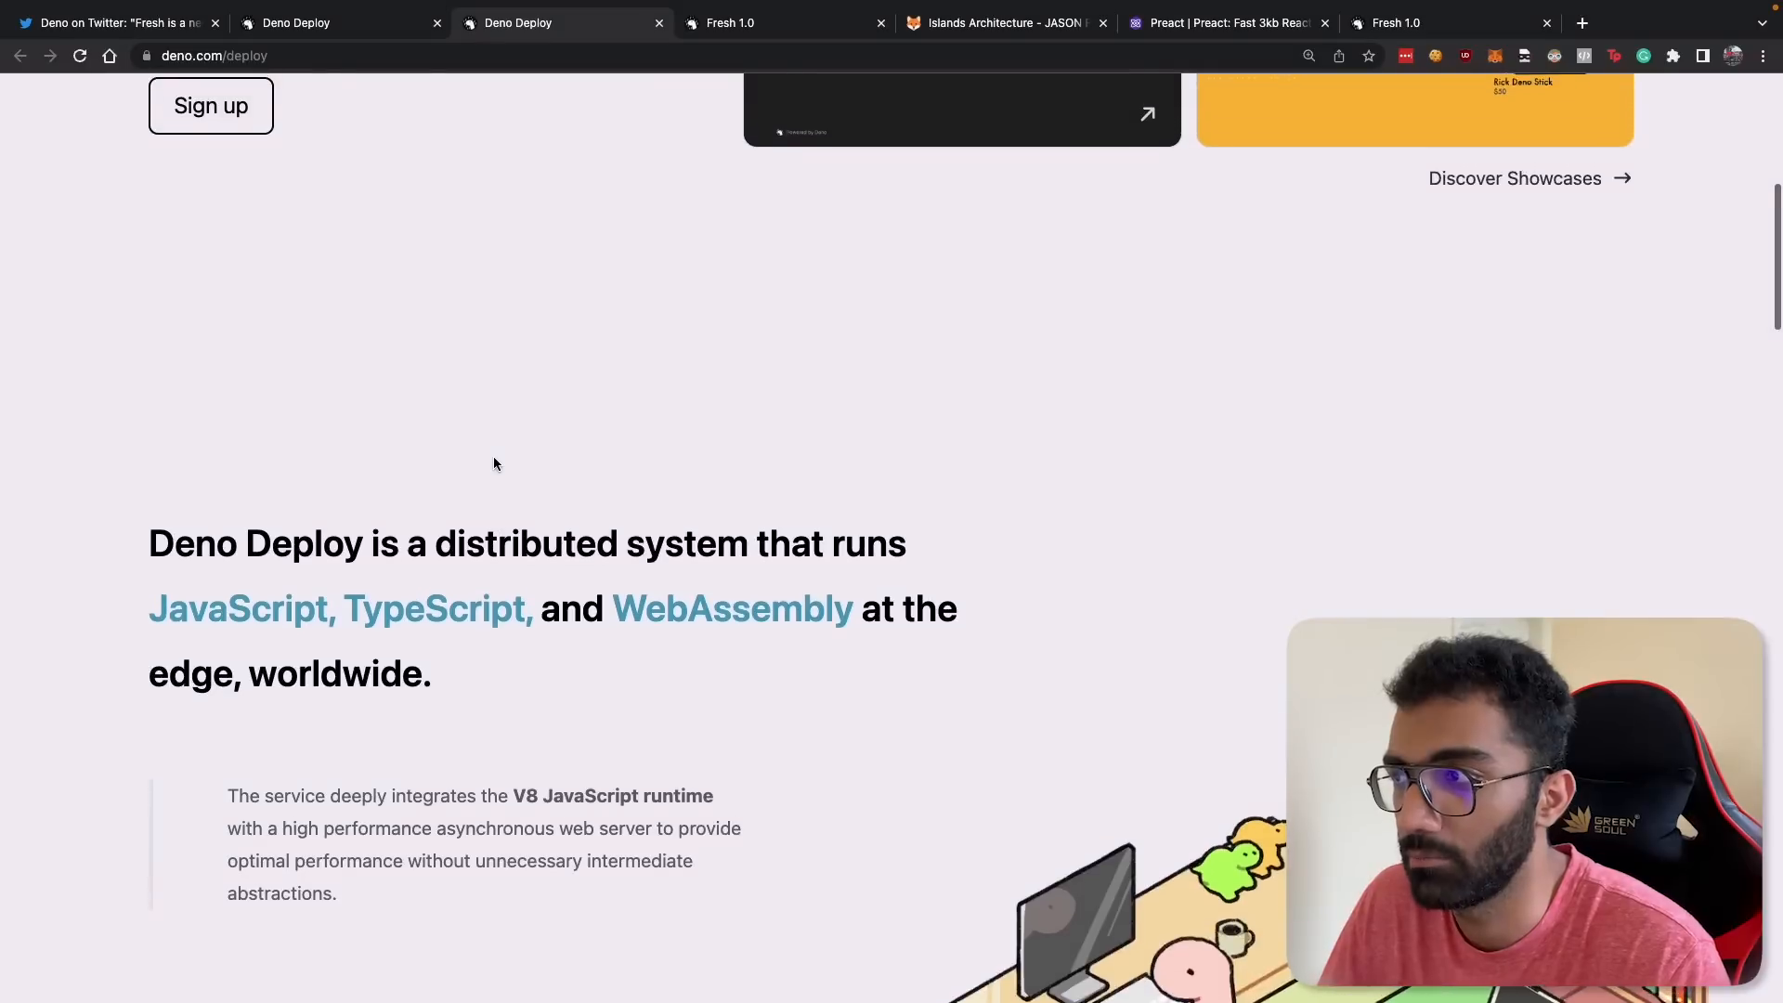
scroll("up", 3)
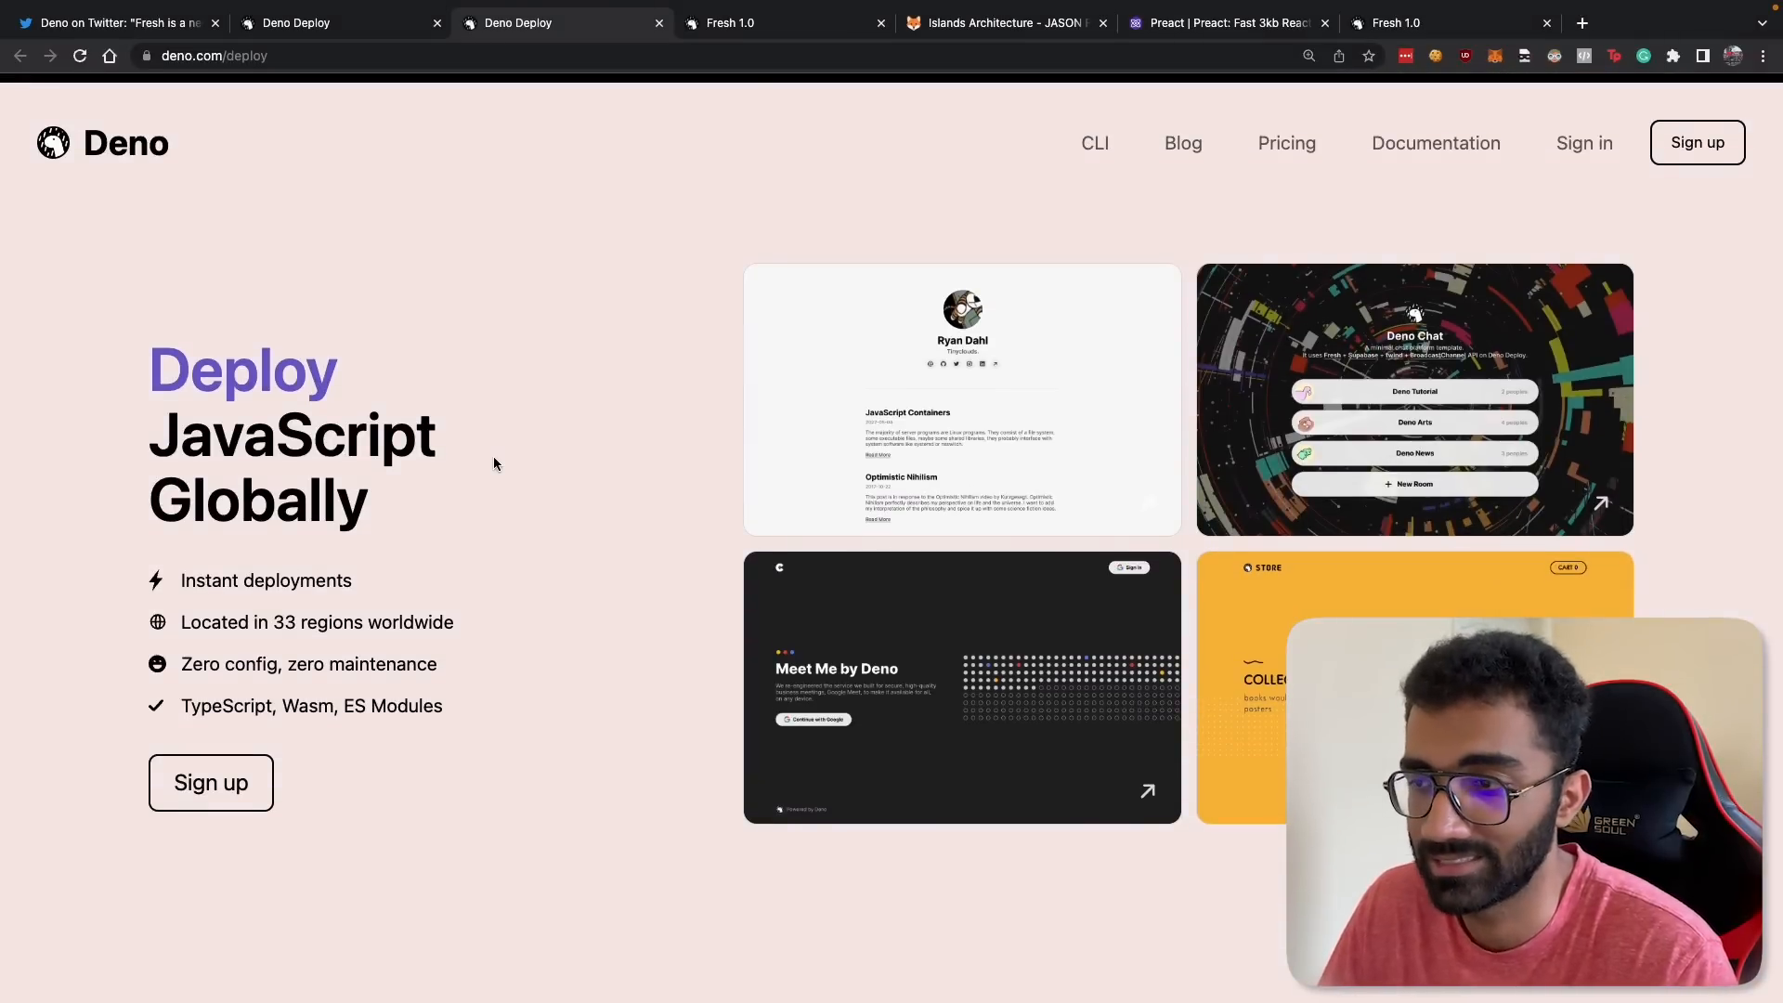
mouse_move(524, 551)
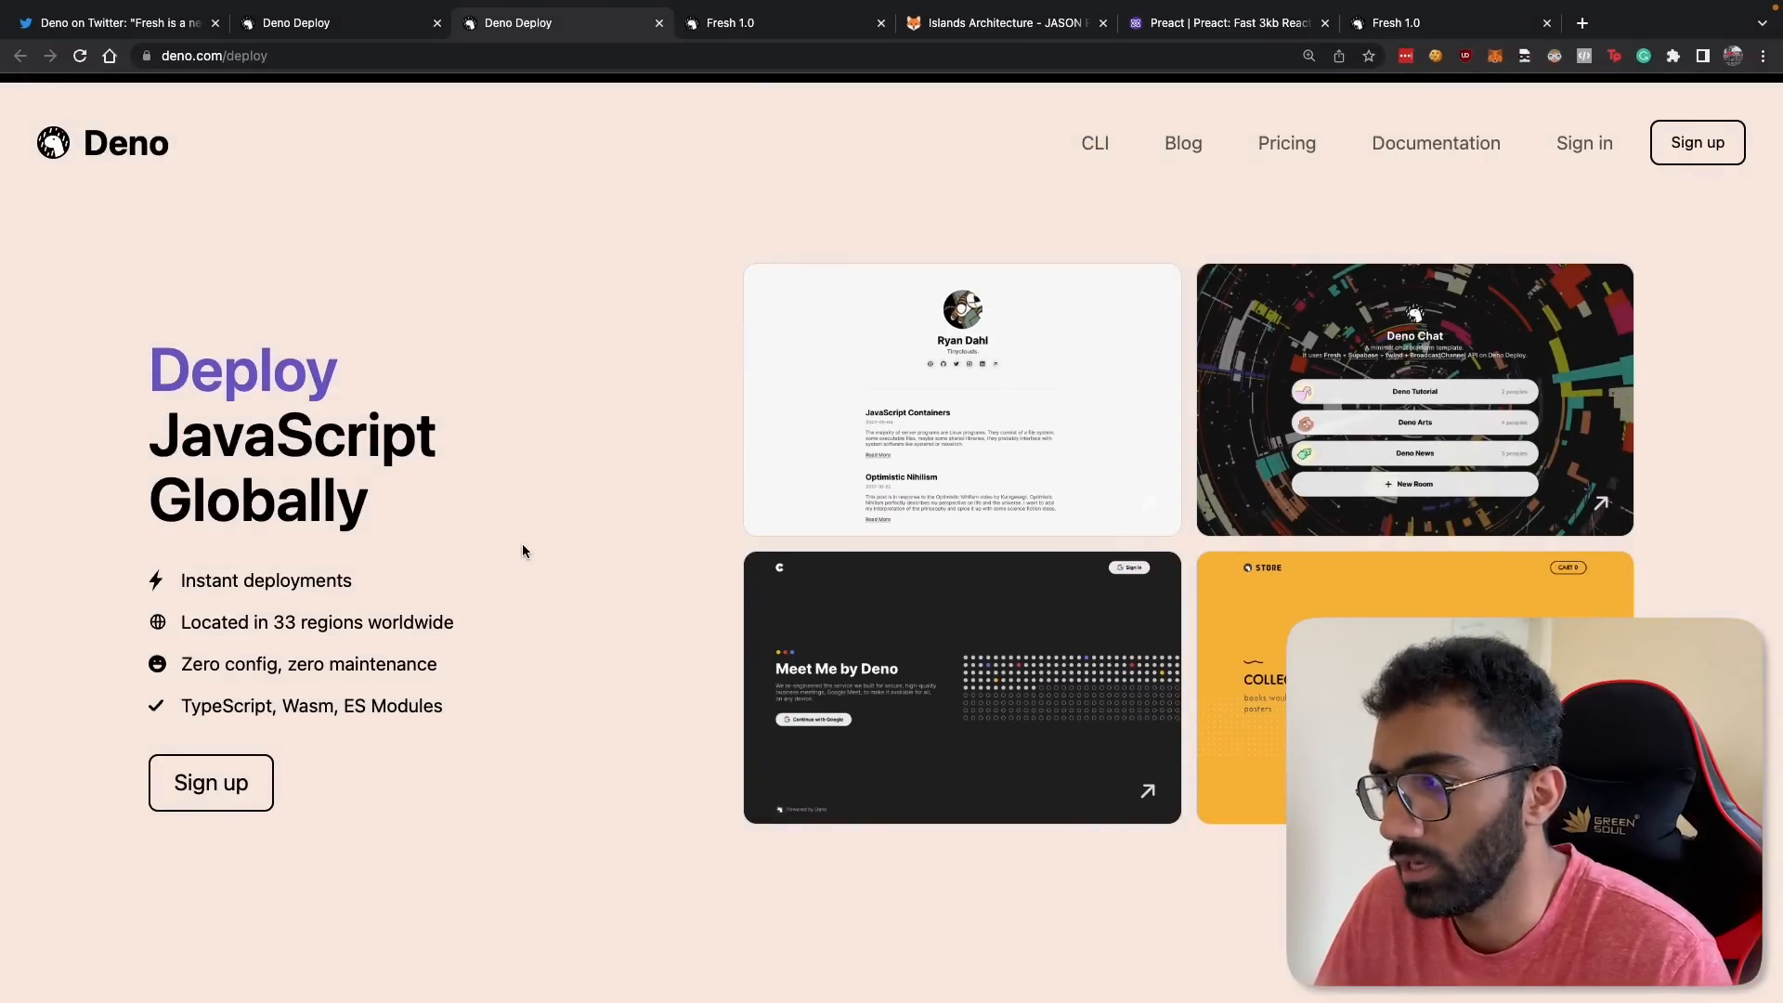
mouse_move(519, 466)
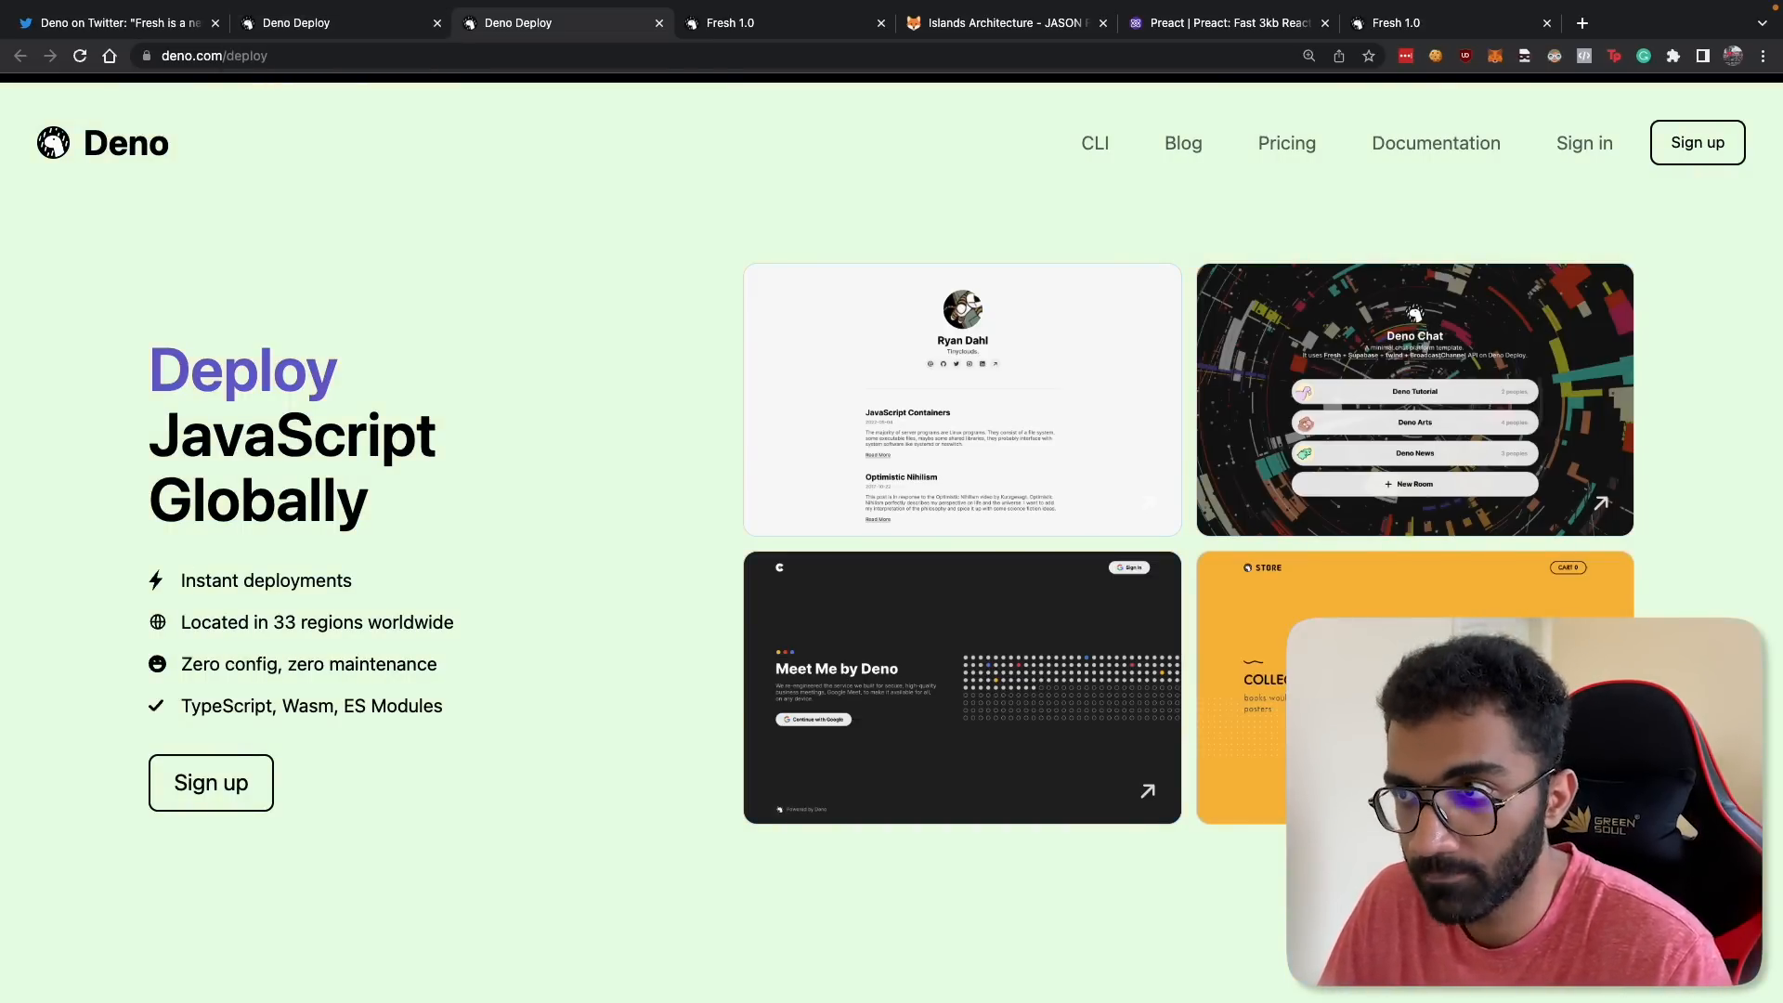
left_click(658, 22)
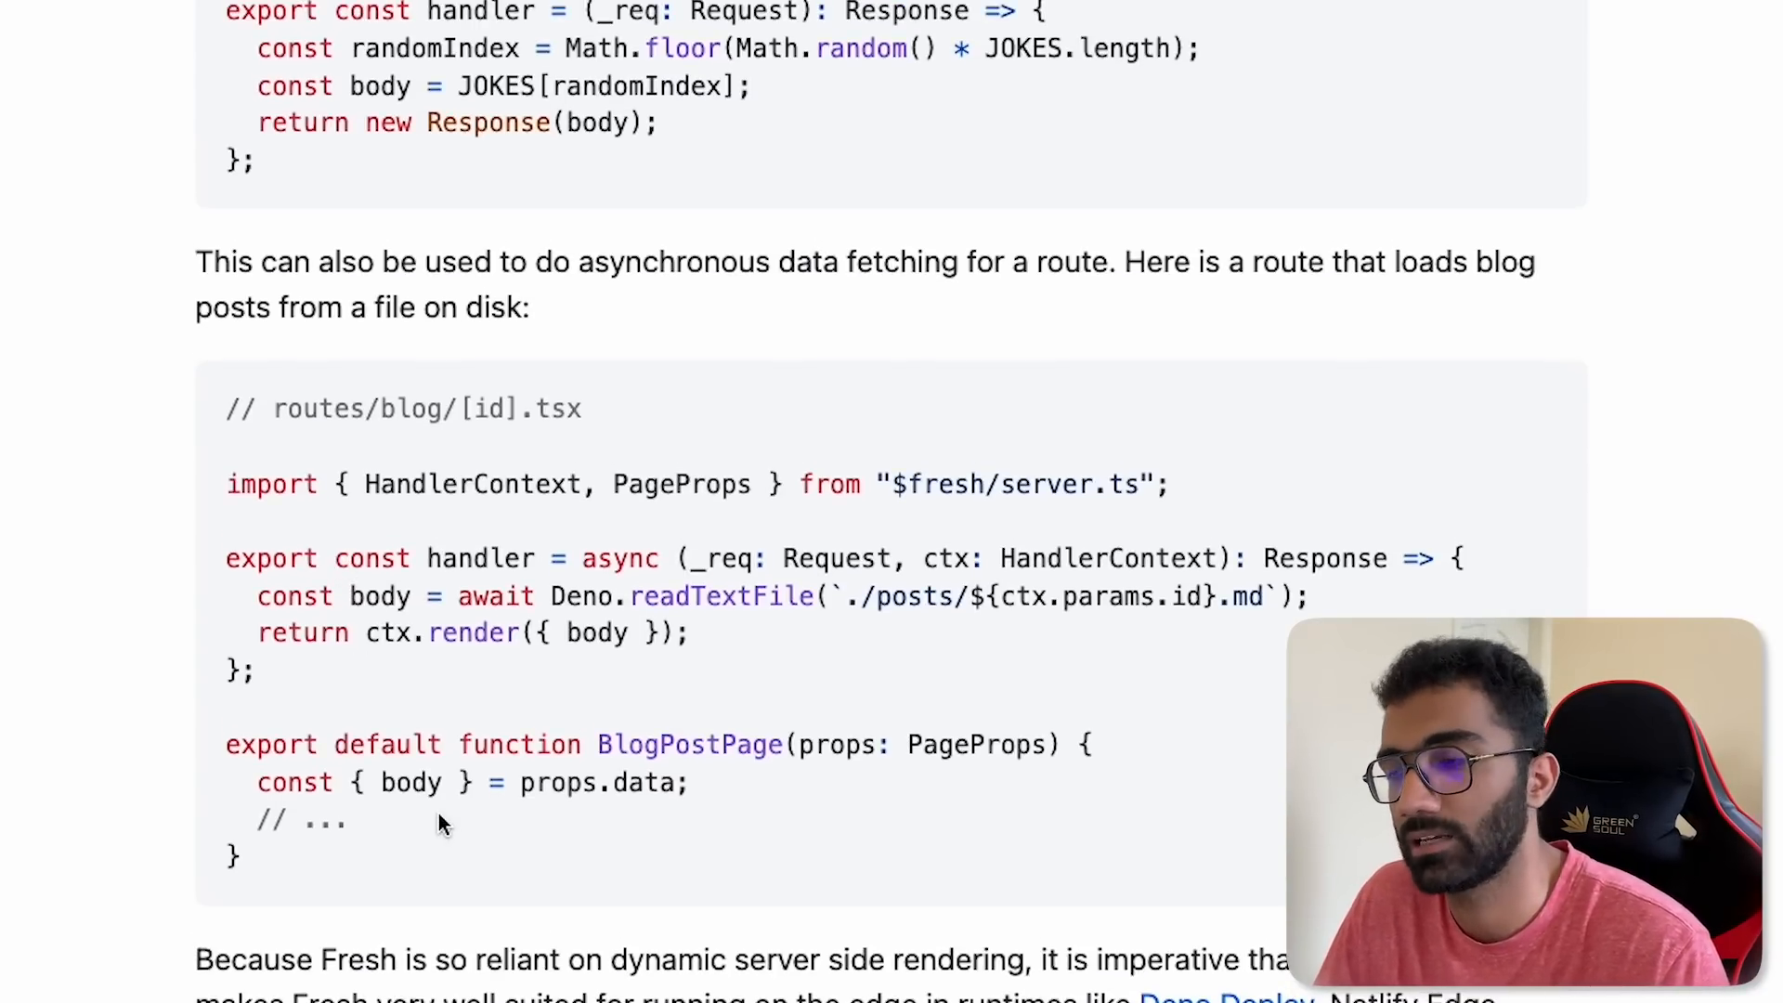
Step: Scroll the Fresh 1.0 post back up past the intro to its title, date and author
scroll("down", 3)
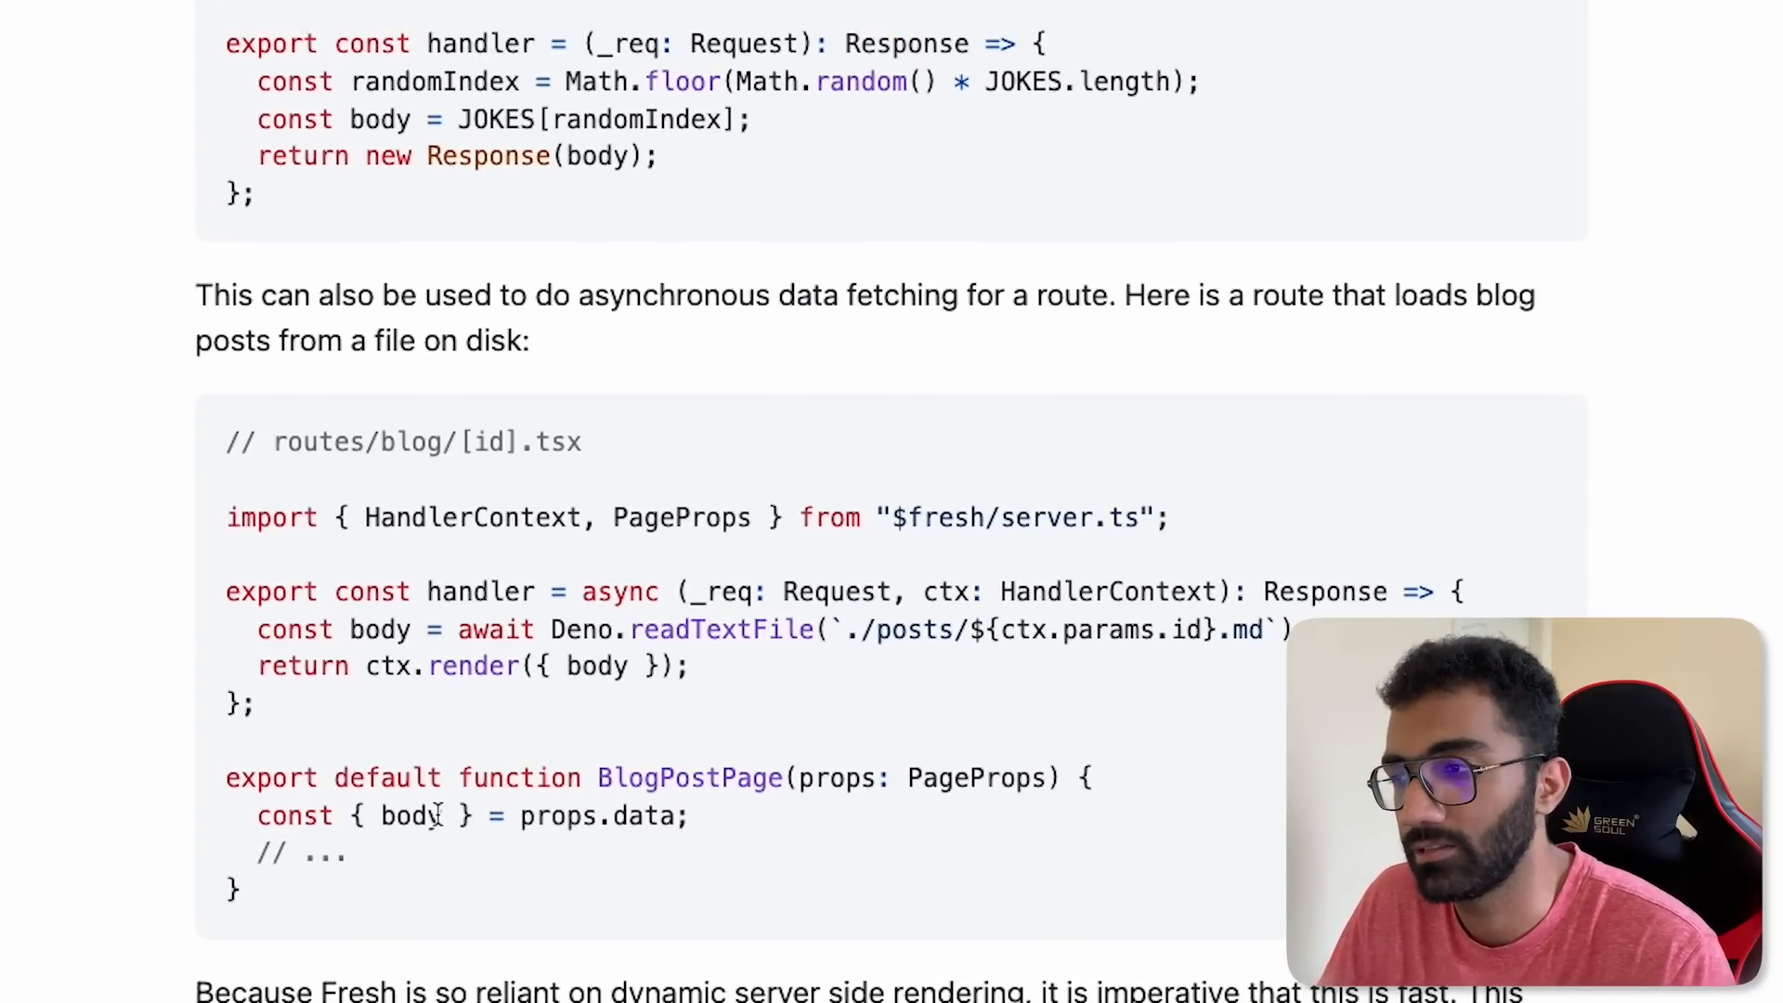
scroll("up", 3)
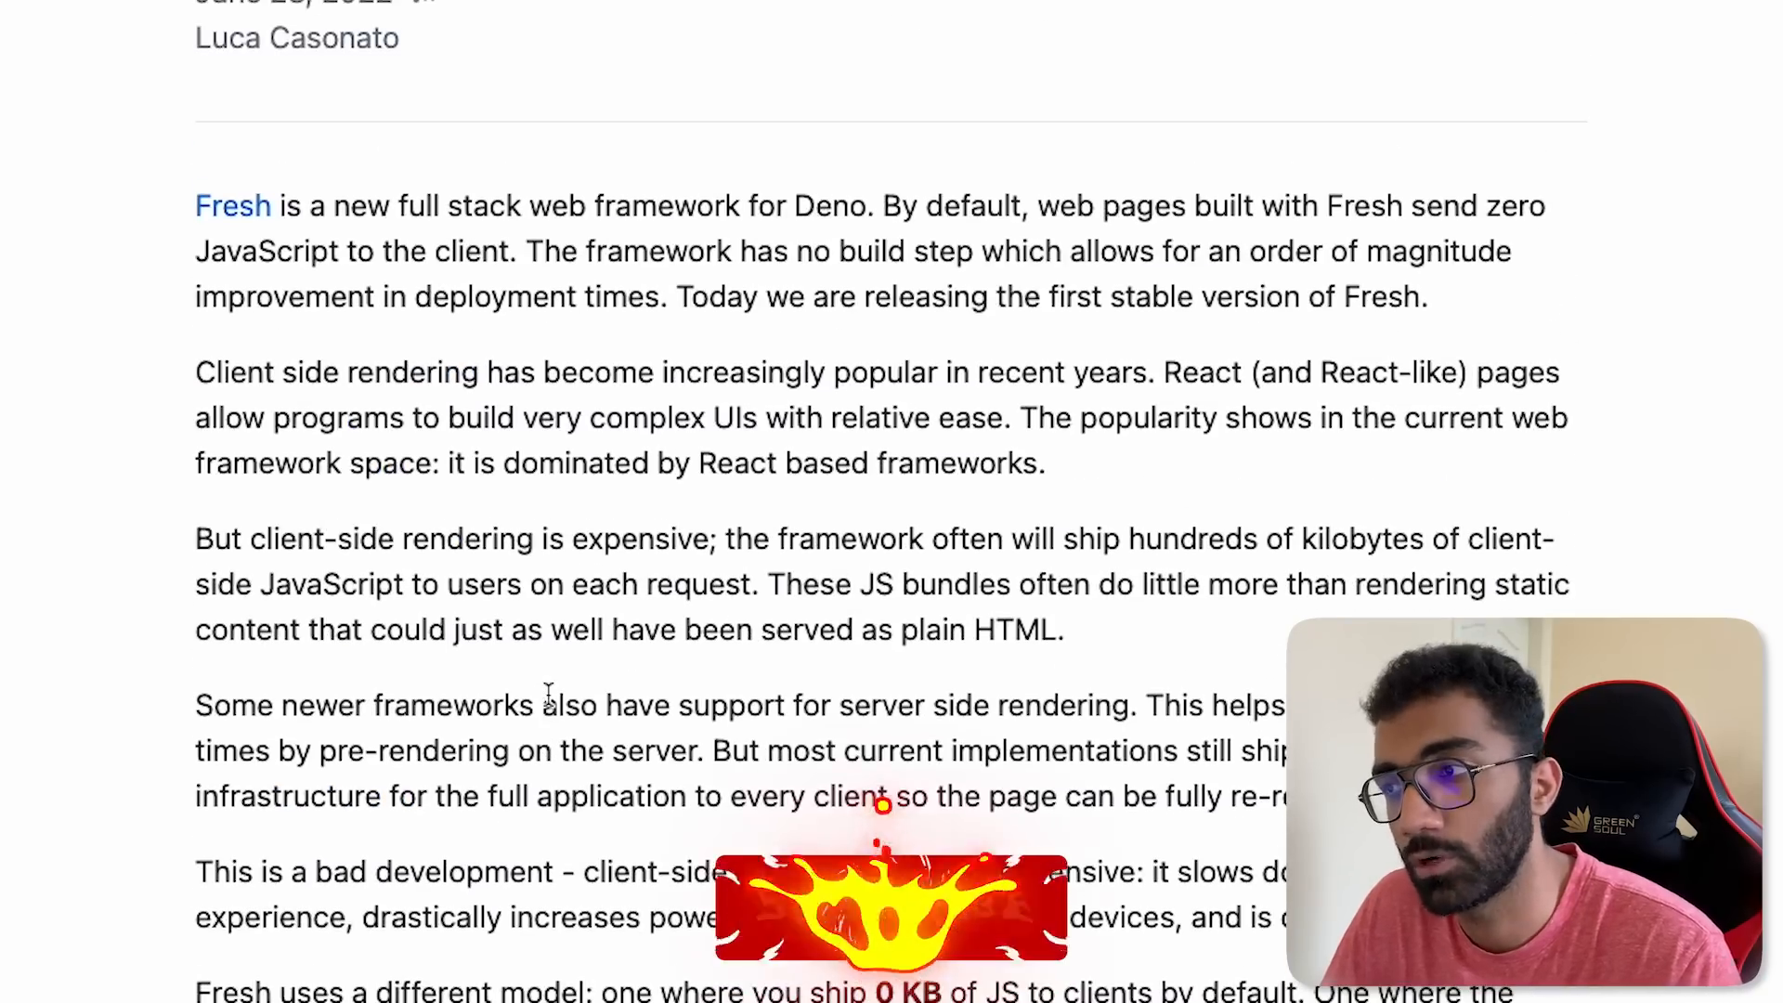
scroll("up", 3)
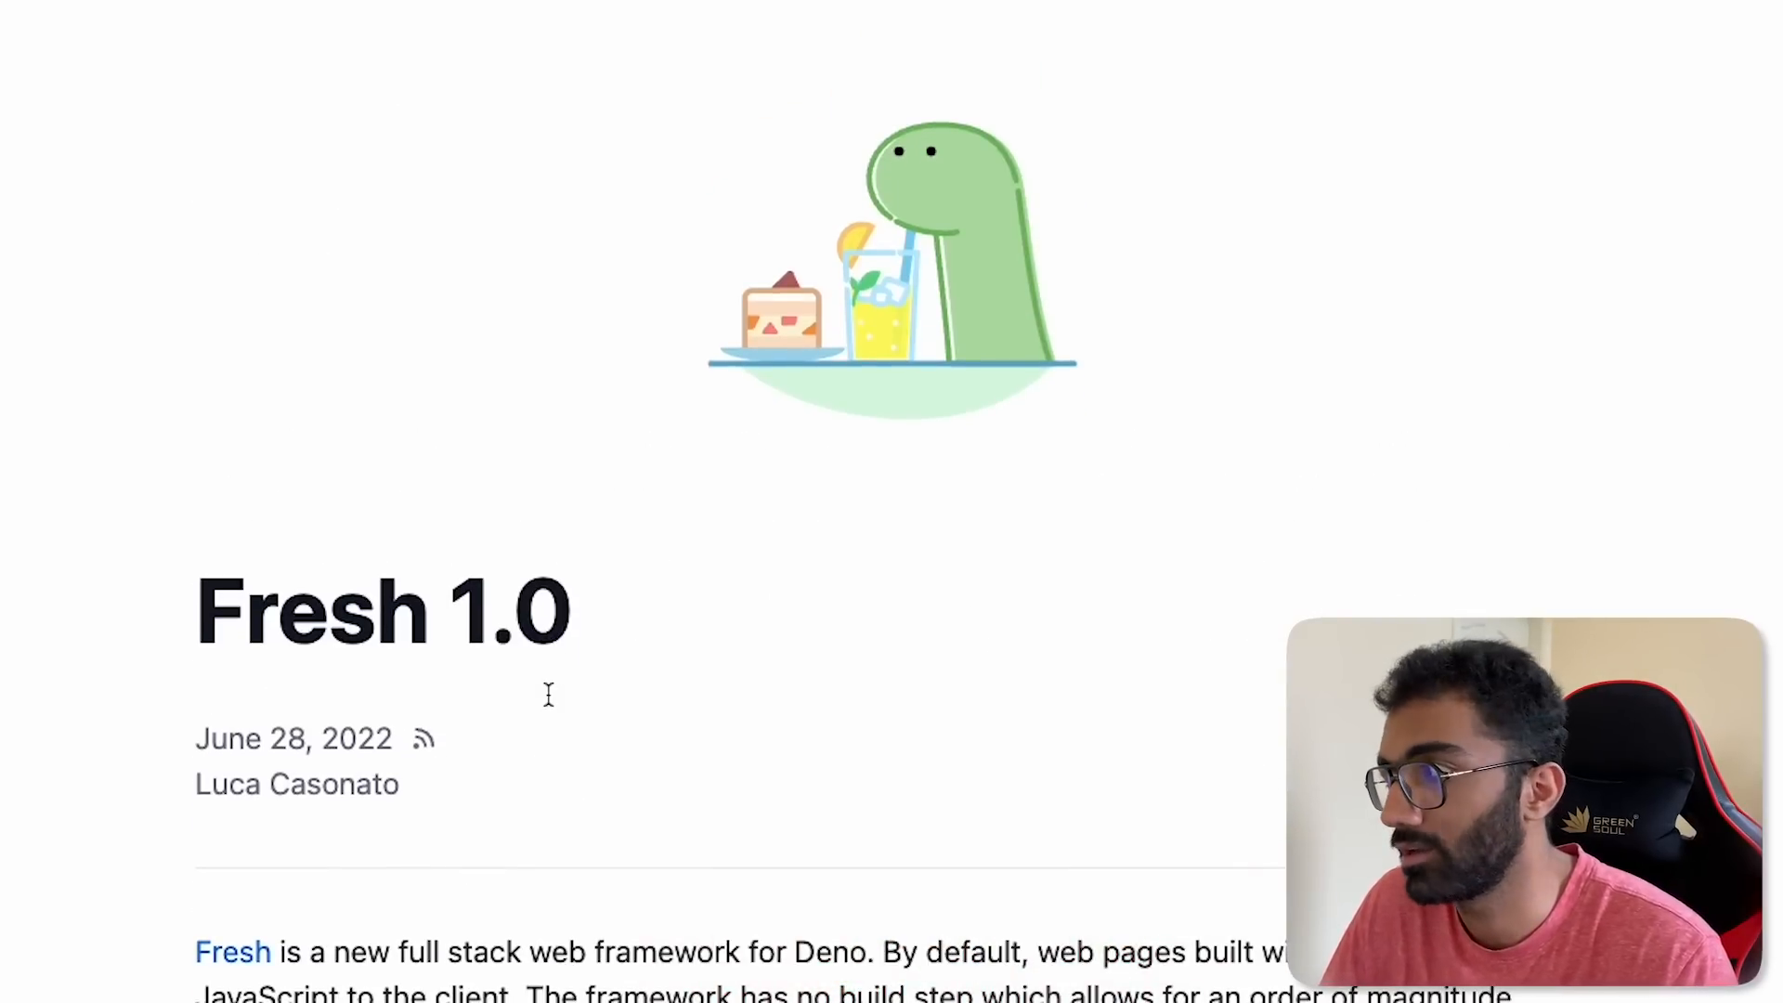
Step: View the Deno Deploy pricing page comparing the Free $0 and Pro $10 monthly tiers
left_click(331, 23)
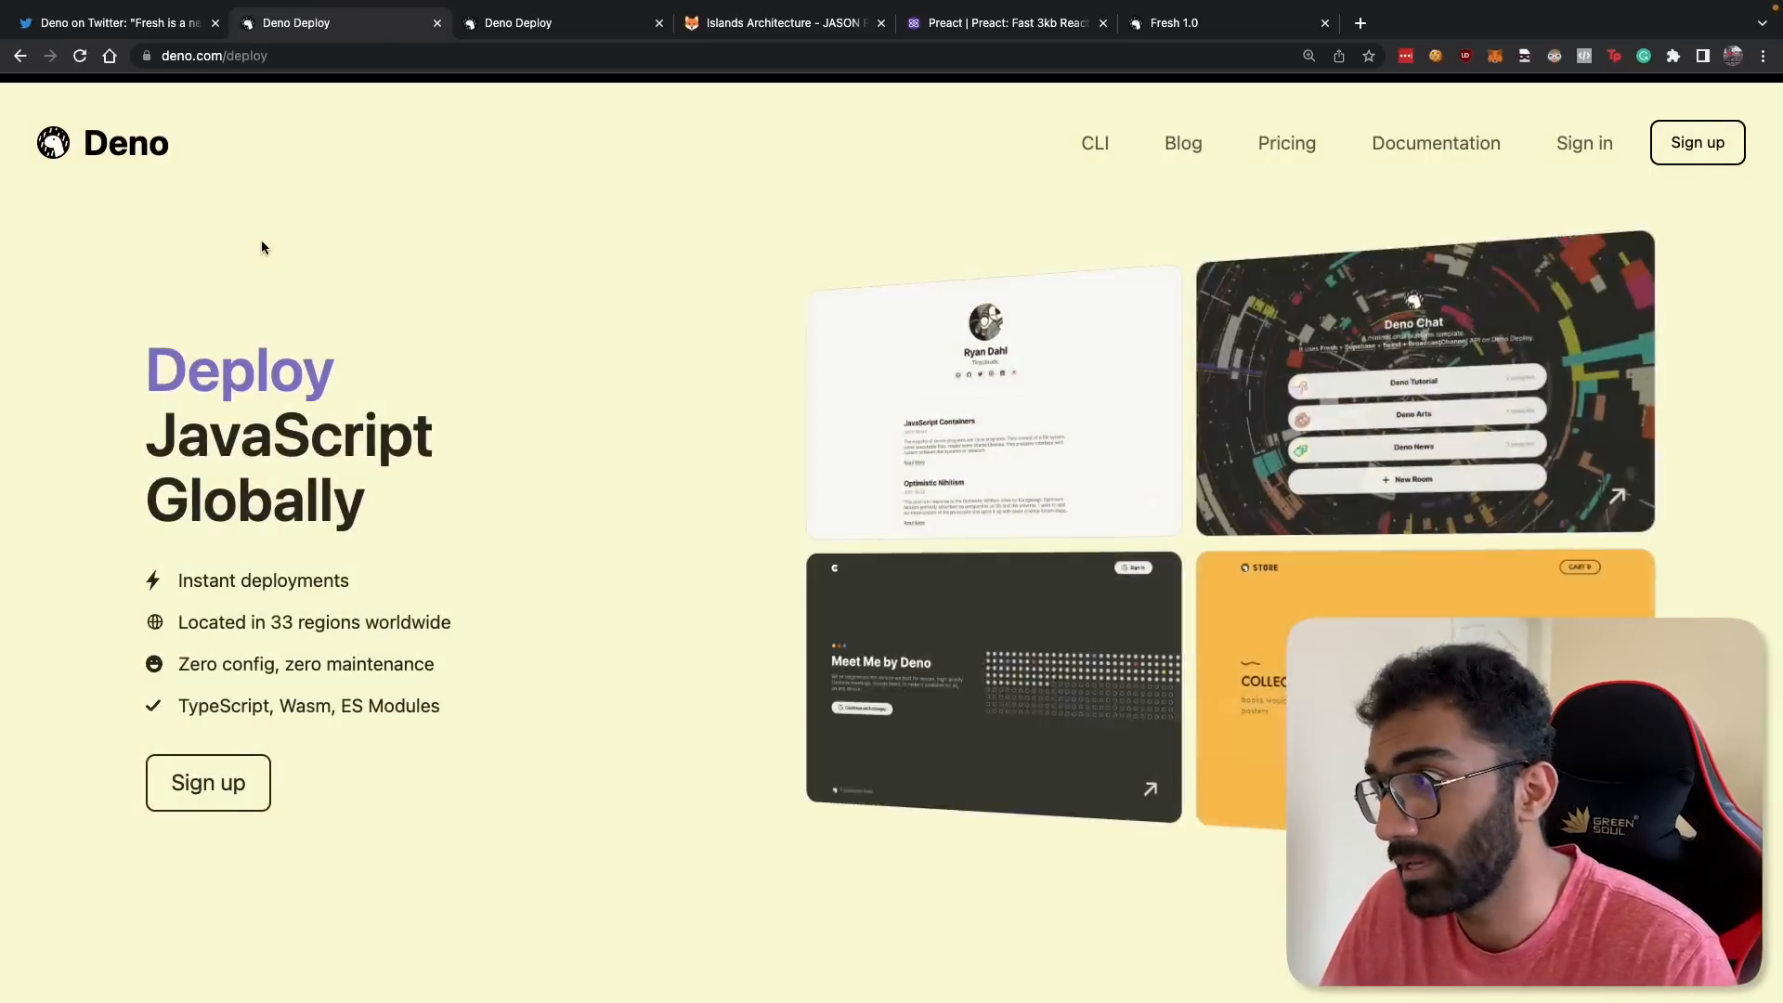
left_click(1286, 143)
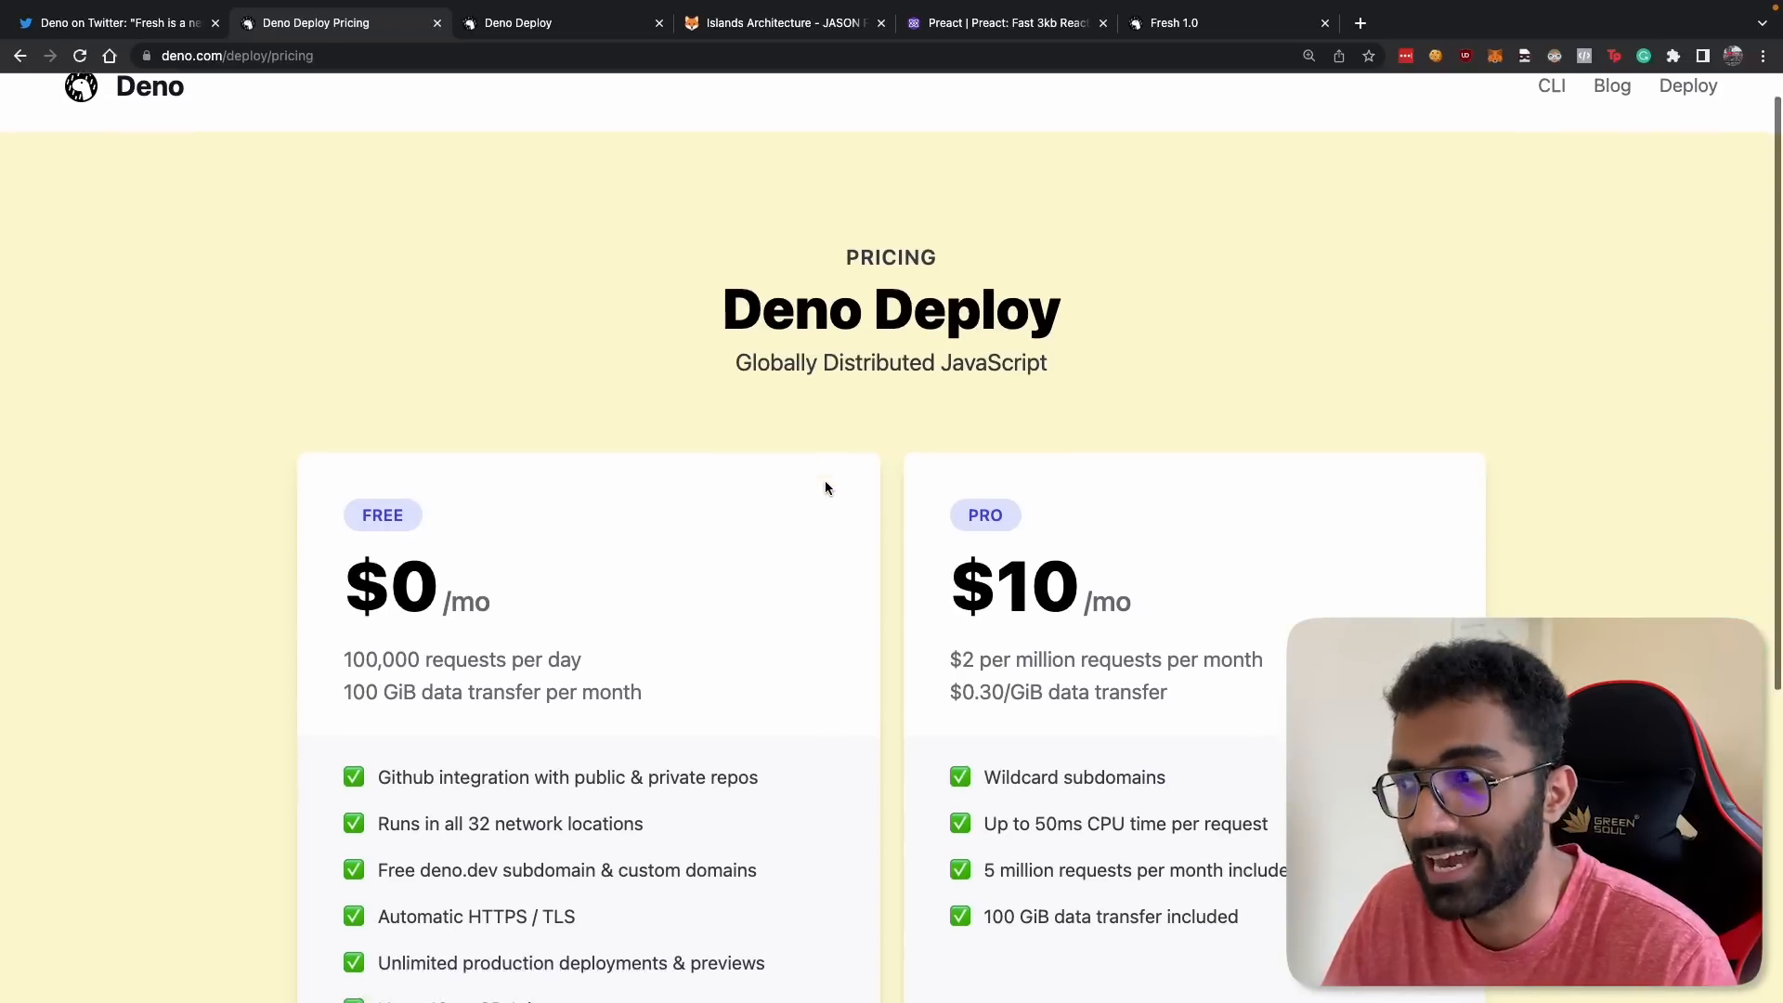
scroll("down", 3)
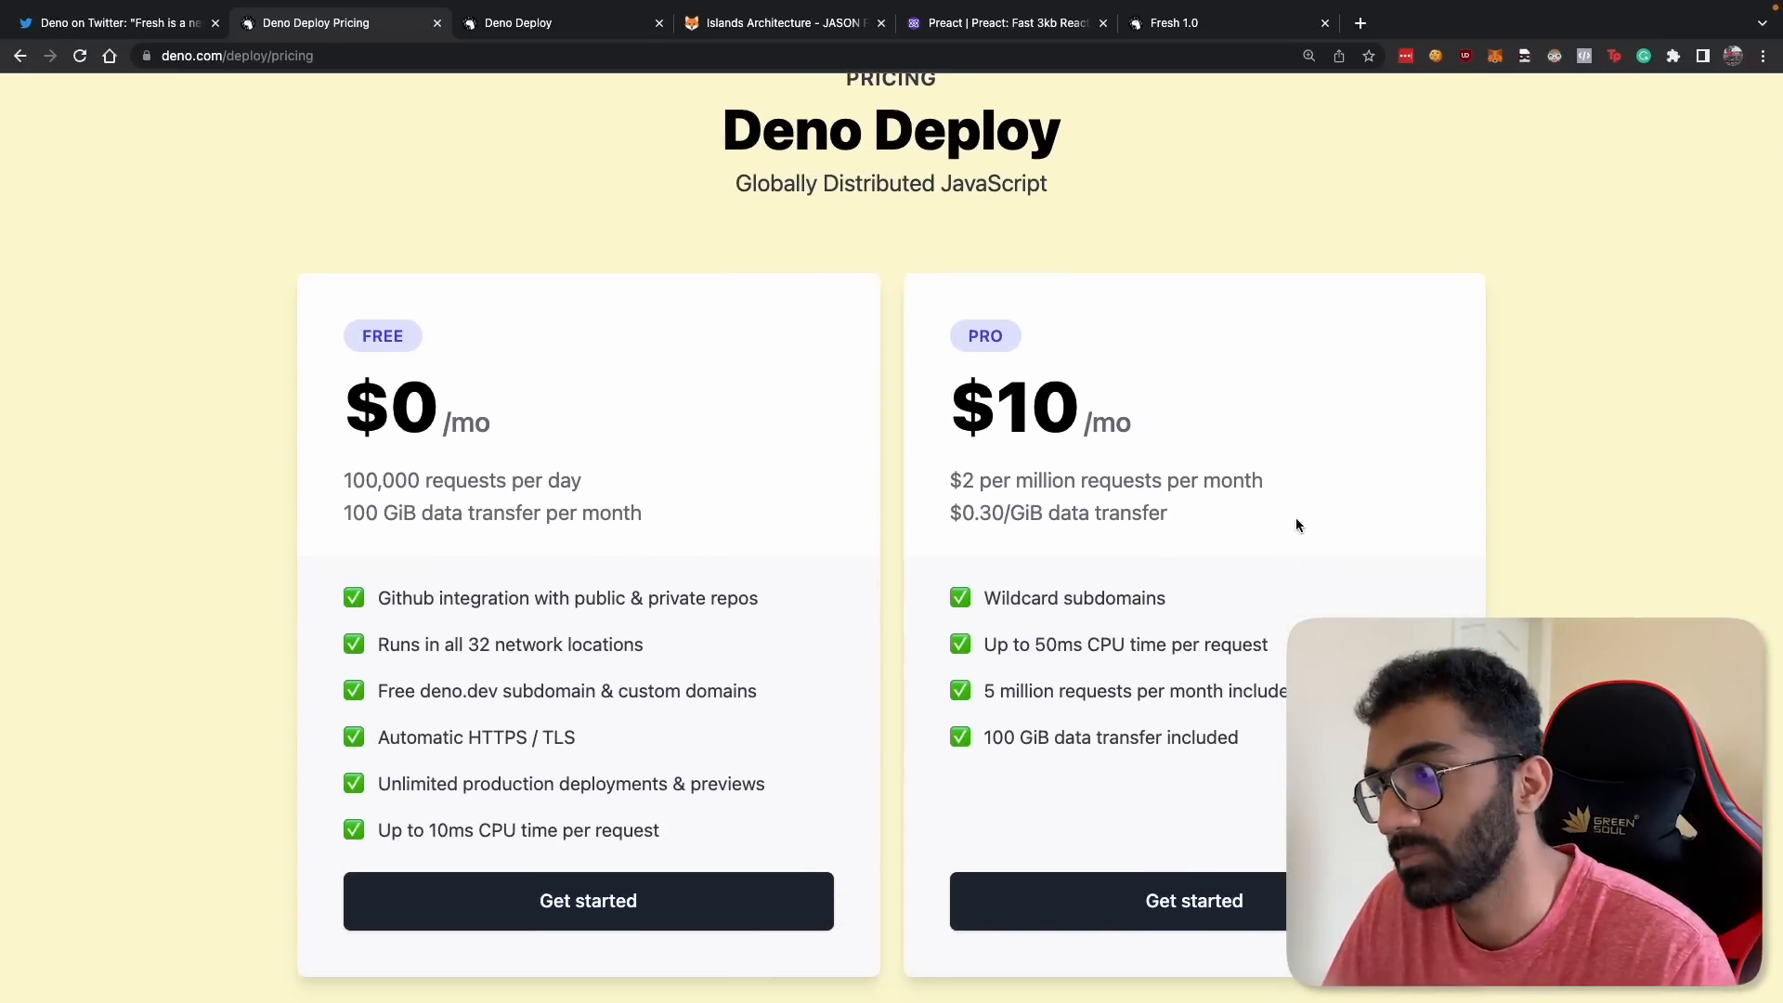
mouse_move(1025, 324)
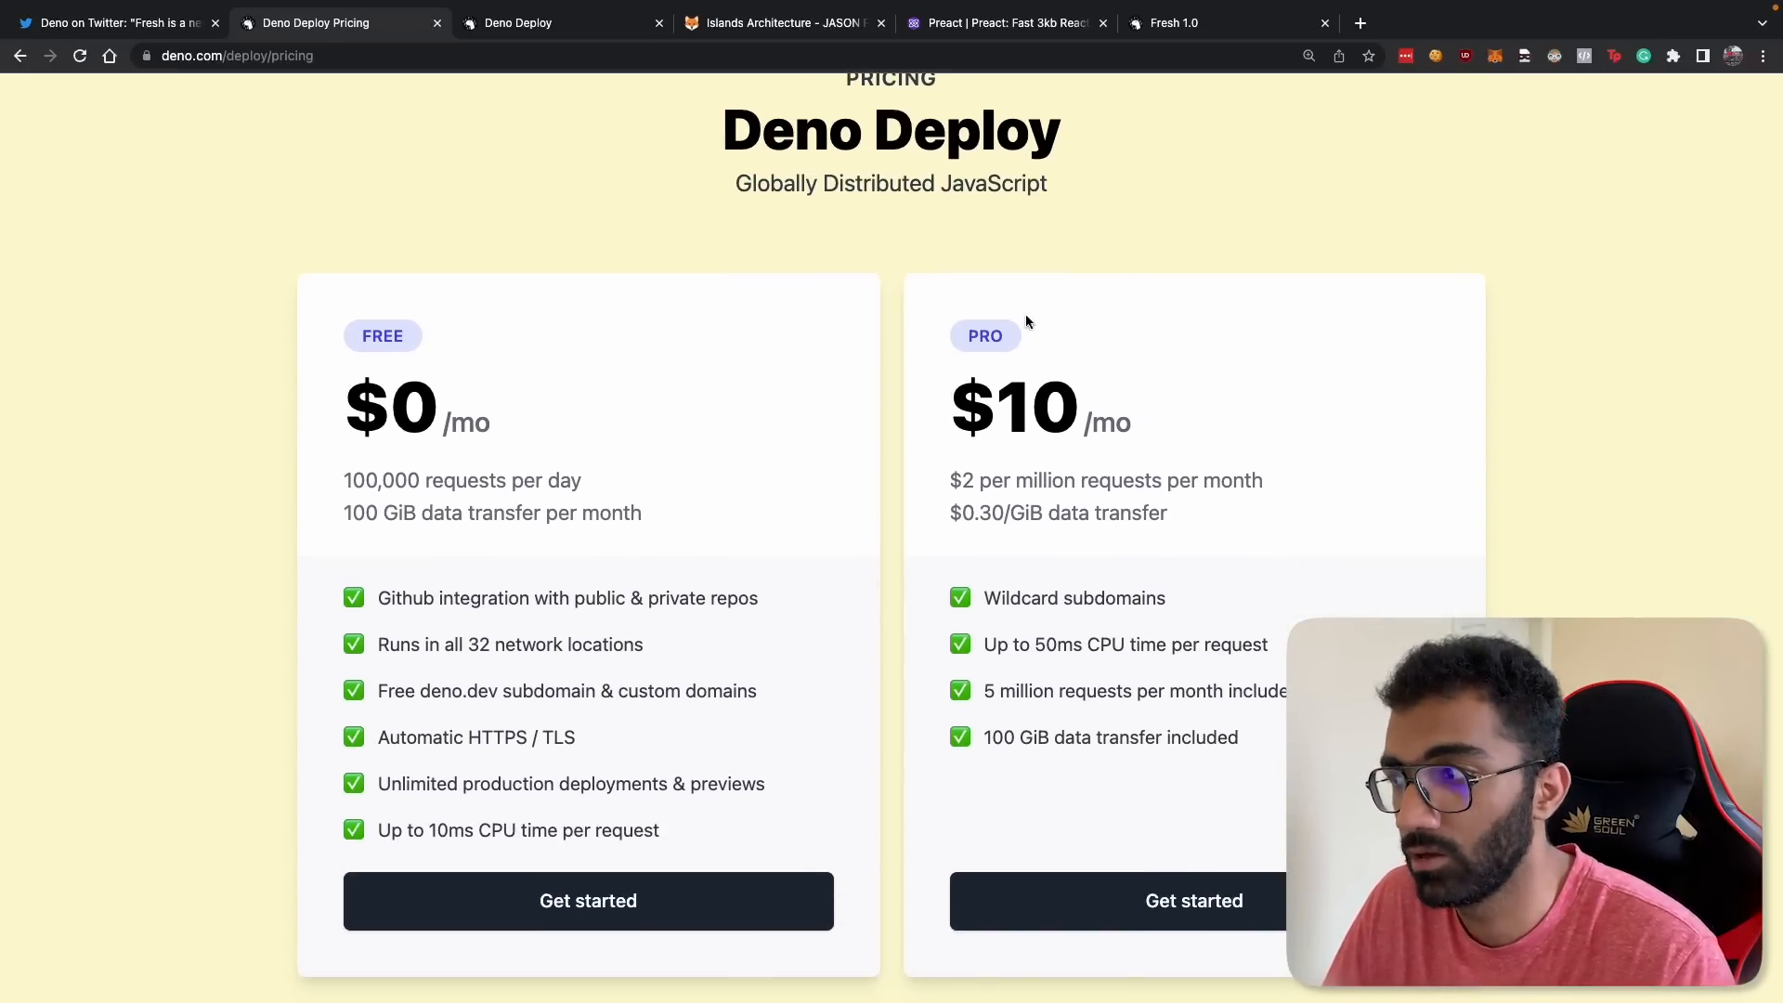
mouse_move(984, 245)
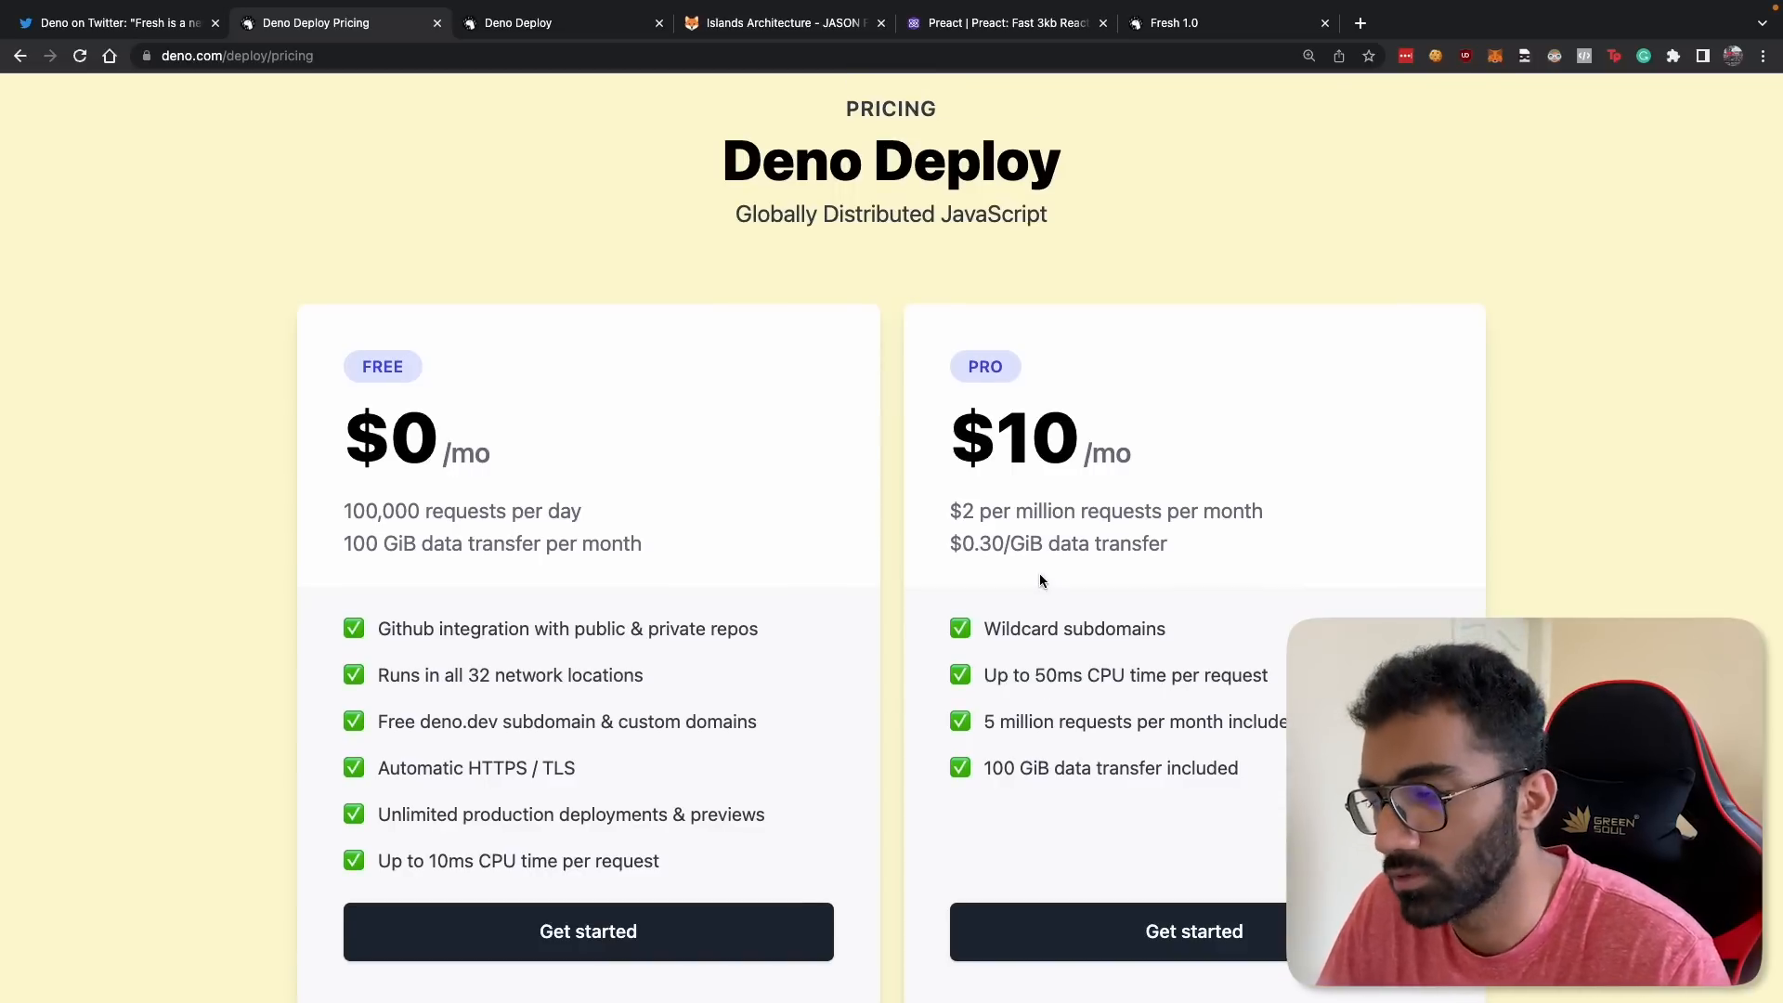
scroll("up", 3)
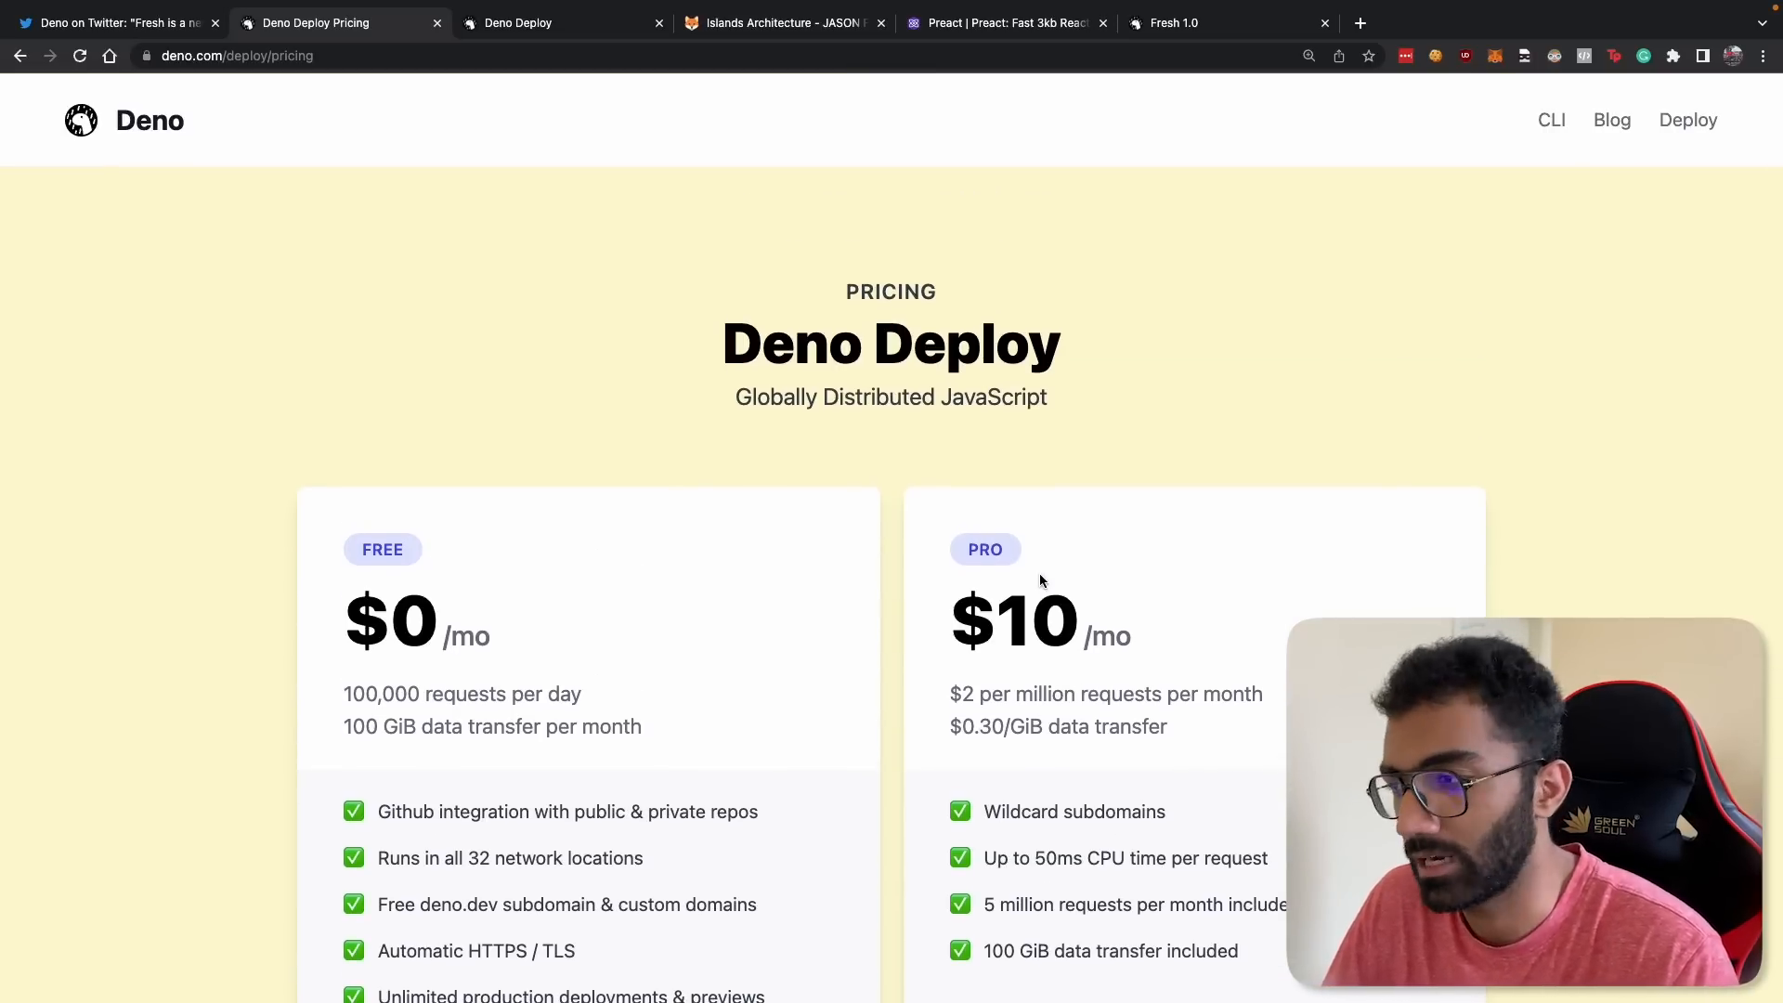
mouse_move(1039, 582)
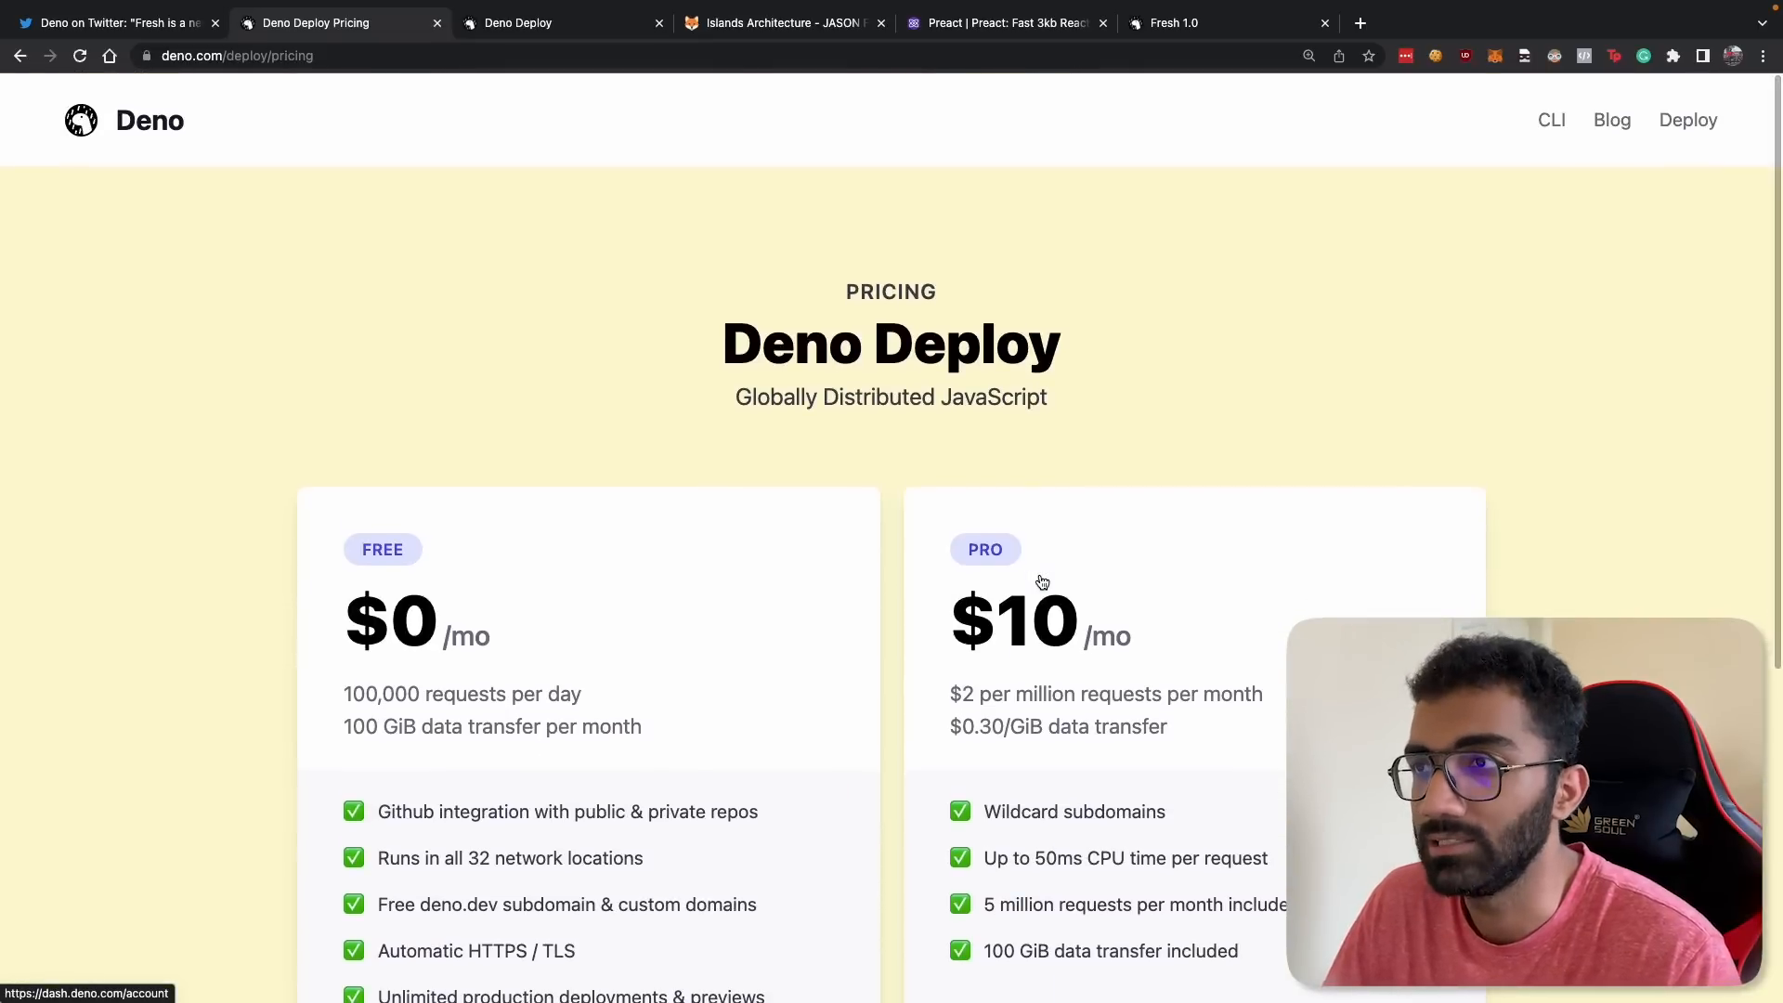
Step: Review the Deno Deploy landing page down to its distributed-system section and back to the hero
left_click(1689, 119)
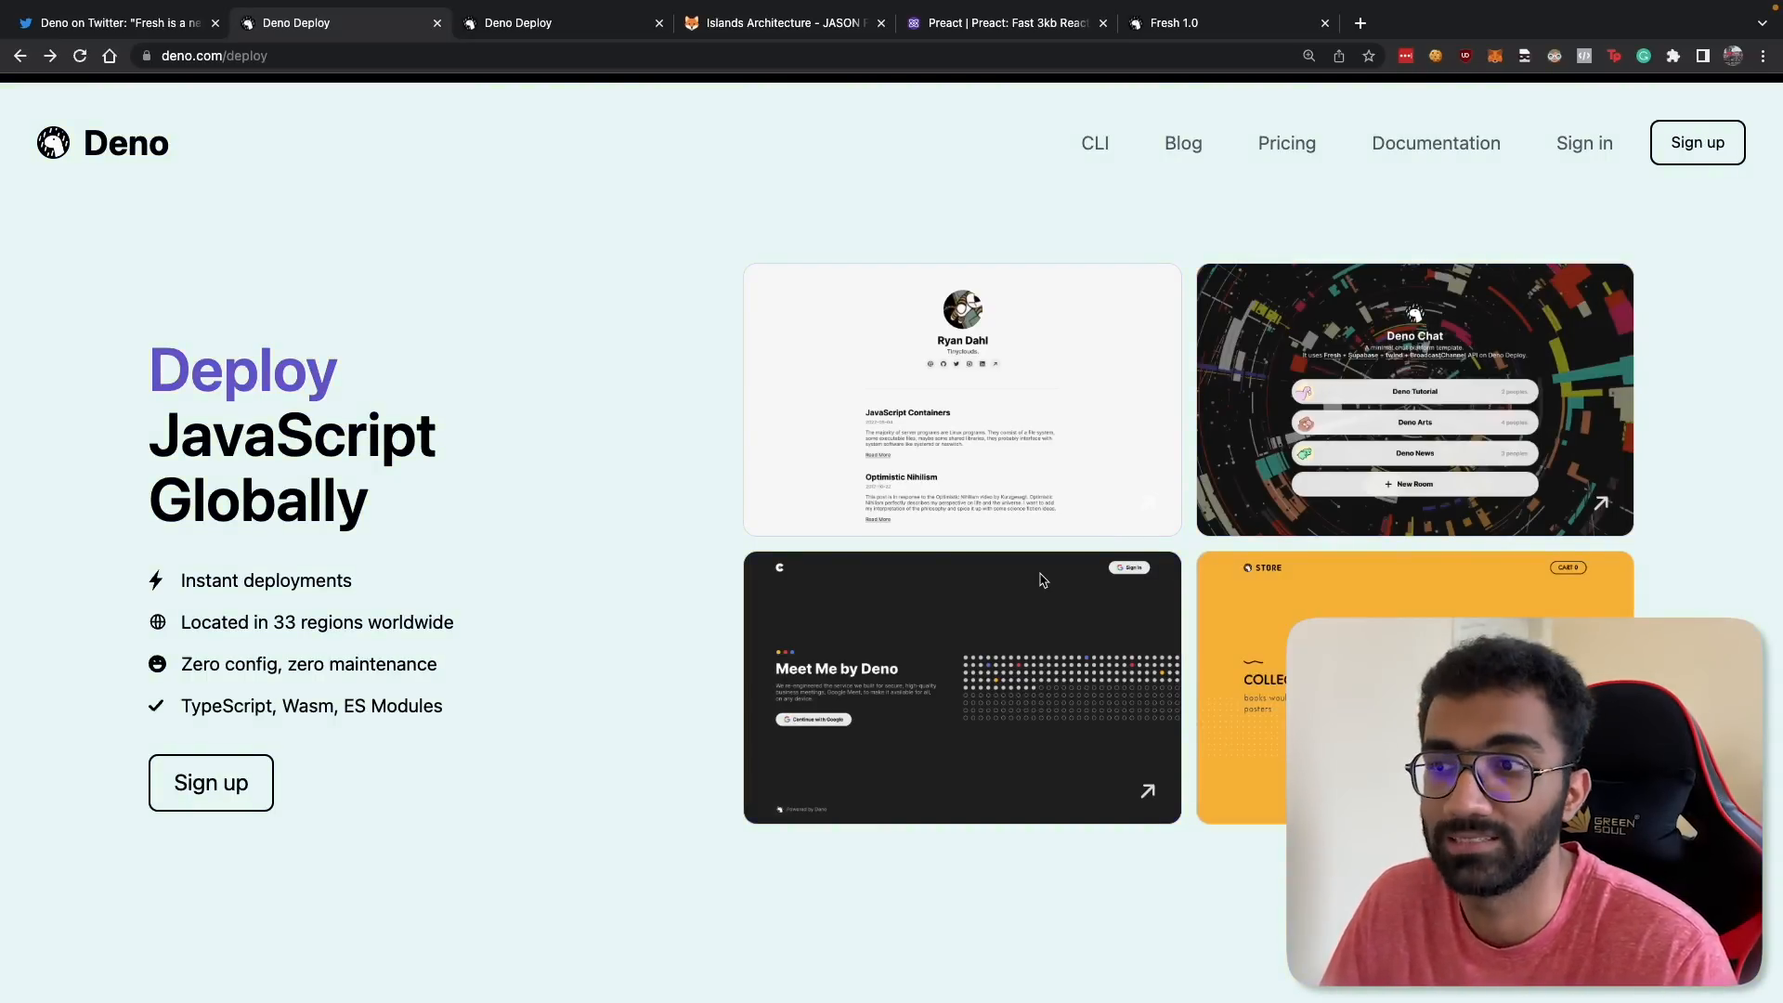
mouse_move(960, 398)
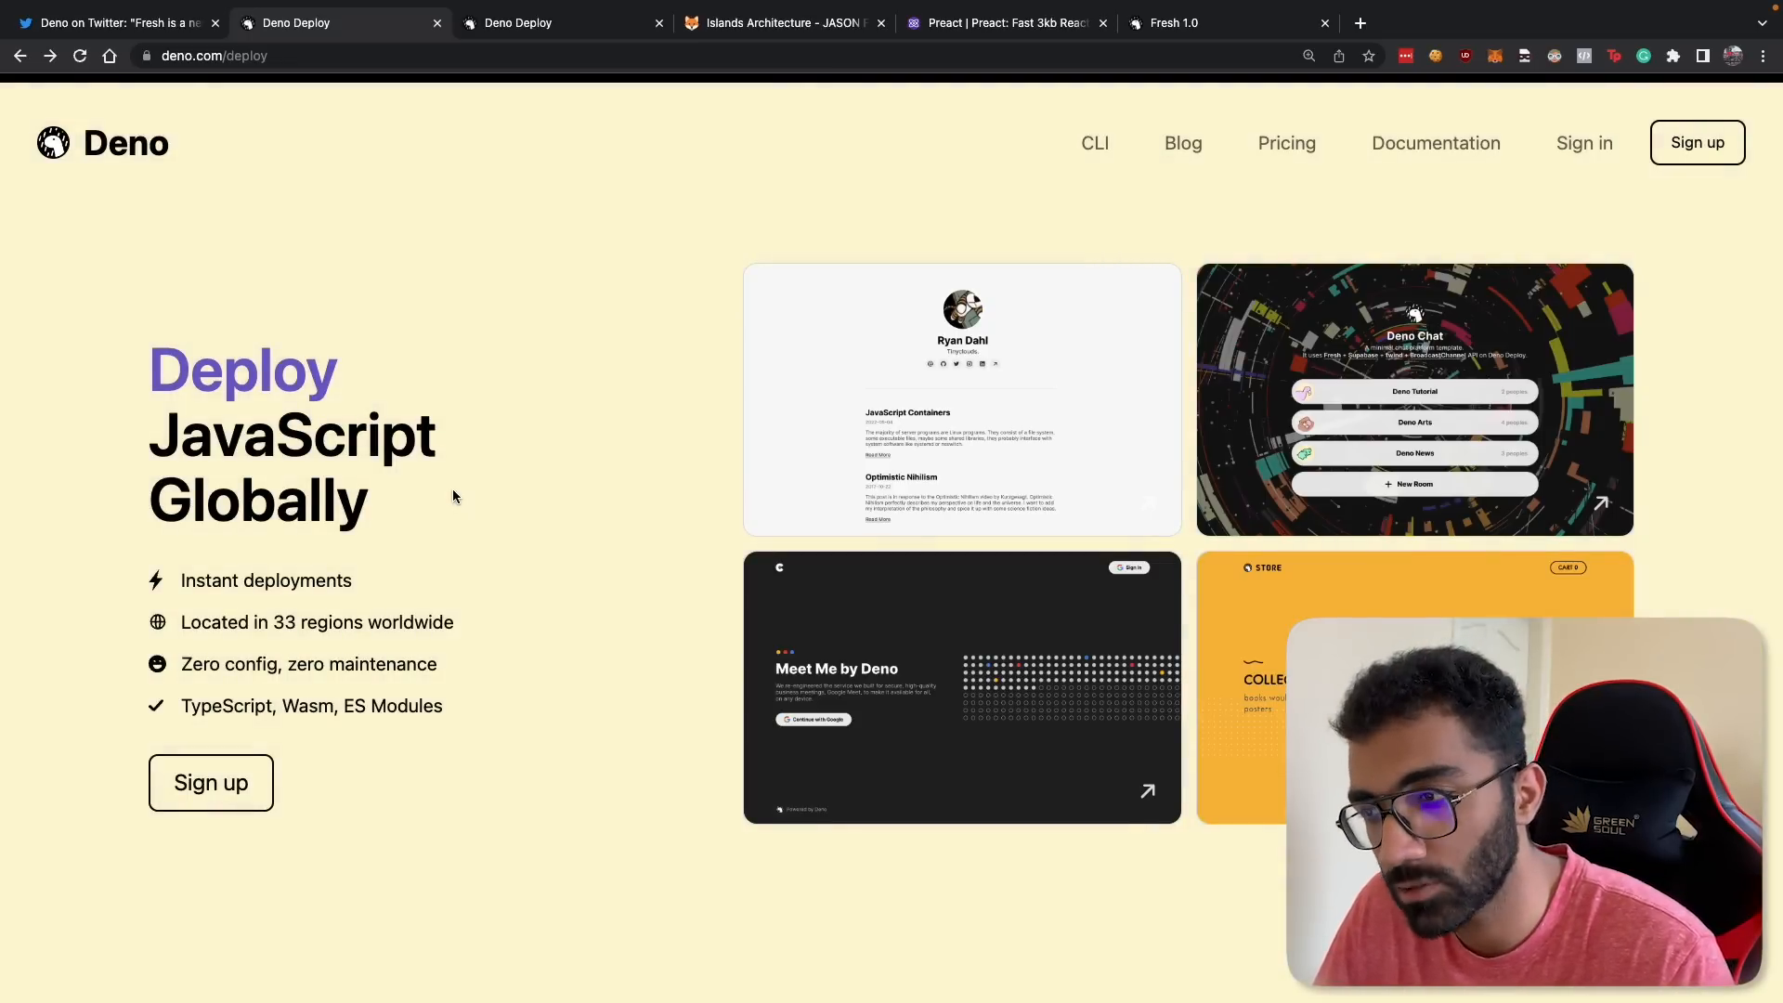
scroll("down", 3)
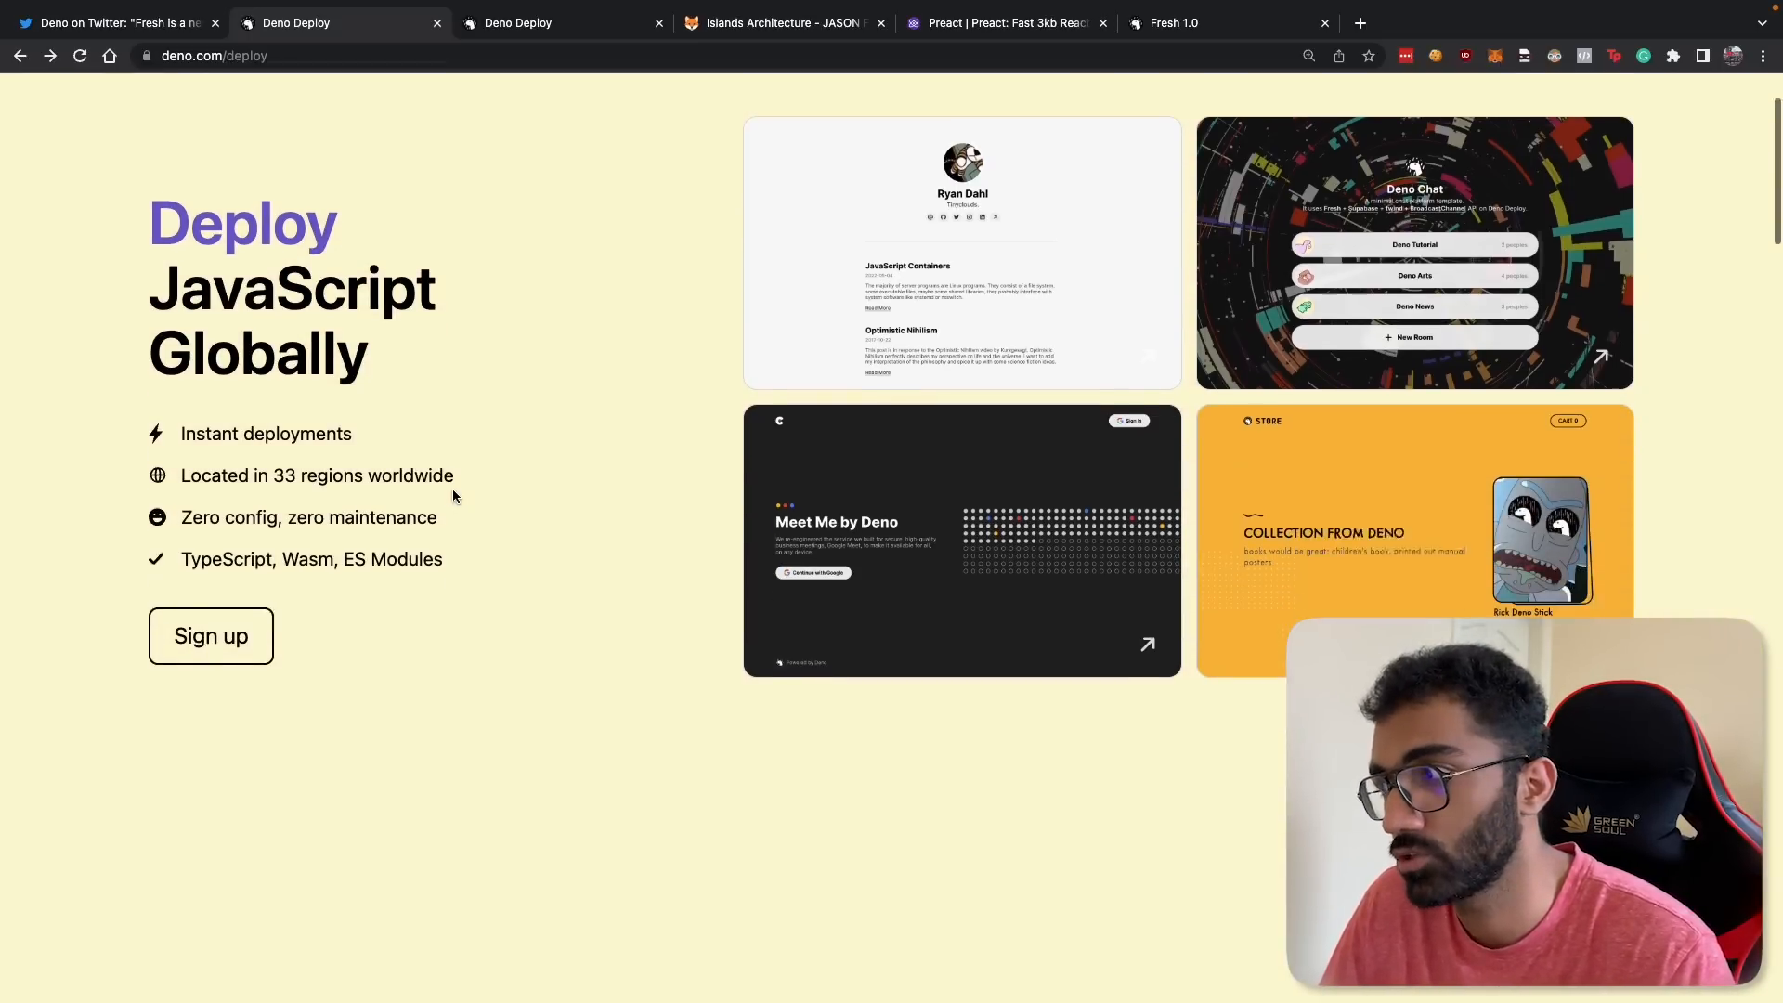
scroll("down", 3)
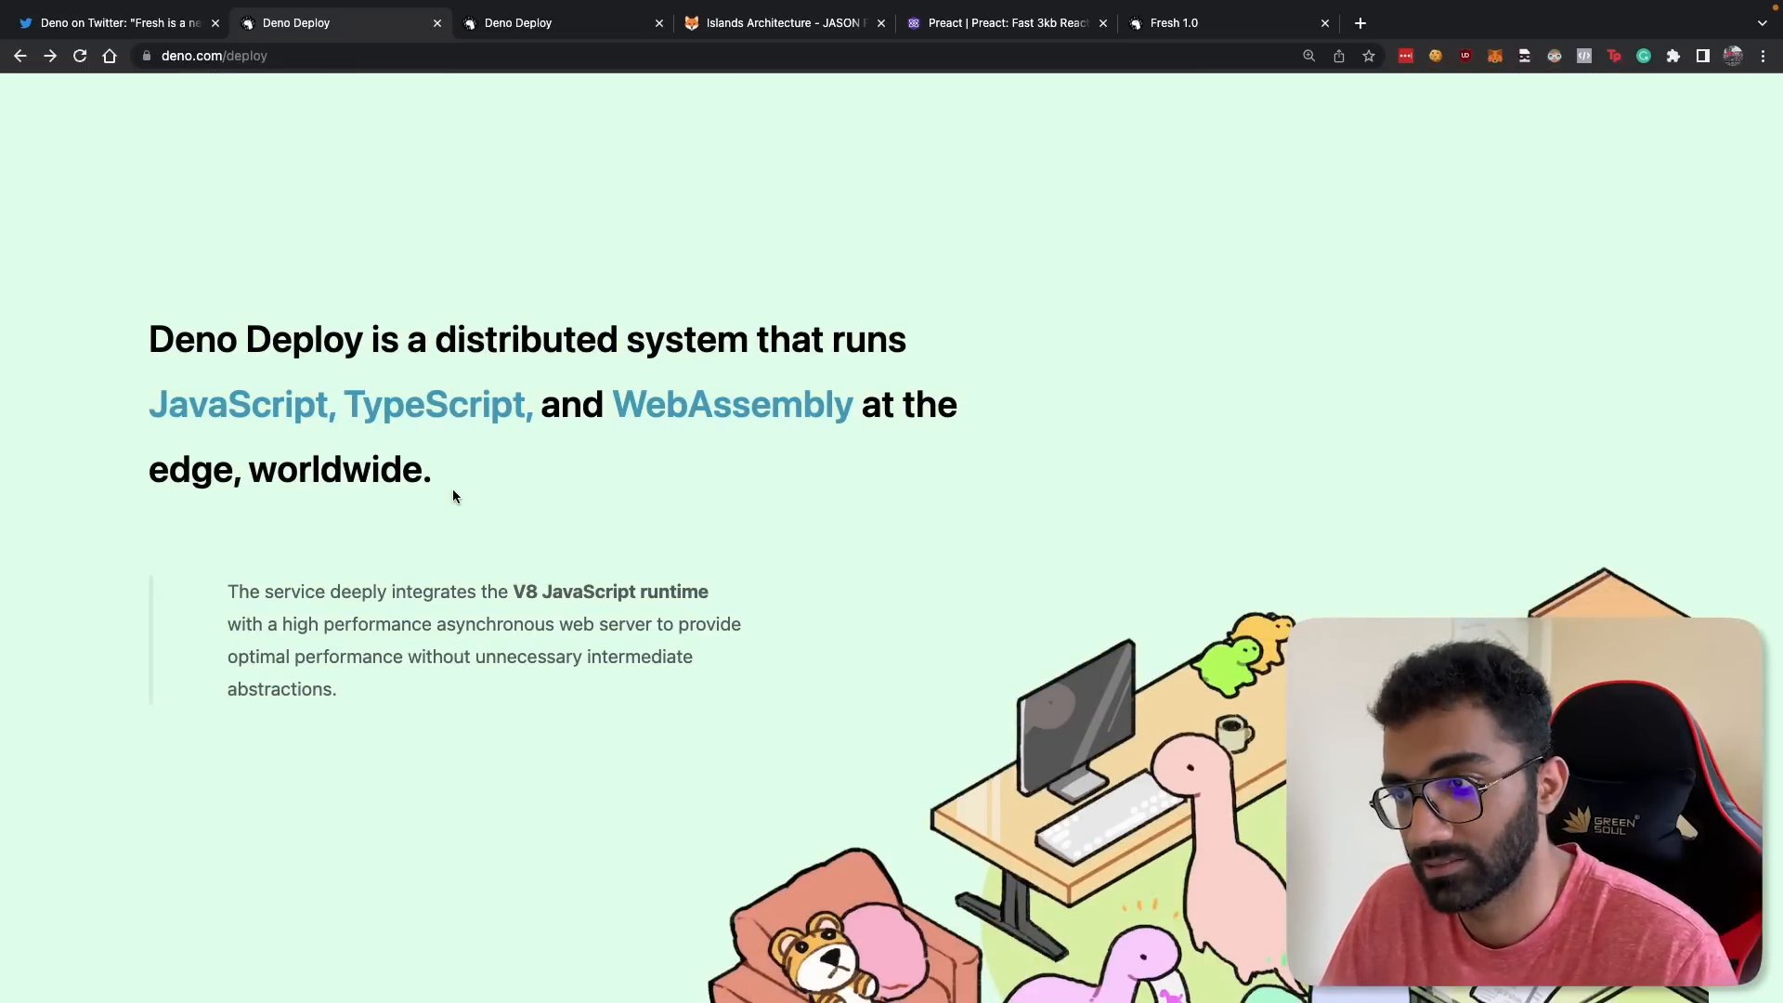
scroll("down", 3)
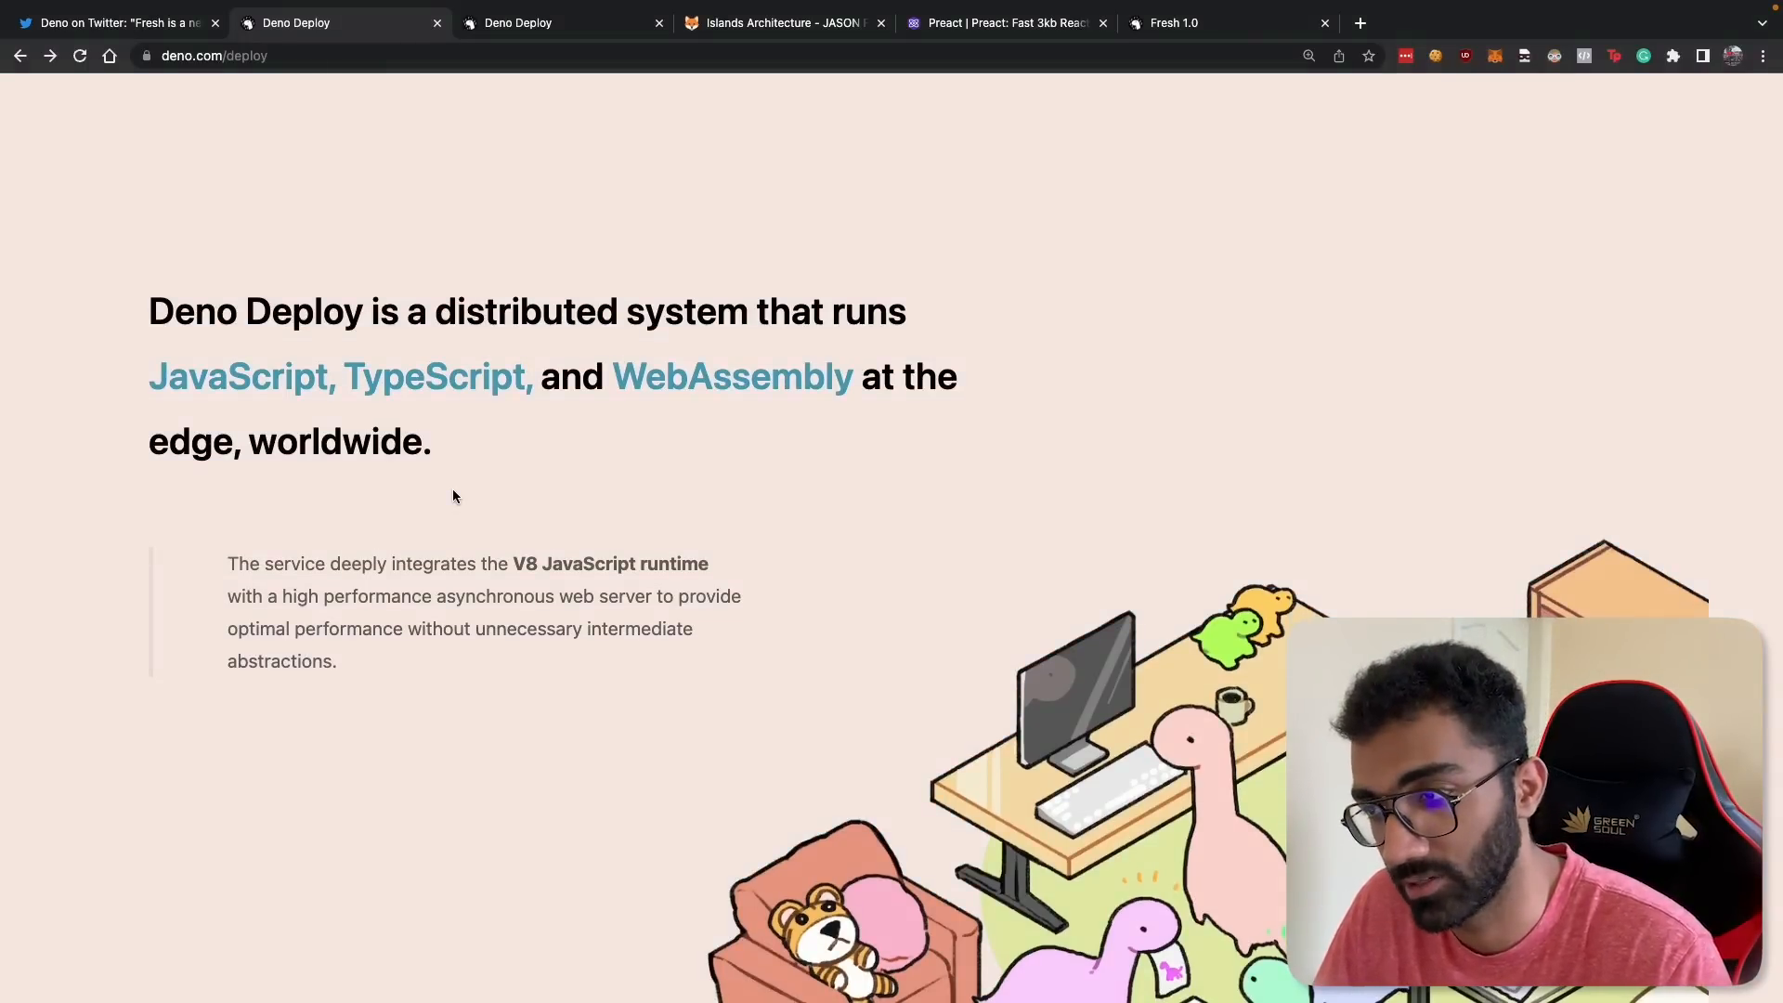
scroll("up", 3)
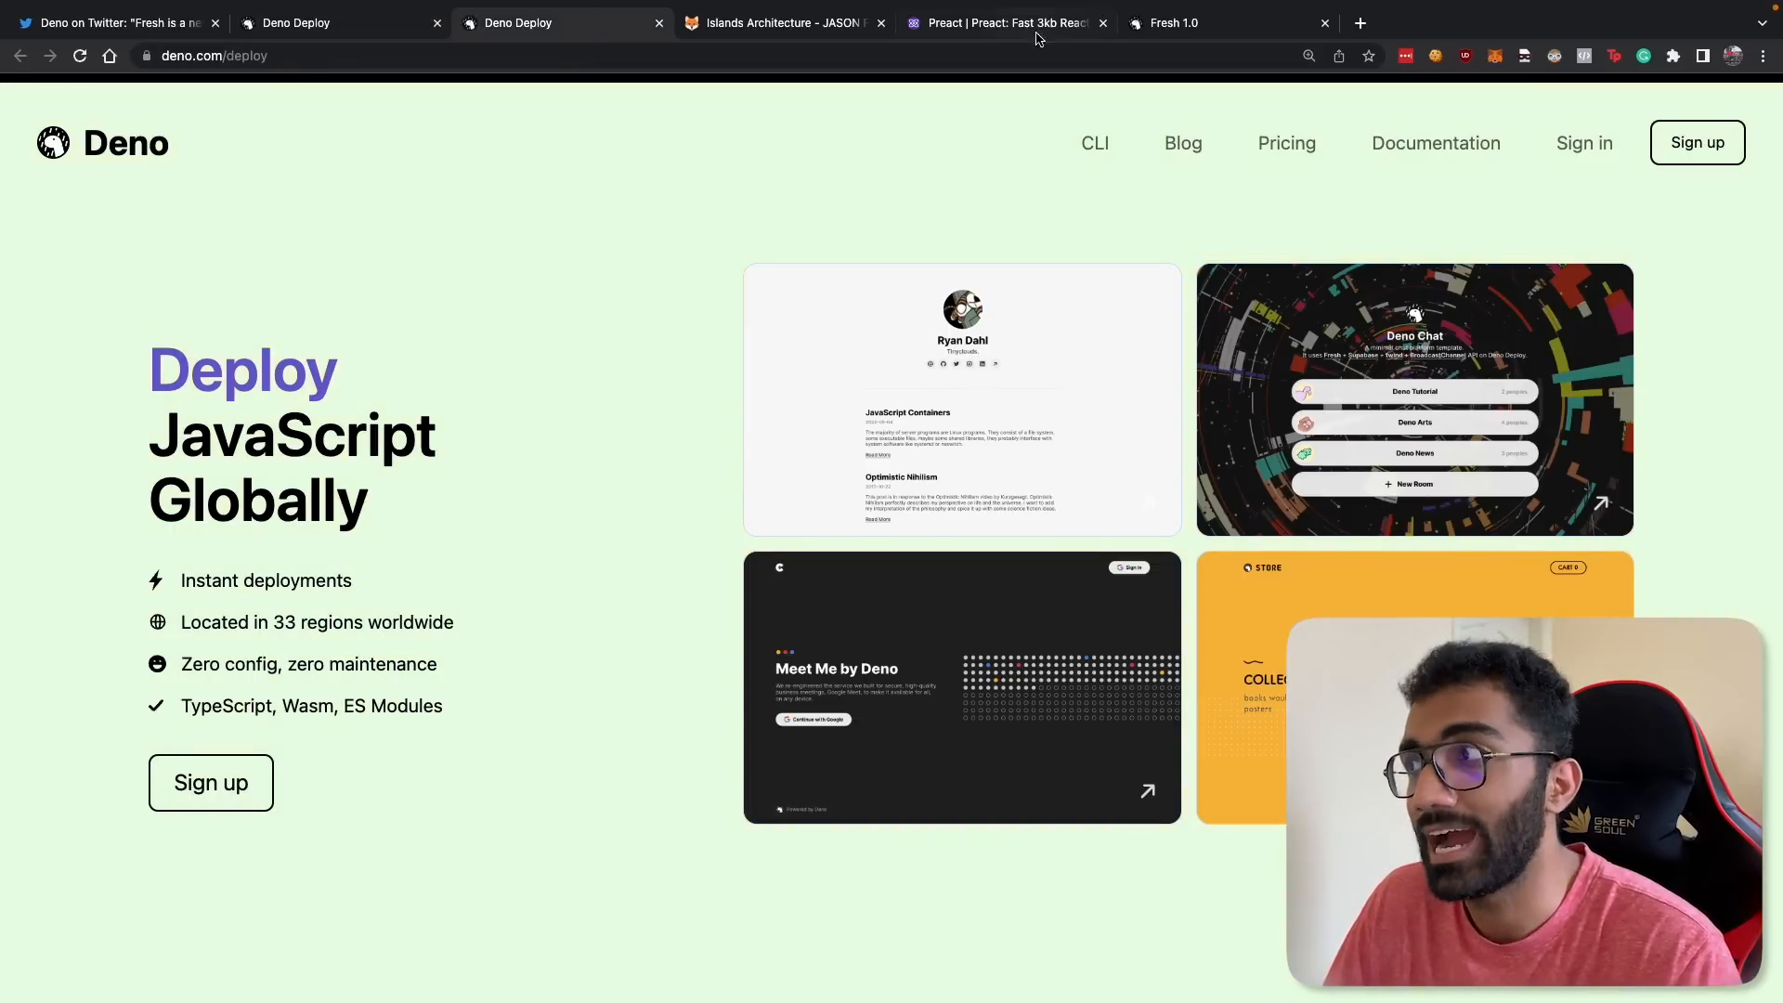
Step: Skim the Fresh 1.0 post's index.tsx example and islands explanation, selecting 'preact' in the import line
left_click(1174, 22)
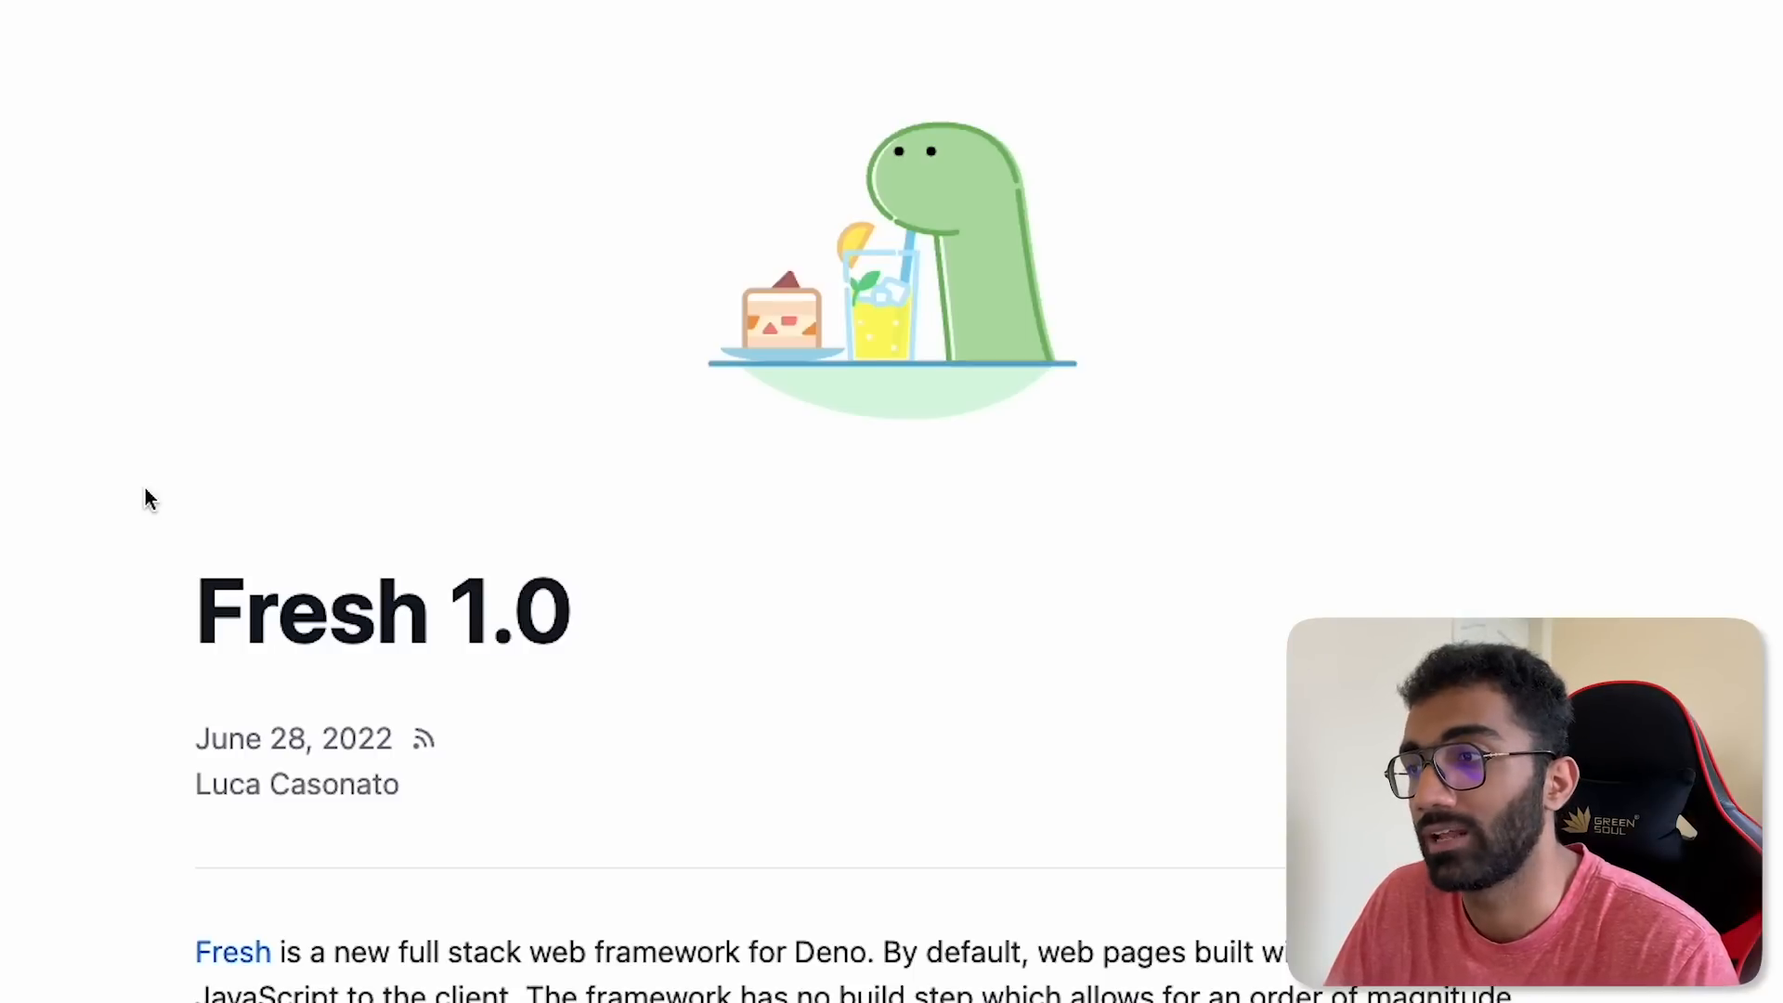
mouse_move(262, 643)
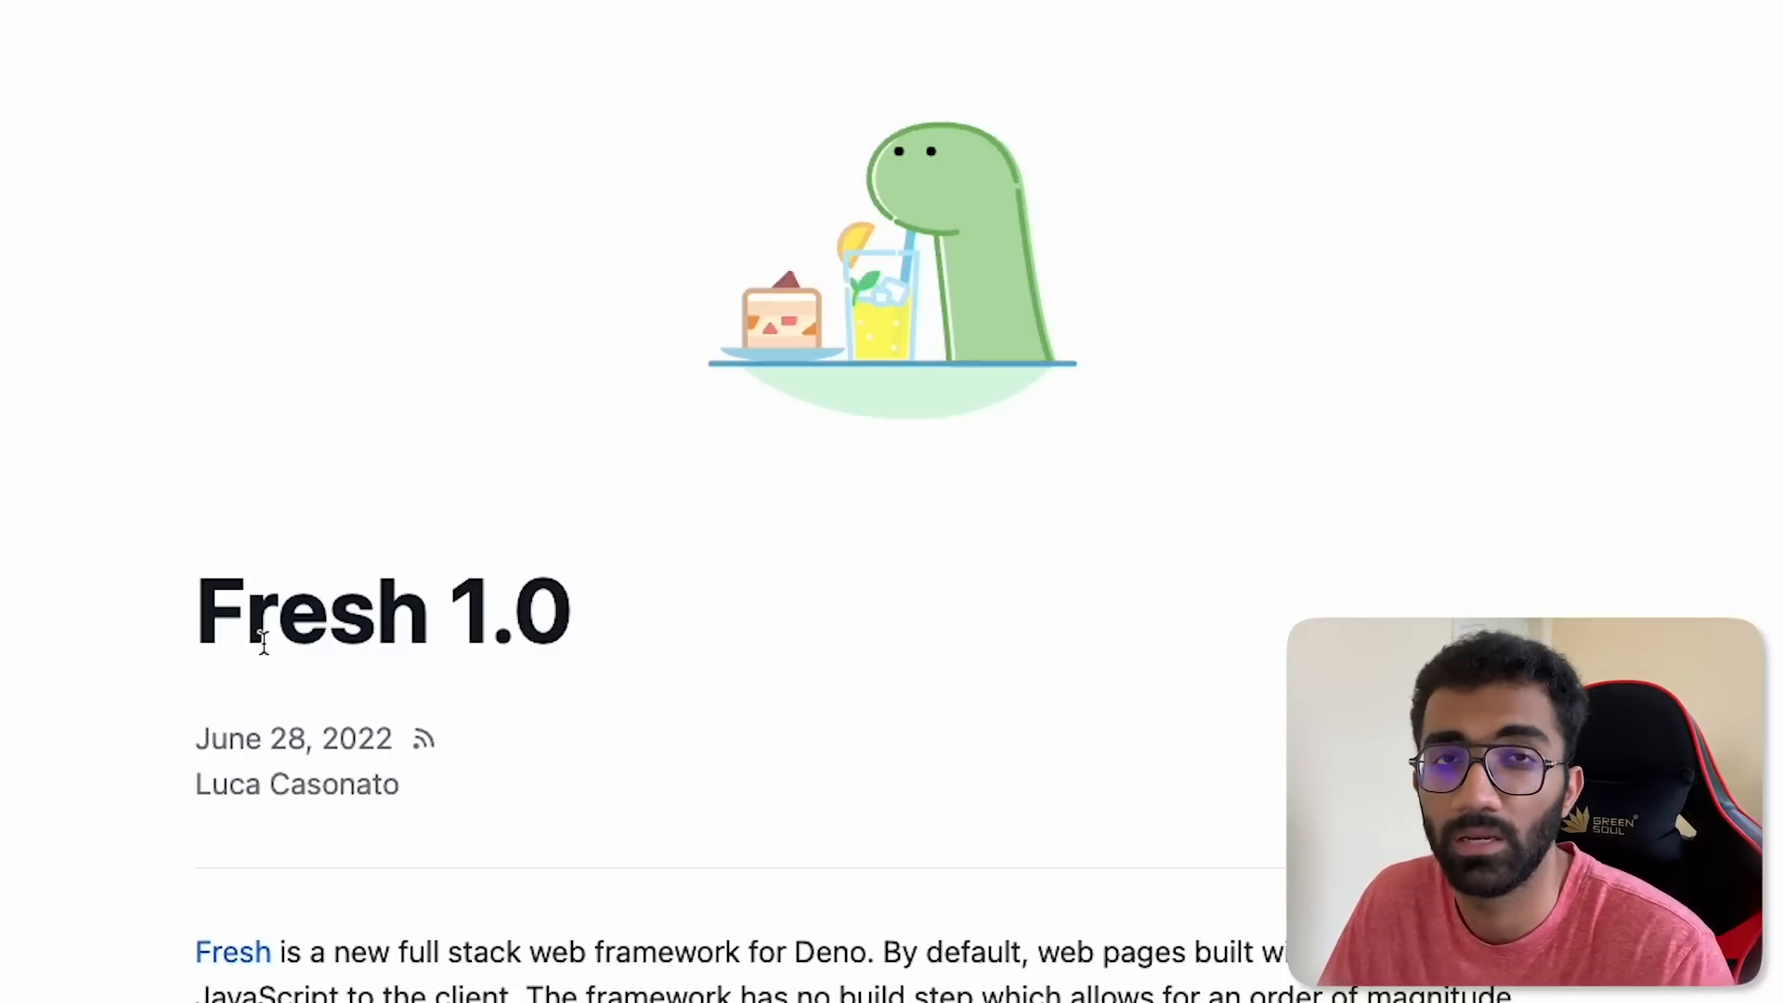
scroll("down", 3)
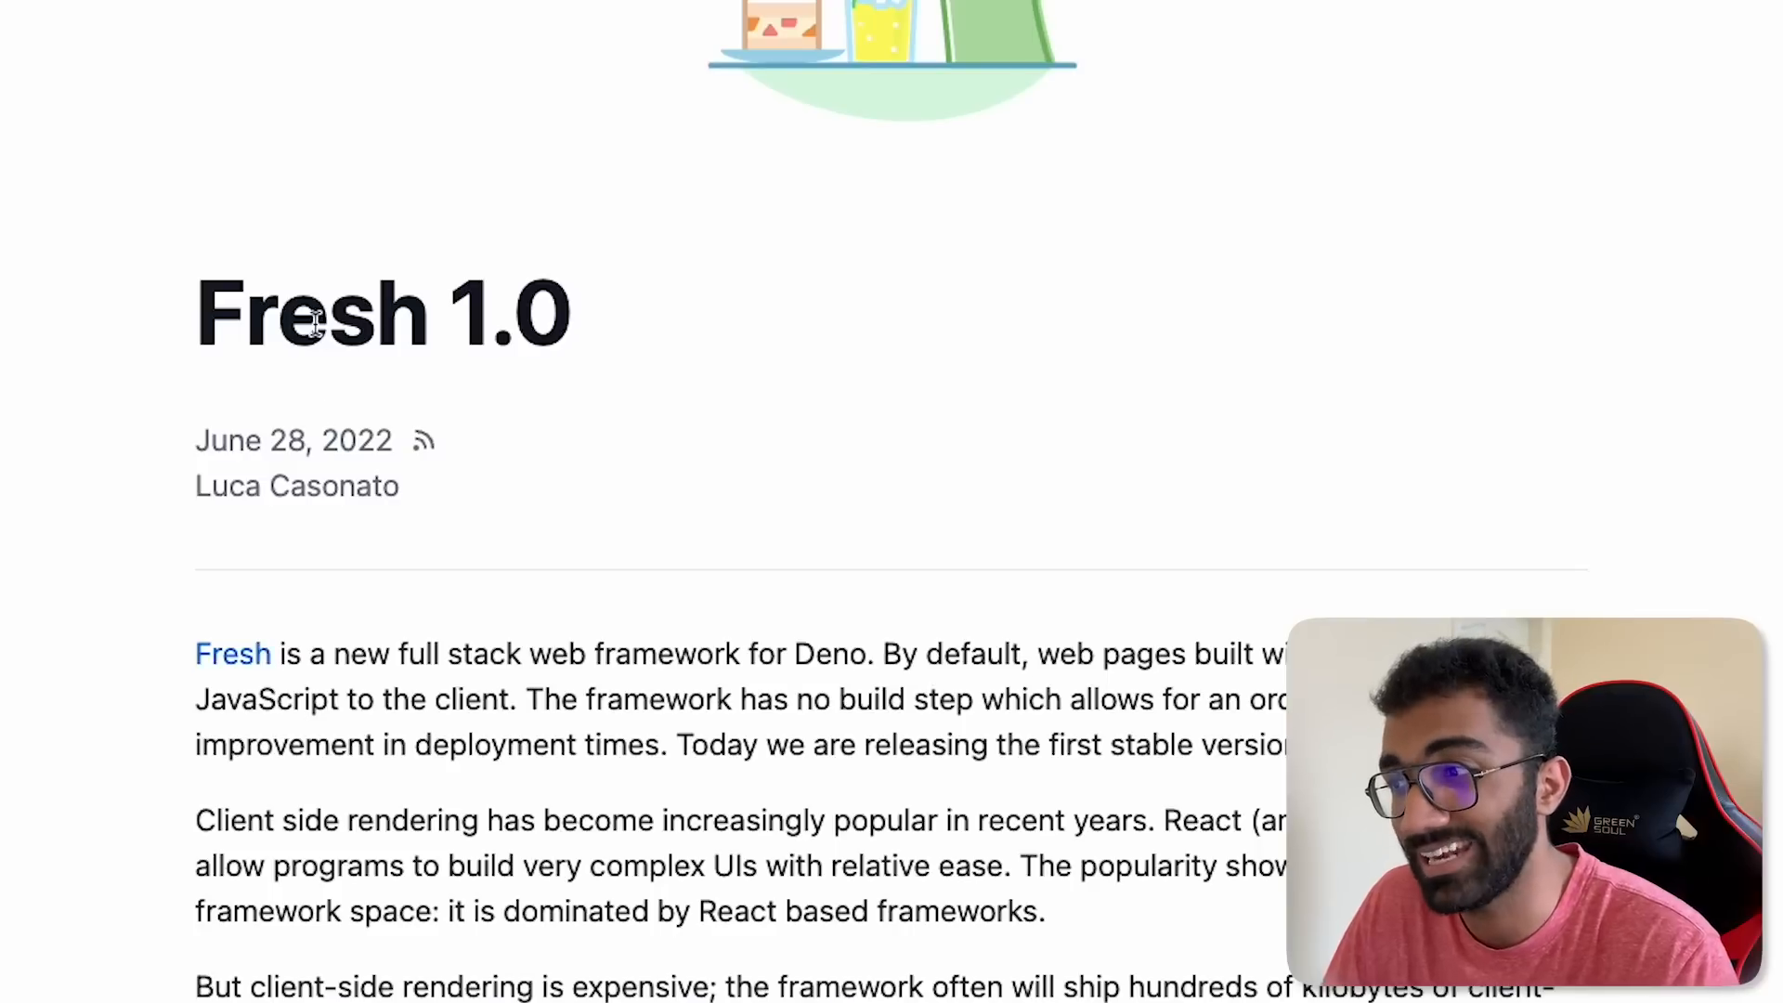
mouse_move(589, 782)
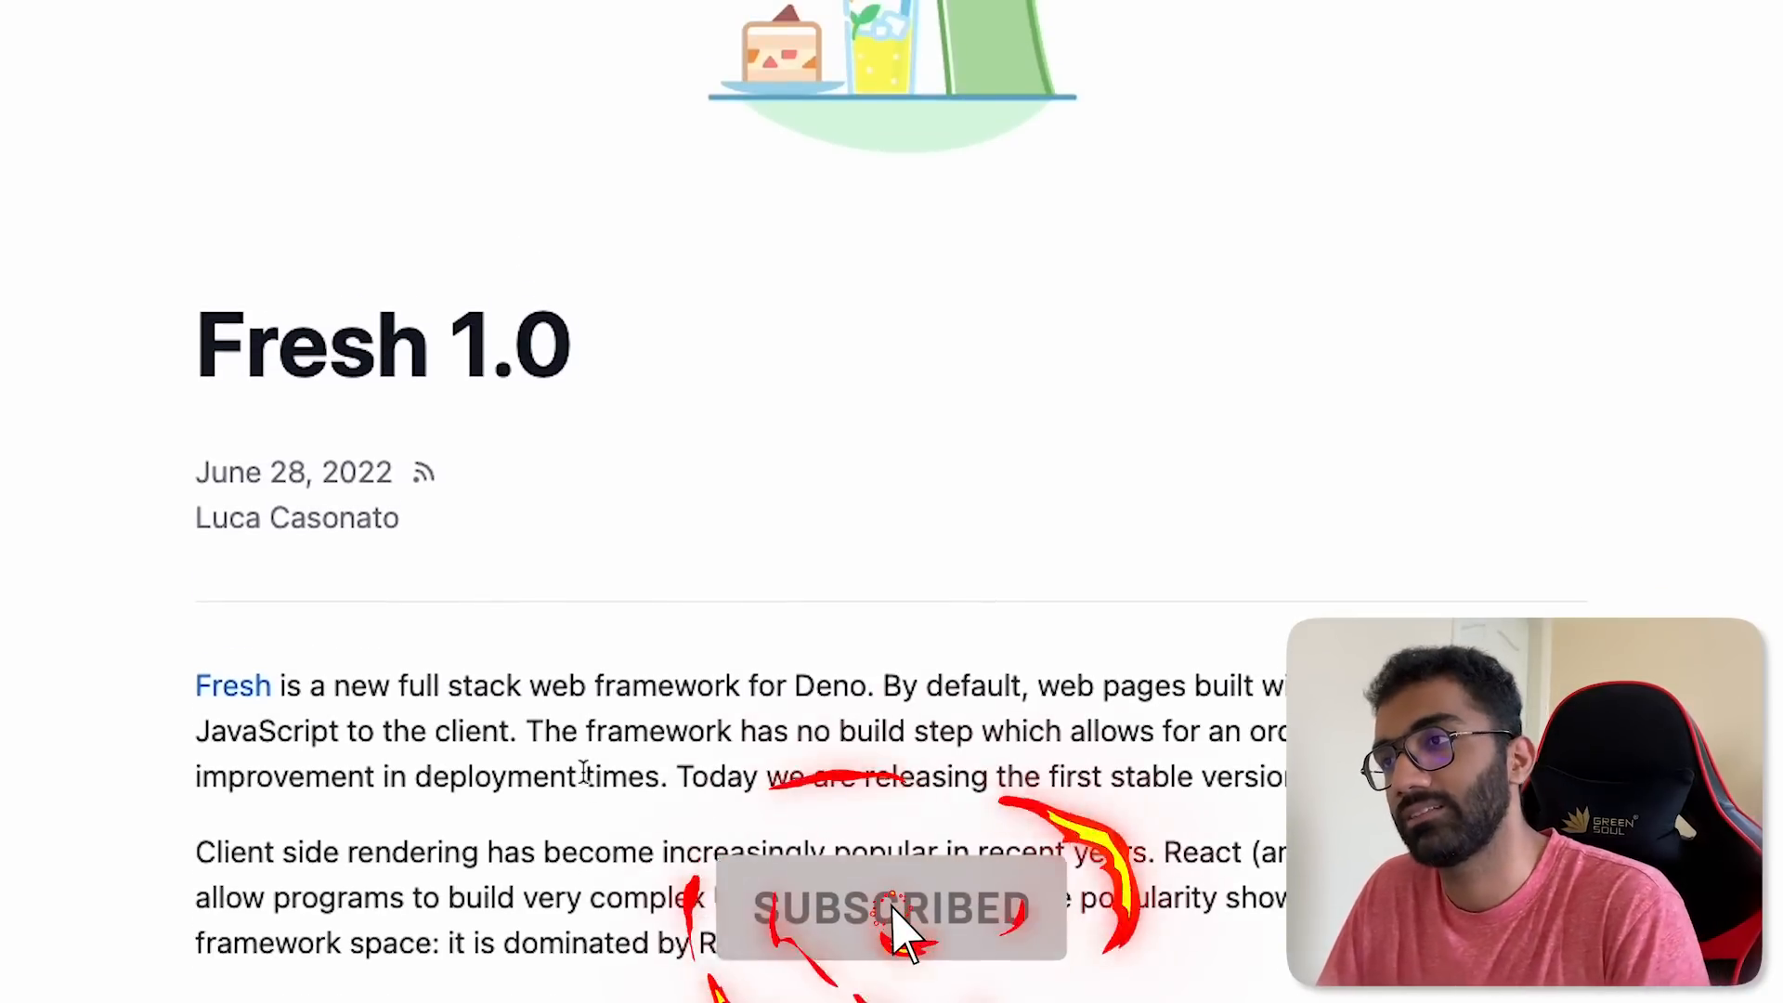
scroll("down", 3)
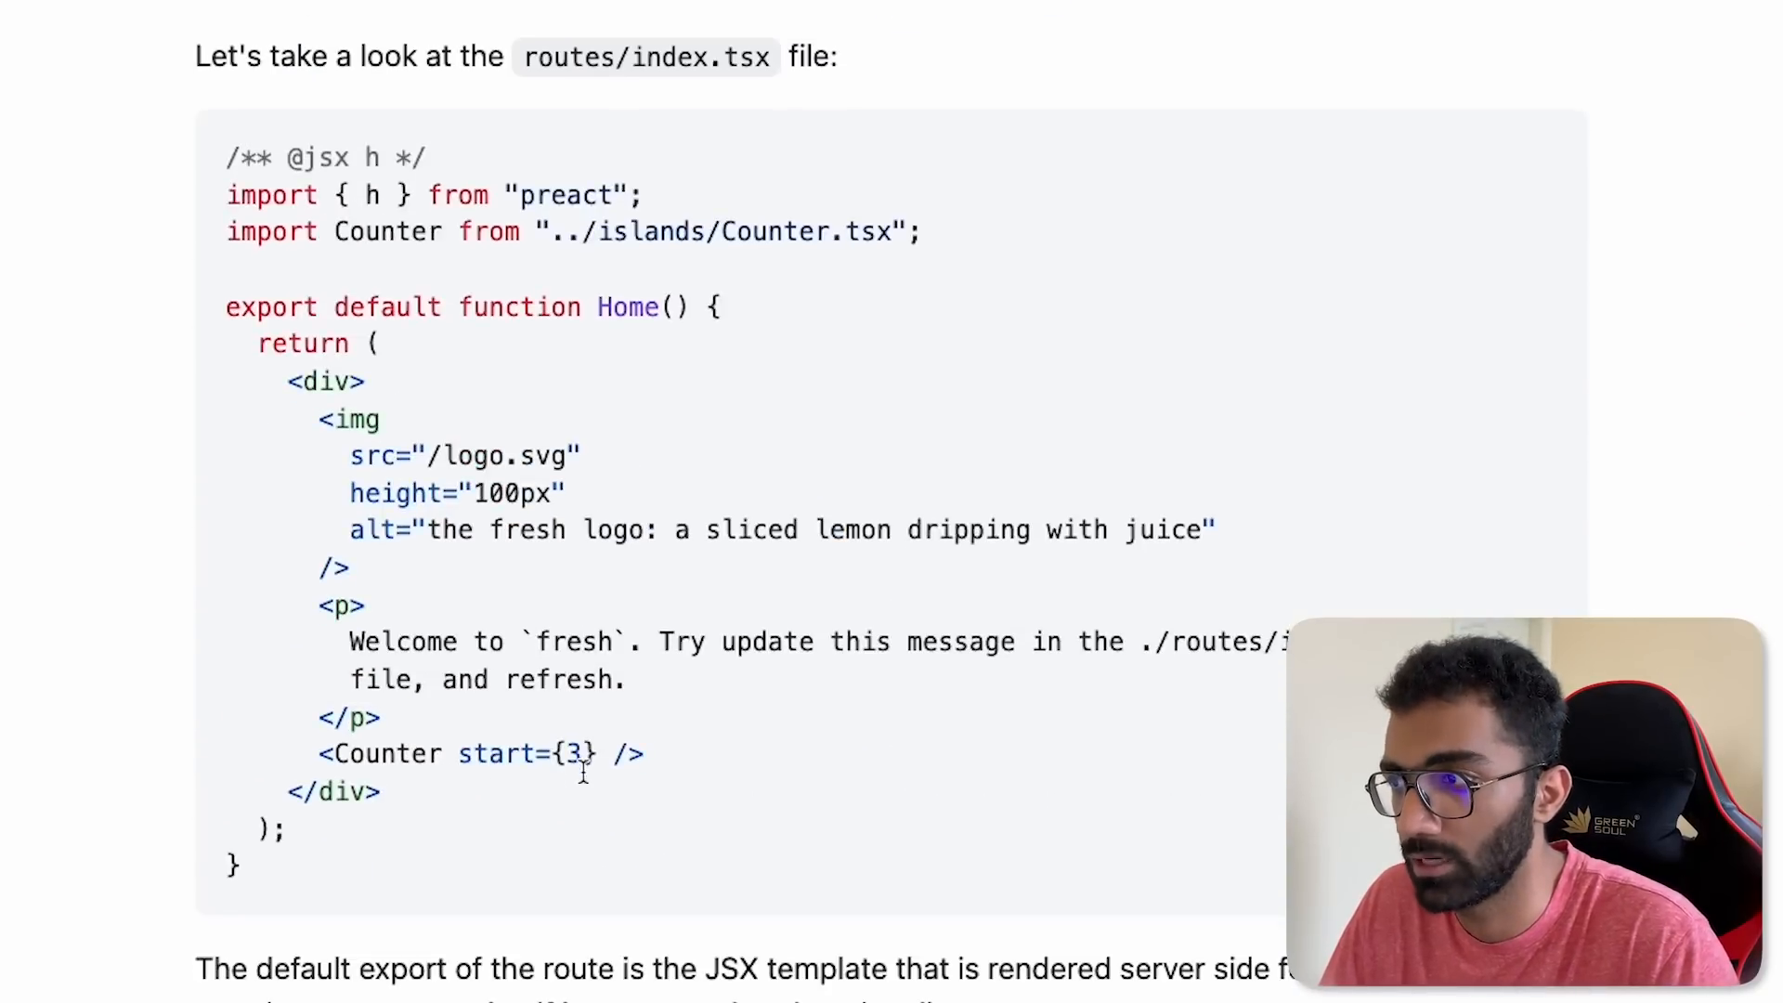
double_click(565, 195)
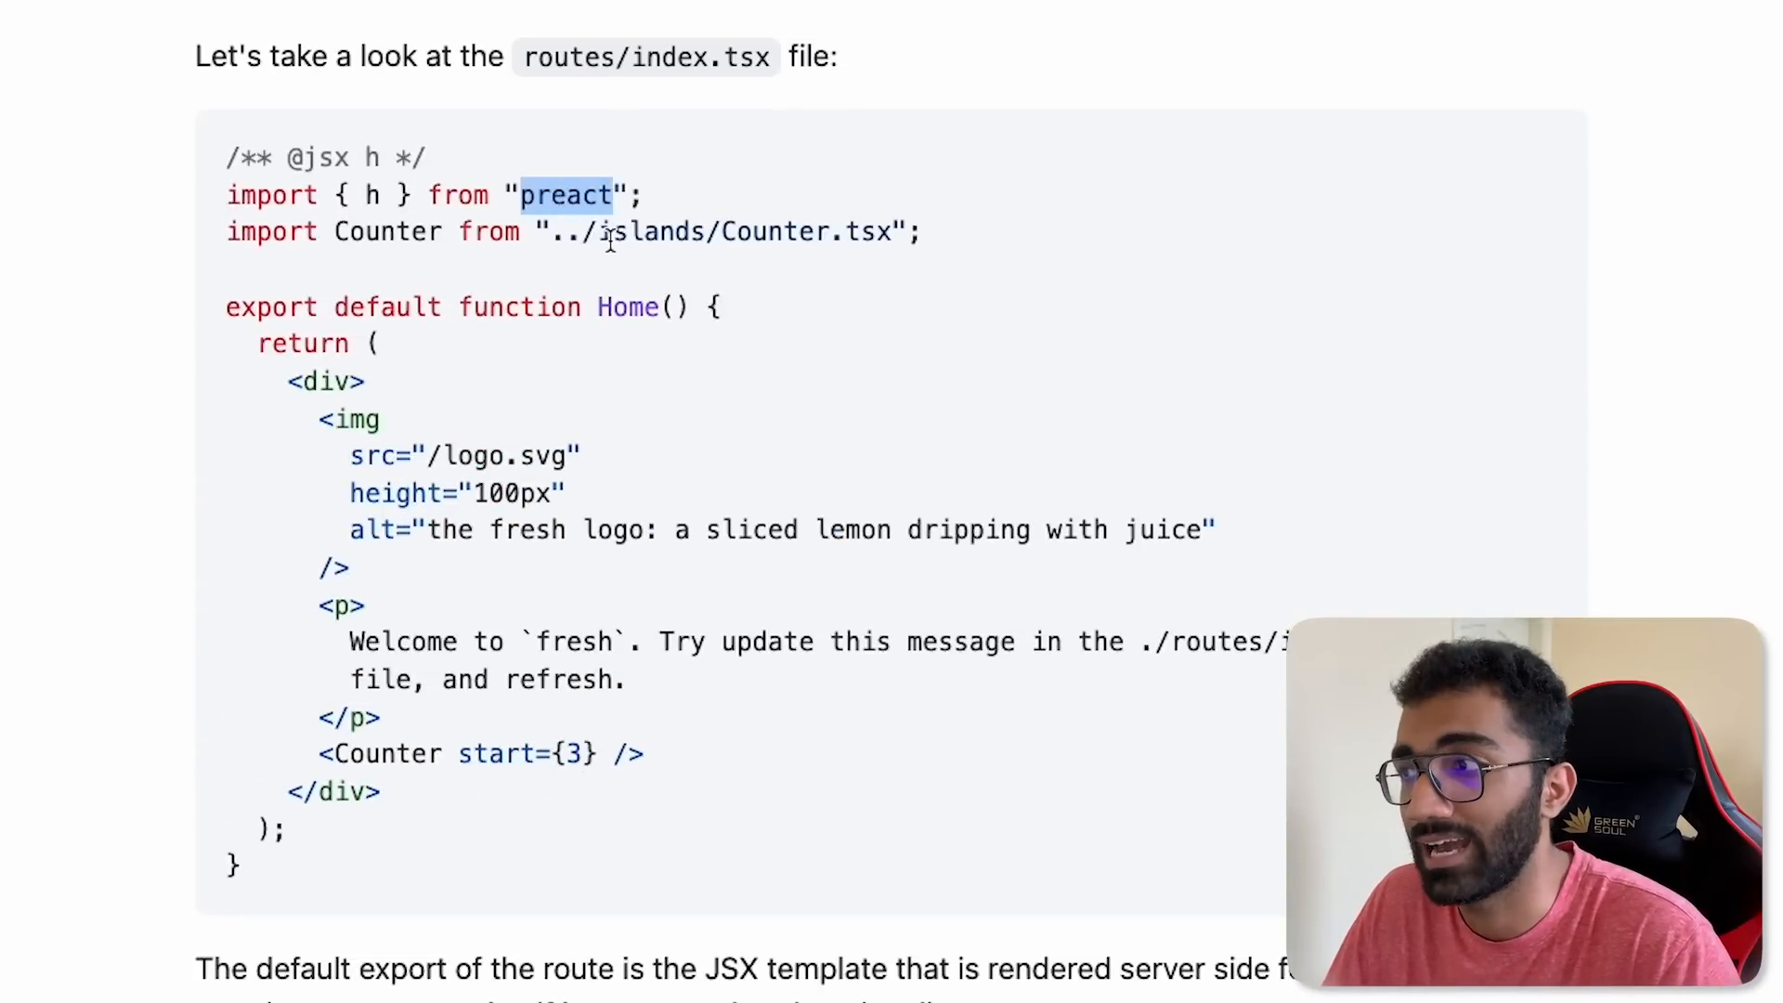
scroll("up", 3)
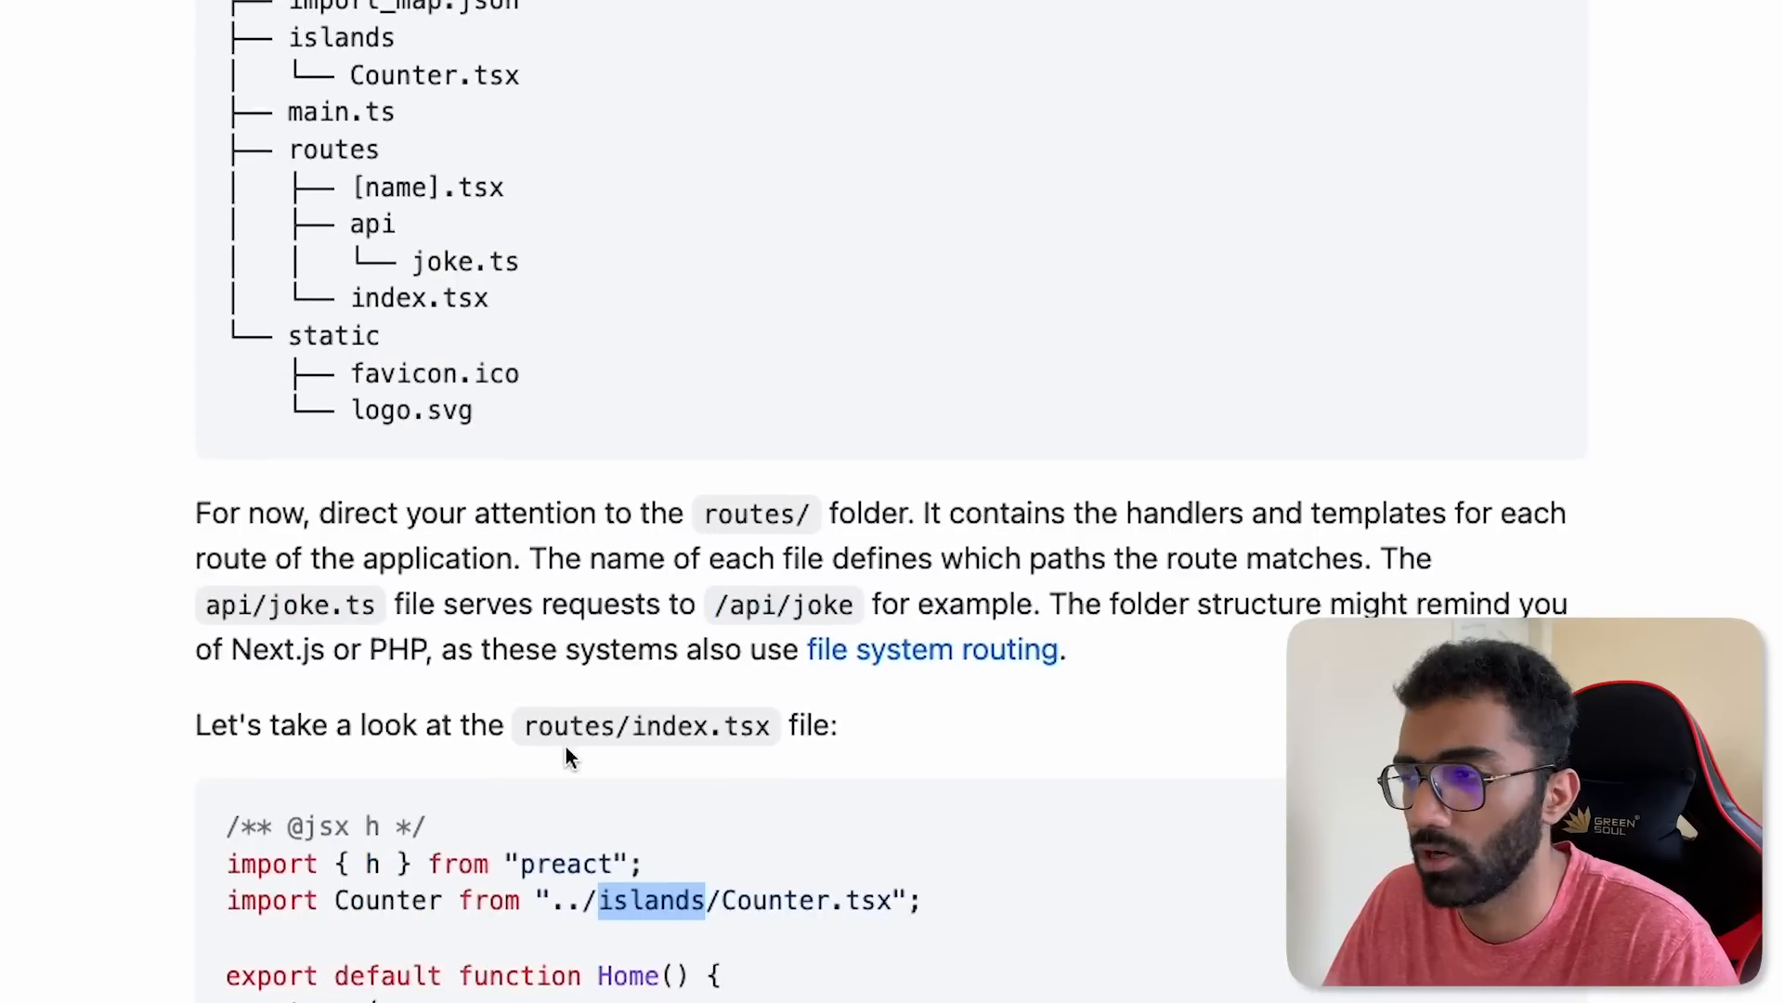
scroll("up", 3)
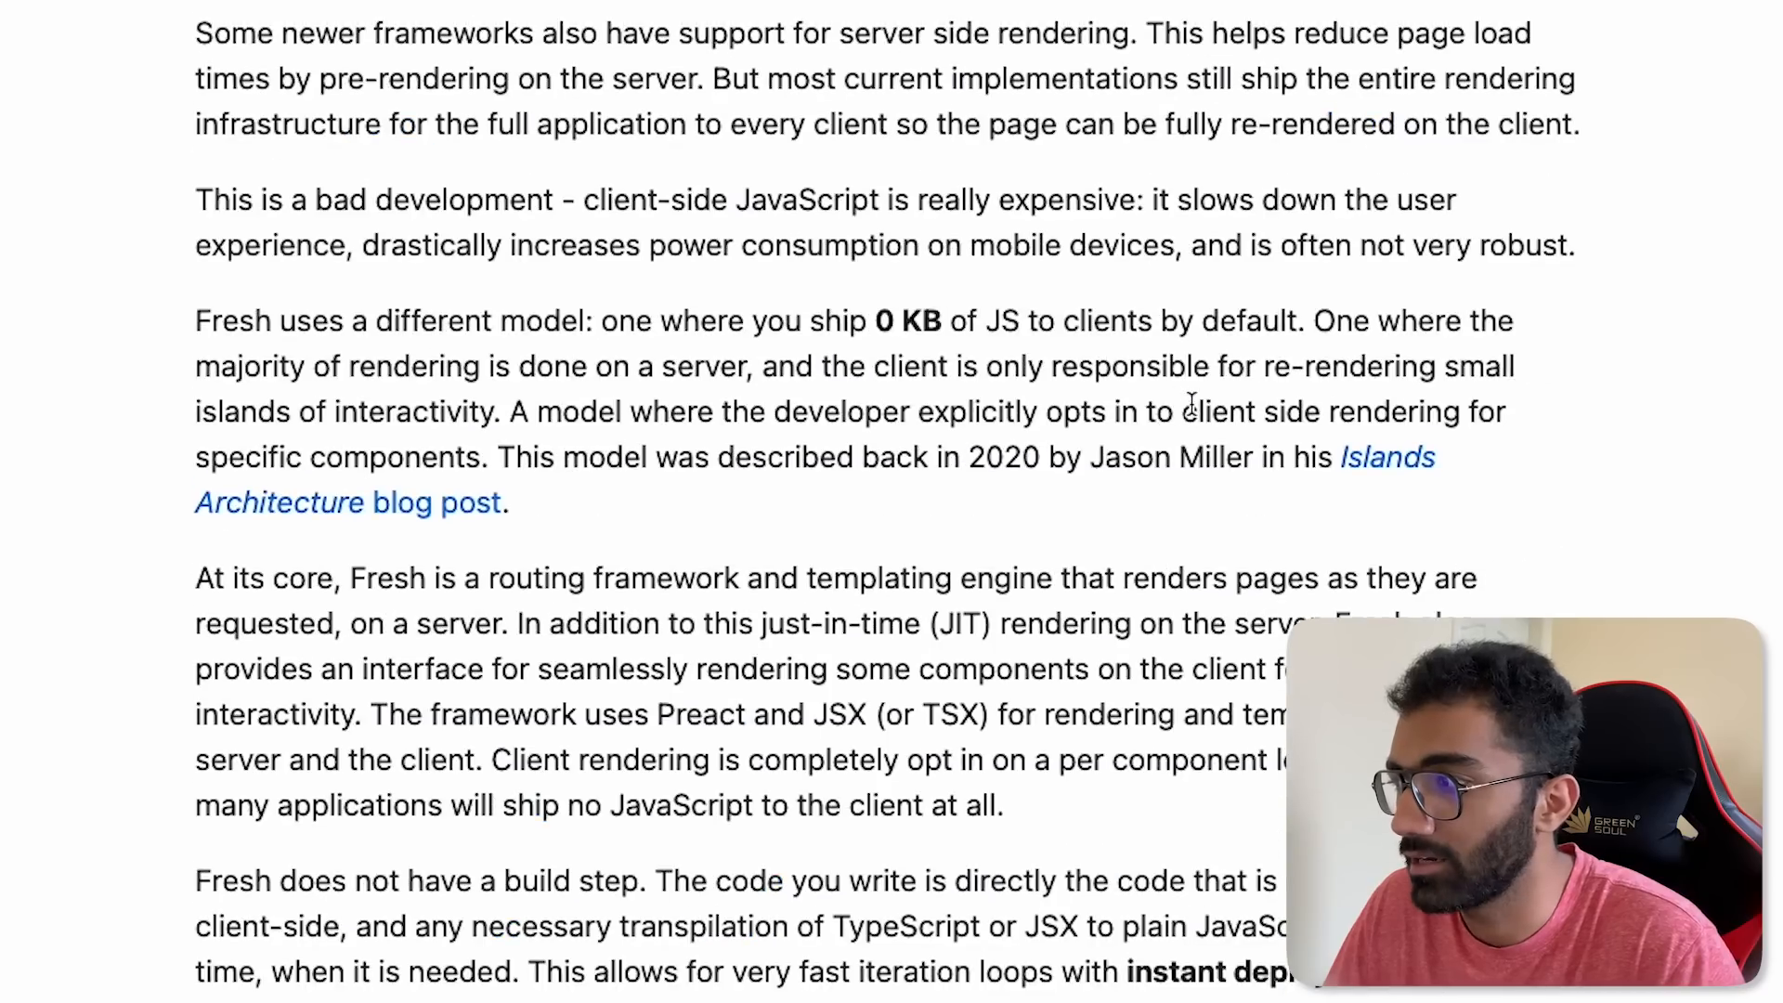
mouse_move(836, 353)
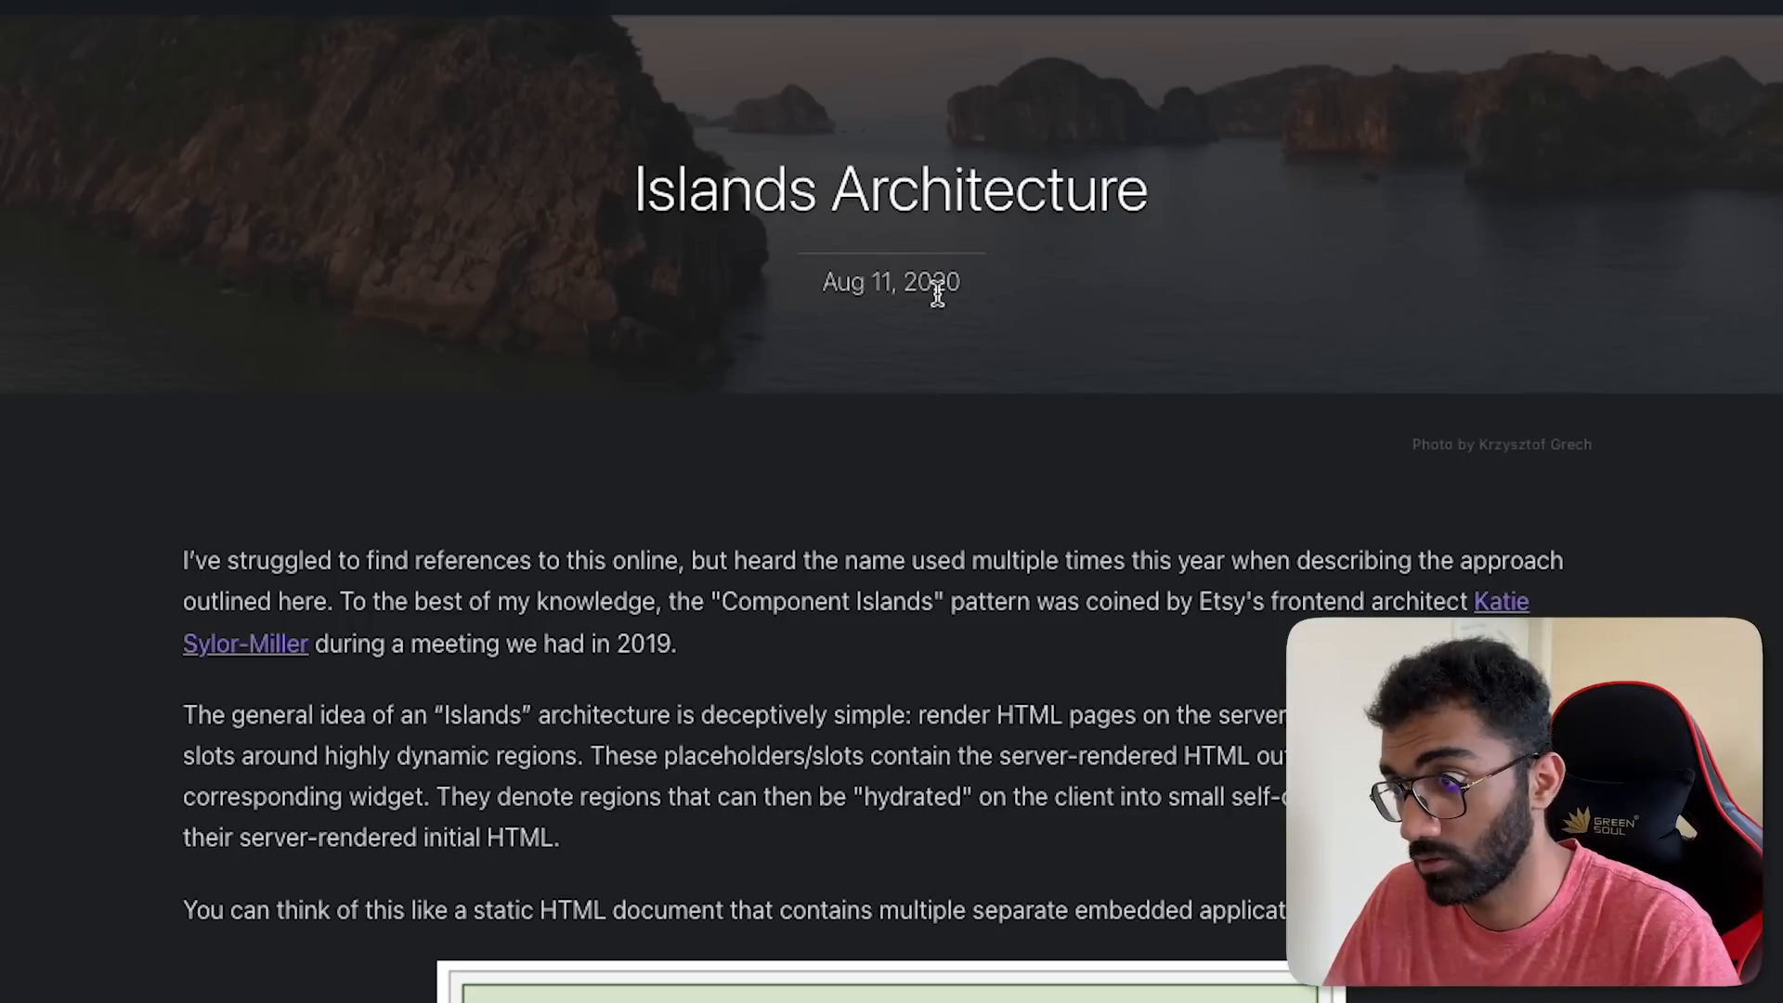
mouse_move(342, 184)
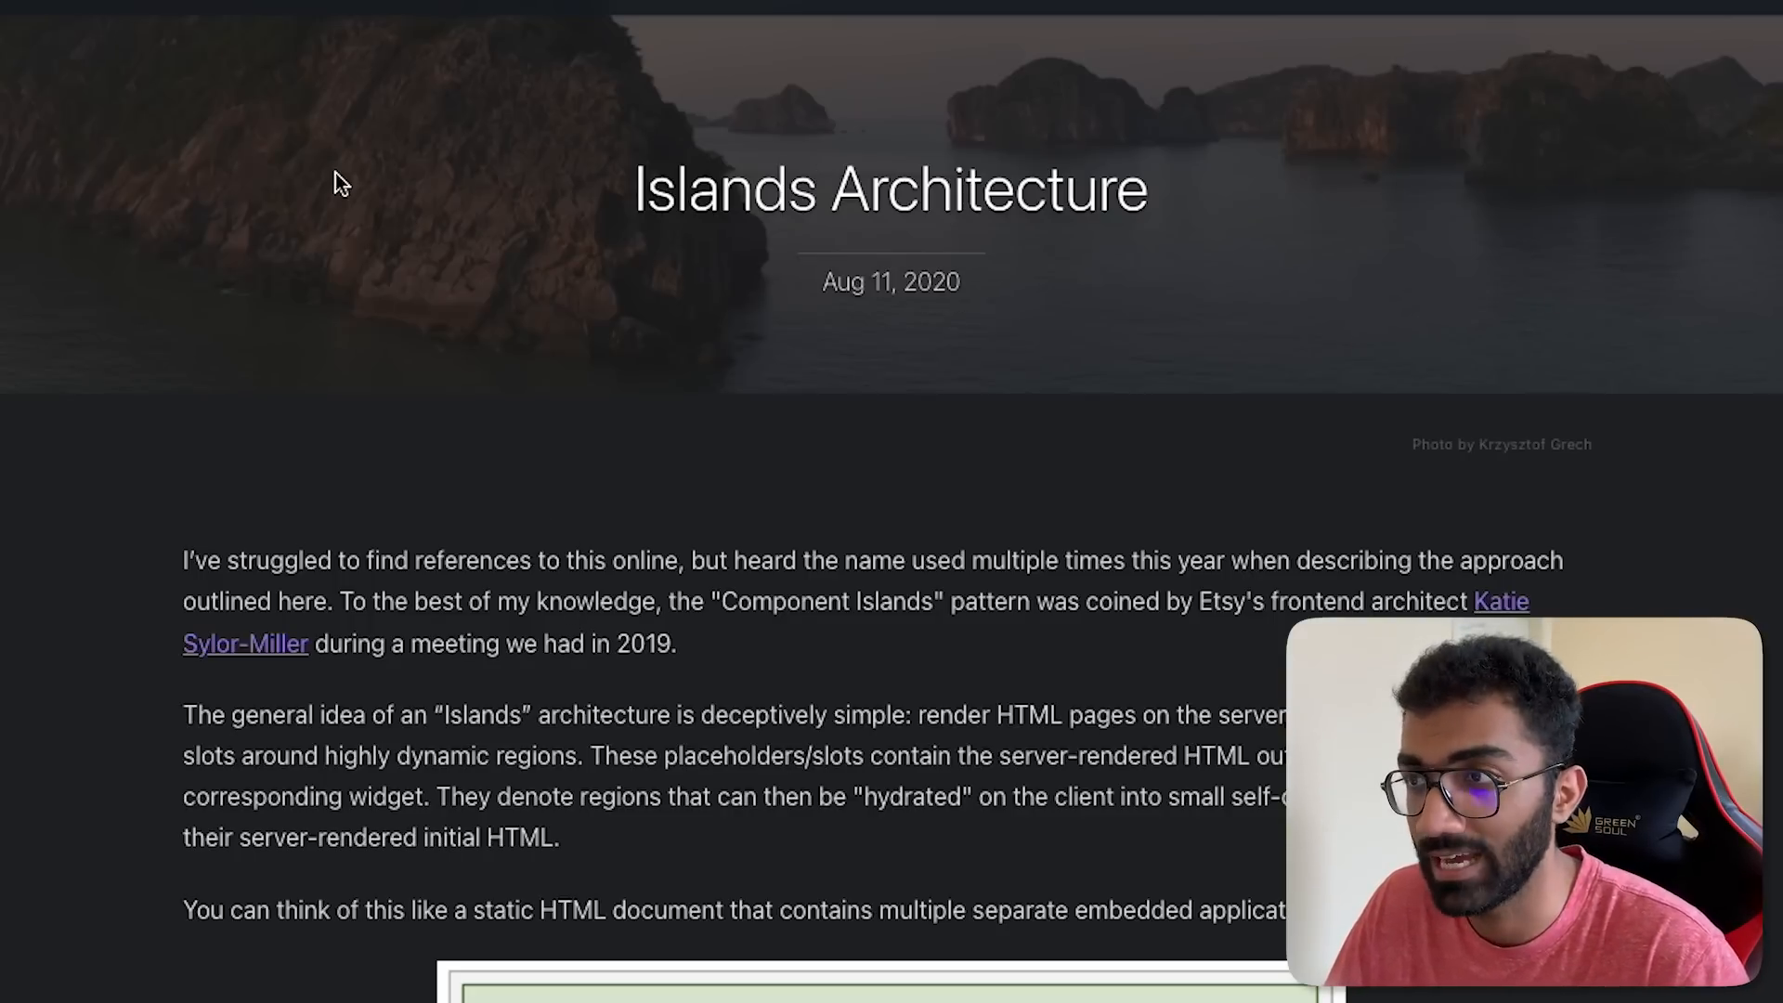
Step: Read through the Fresh 1.0 Quick Start, routes folder tree and routes/api/joke.ts plain-text example
scroll("down", 3)
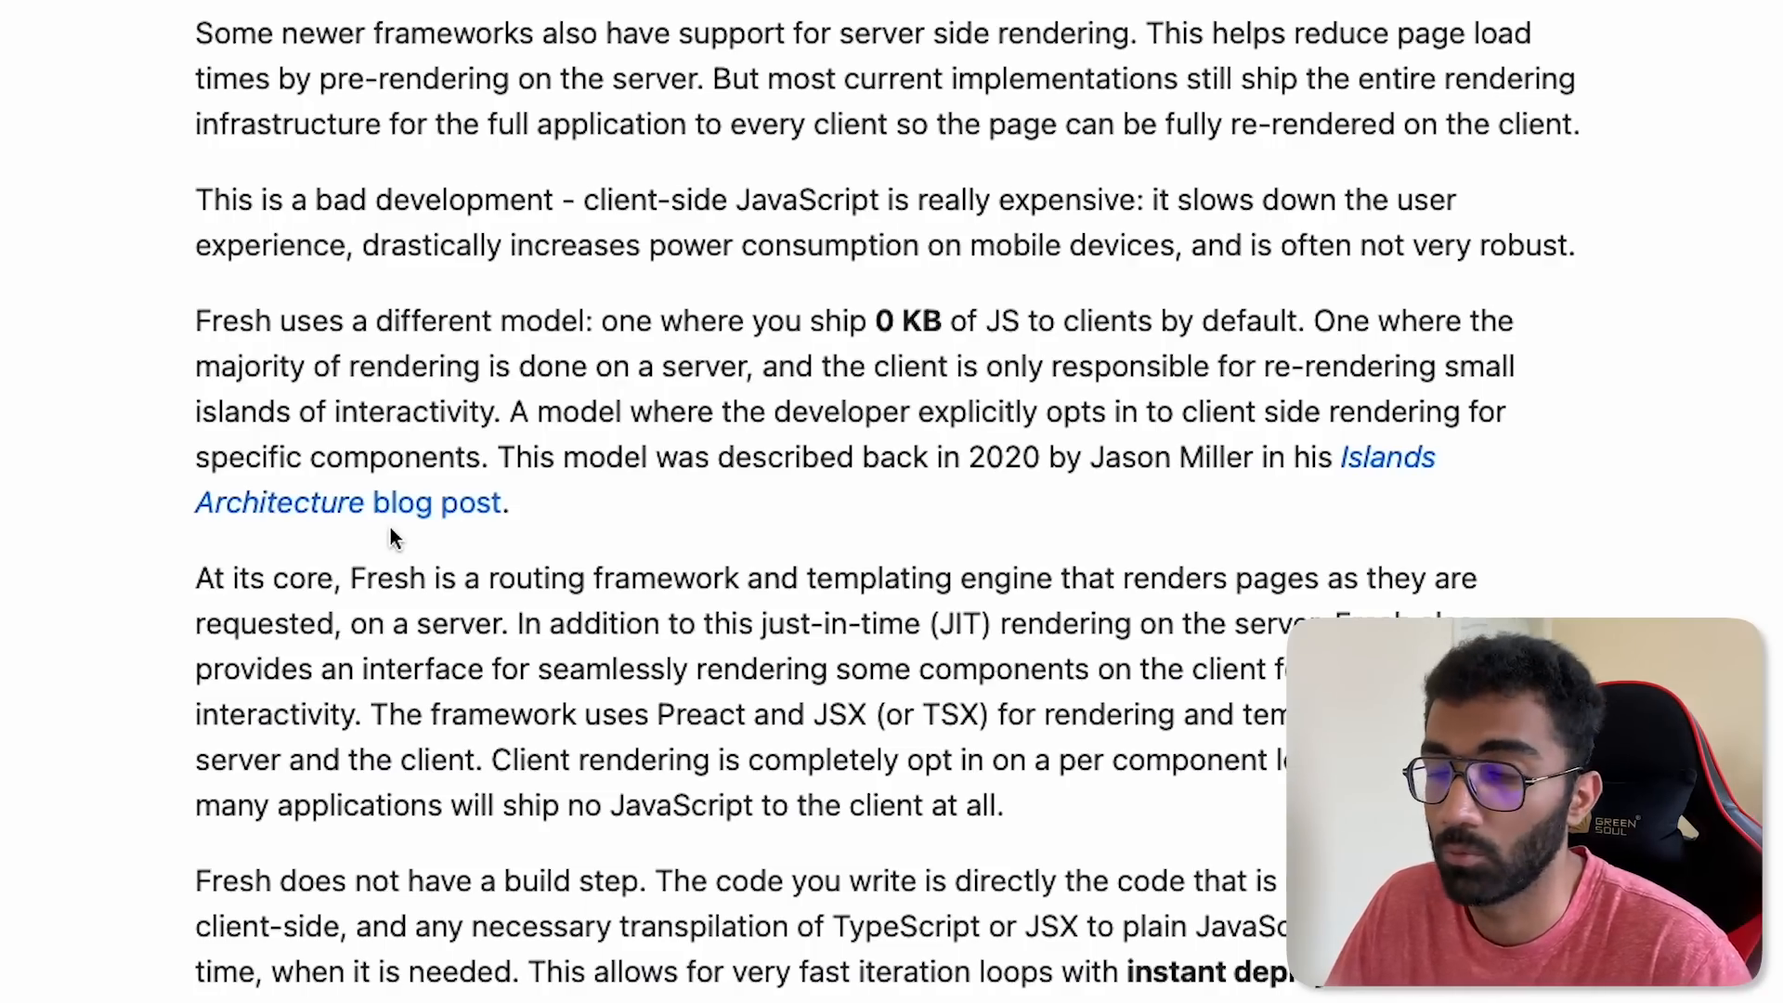
scroll("down", 3)
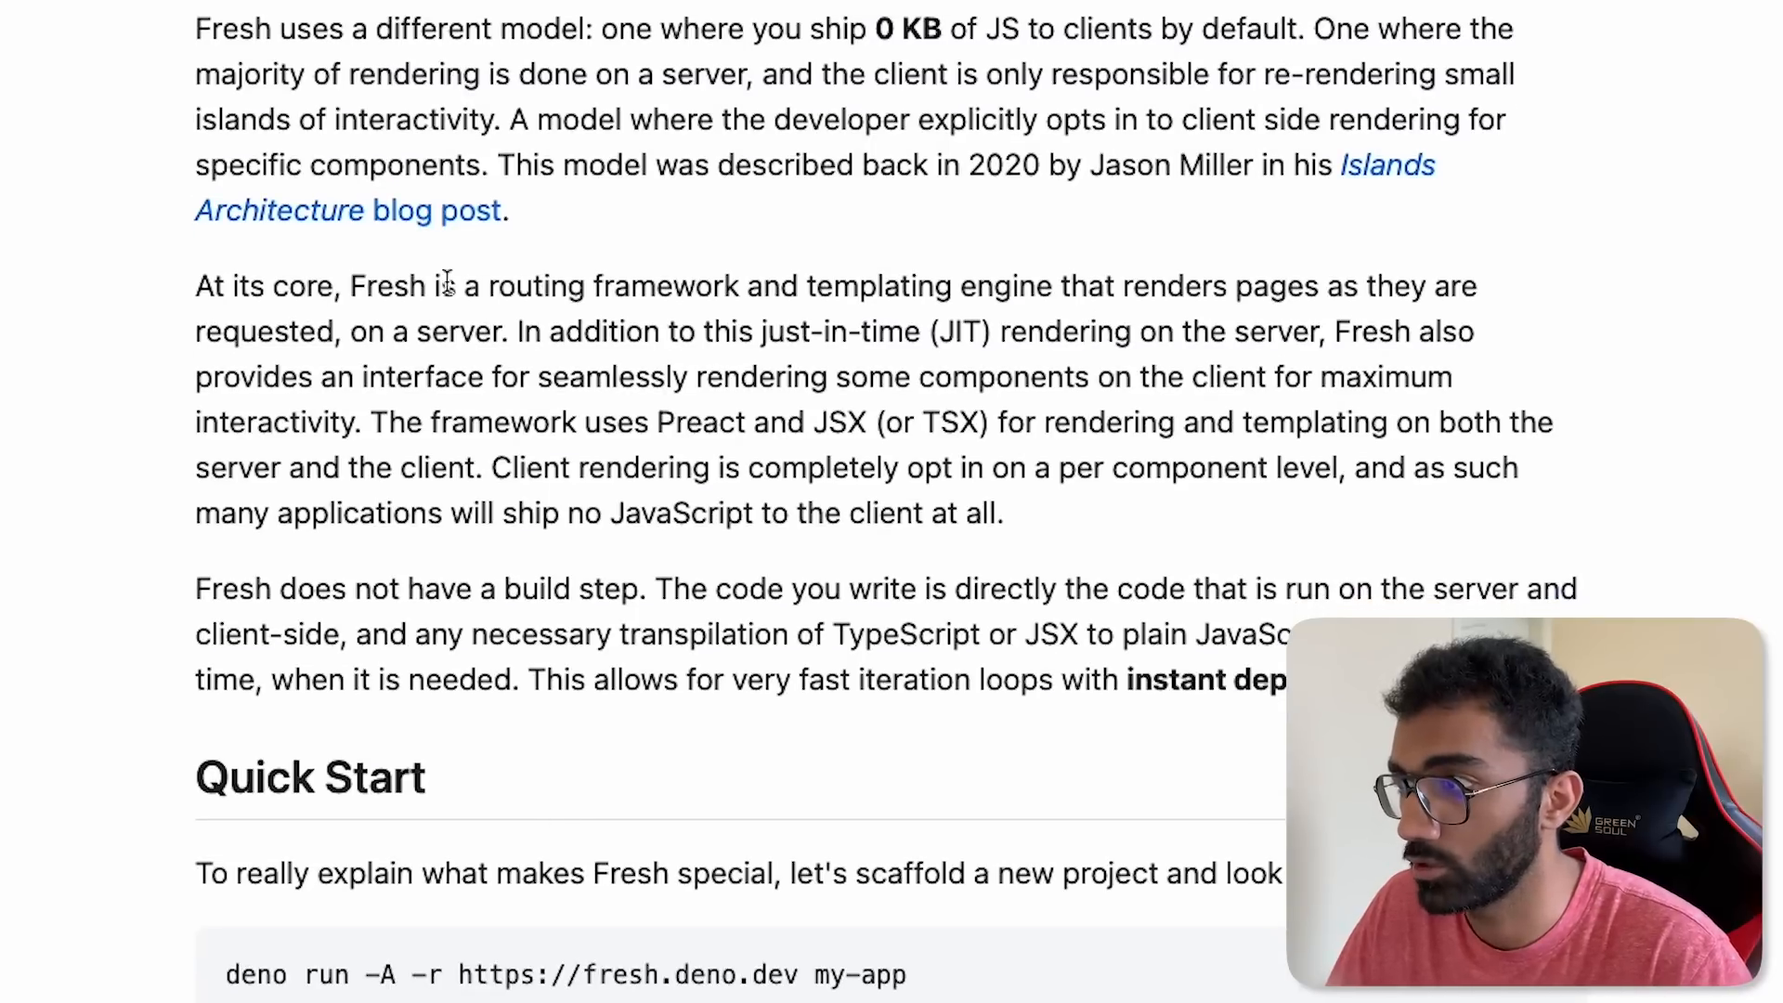
scroll("down", 3)
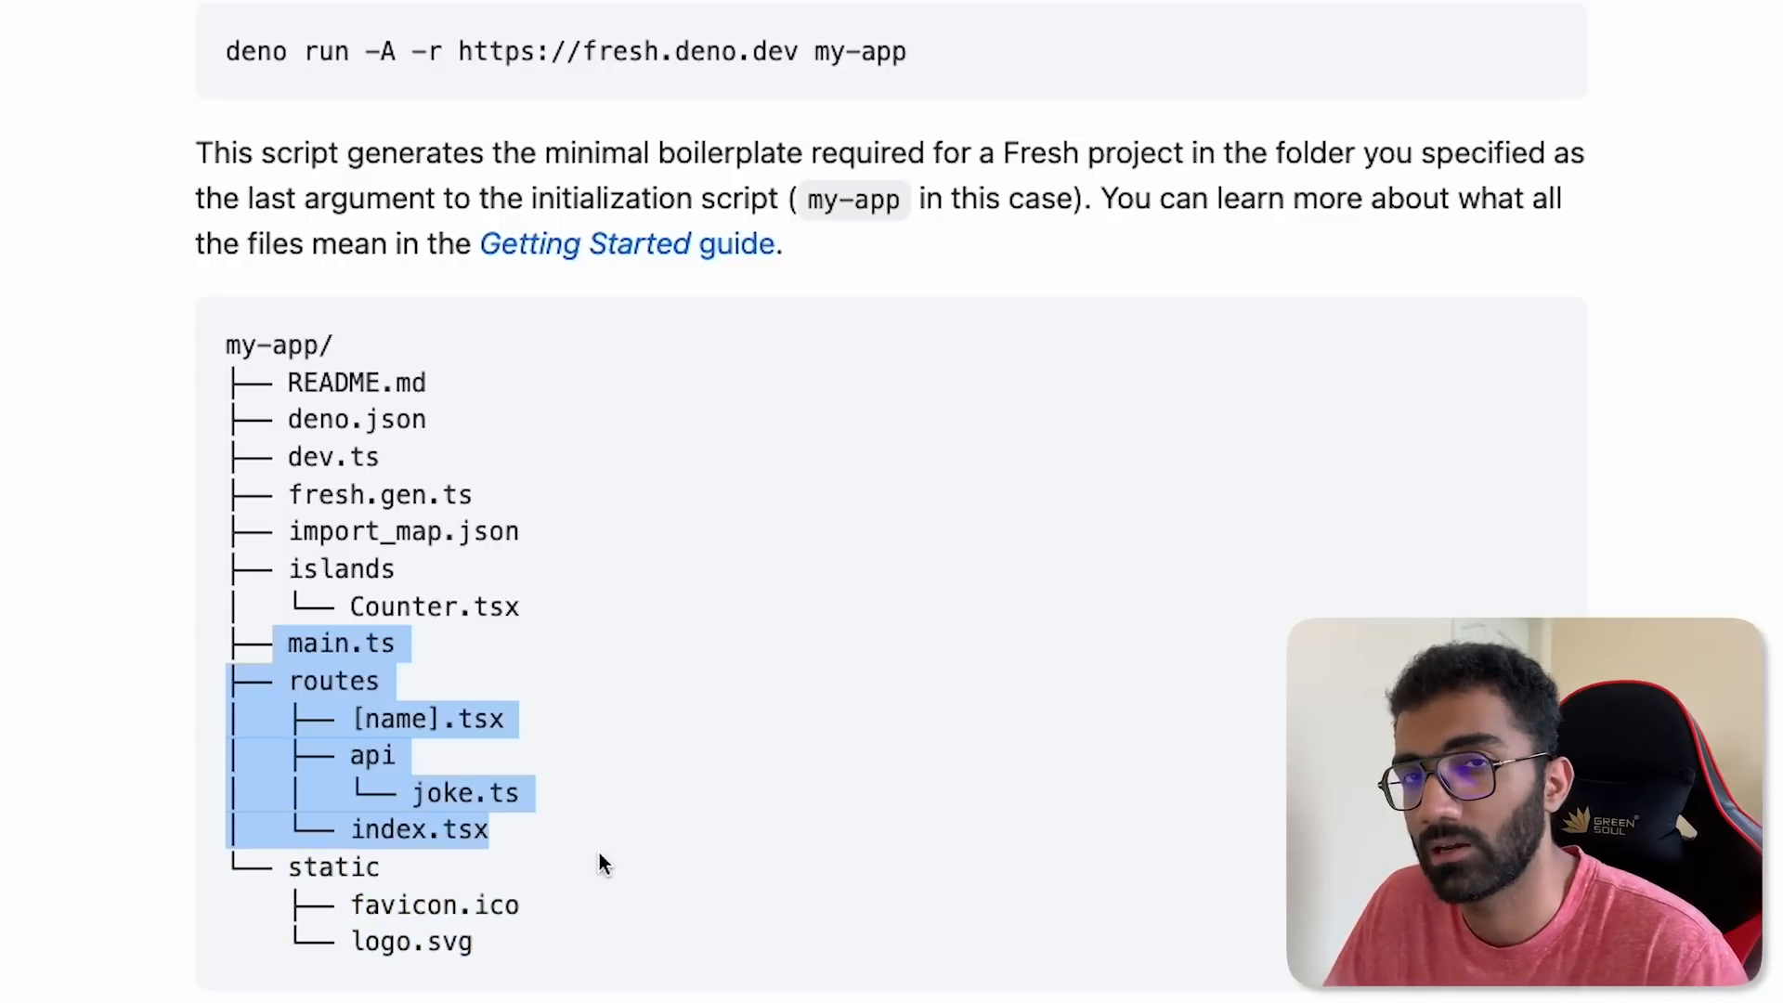
scroll("down", 3)
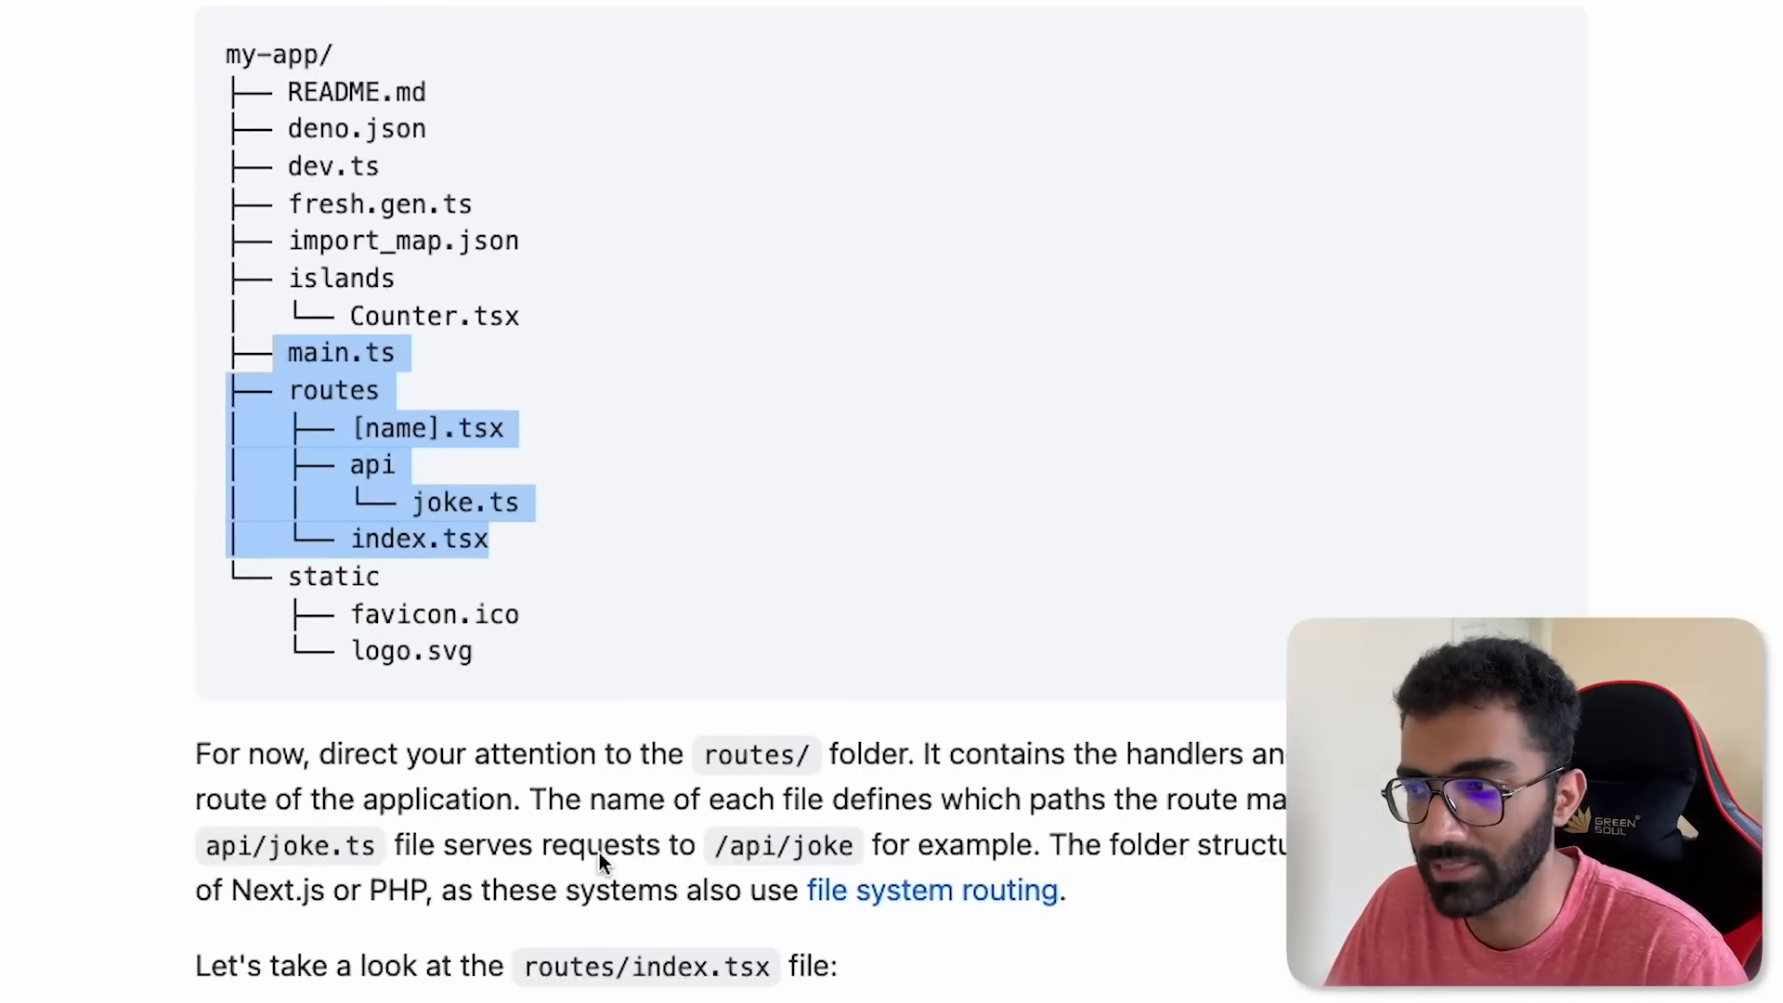
scroll("down", 3)
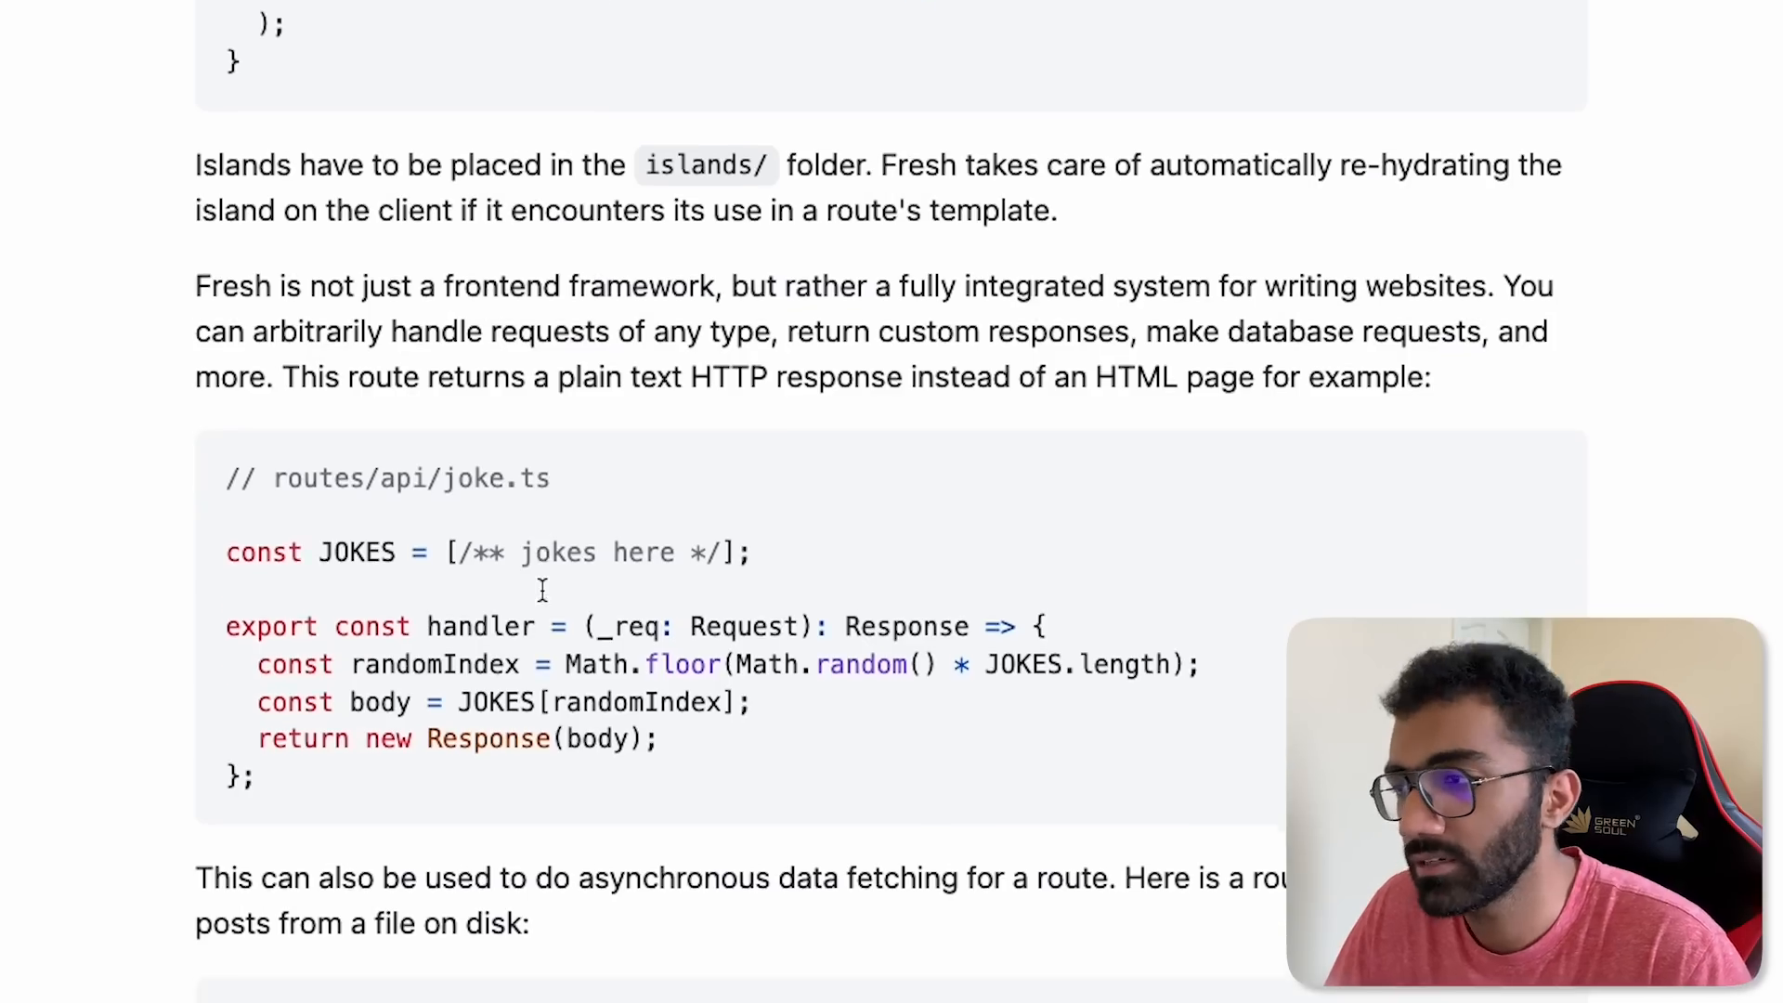
scroll("down", 3)
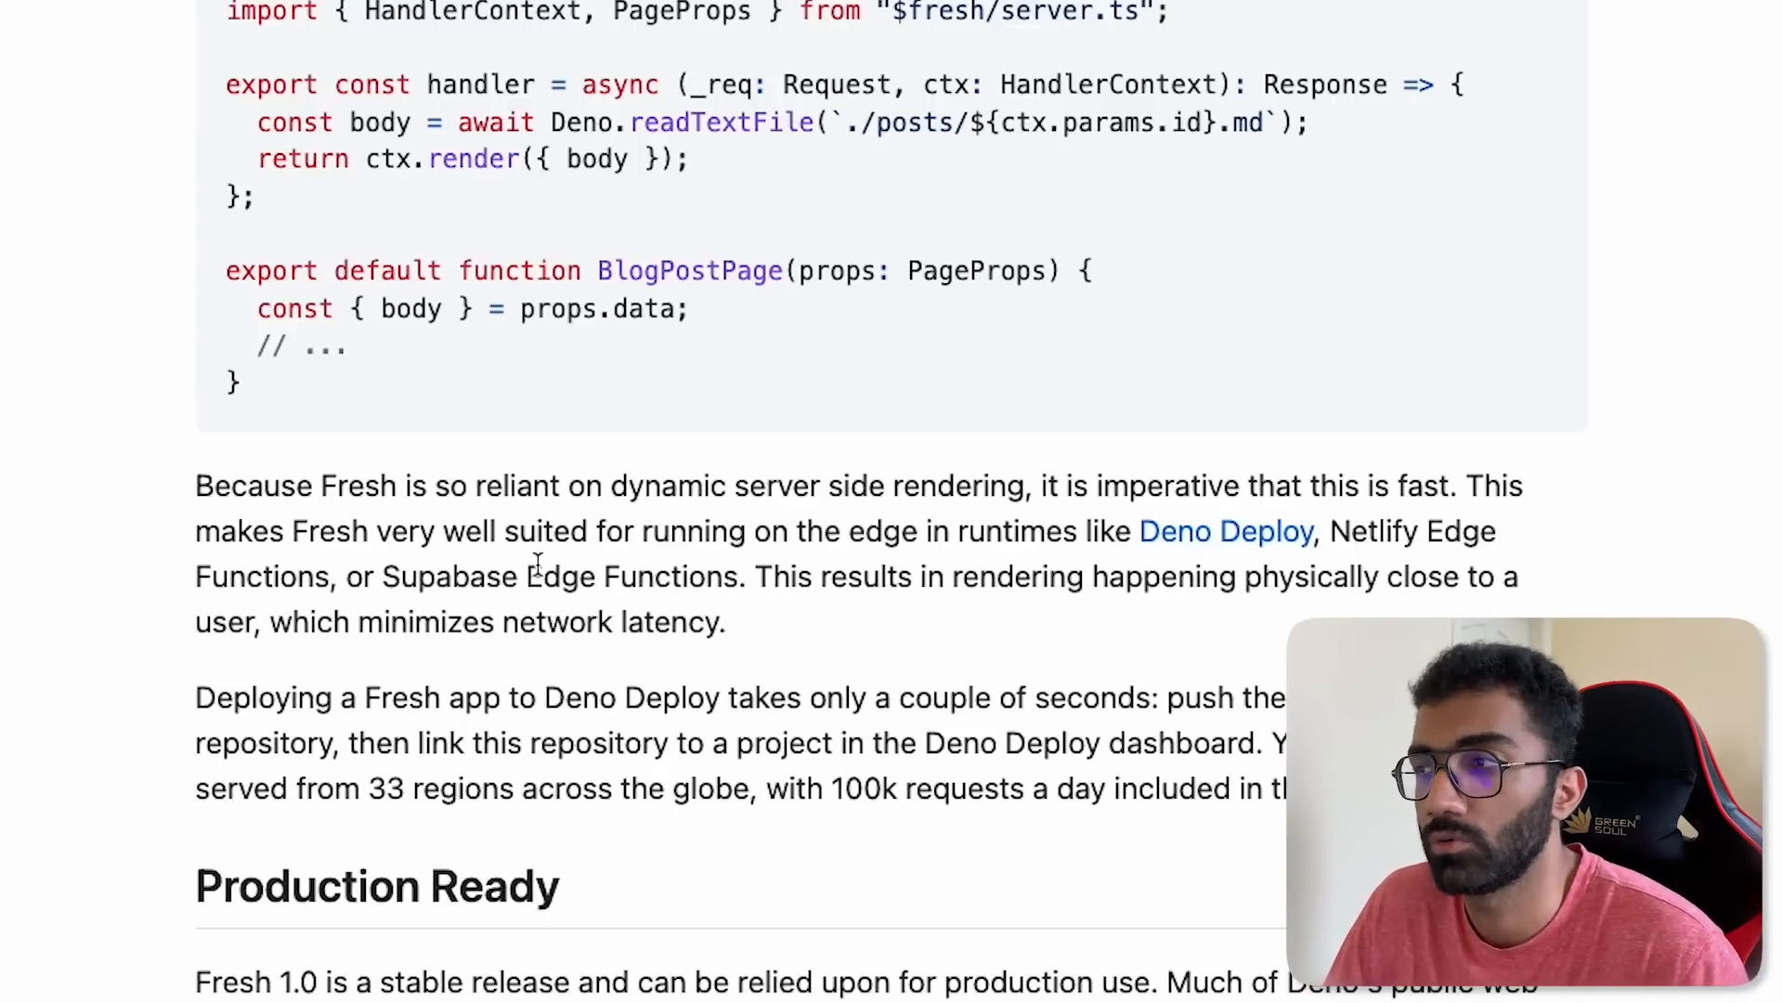
scroll("up", 3)
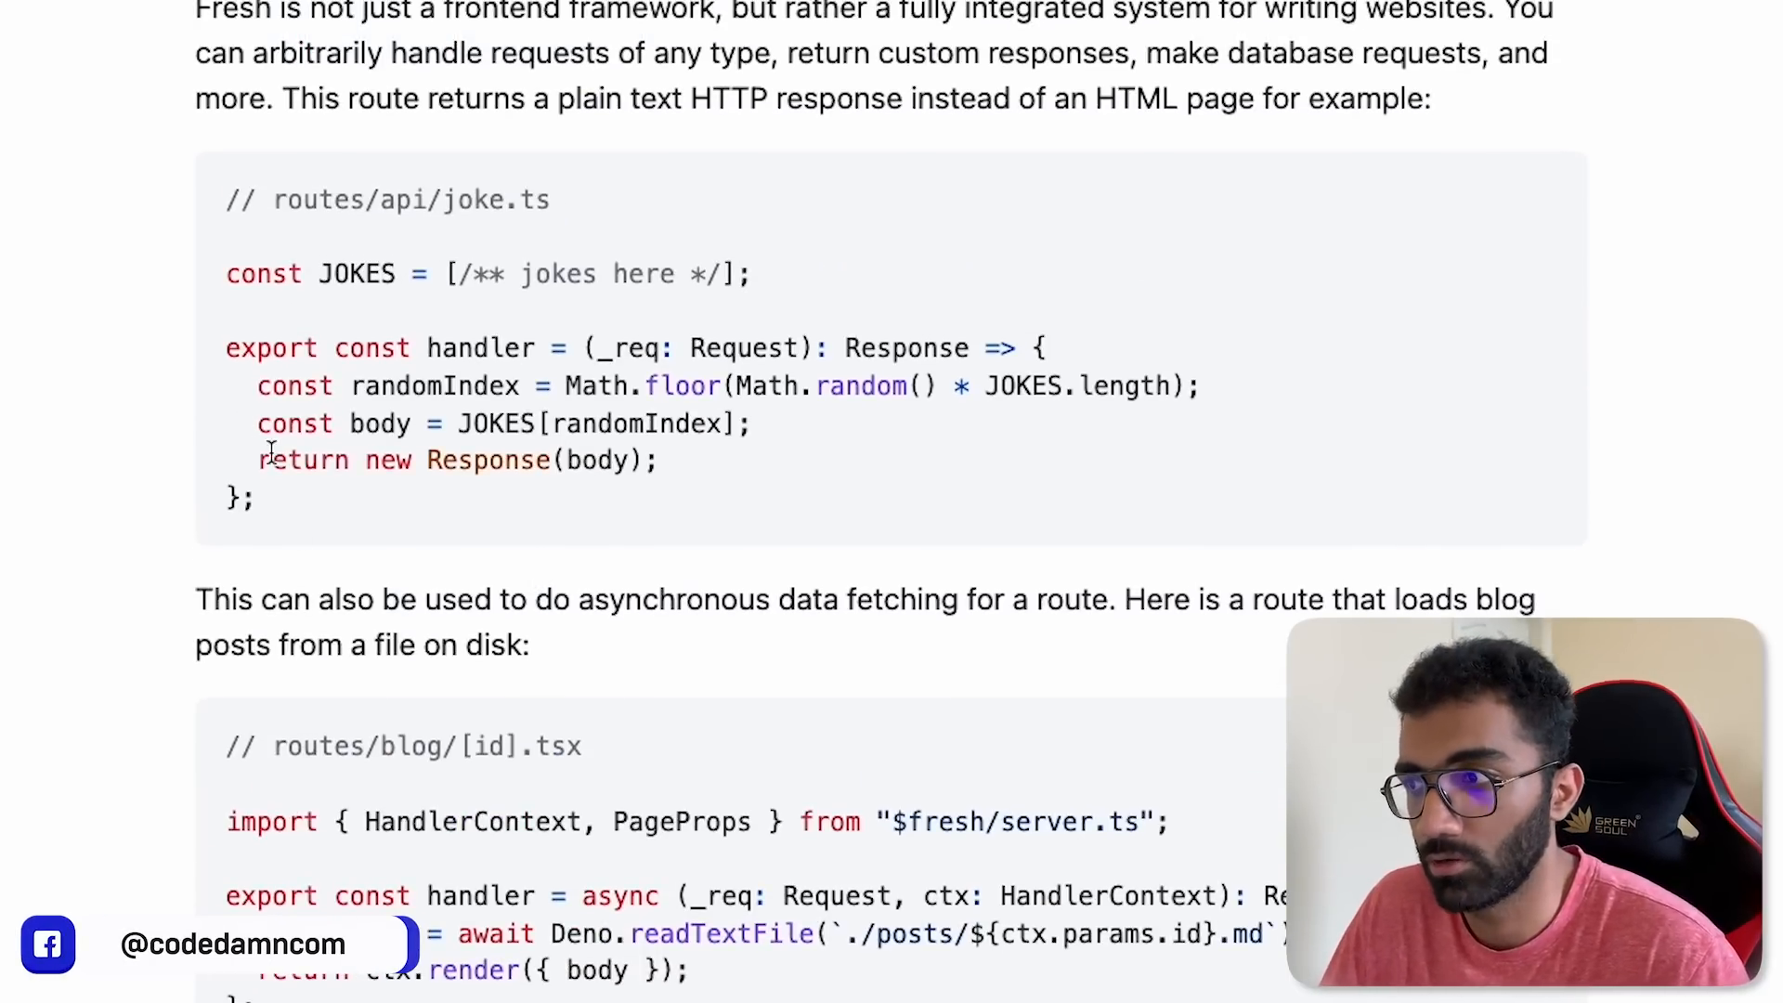
Step: Scroll down to the Production Ready section stating Fresh 1.0 is a stable release
scroll("down", 3)
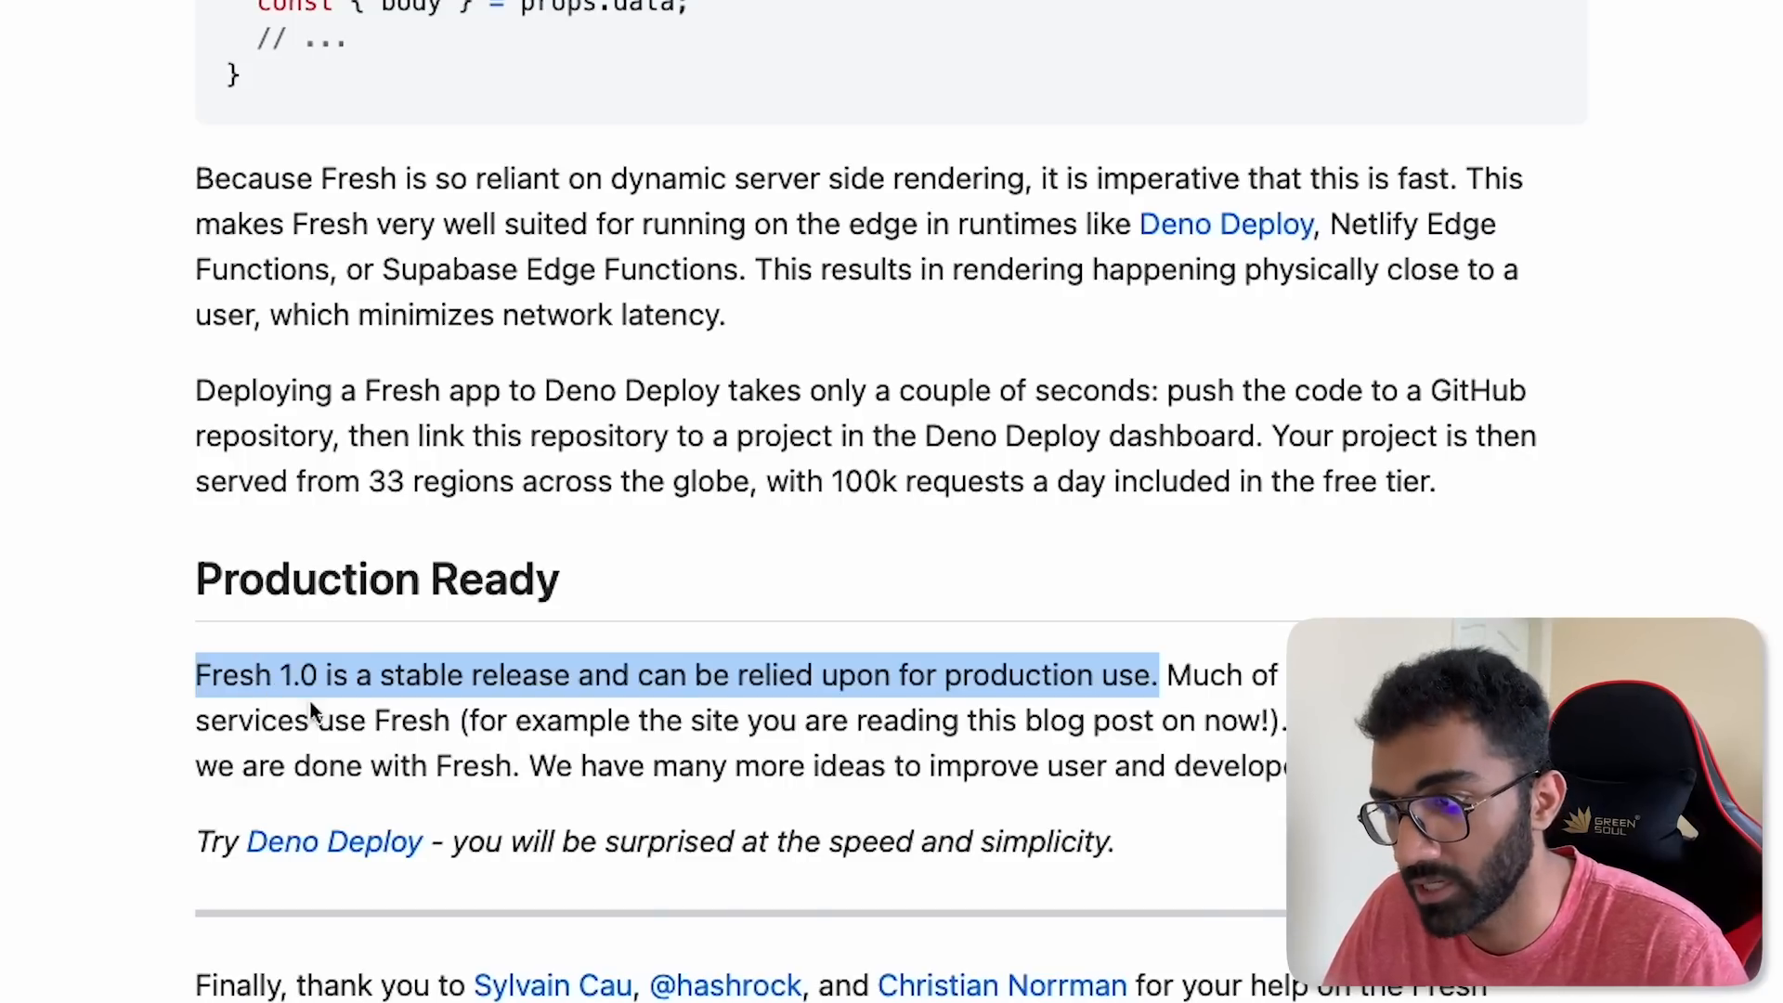
mouse_move(624, 840)
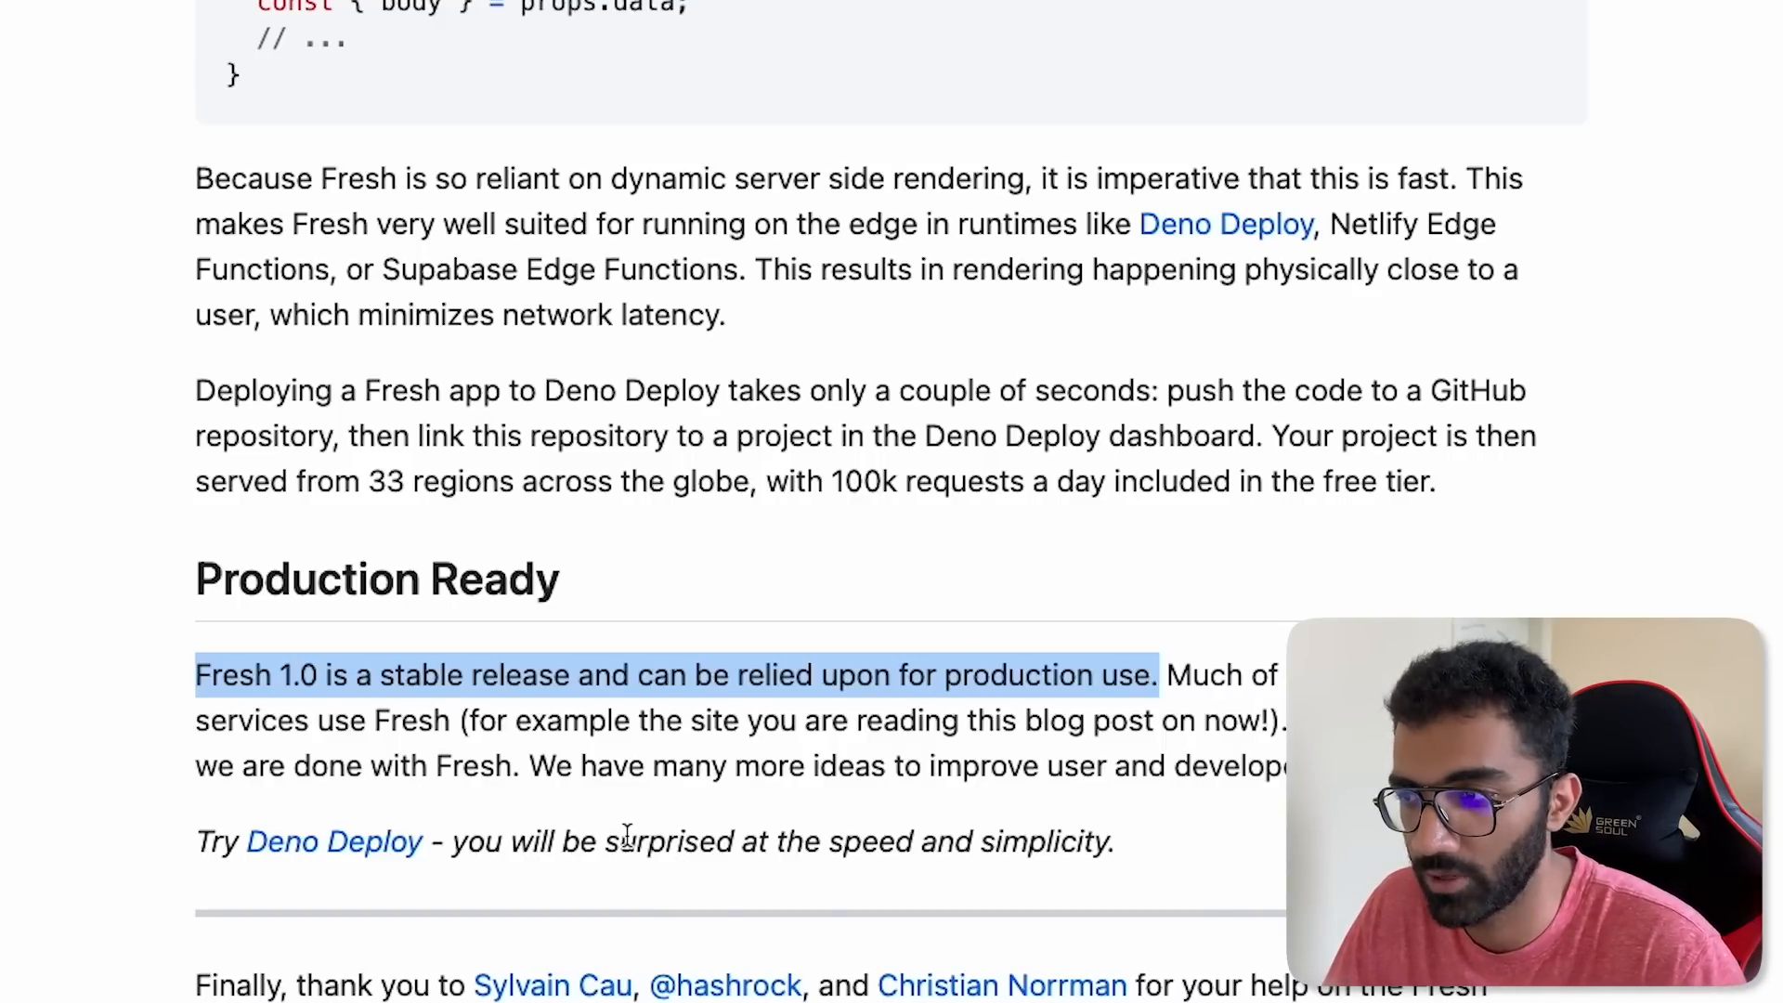
Step: Scroll the Fresh 1.0 post all the way back up to its title, date and author
scroll("up", 3)
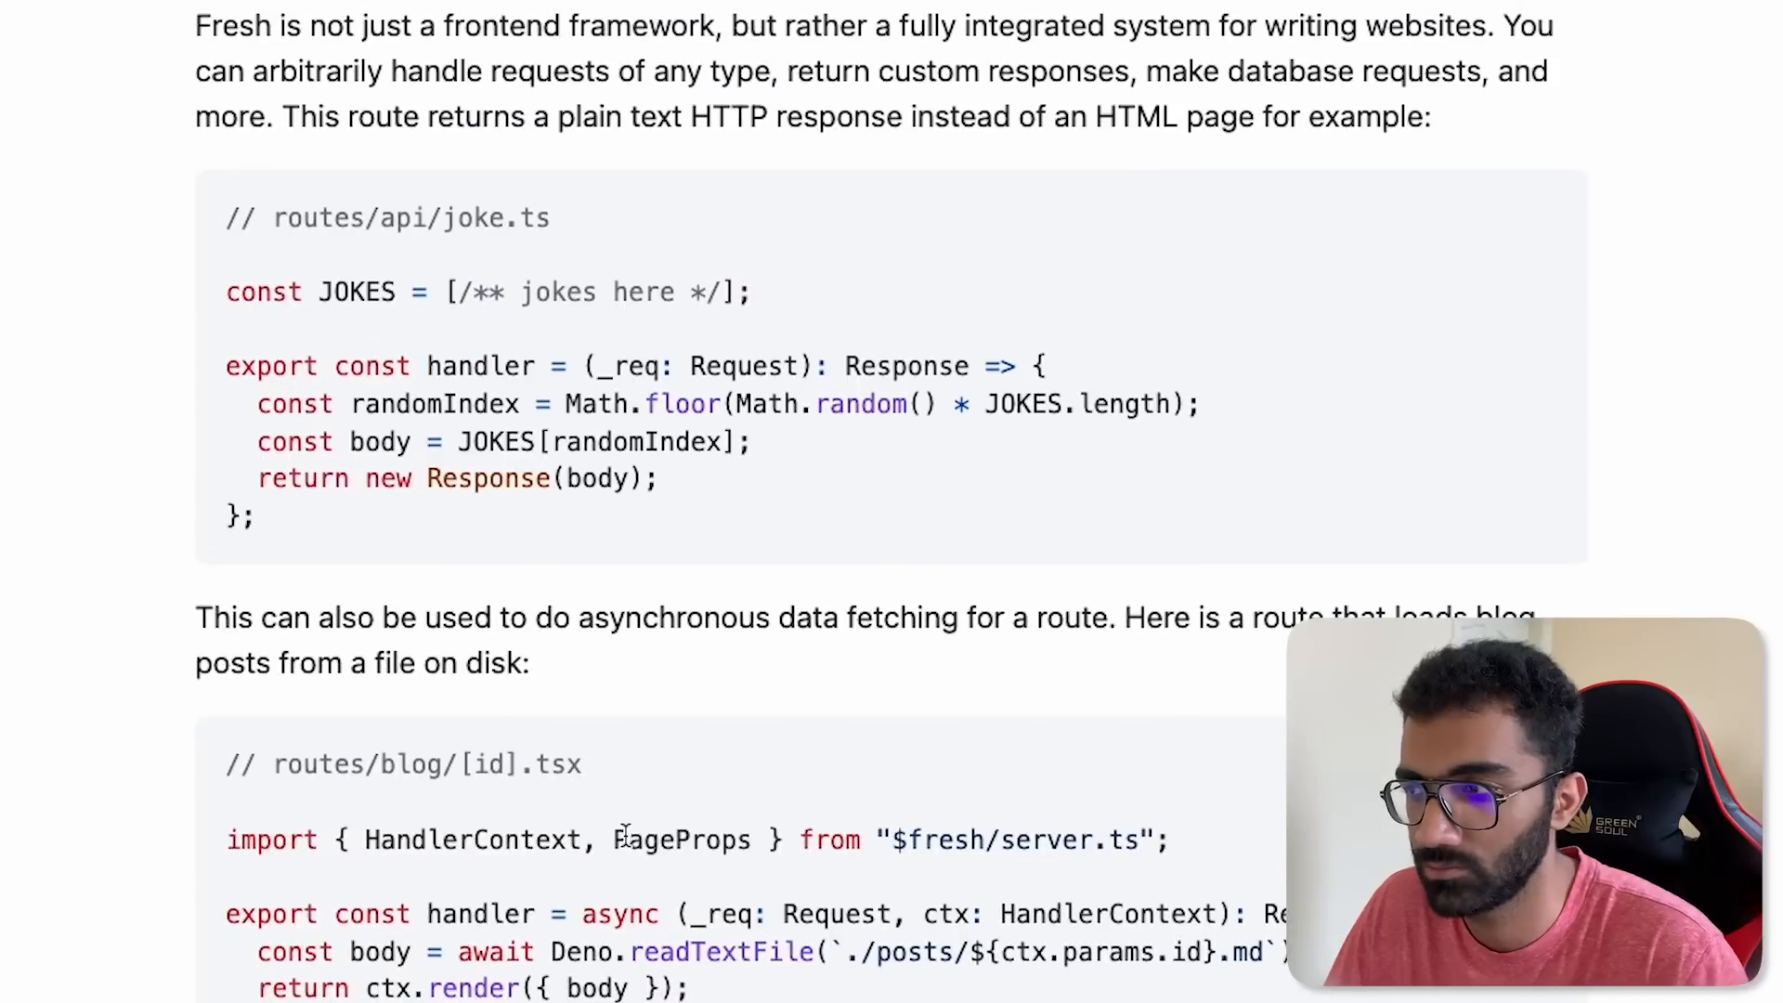
scroll("down", 3)
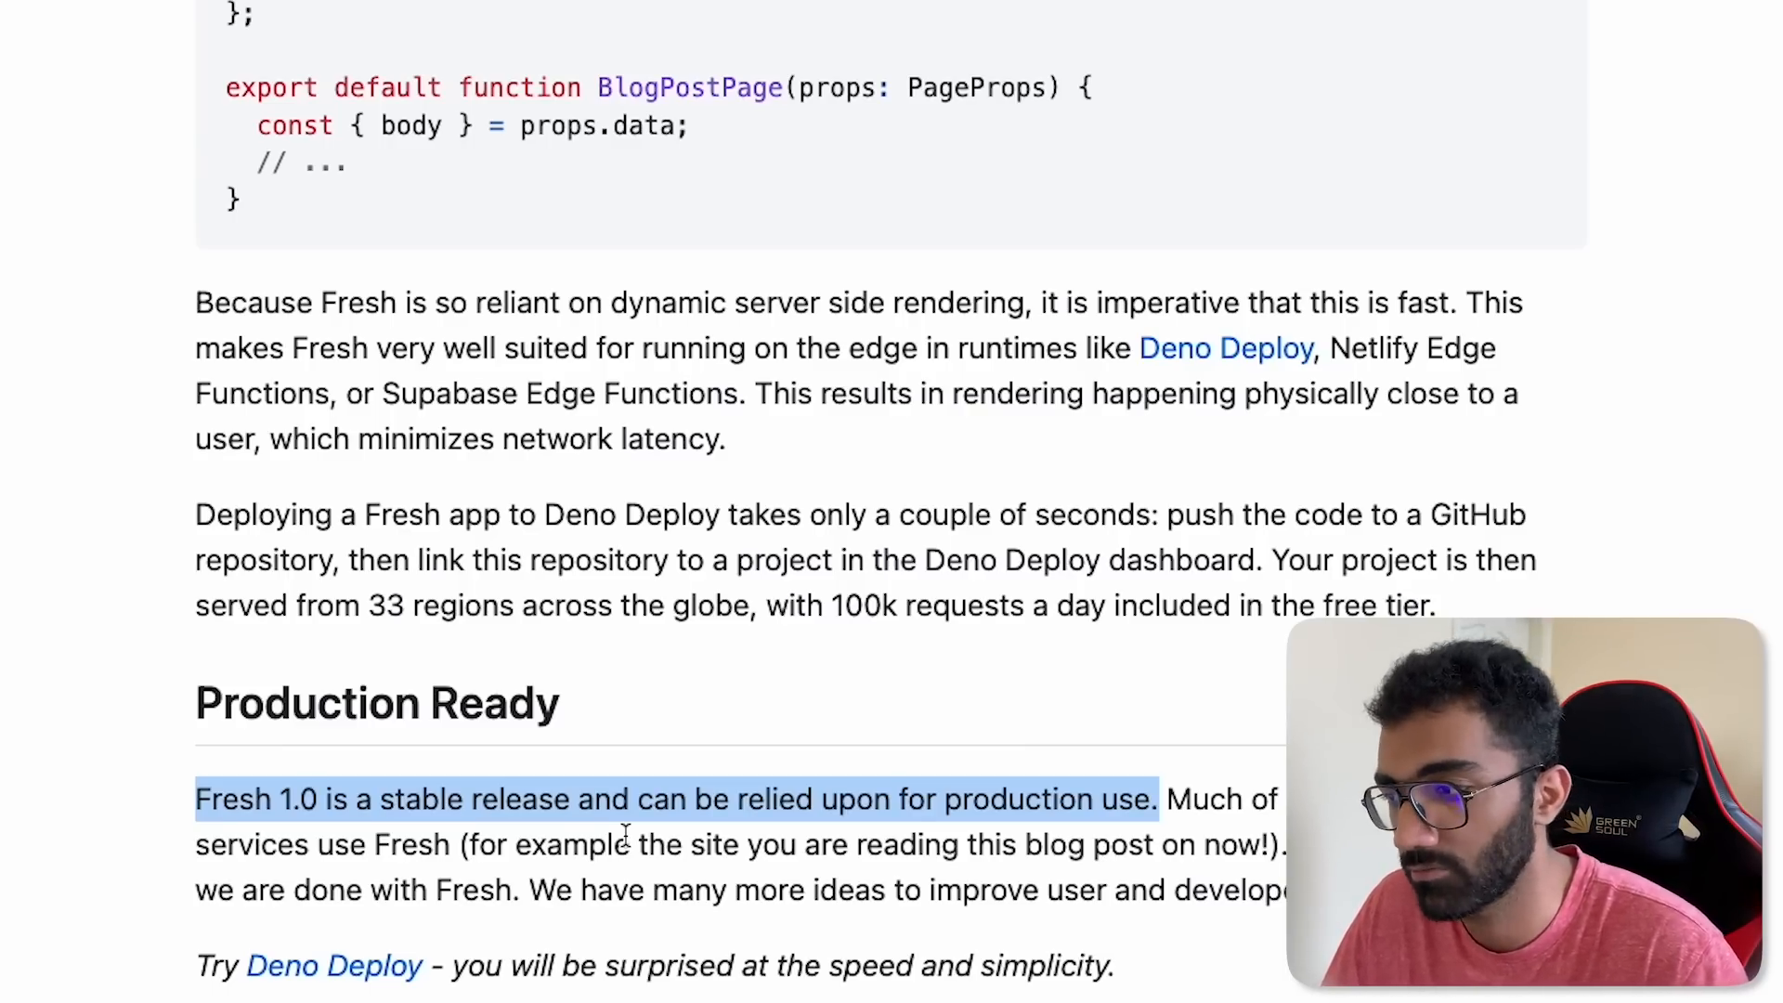
scroll("up", 3)
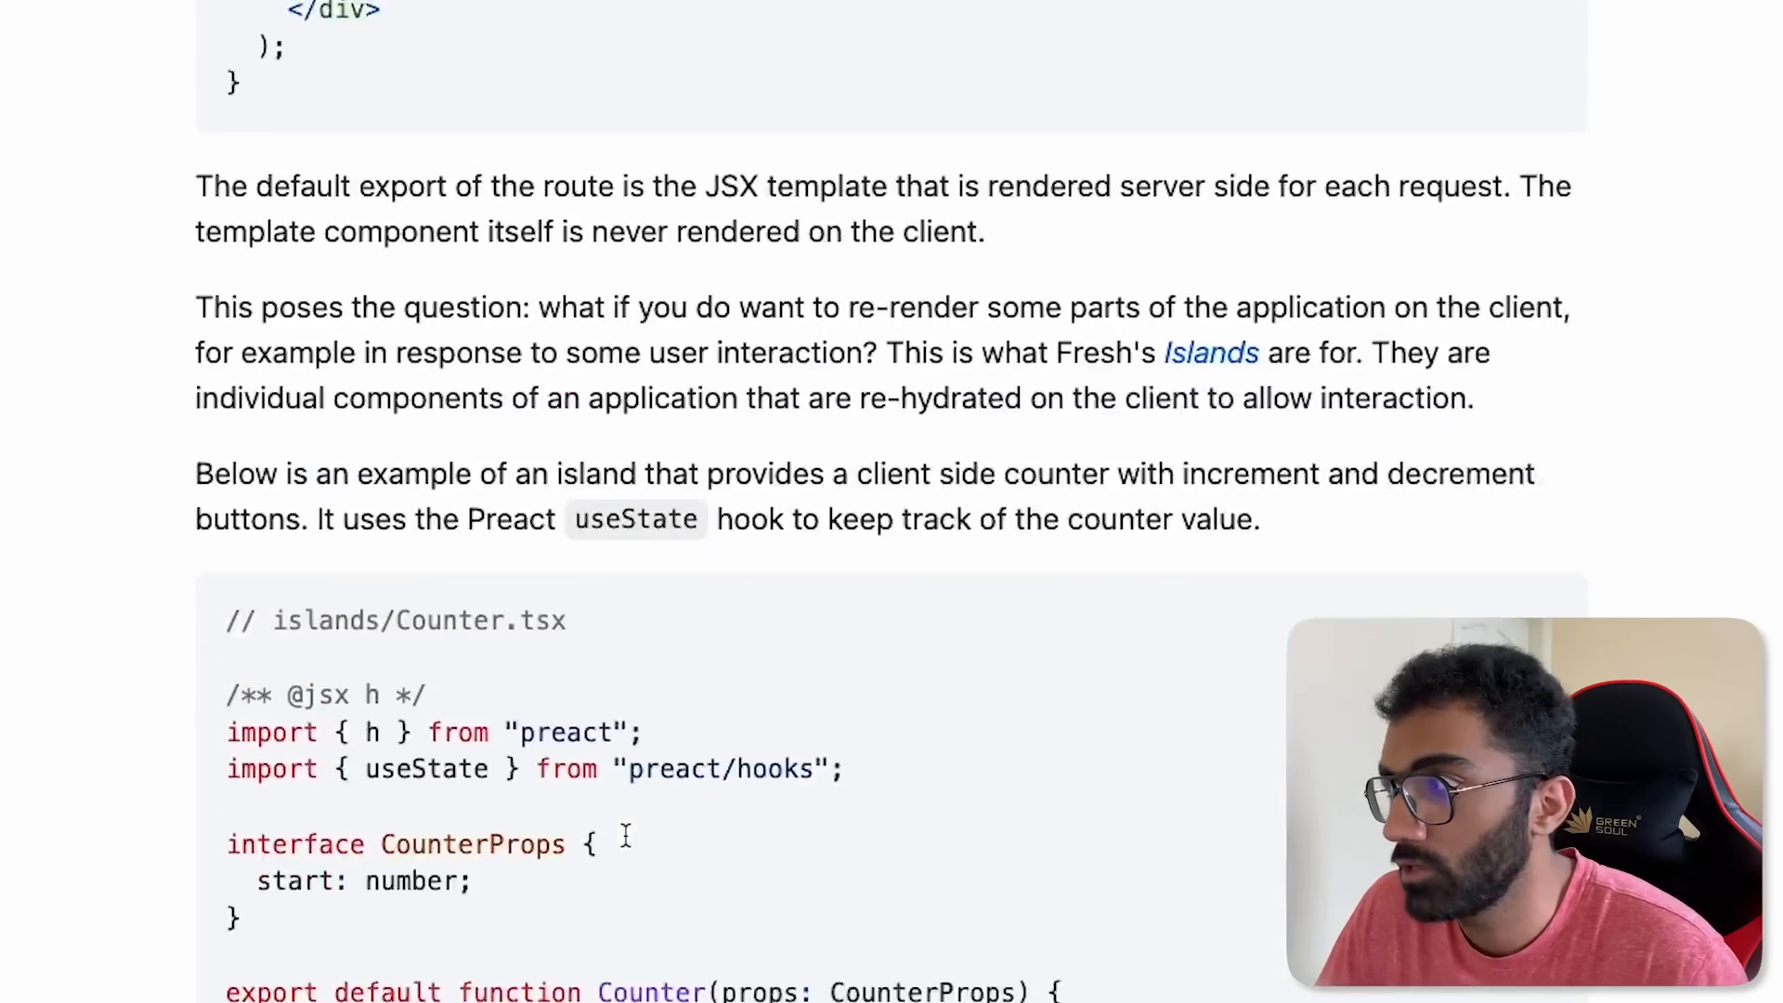
scroll("up", 3)
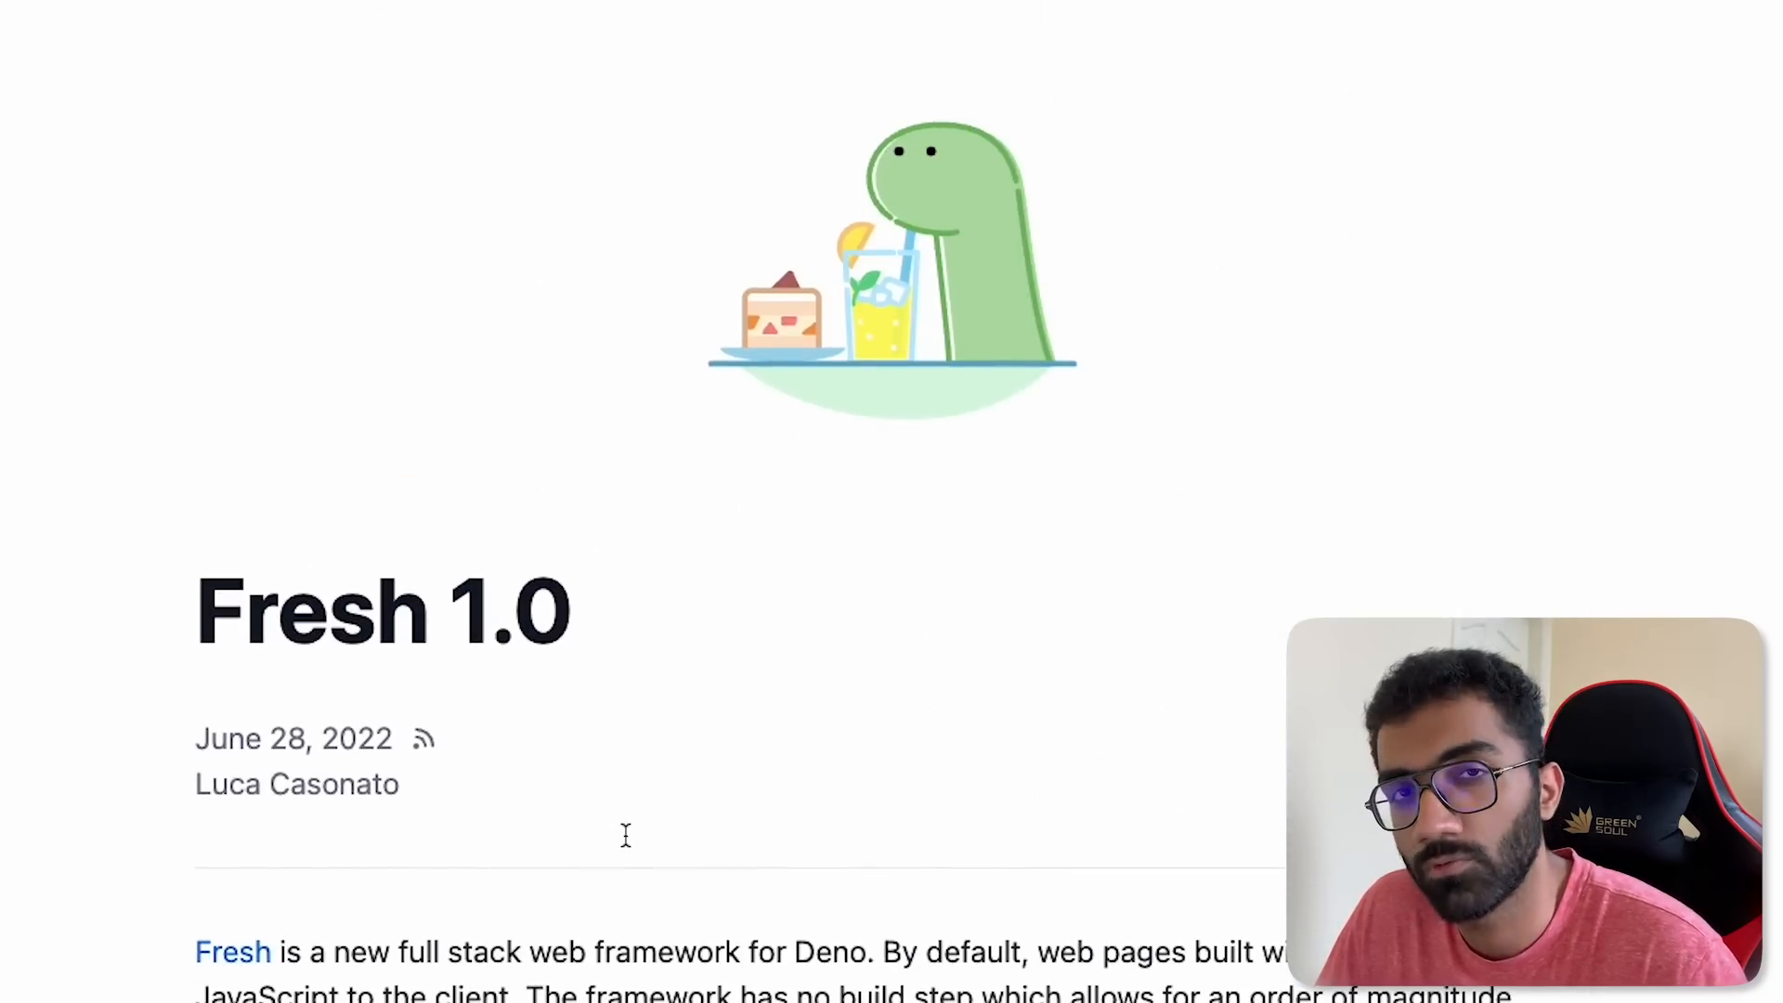